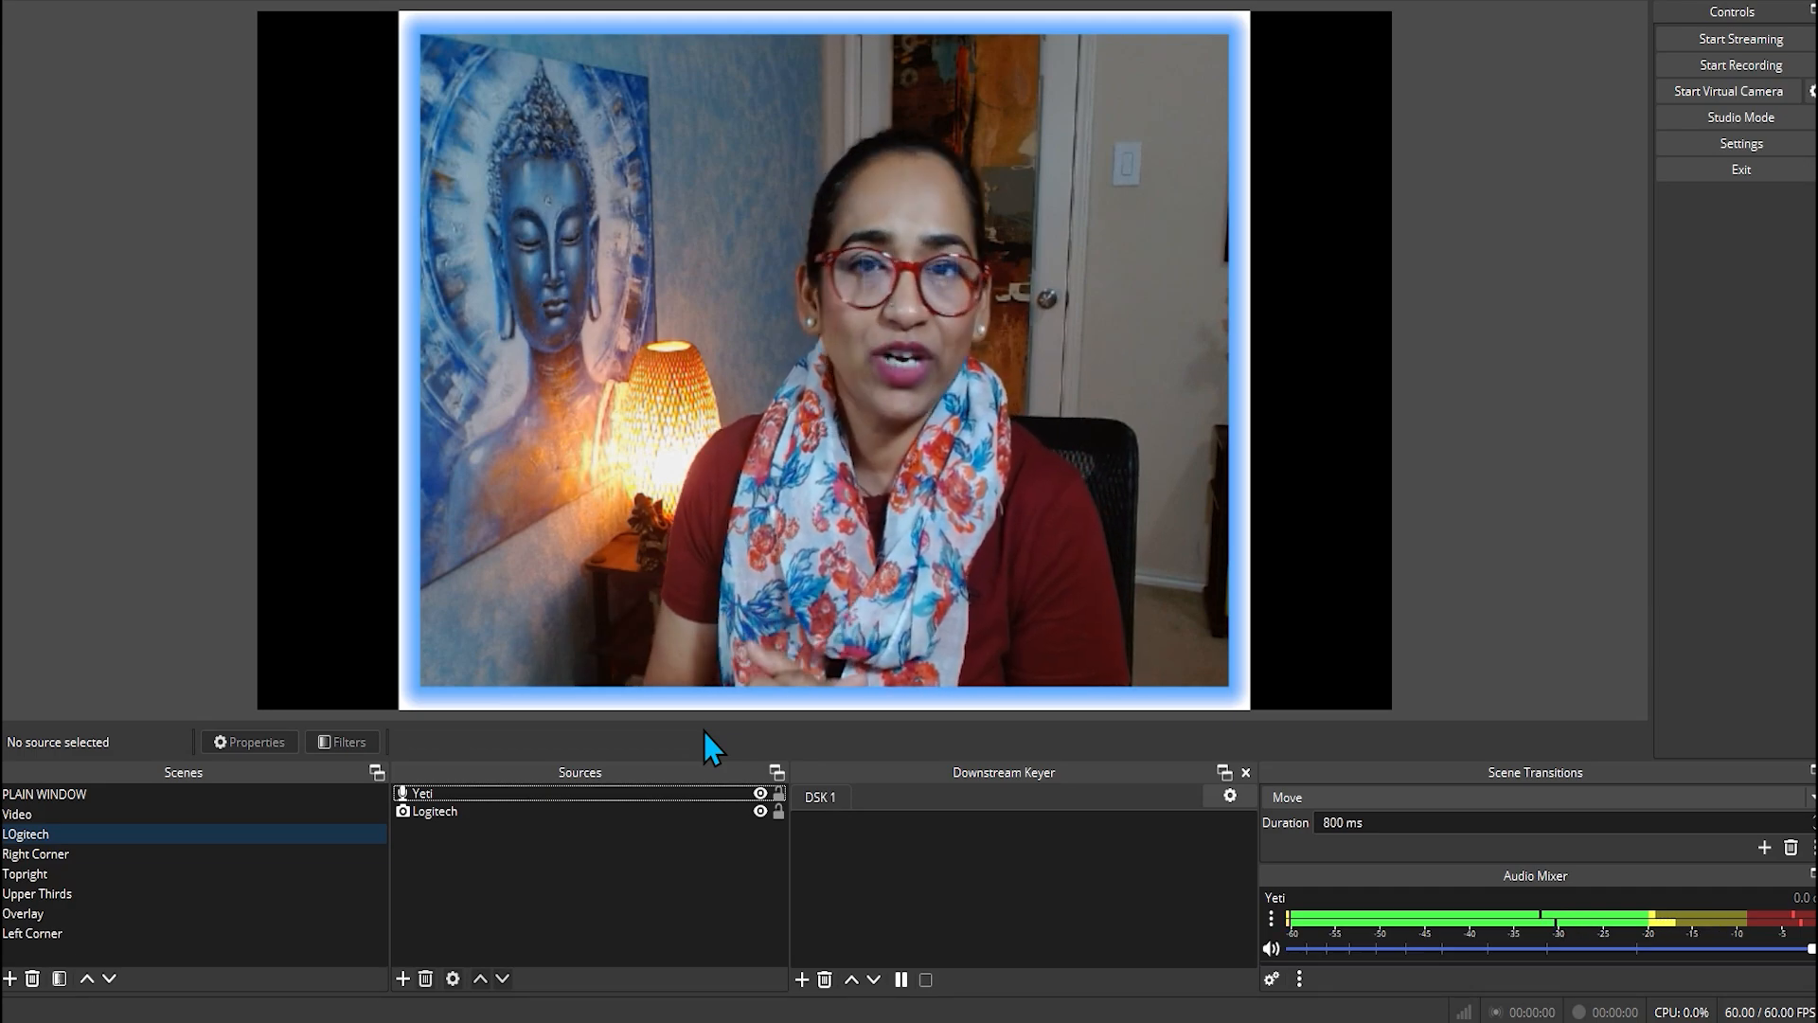
mouse_move(695, 754)
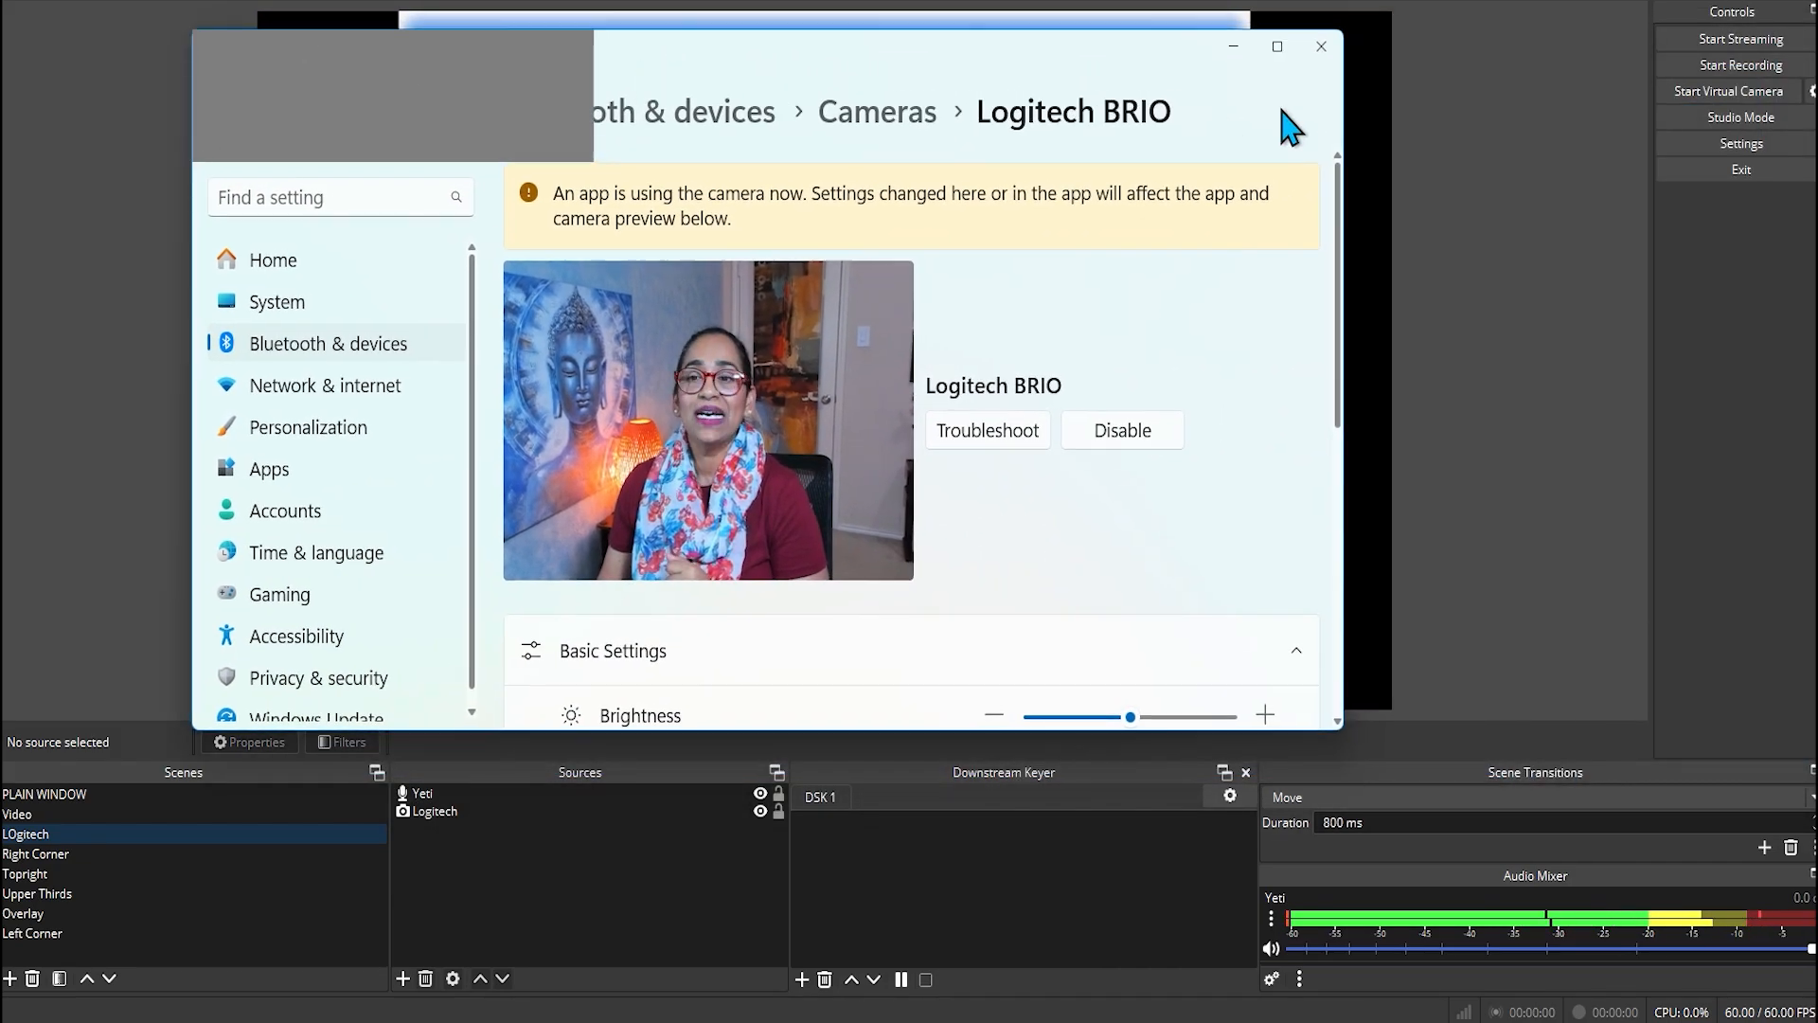
Step: Maximize Windows Settings and go from camera privacy settings to Camera device settings
click(1276, 46)
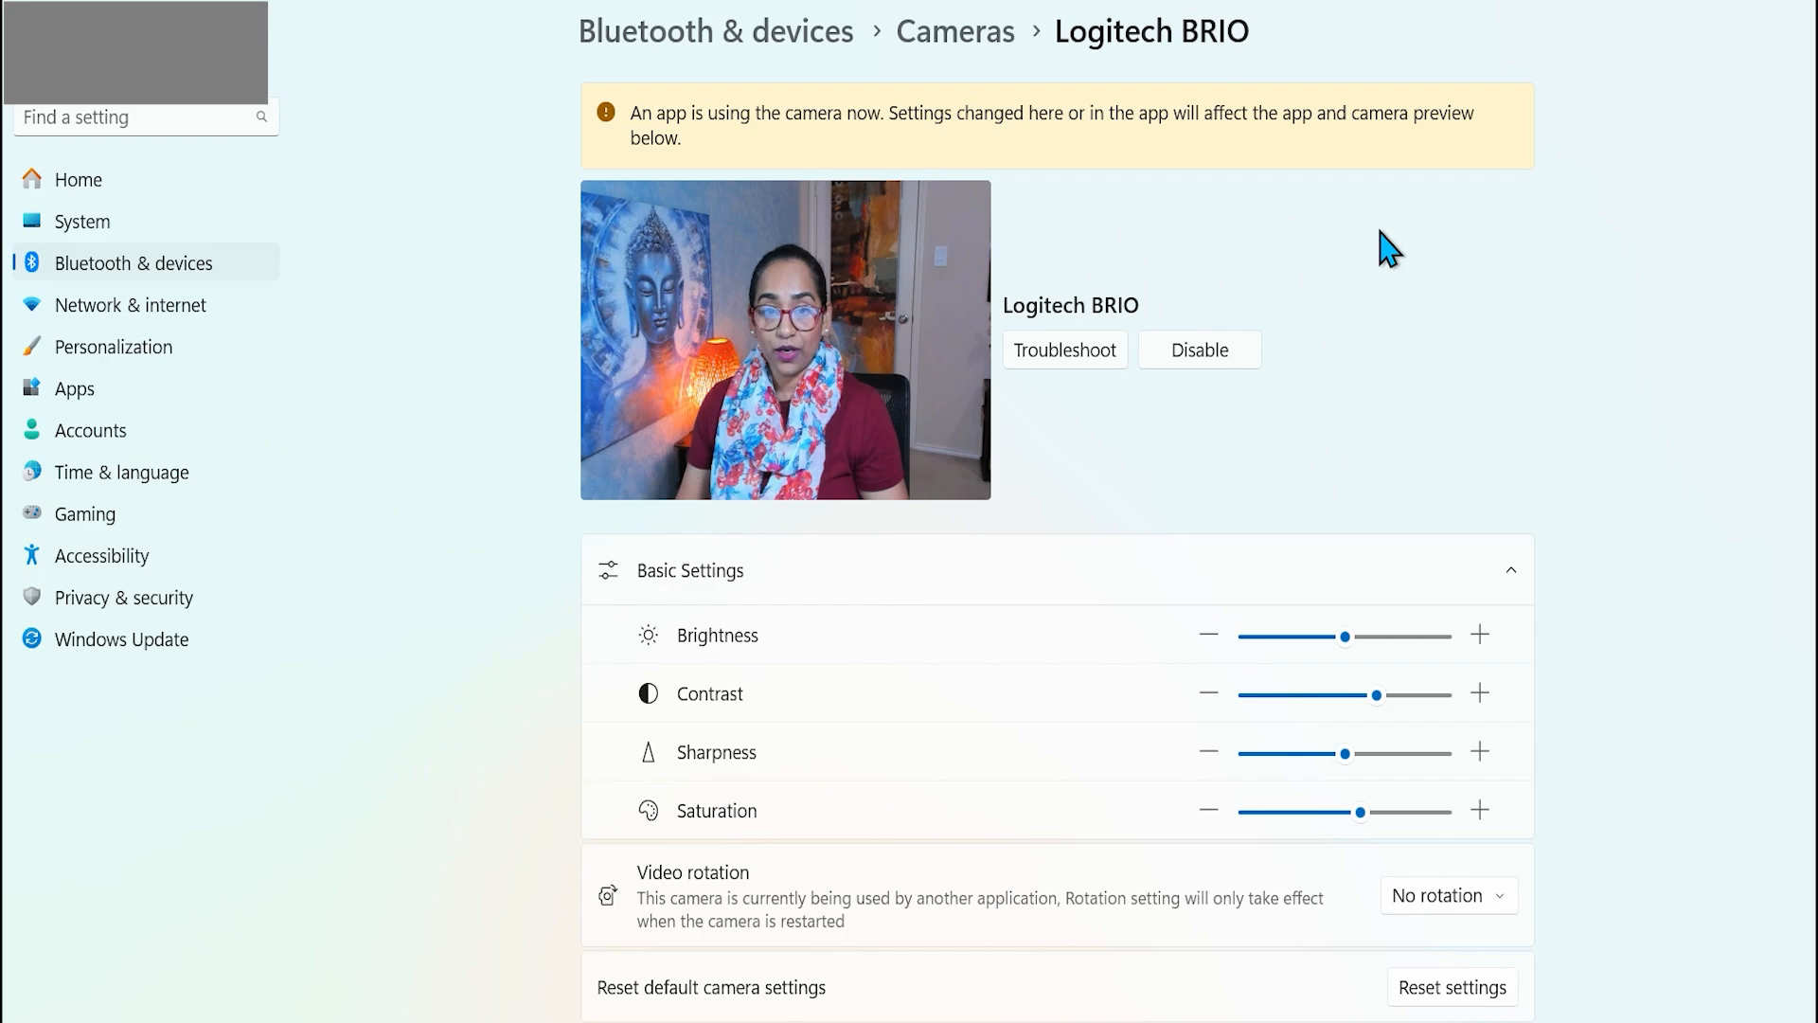
mouse_move(243, 261)
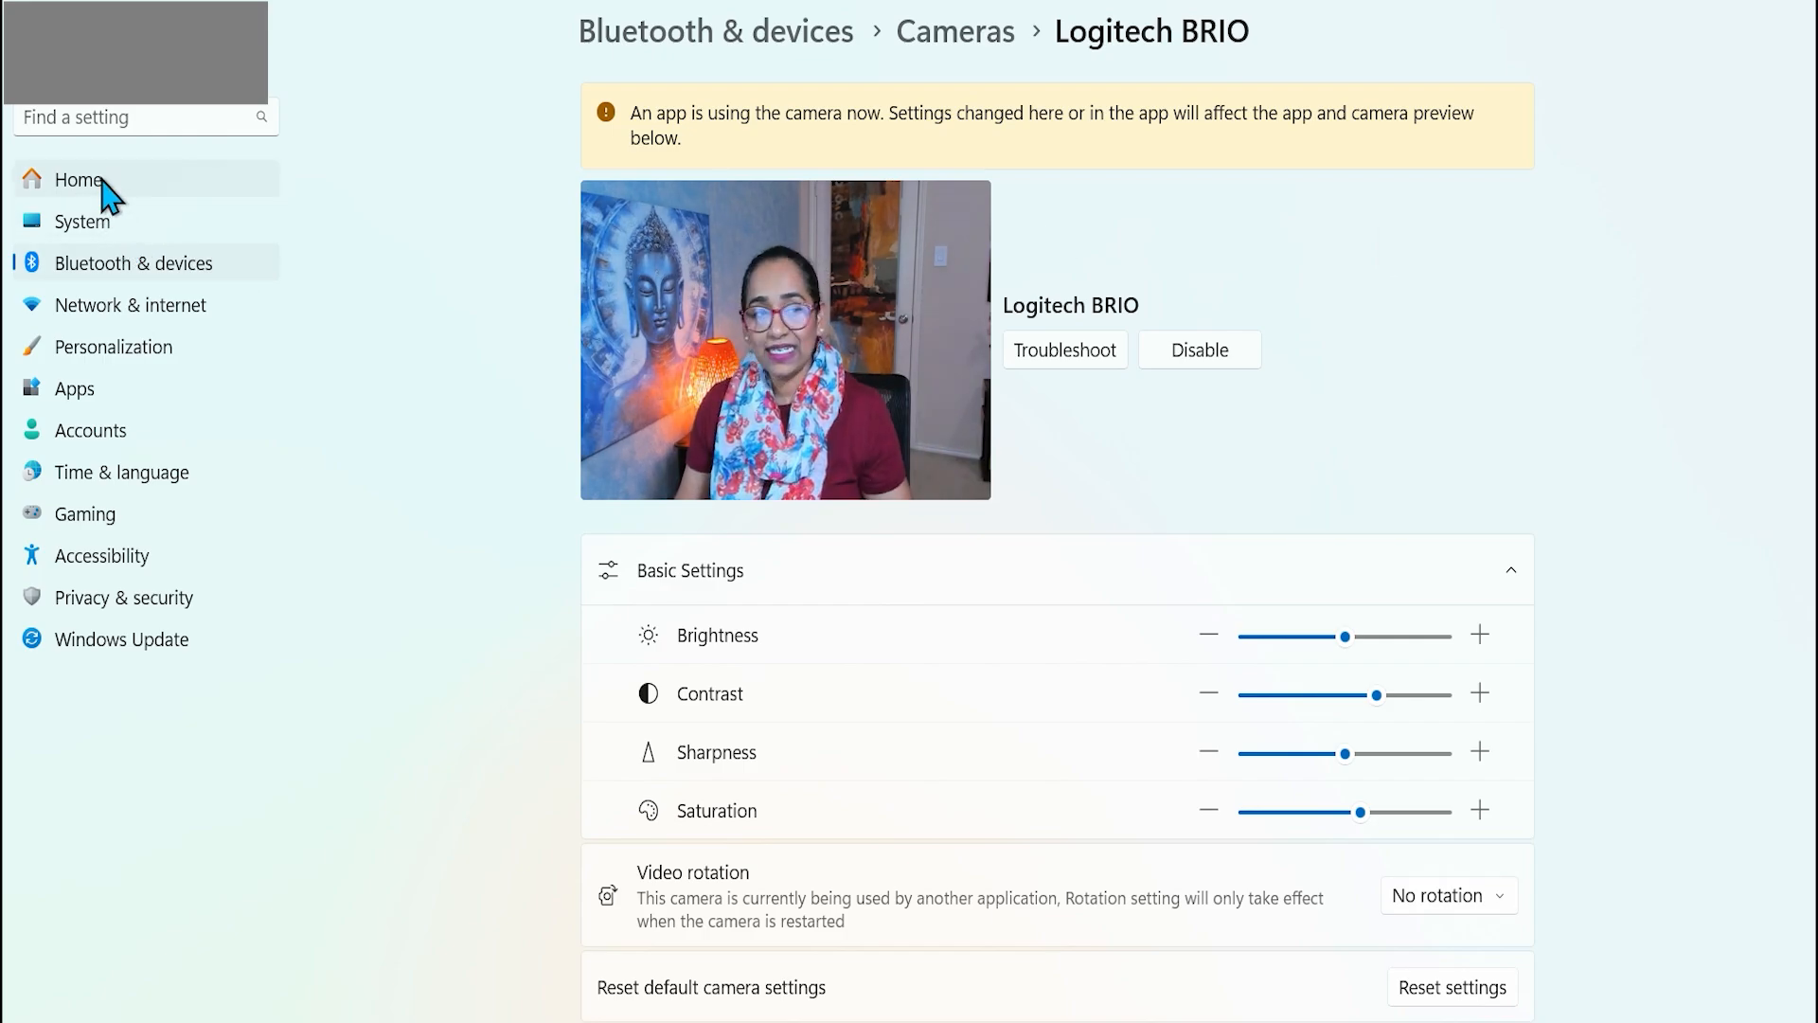
click(78, 180)
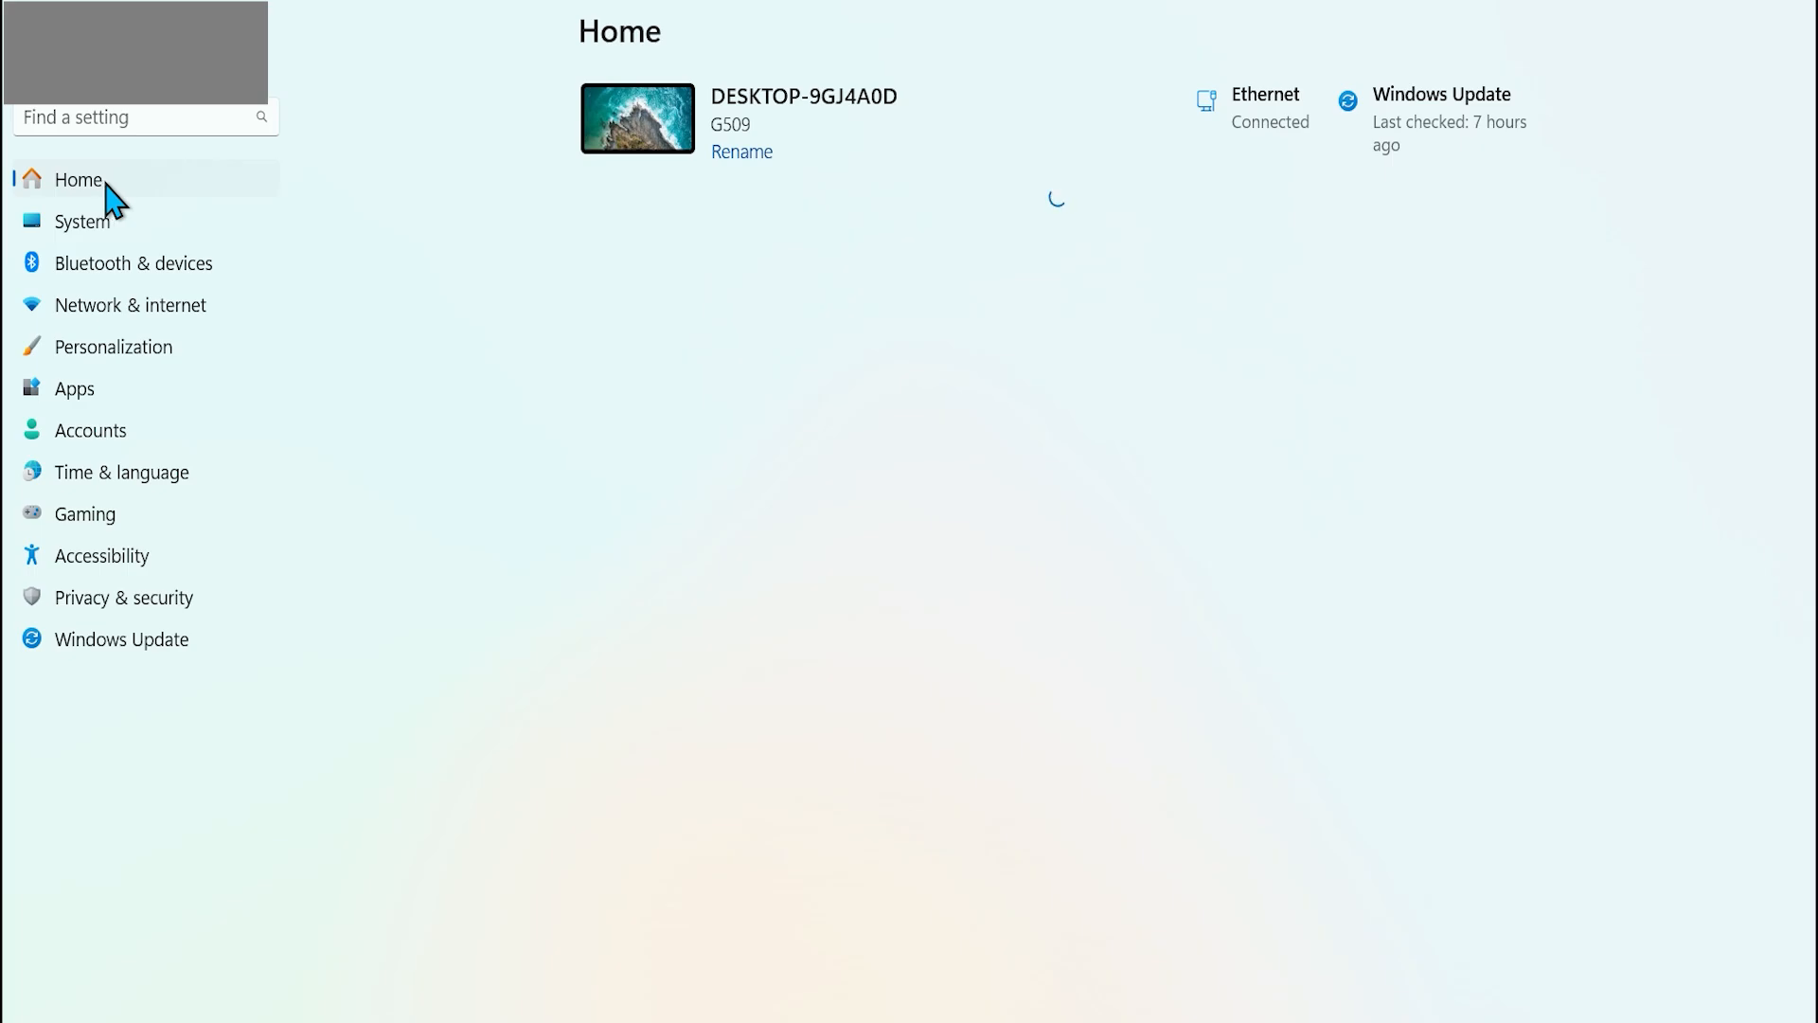
mouse_move(1210, 306)
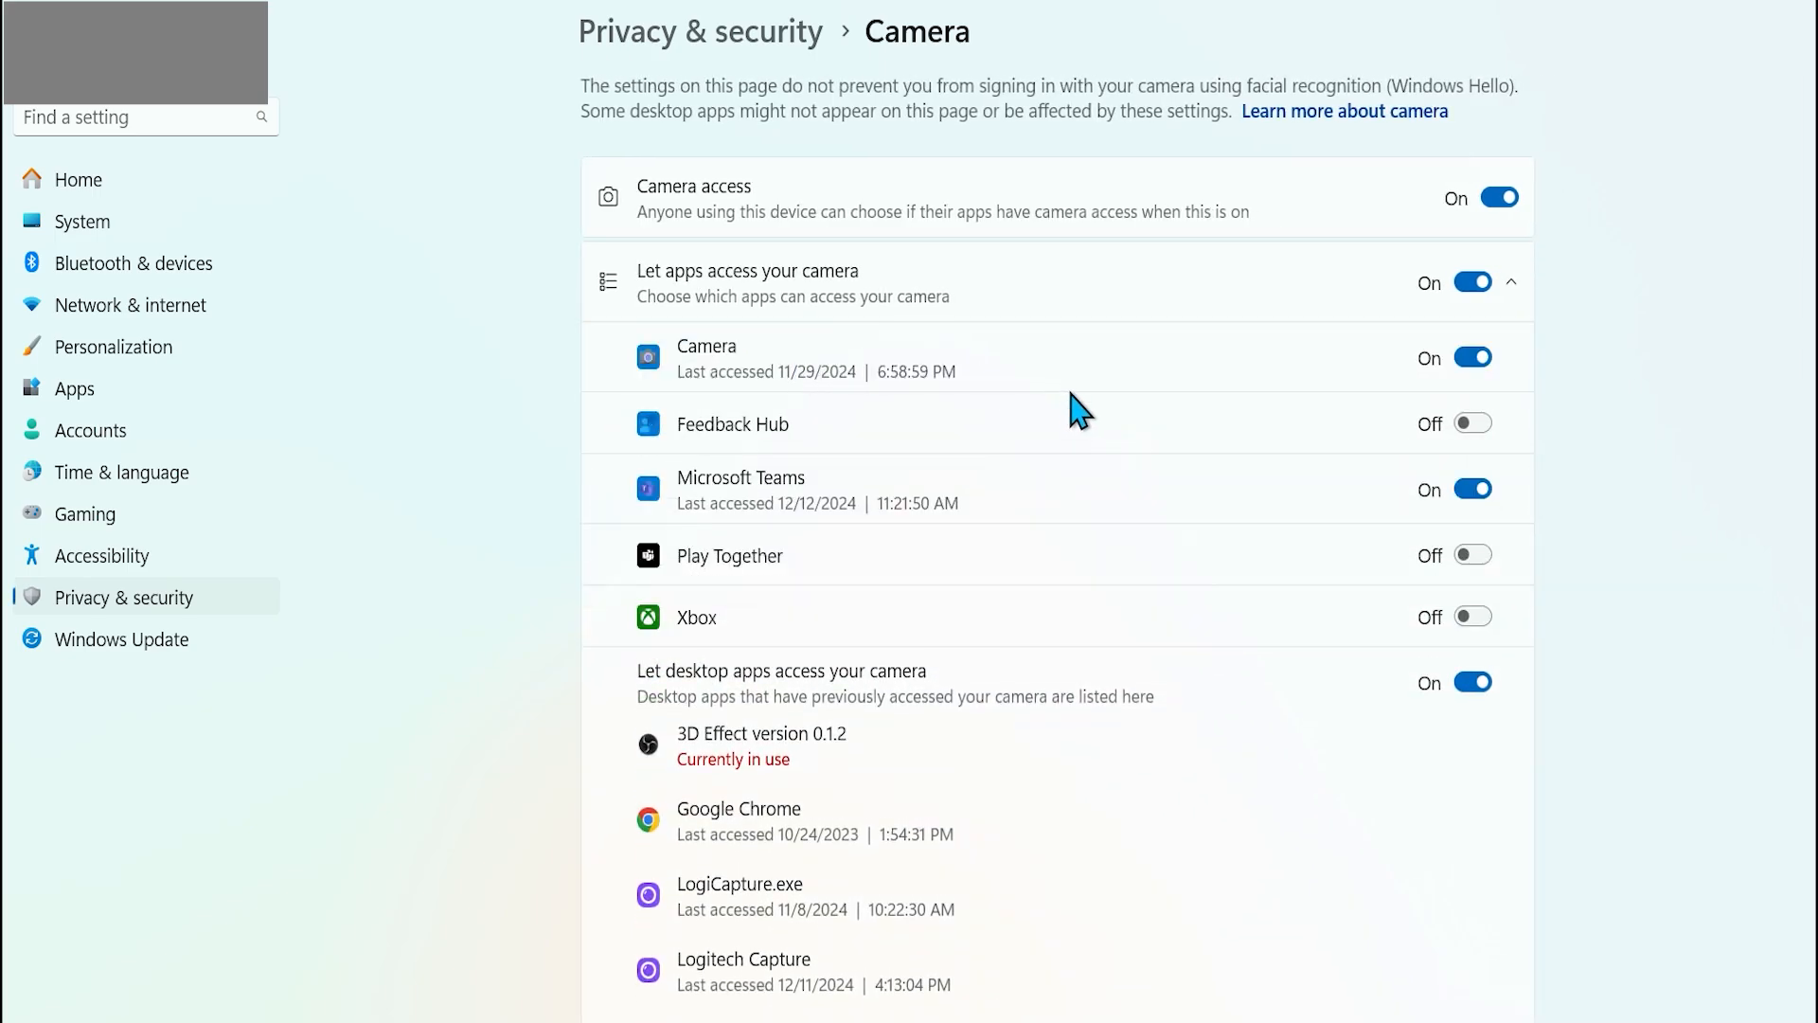
scroll(down, 3)
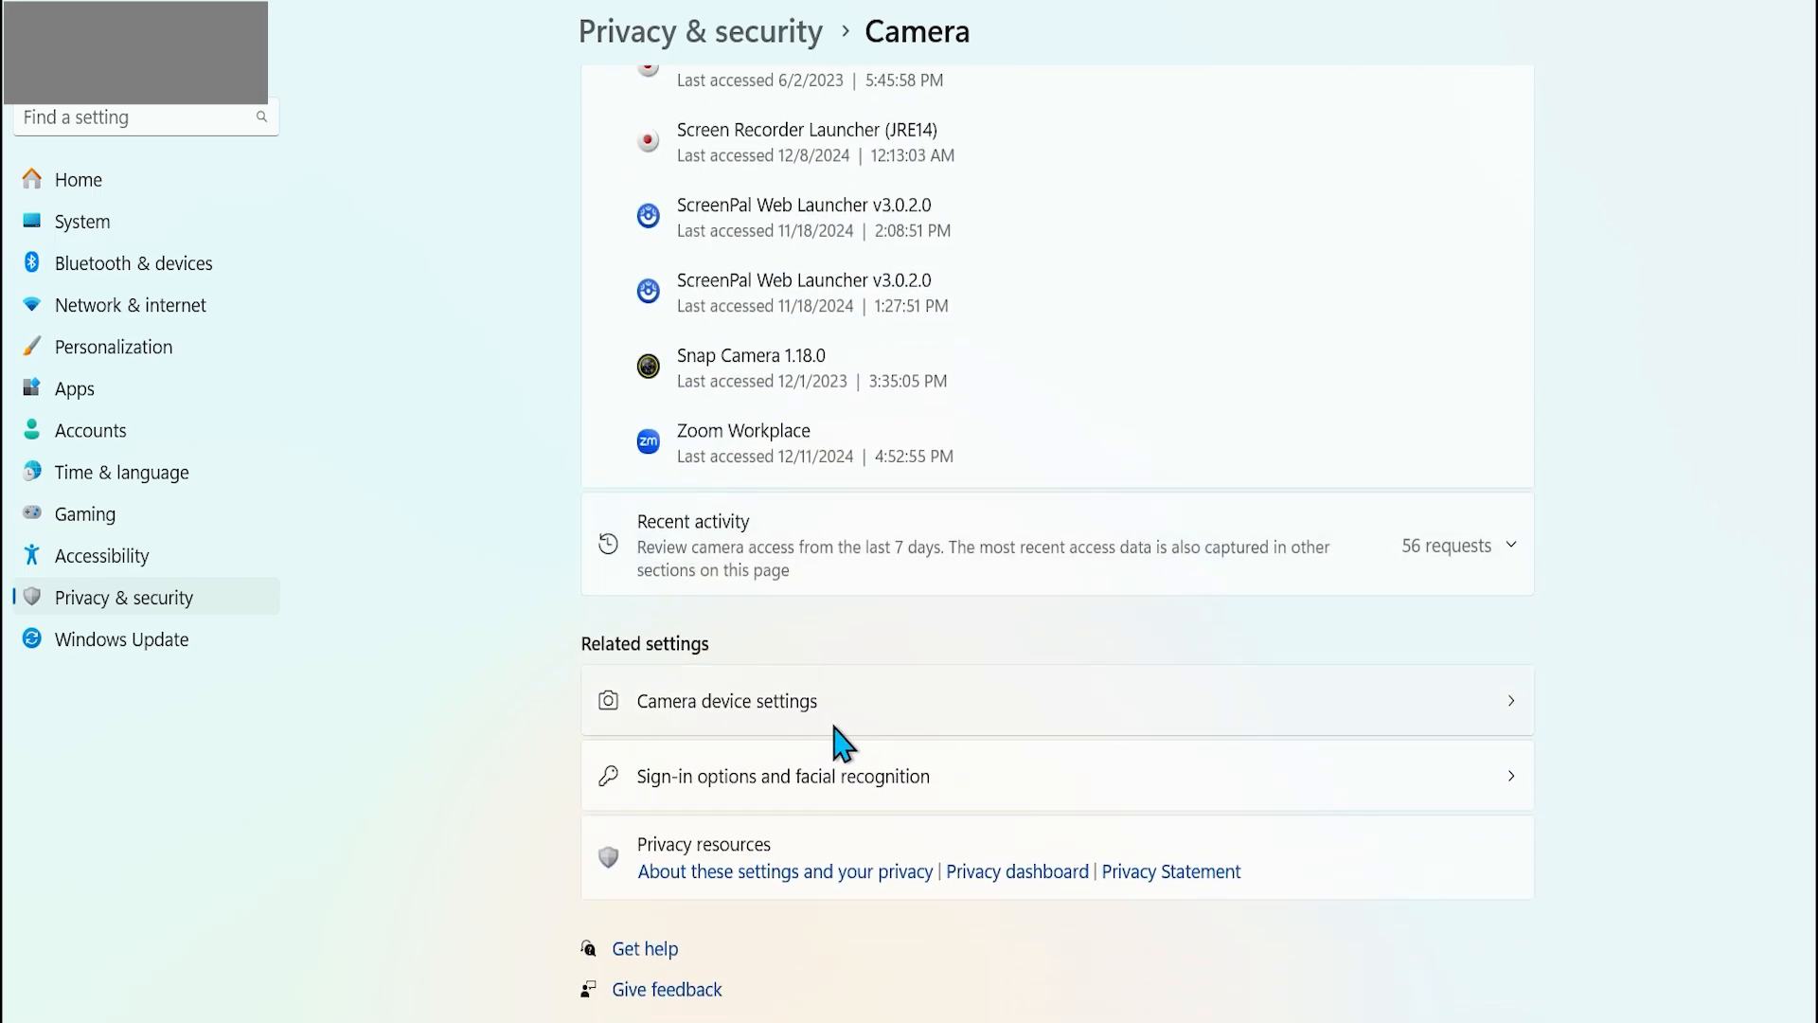
click(727, 700)
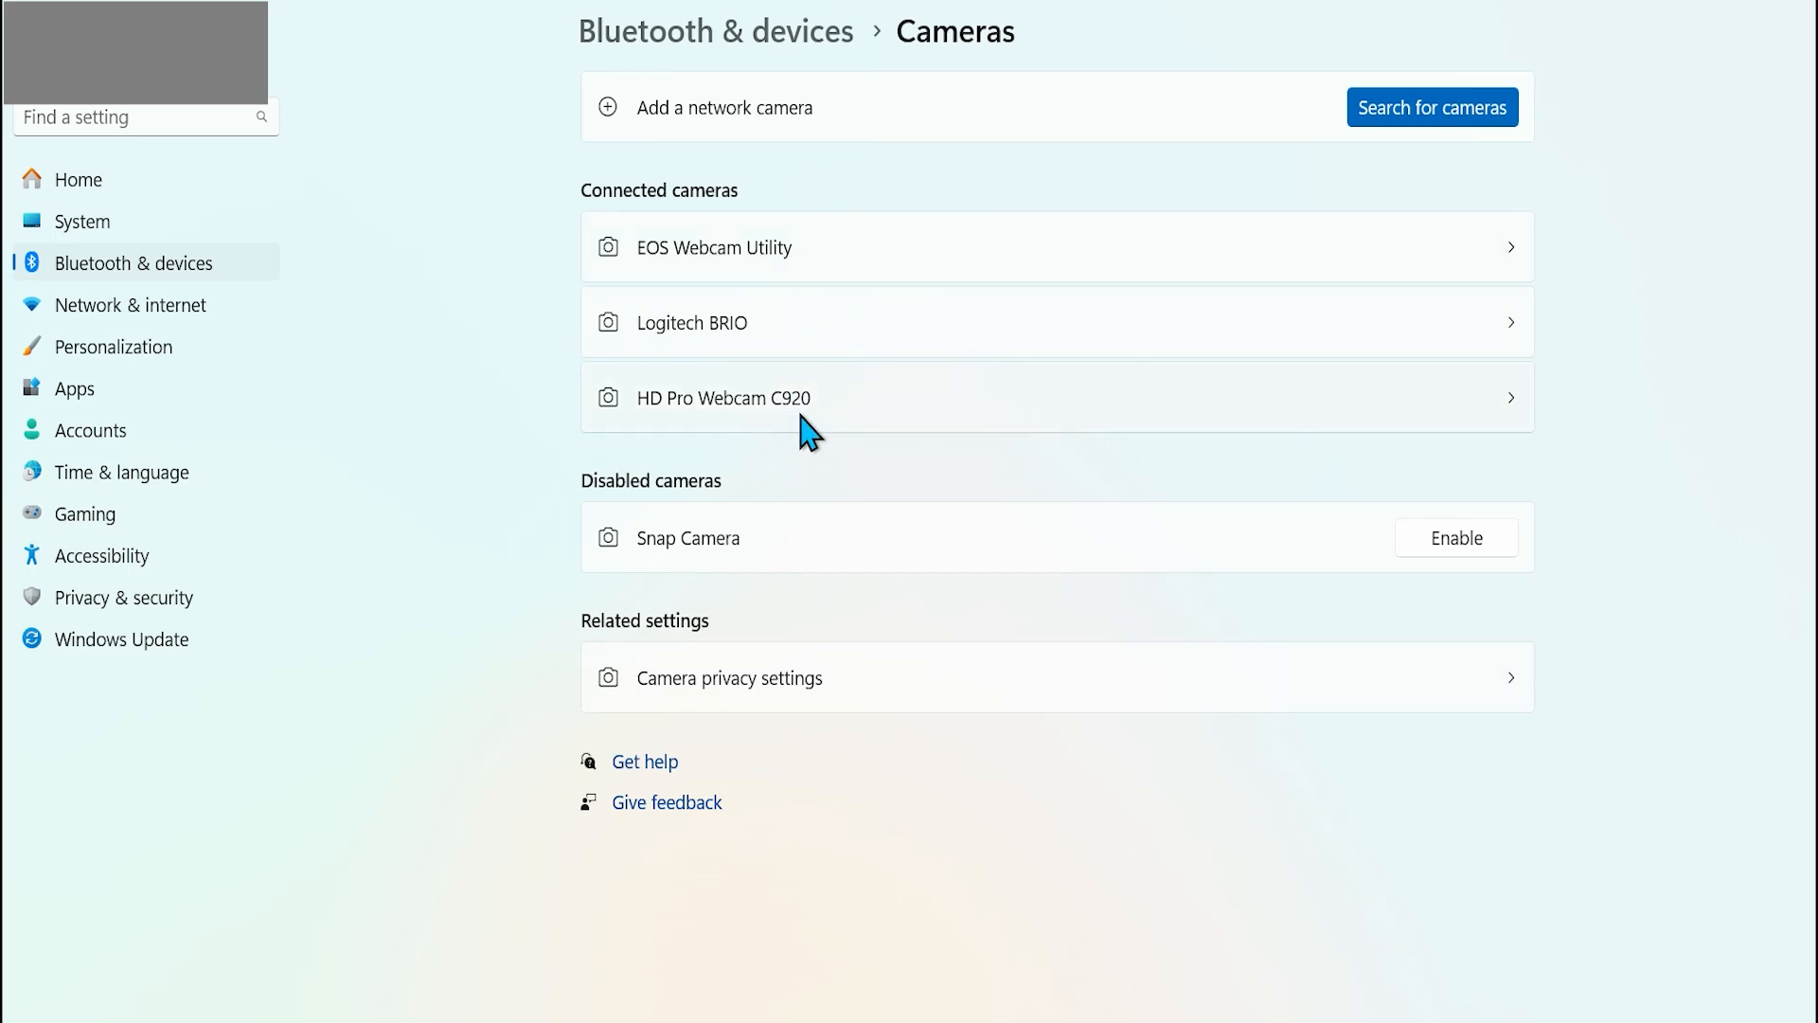
mouse_move(804, 368)
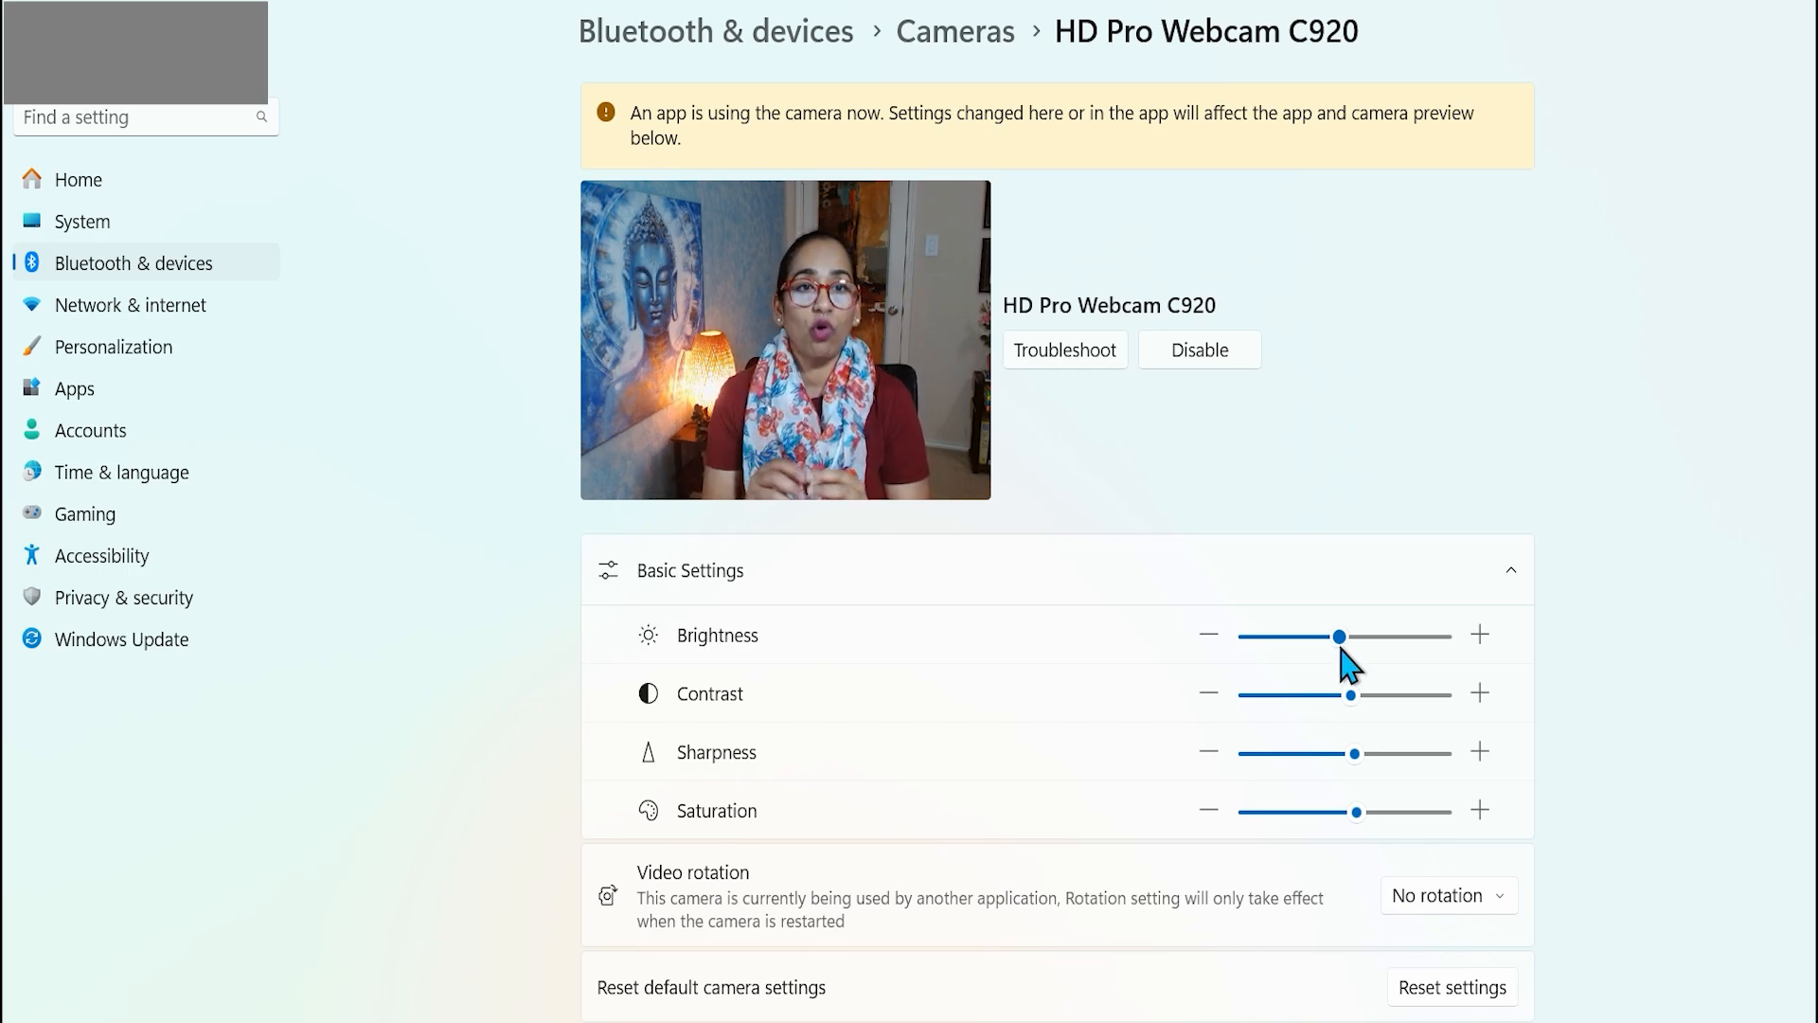
mouse_move(1356, 657)
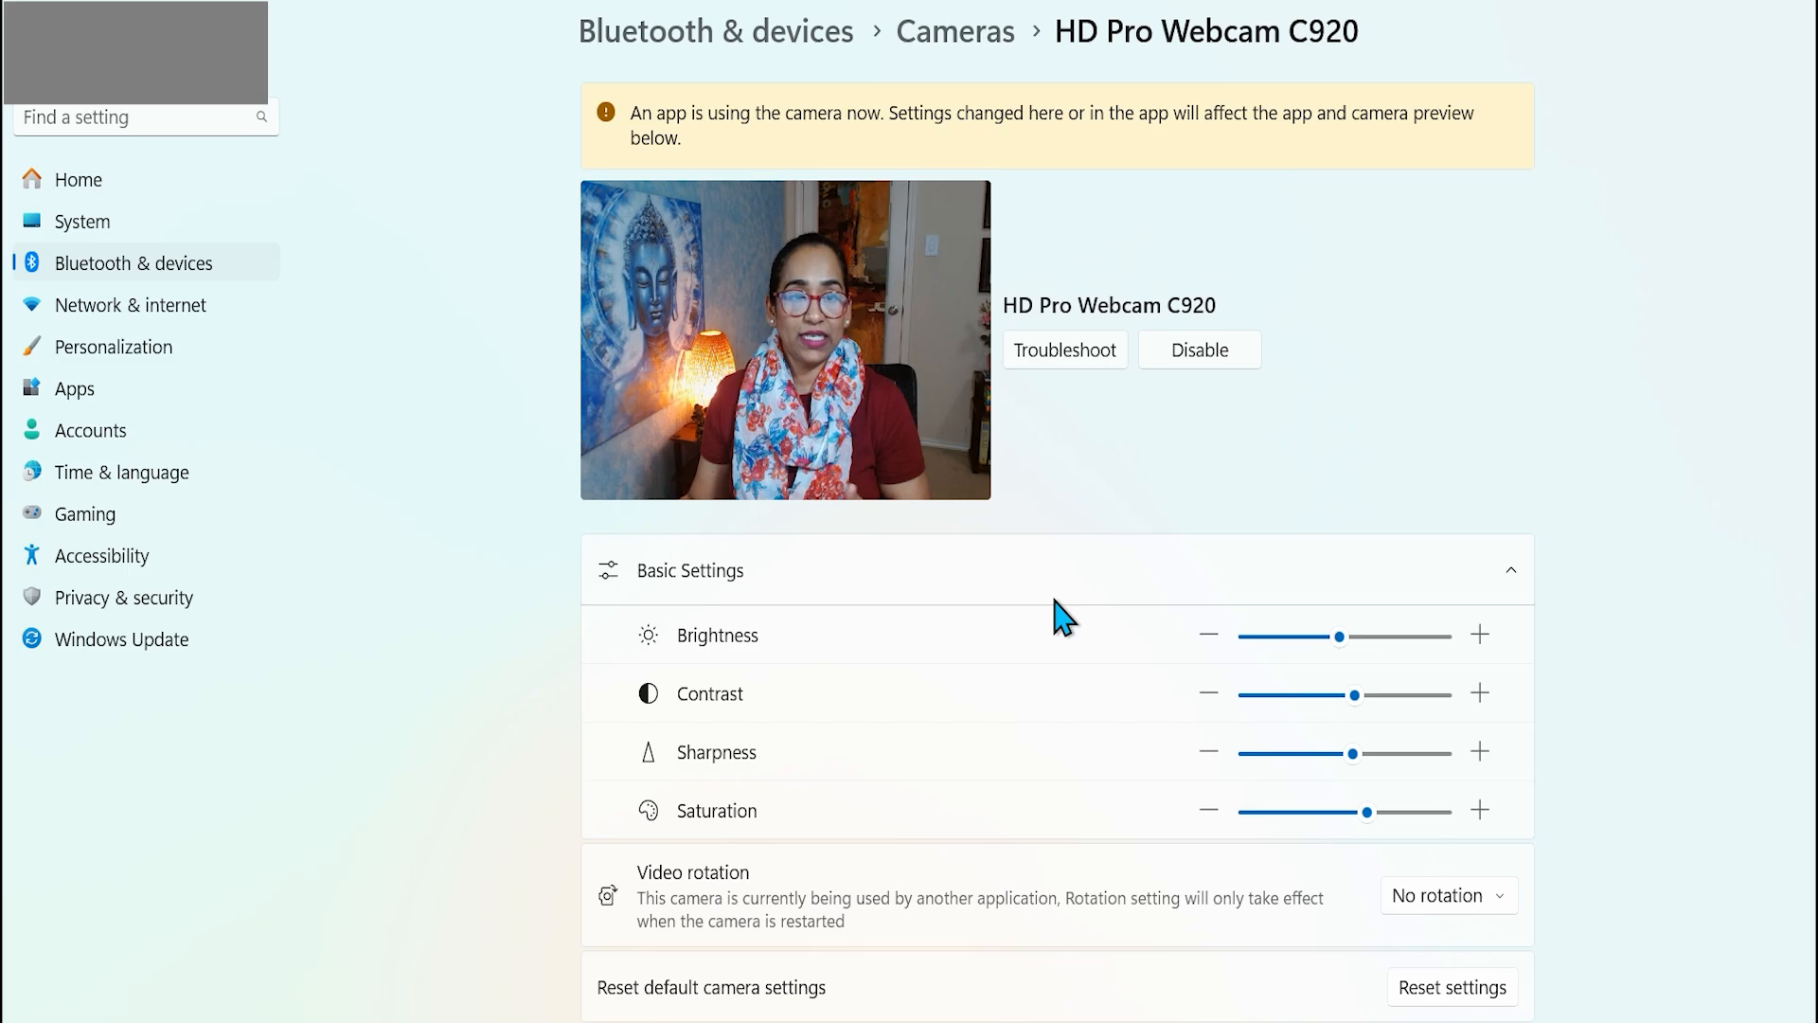
click(955, 31)
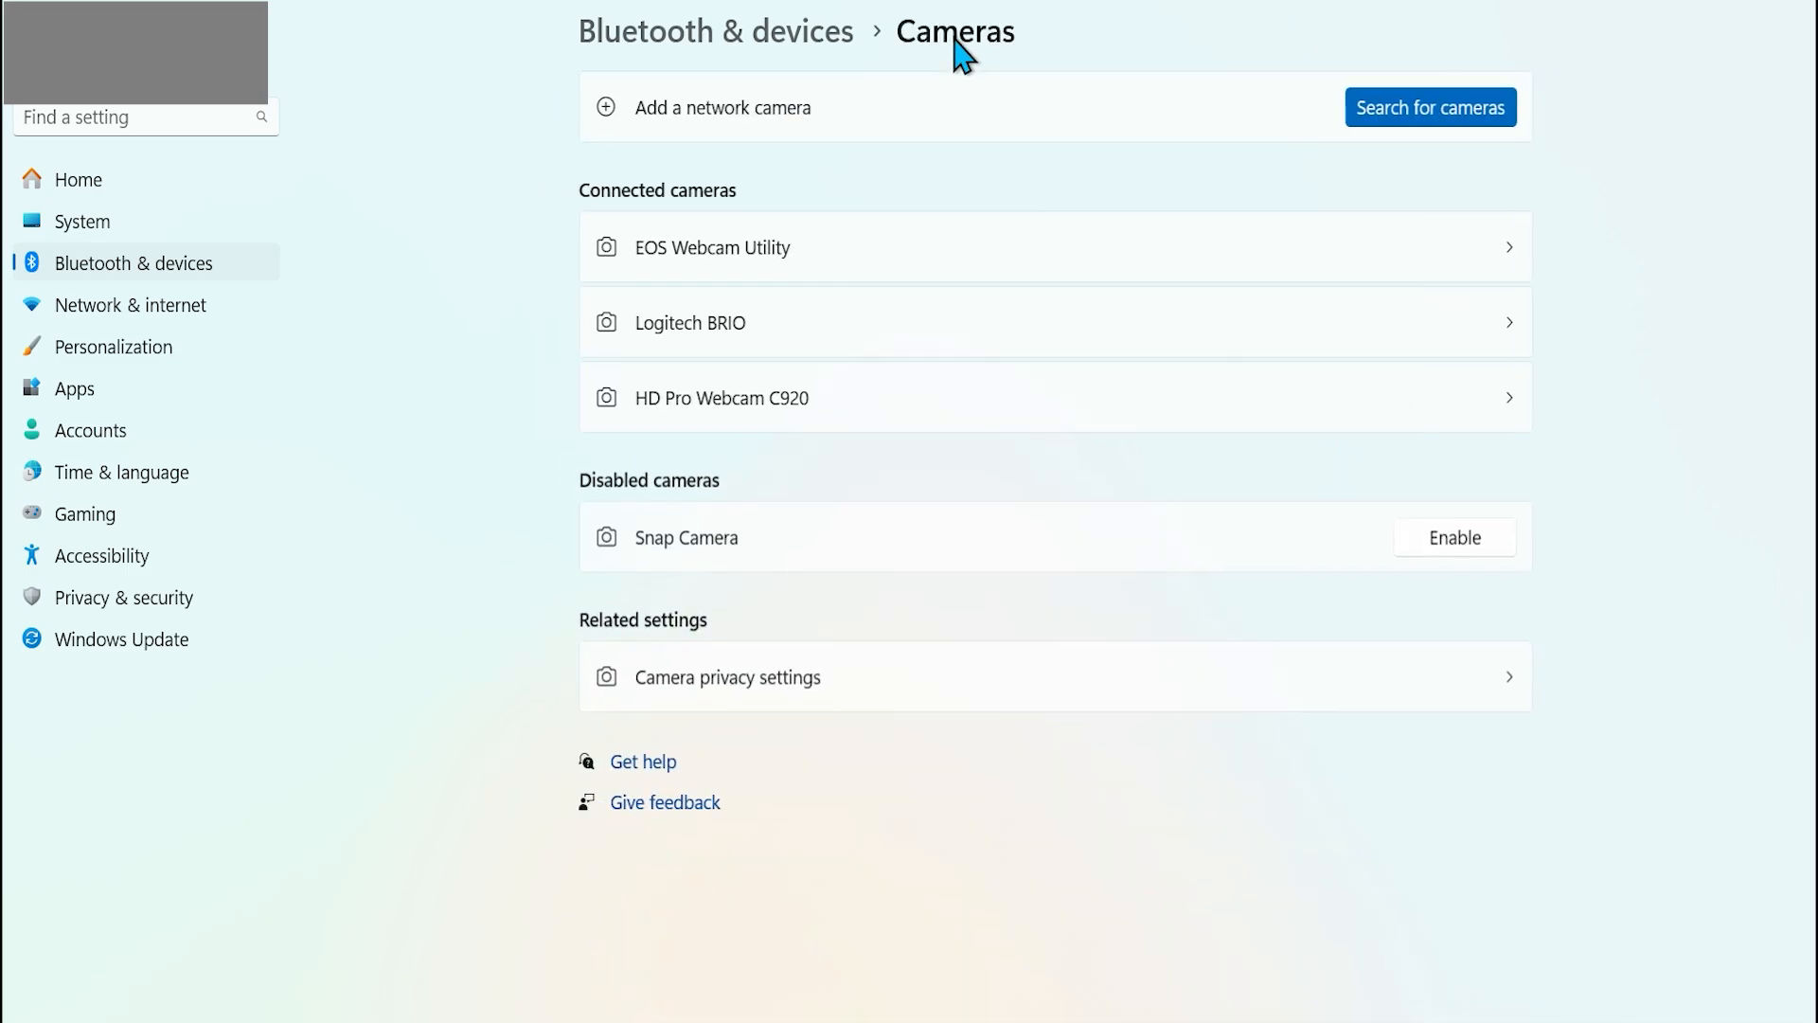
click(689, 322)
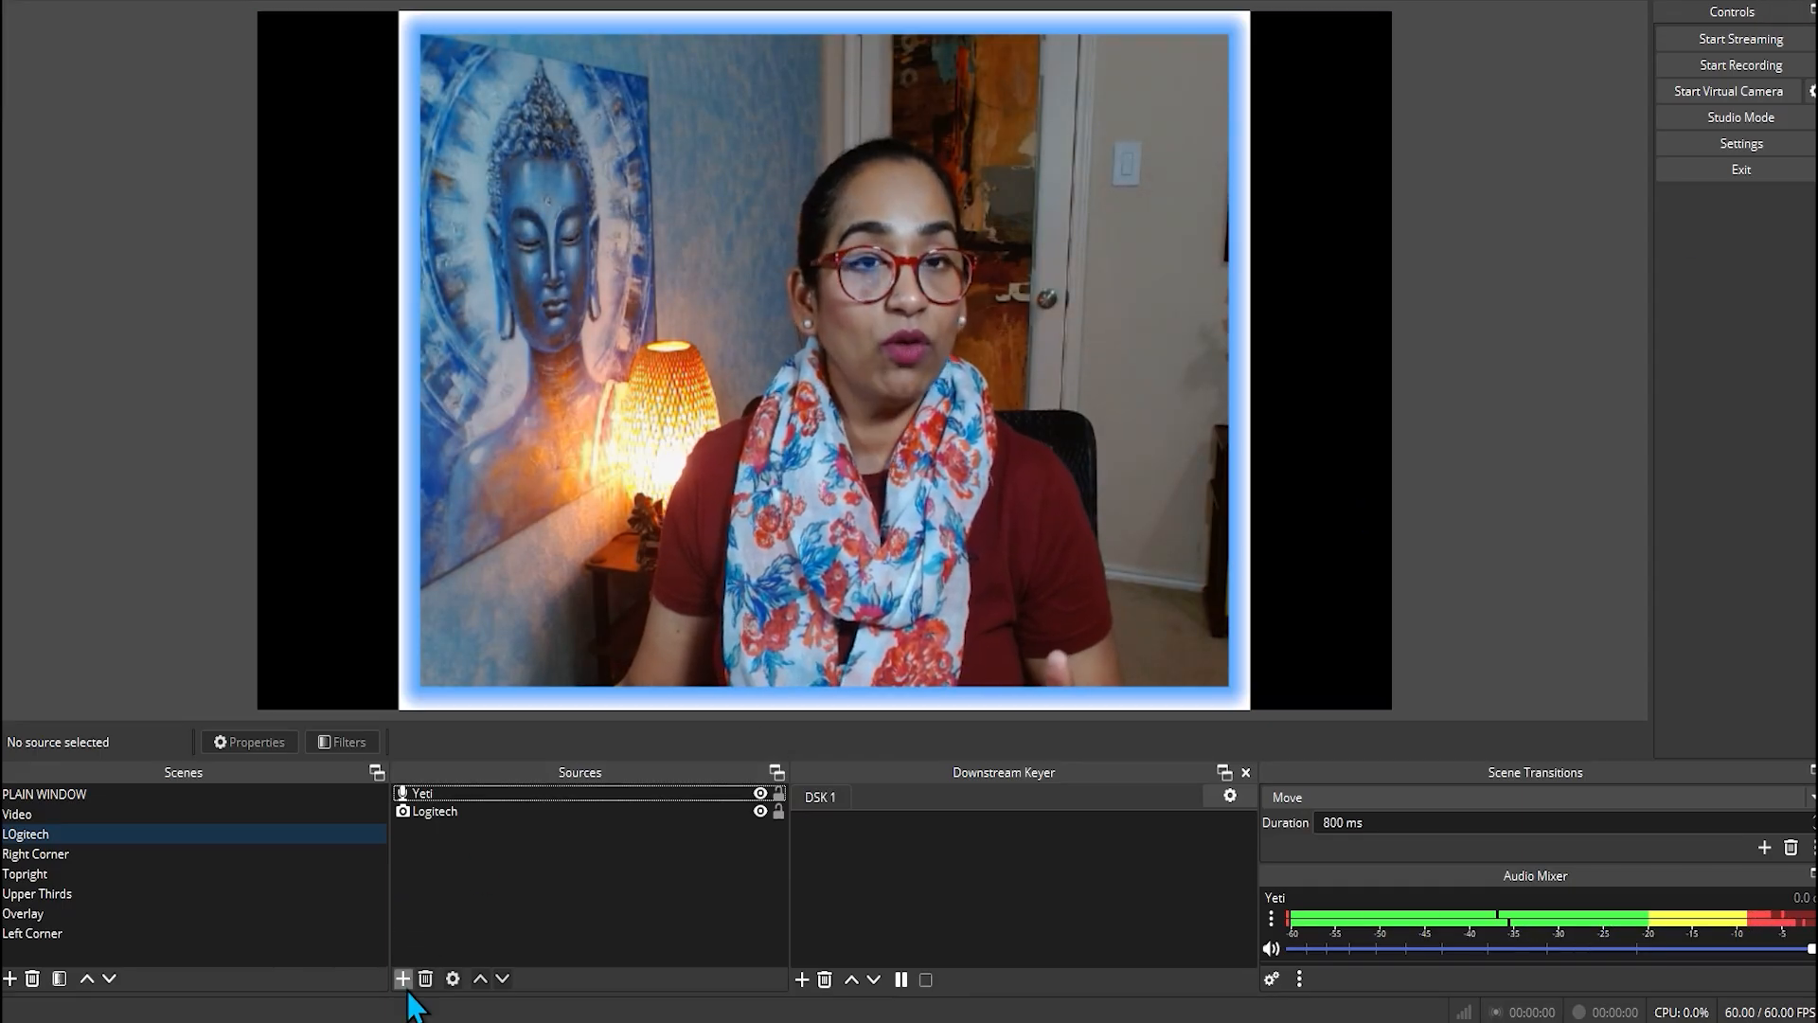
Step: Add a Video Capture Device source named 'Brio- demo'
click(403, 978)
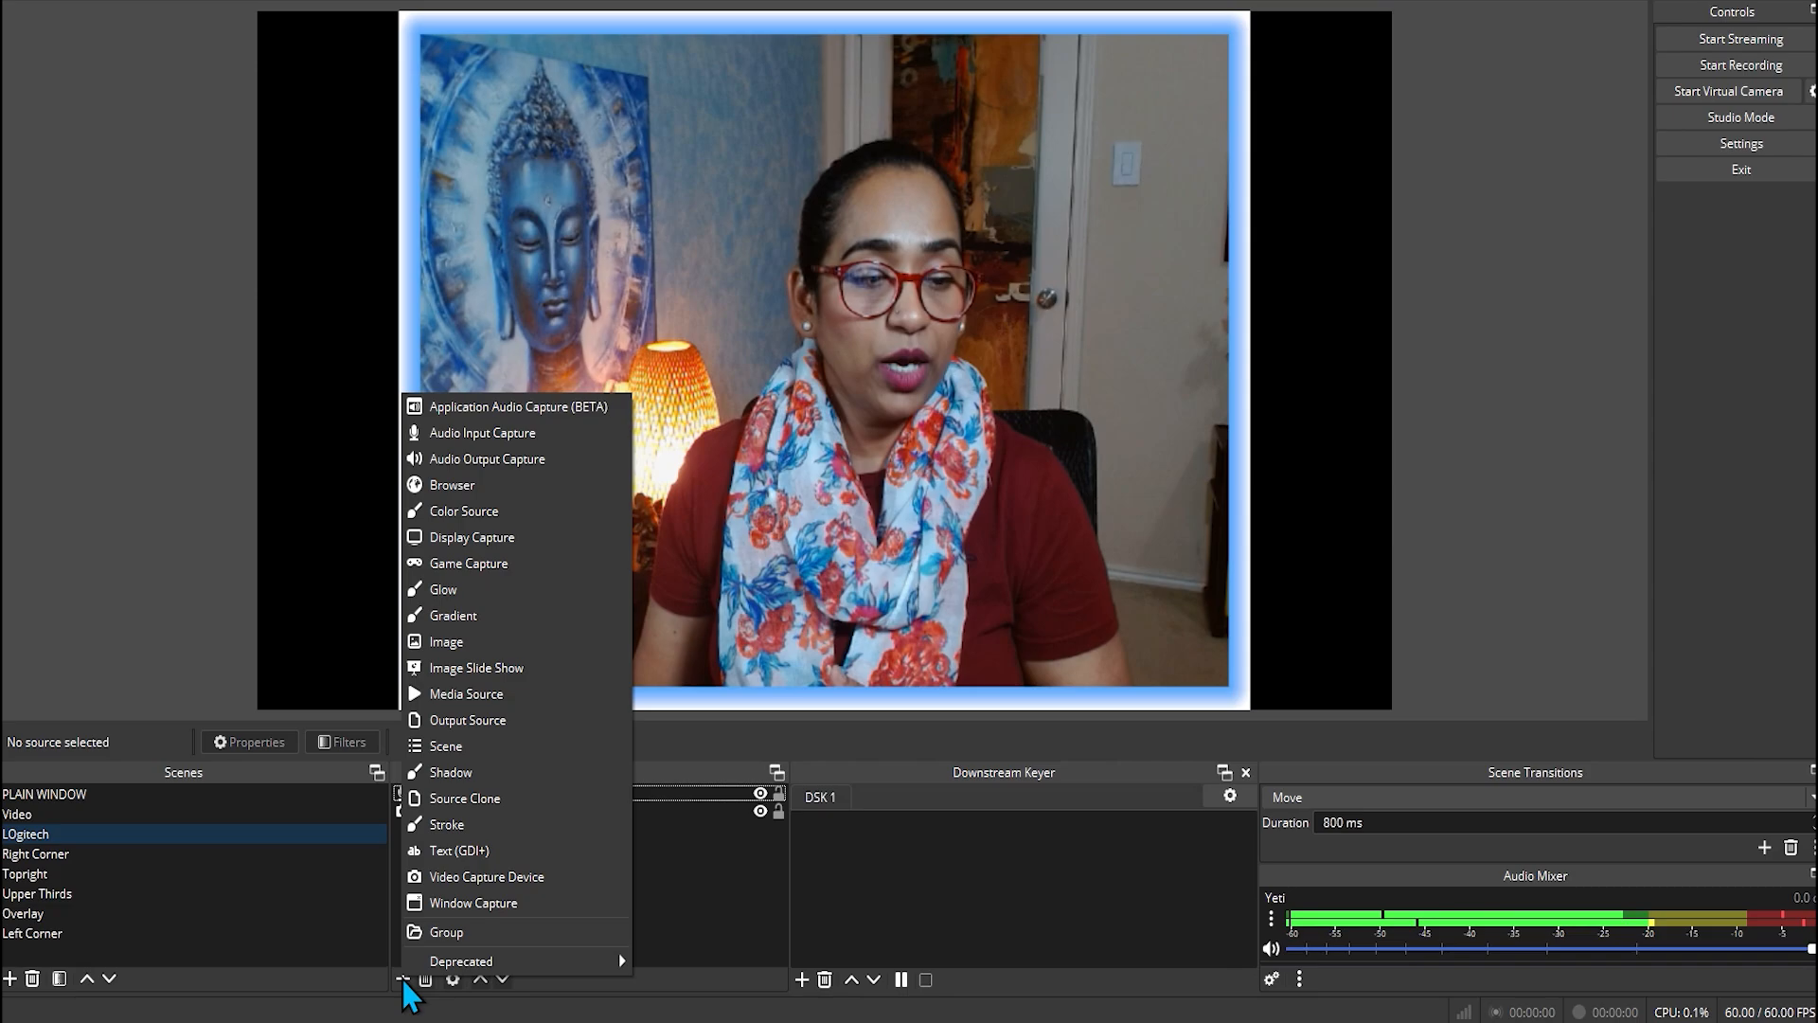
click(486, 875)
text(Bri)
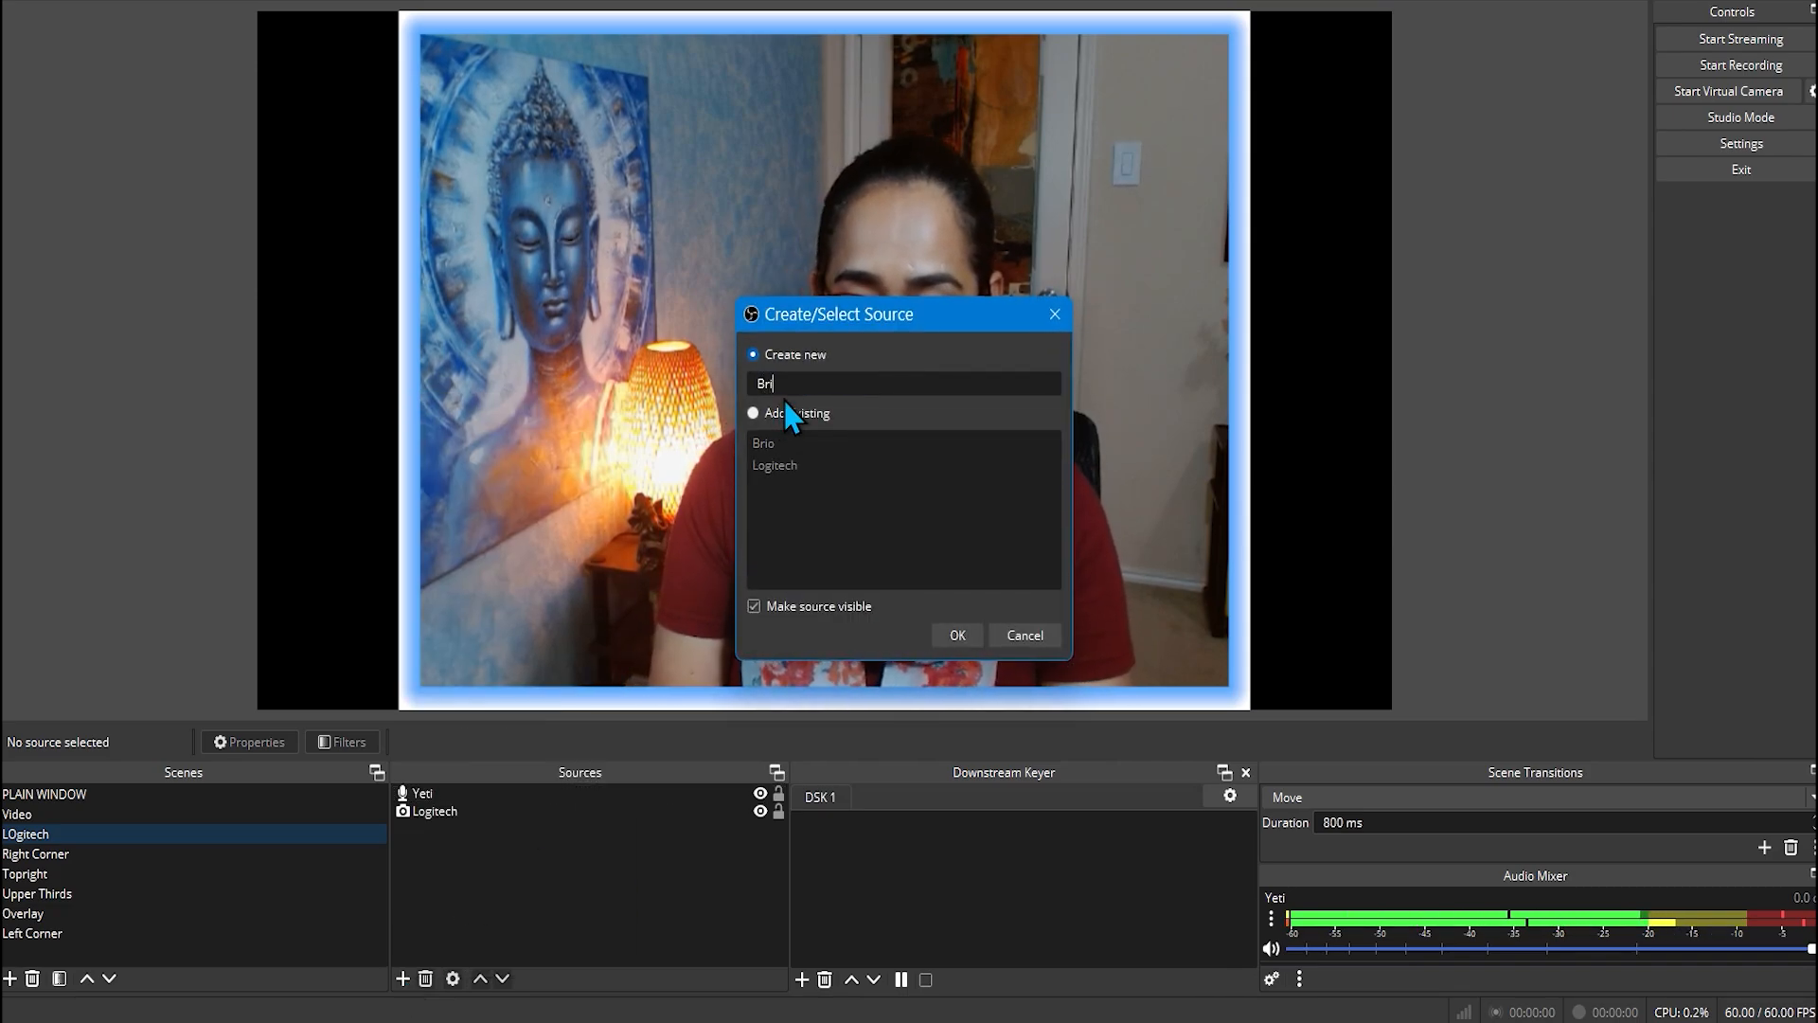
text(o-)
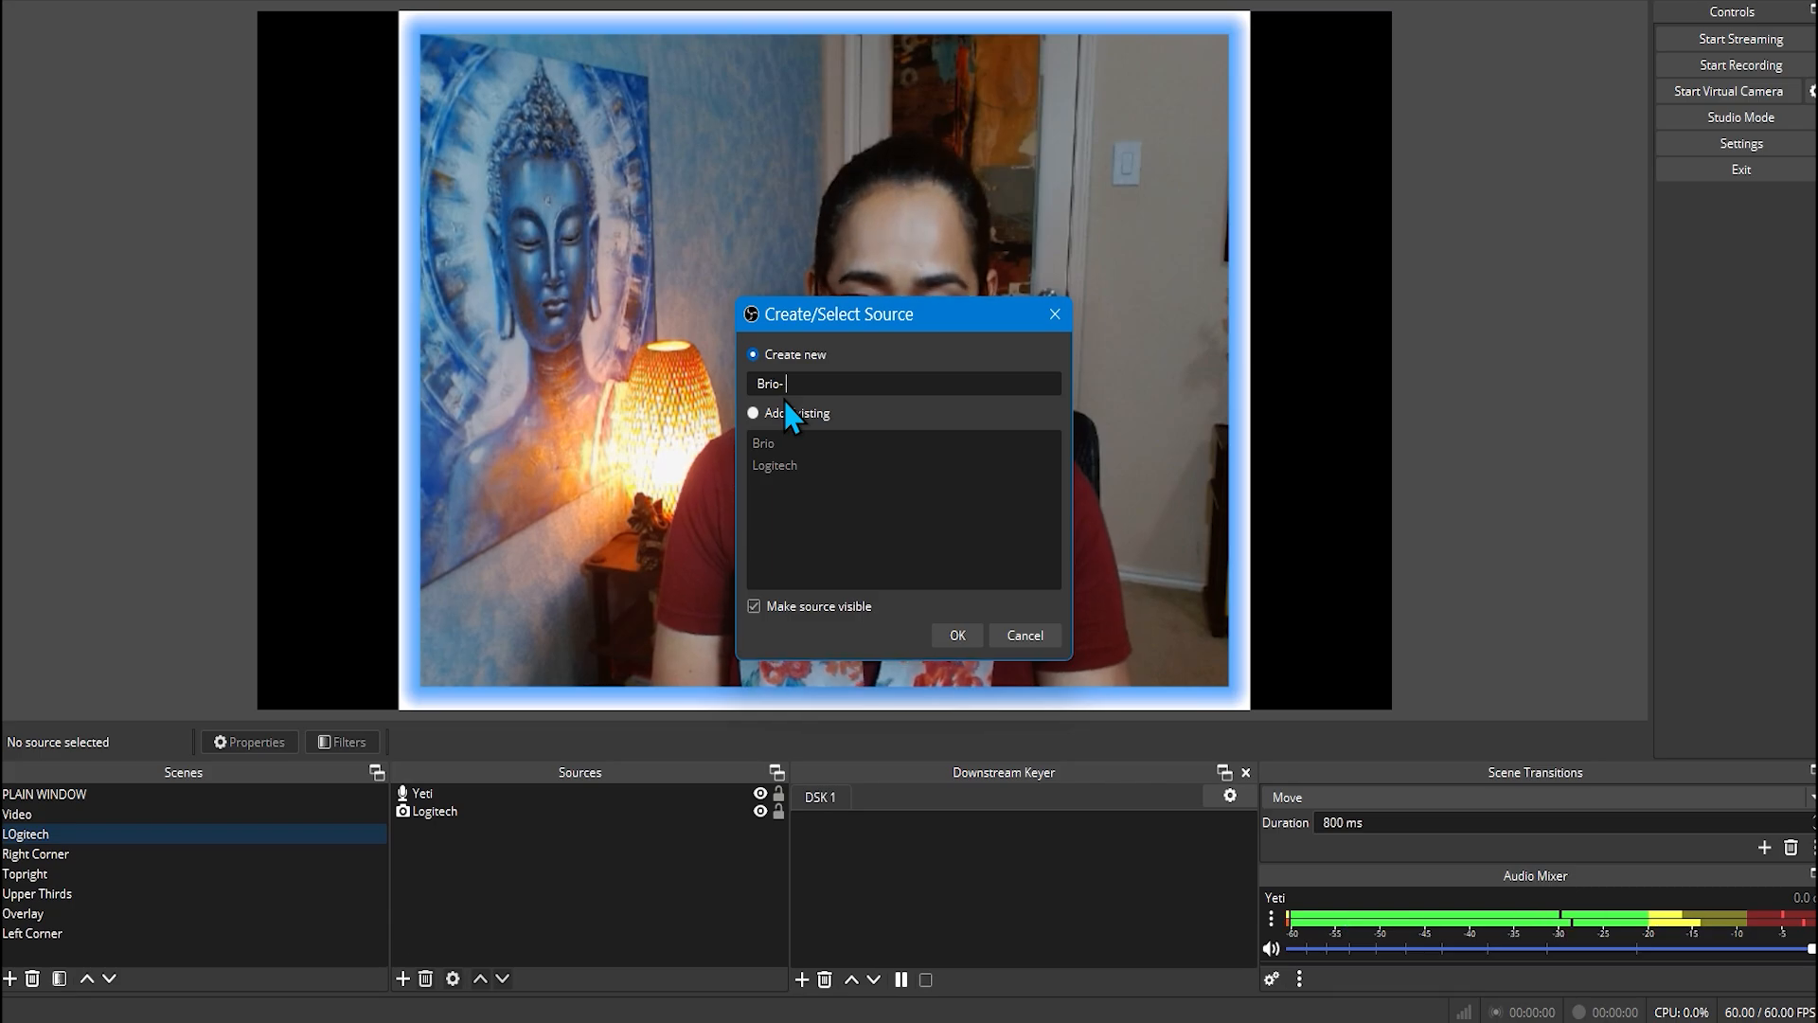
text(demo)
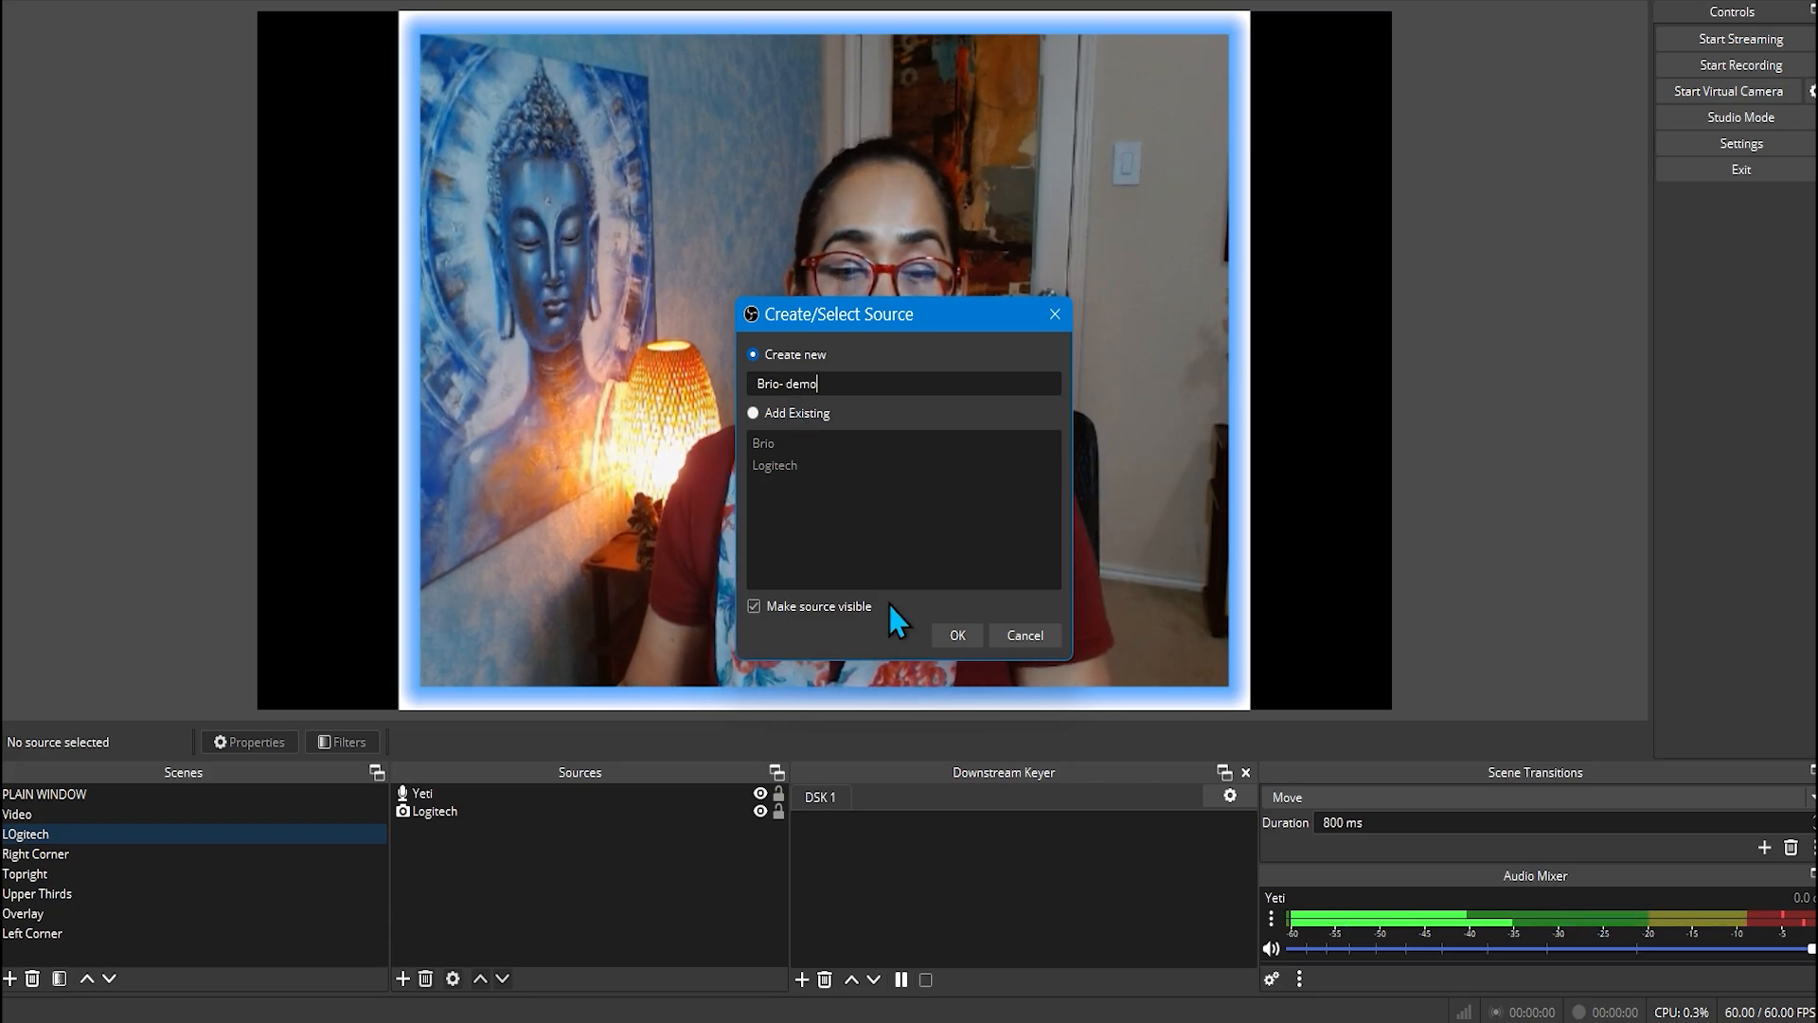
click(955, 635)
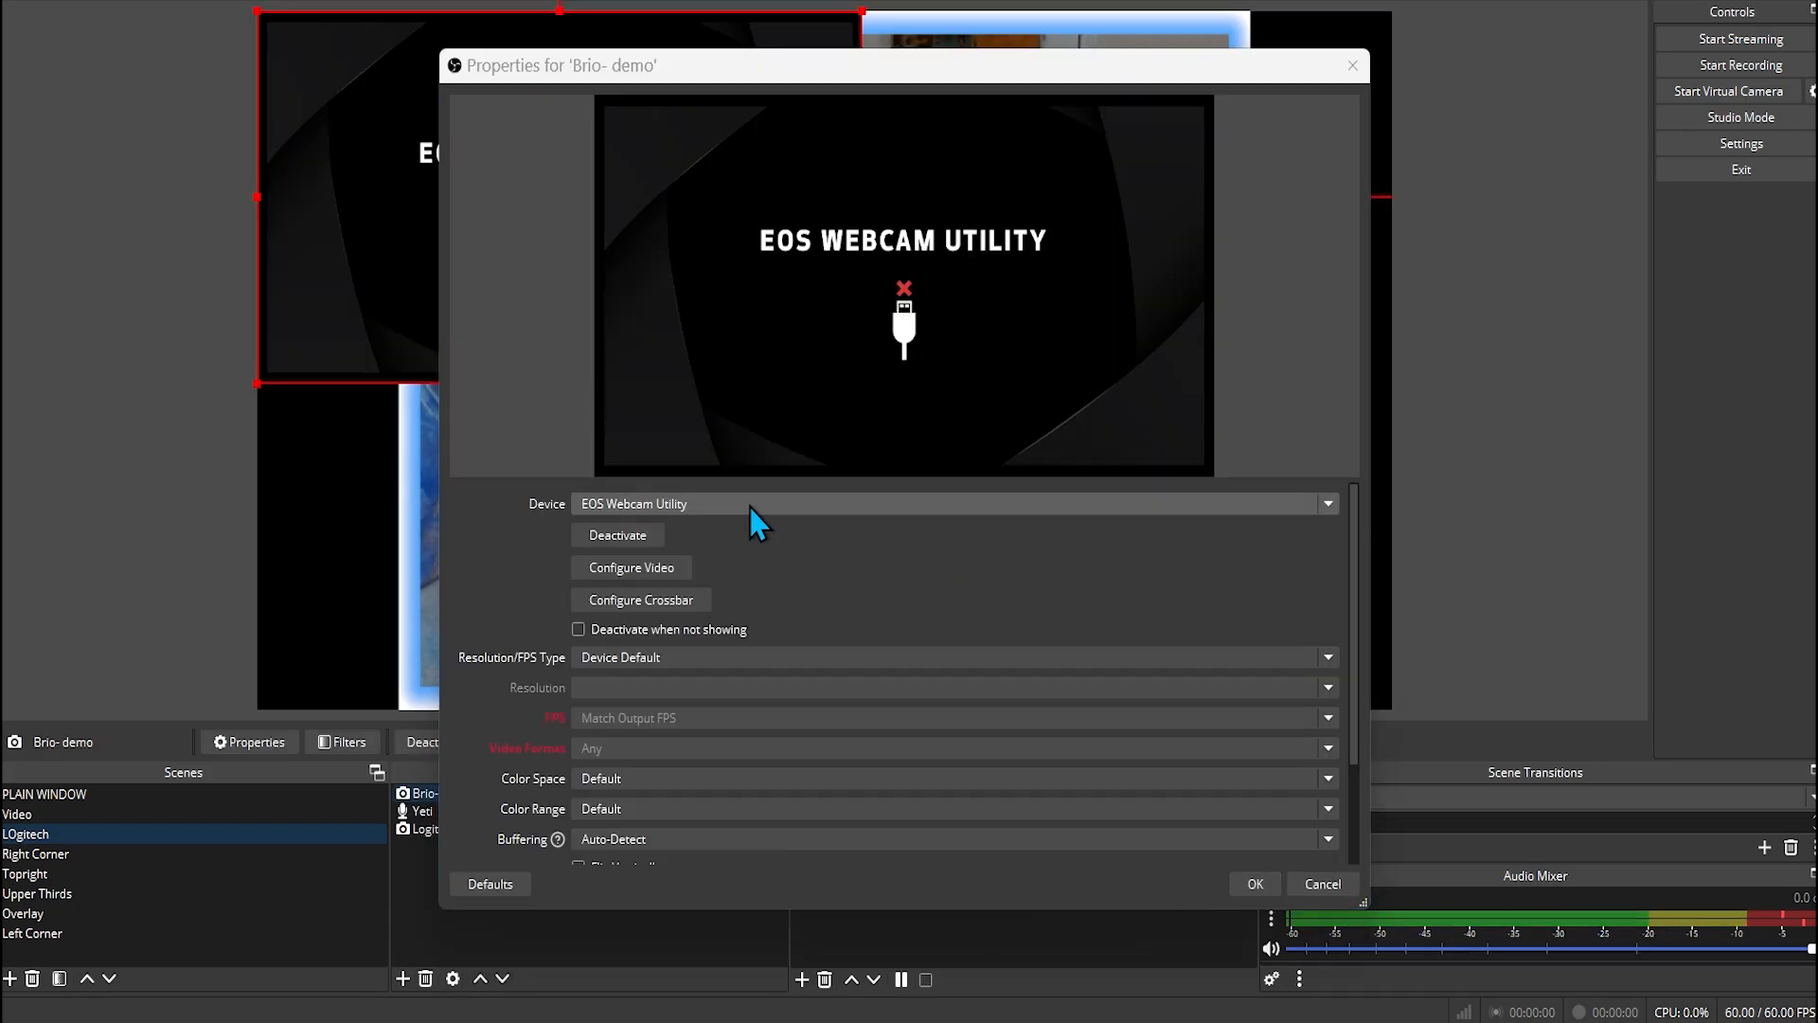
Step: Set the source's device to Logitech BRIO with custom 1920x1080 resolution
click(951, 503)
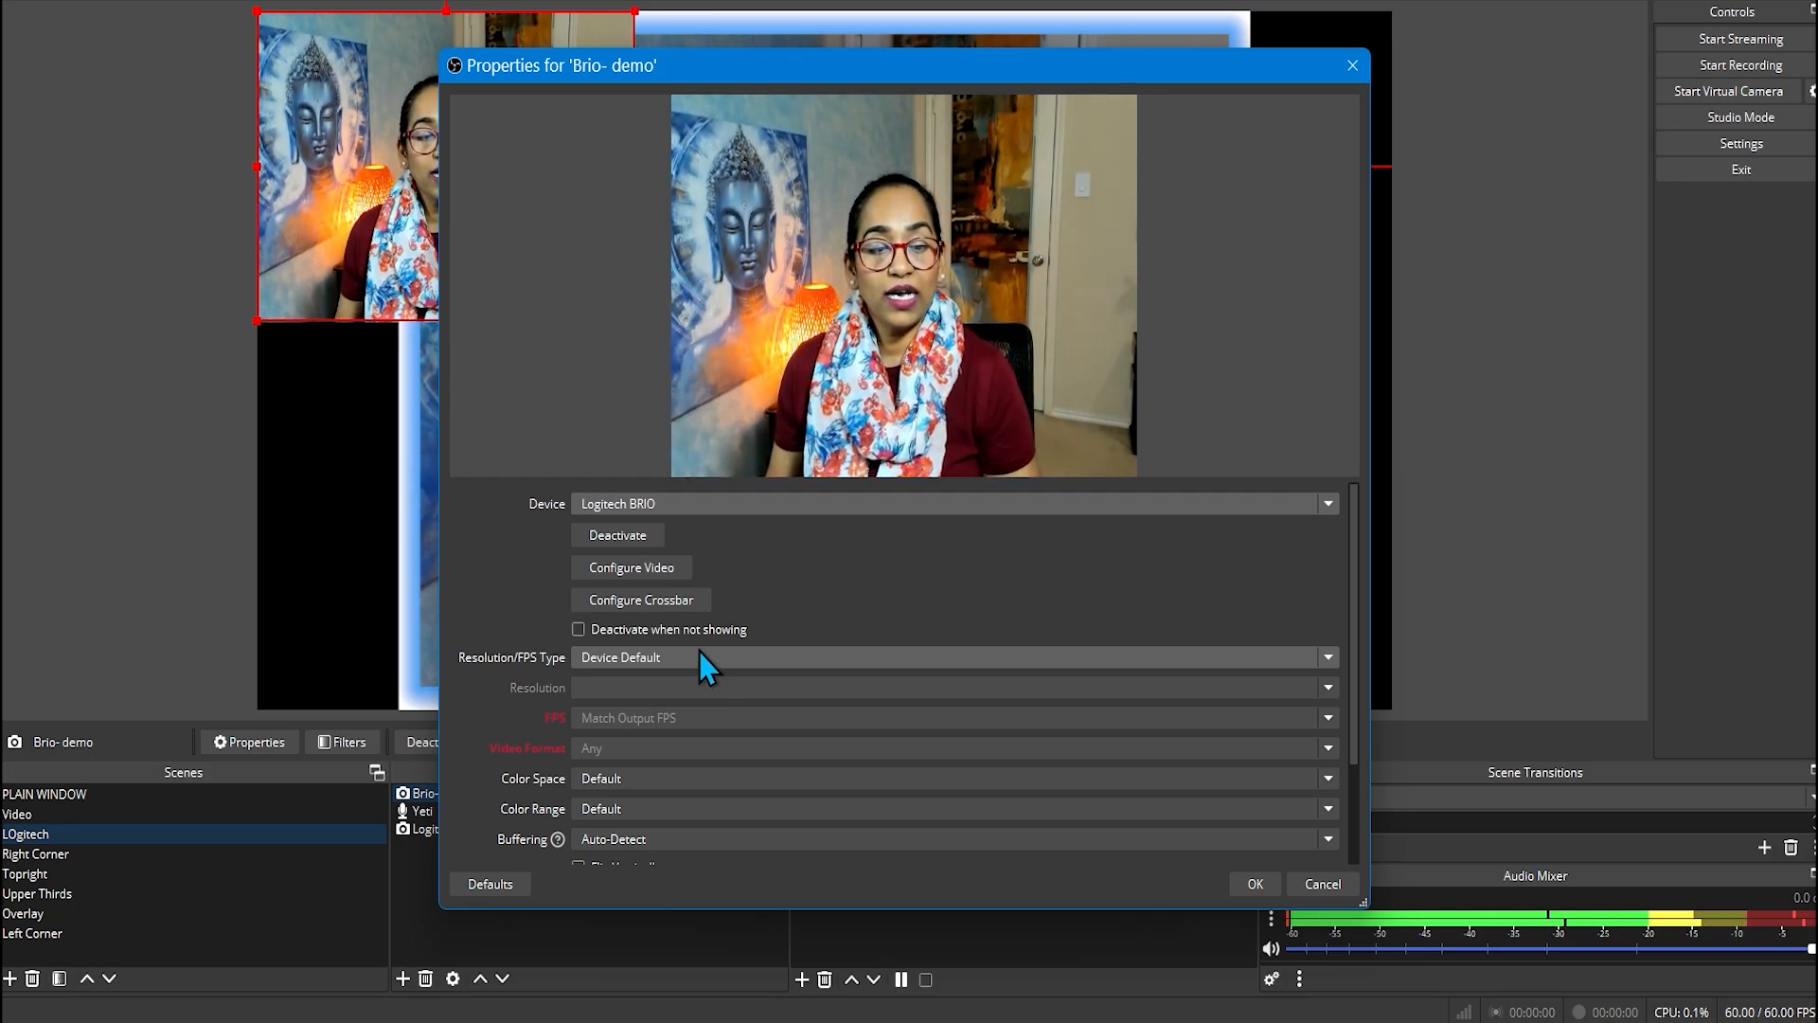
click(951, 657)
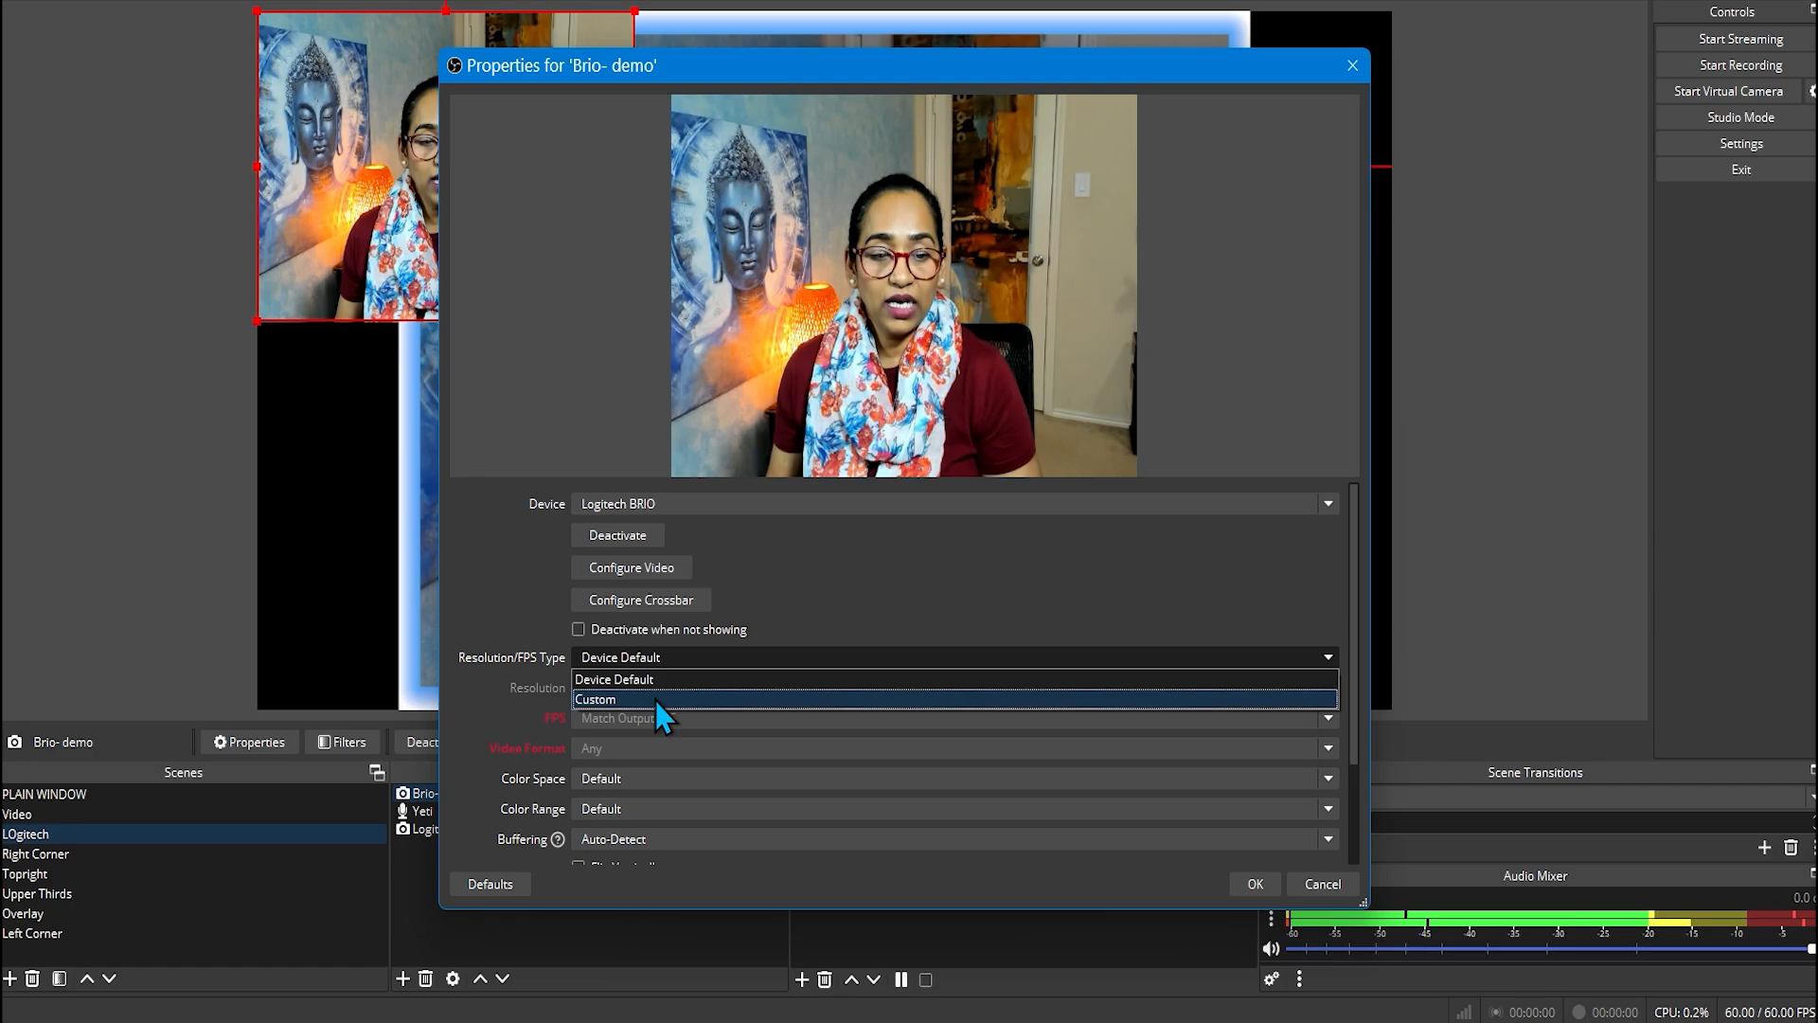
click(595, 698)
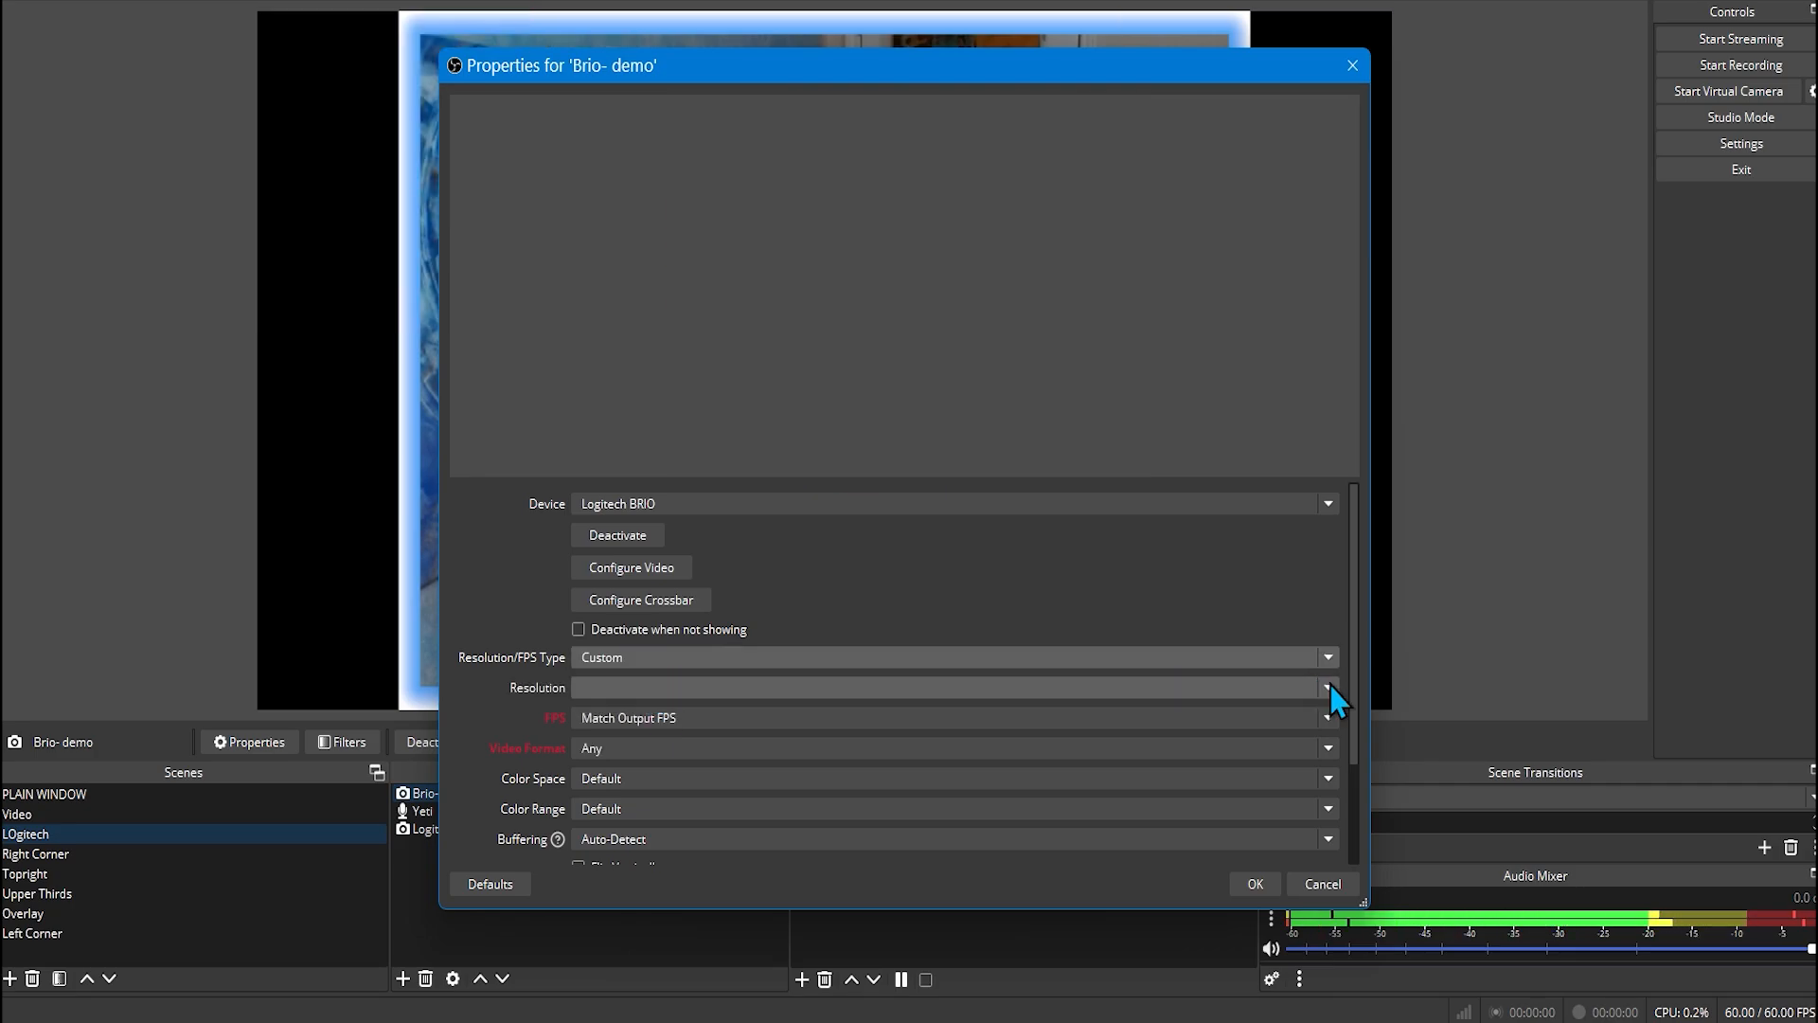
click(1326, 686)
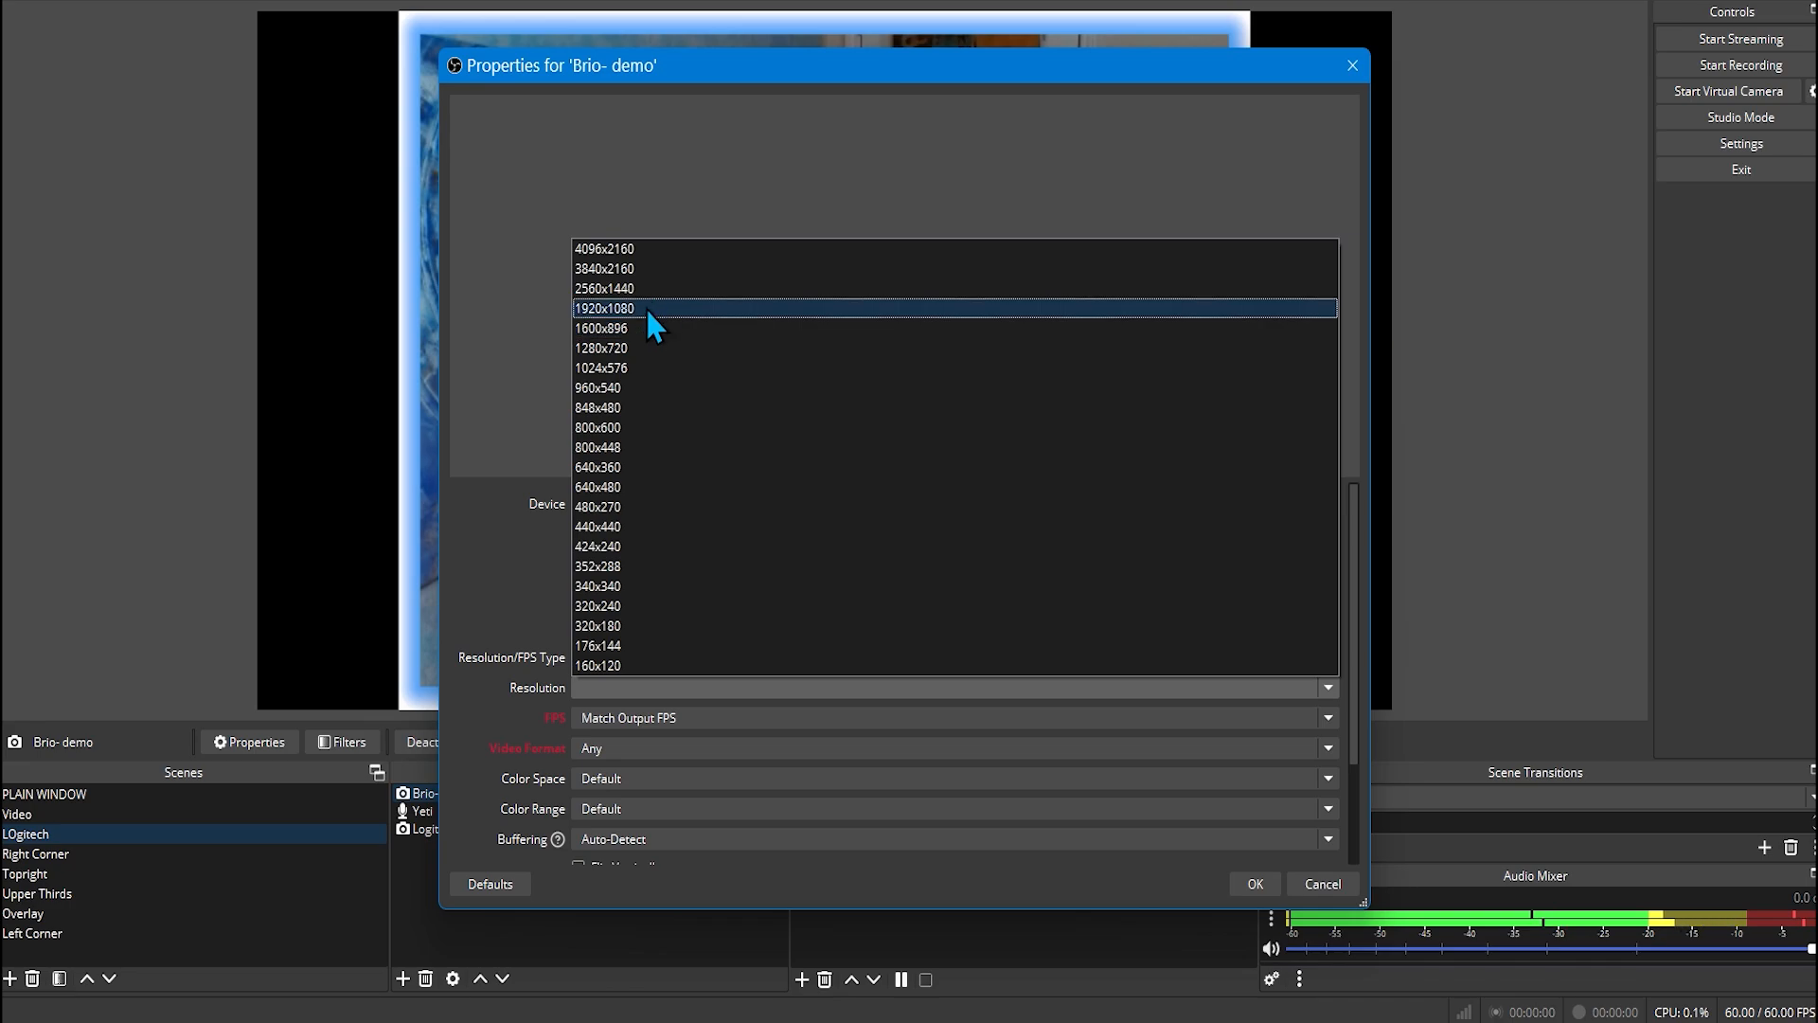
mouse_move(655, 337)
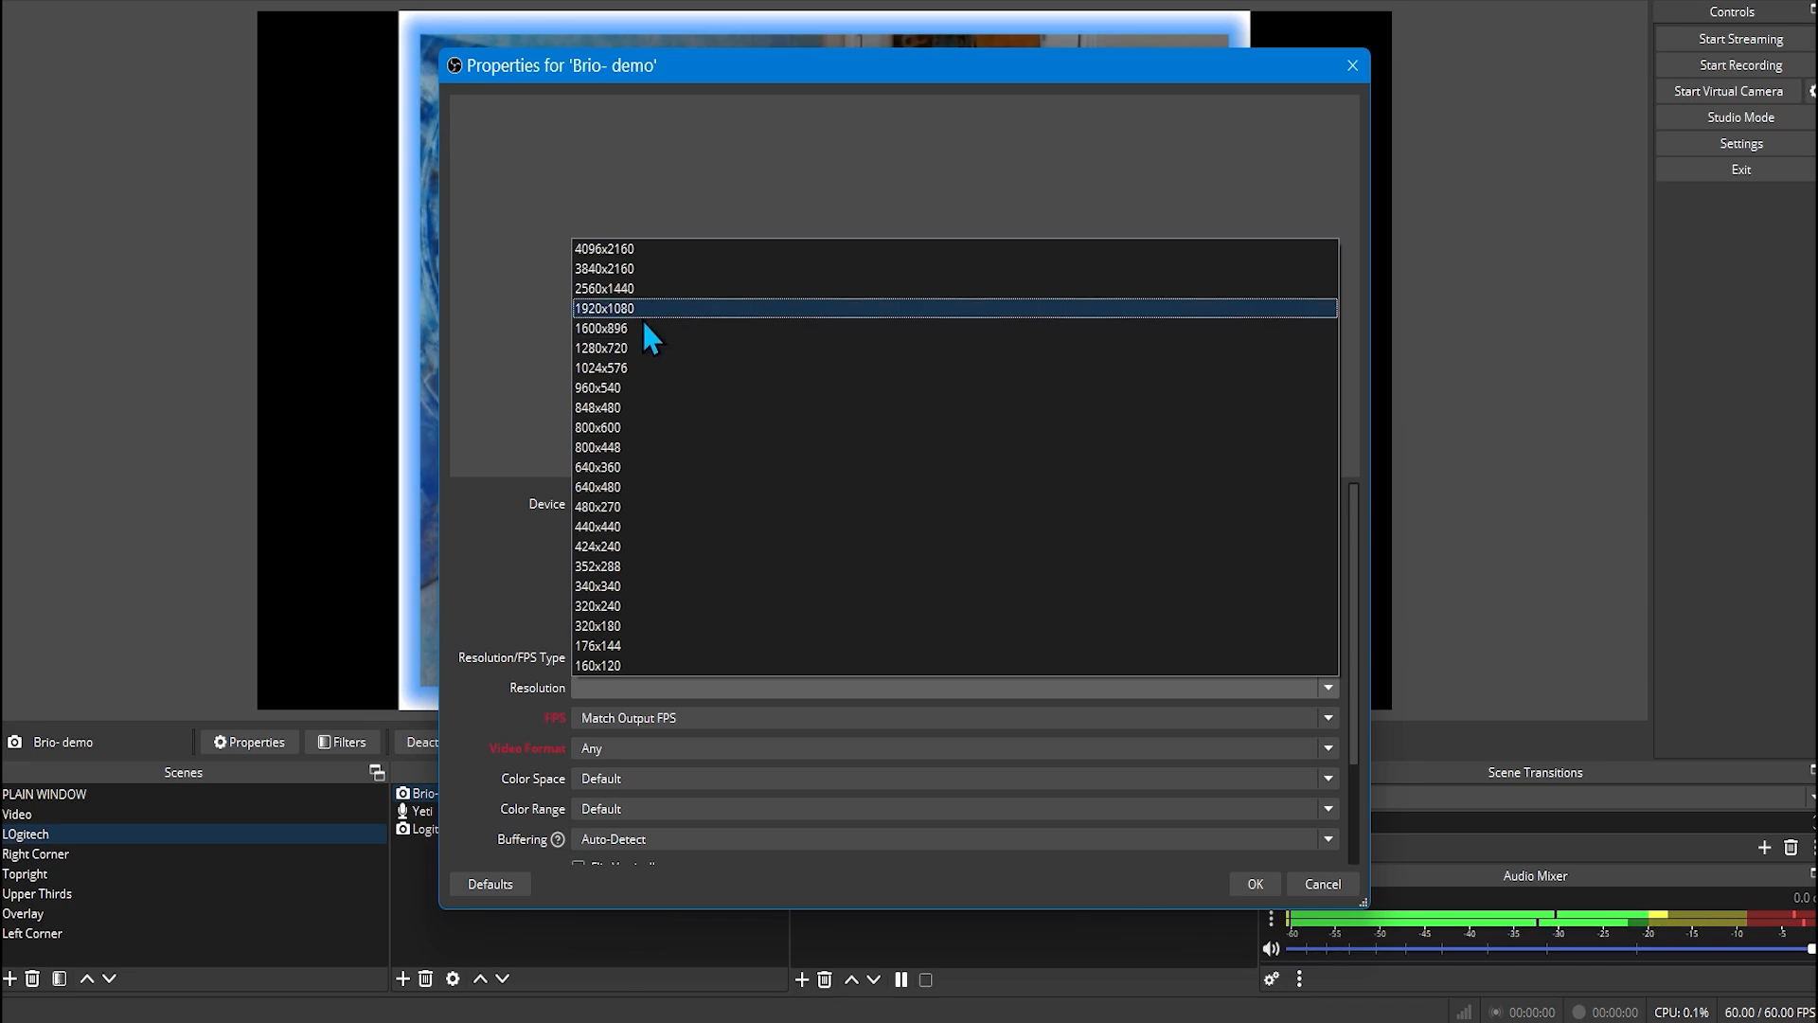
mouse_move(653, 334)
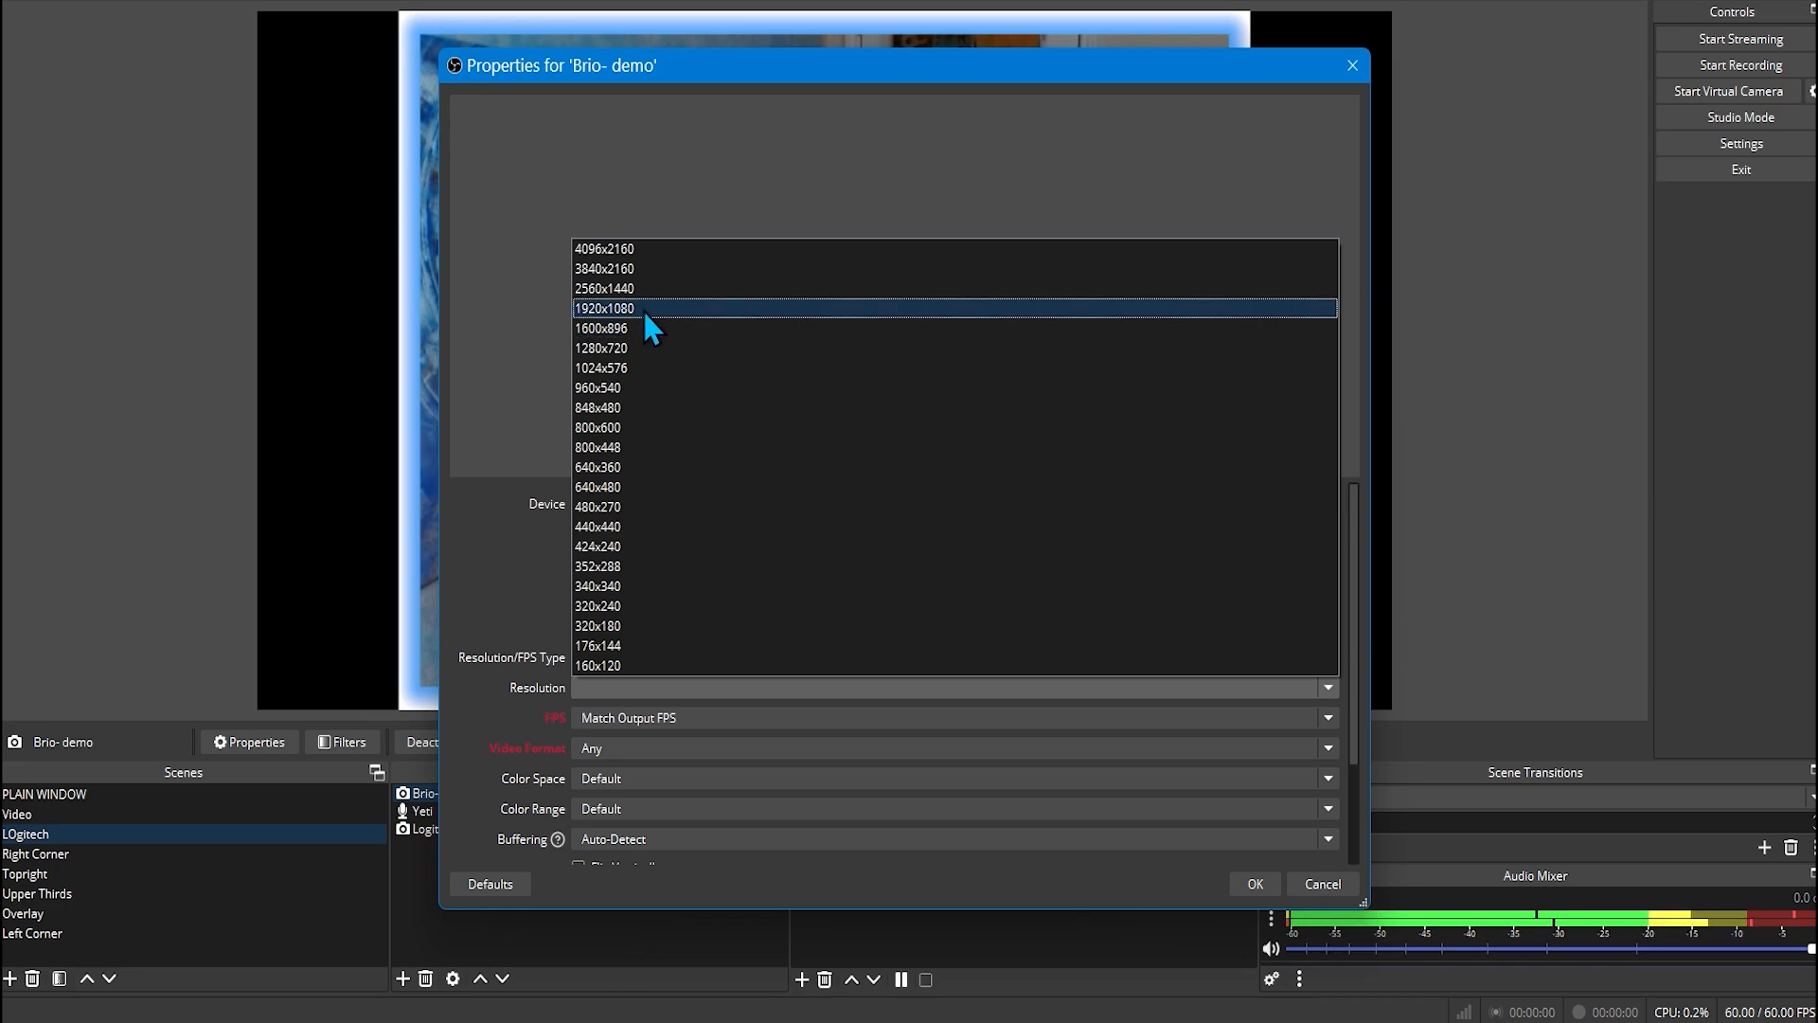
click(604, 308)
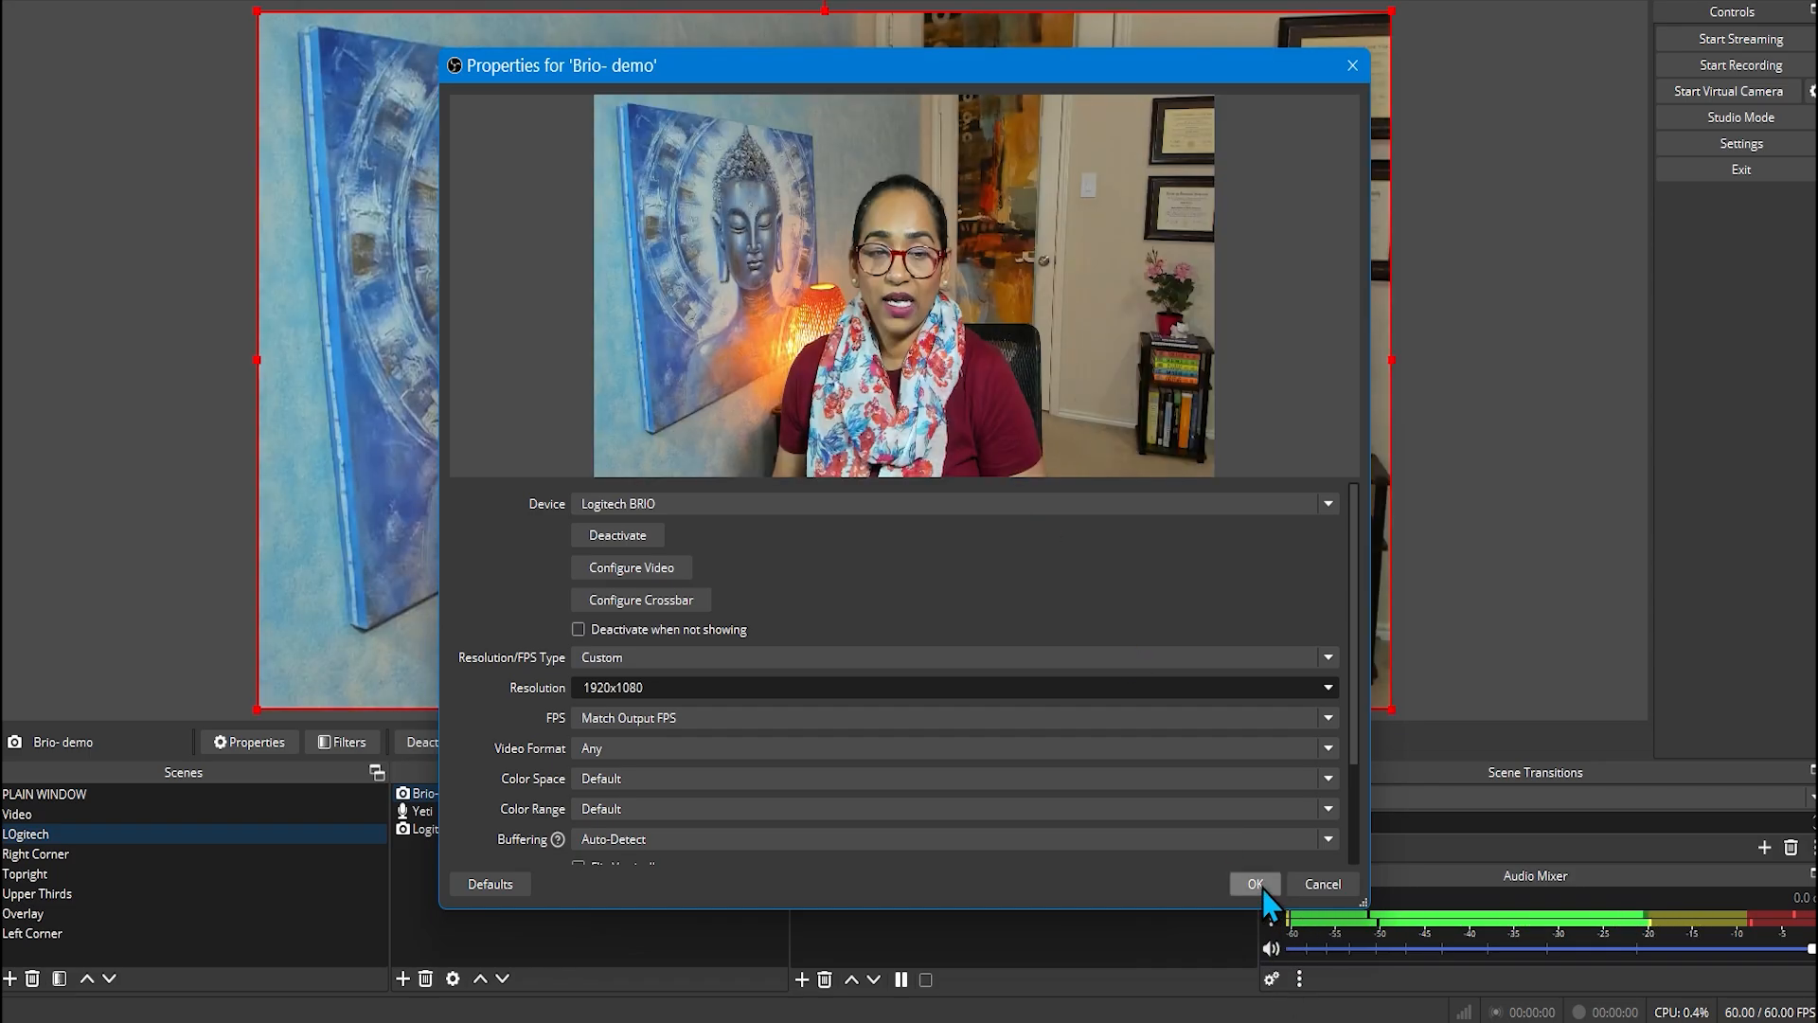
click(1254, 884)
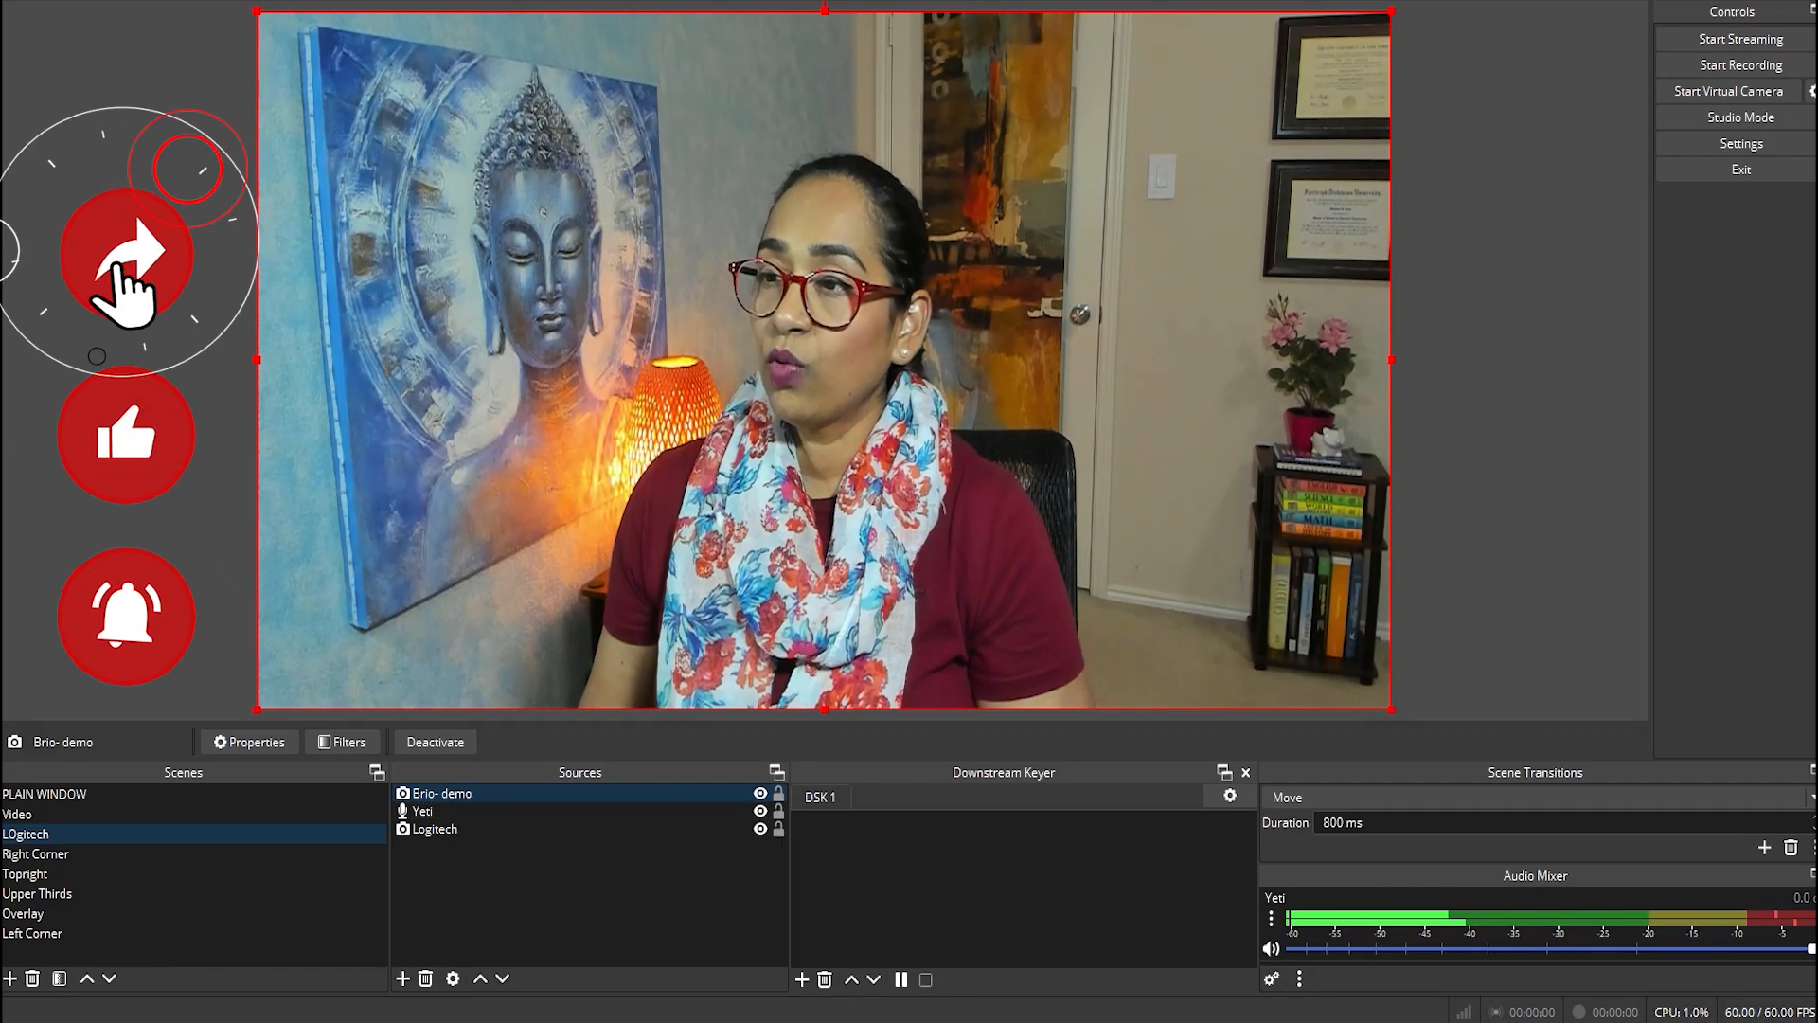
mouse_move(475, 203)
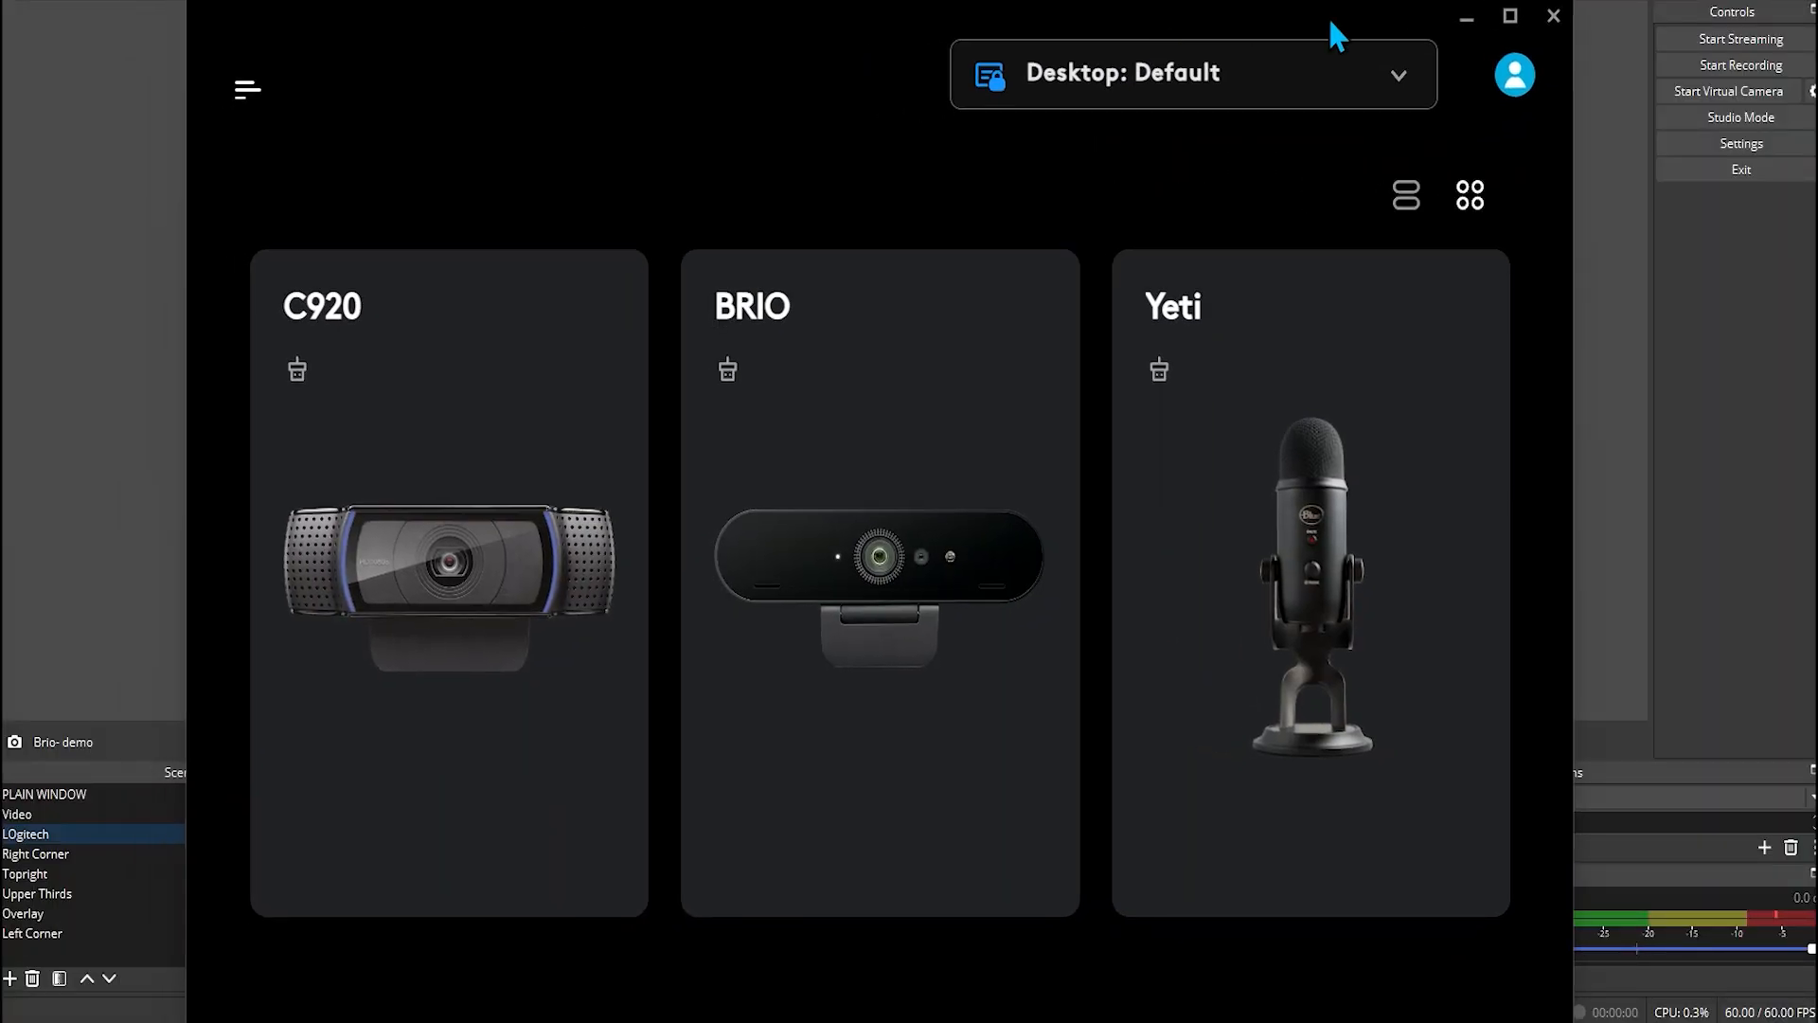
Step: Open the BRIO camera's settings in Logitech G HUB, showing its crop options
click(1509, 15)
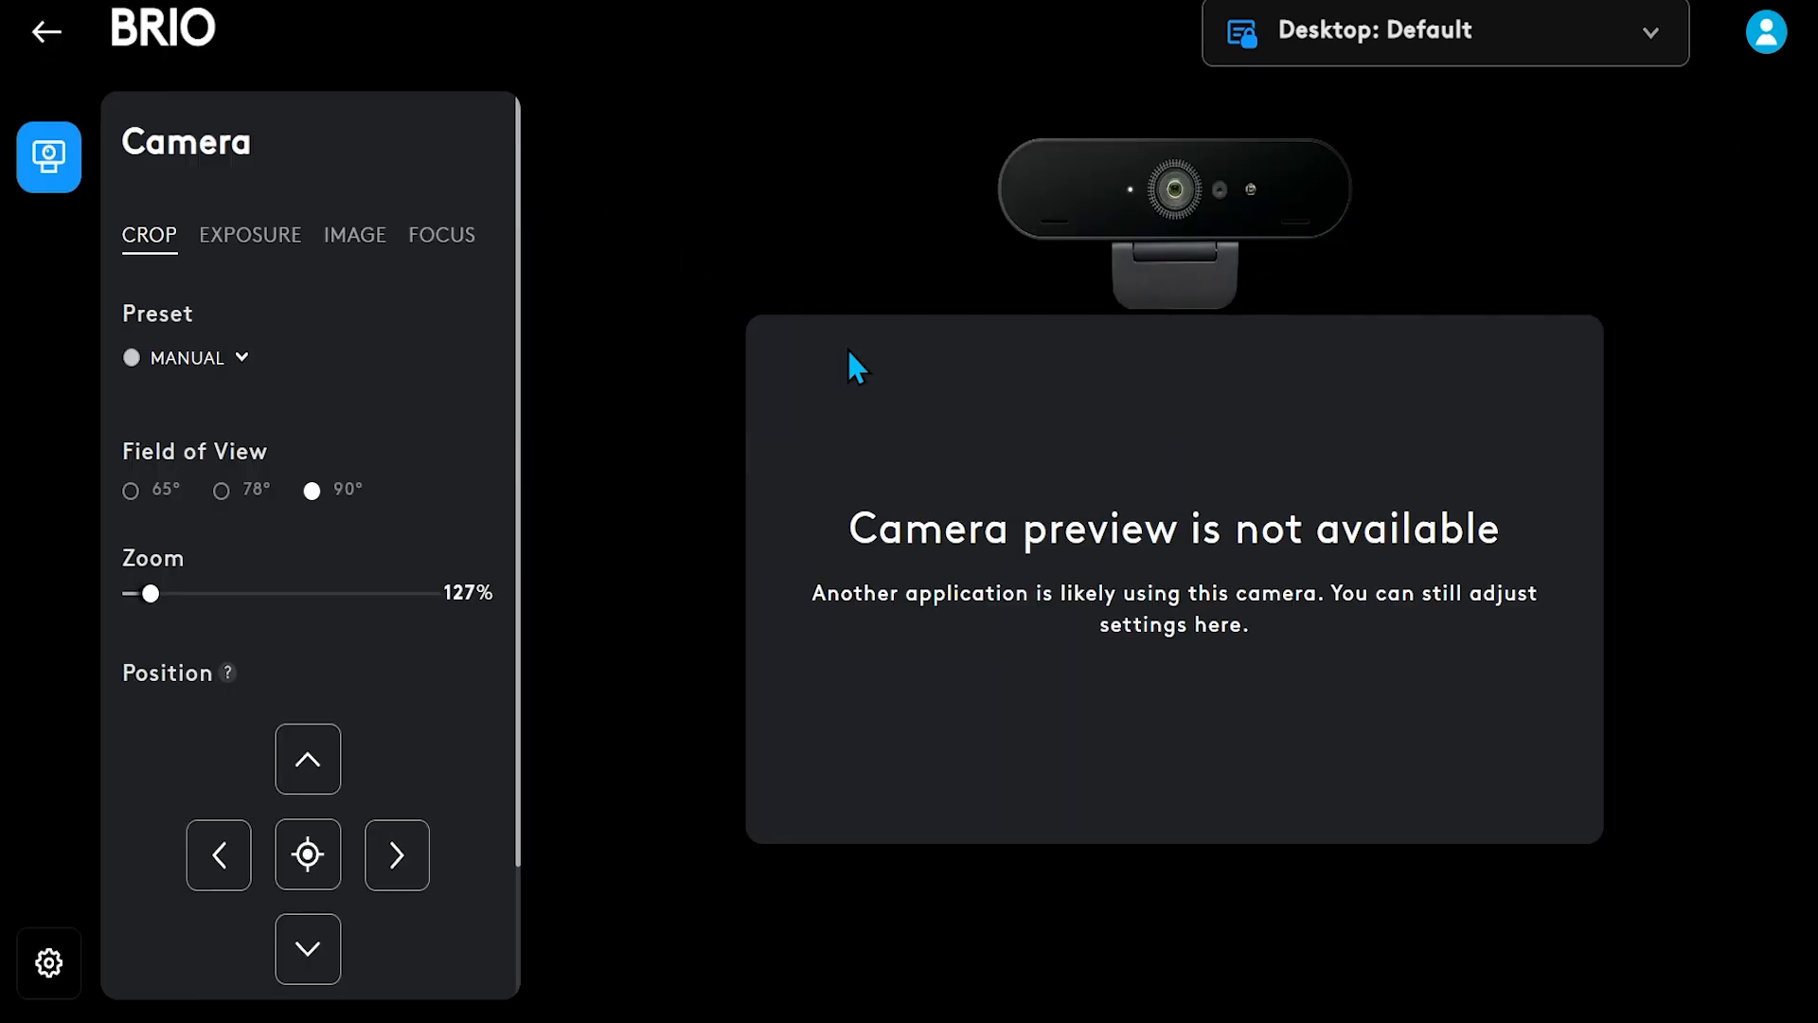
mouse_move(854, 356)
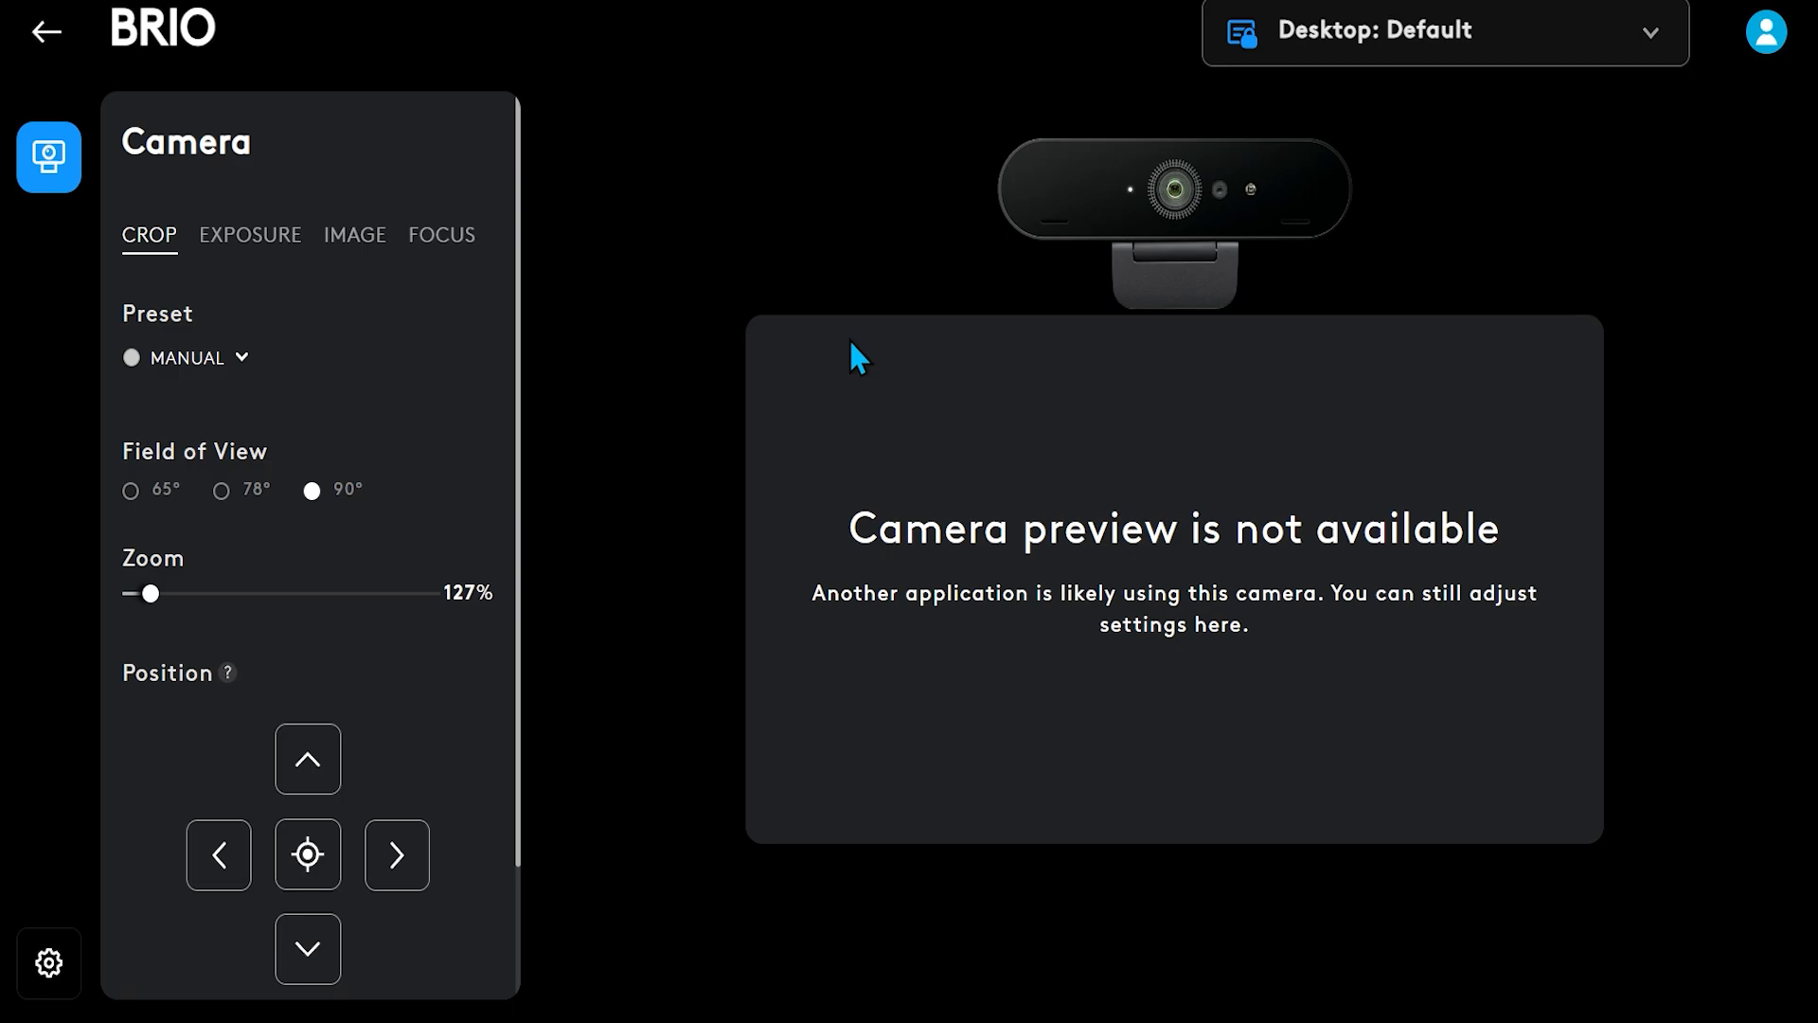
mouse_move(579, 171)
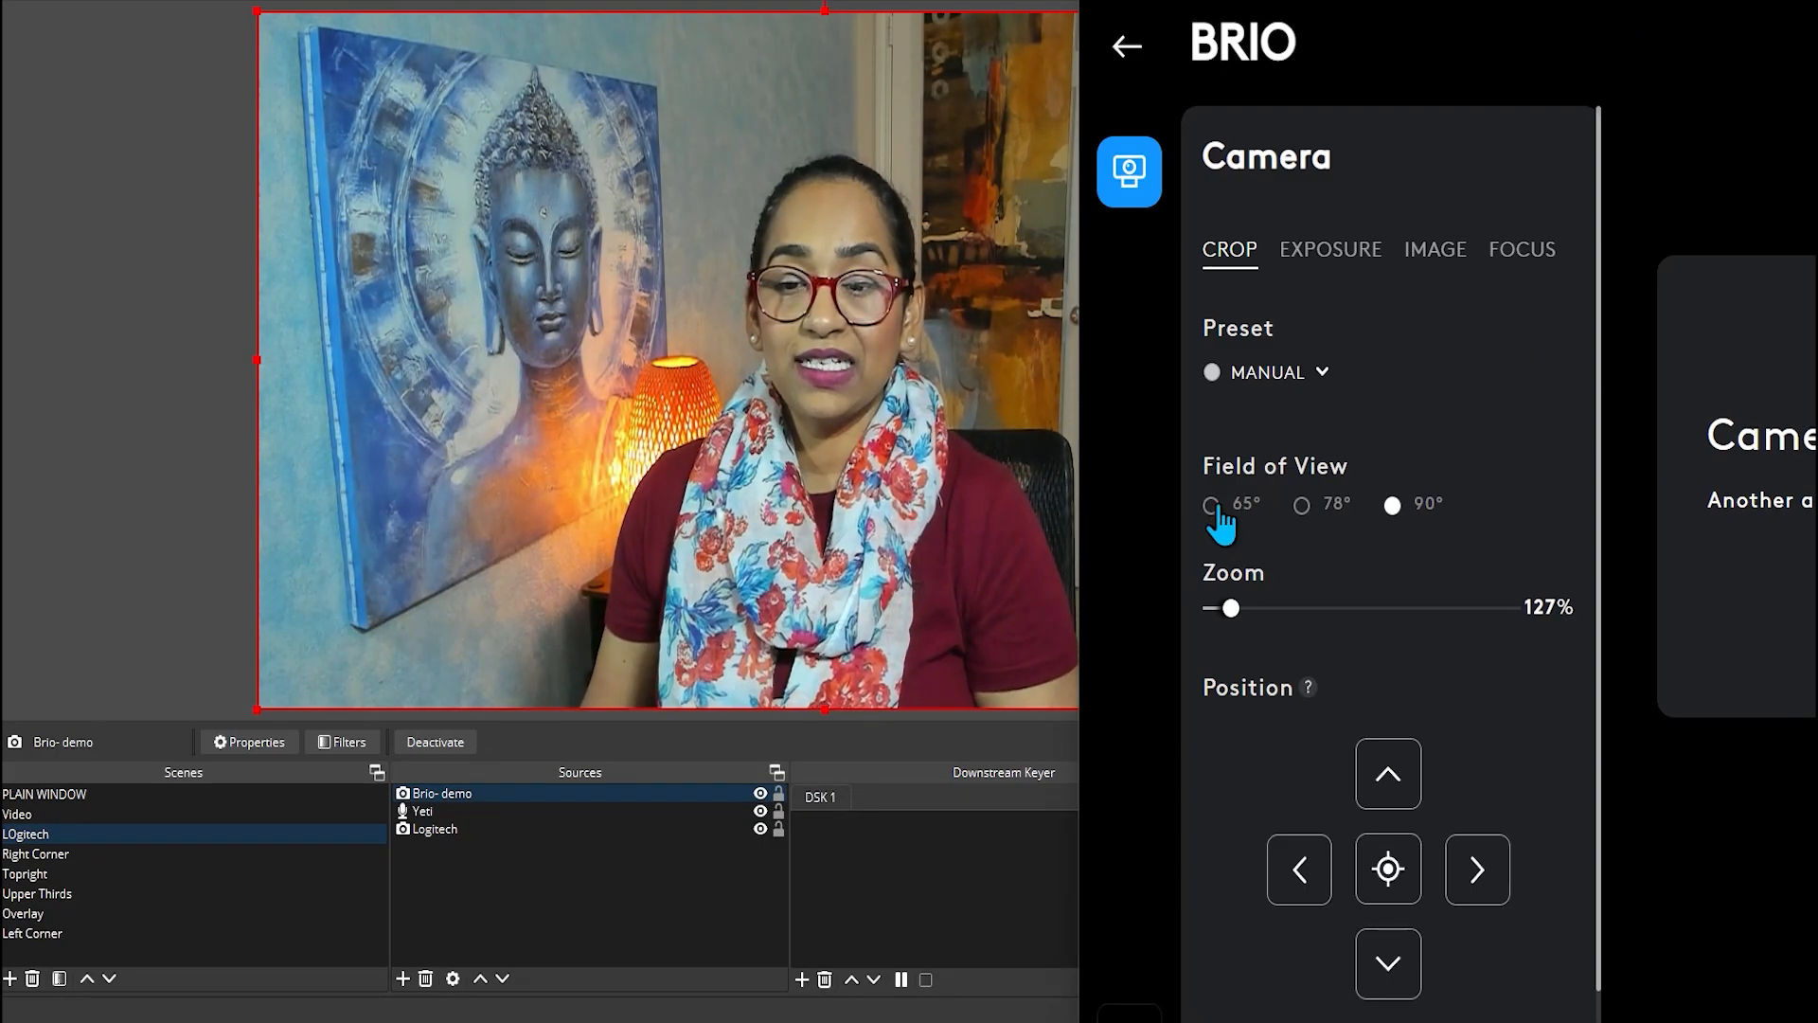
Step: Try 65° and 78° fields of view, then settle on 90°
click(1210, 504)
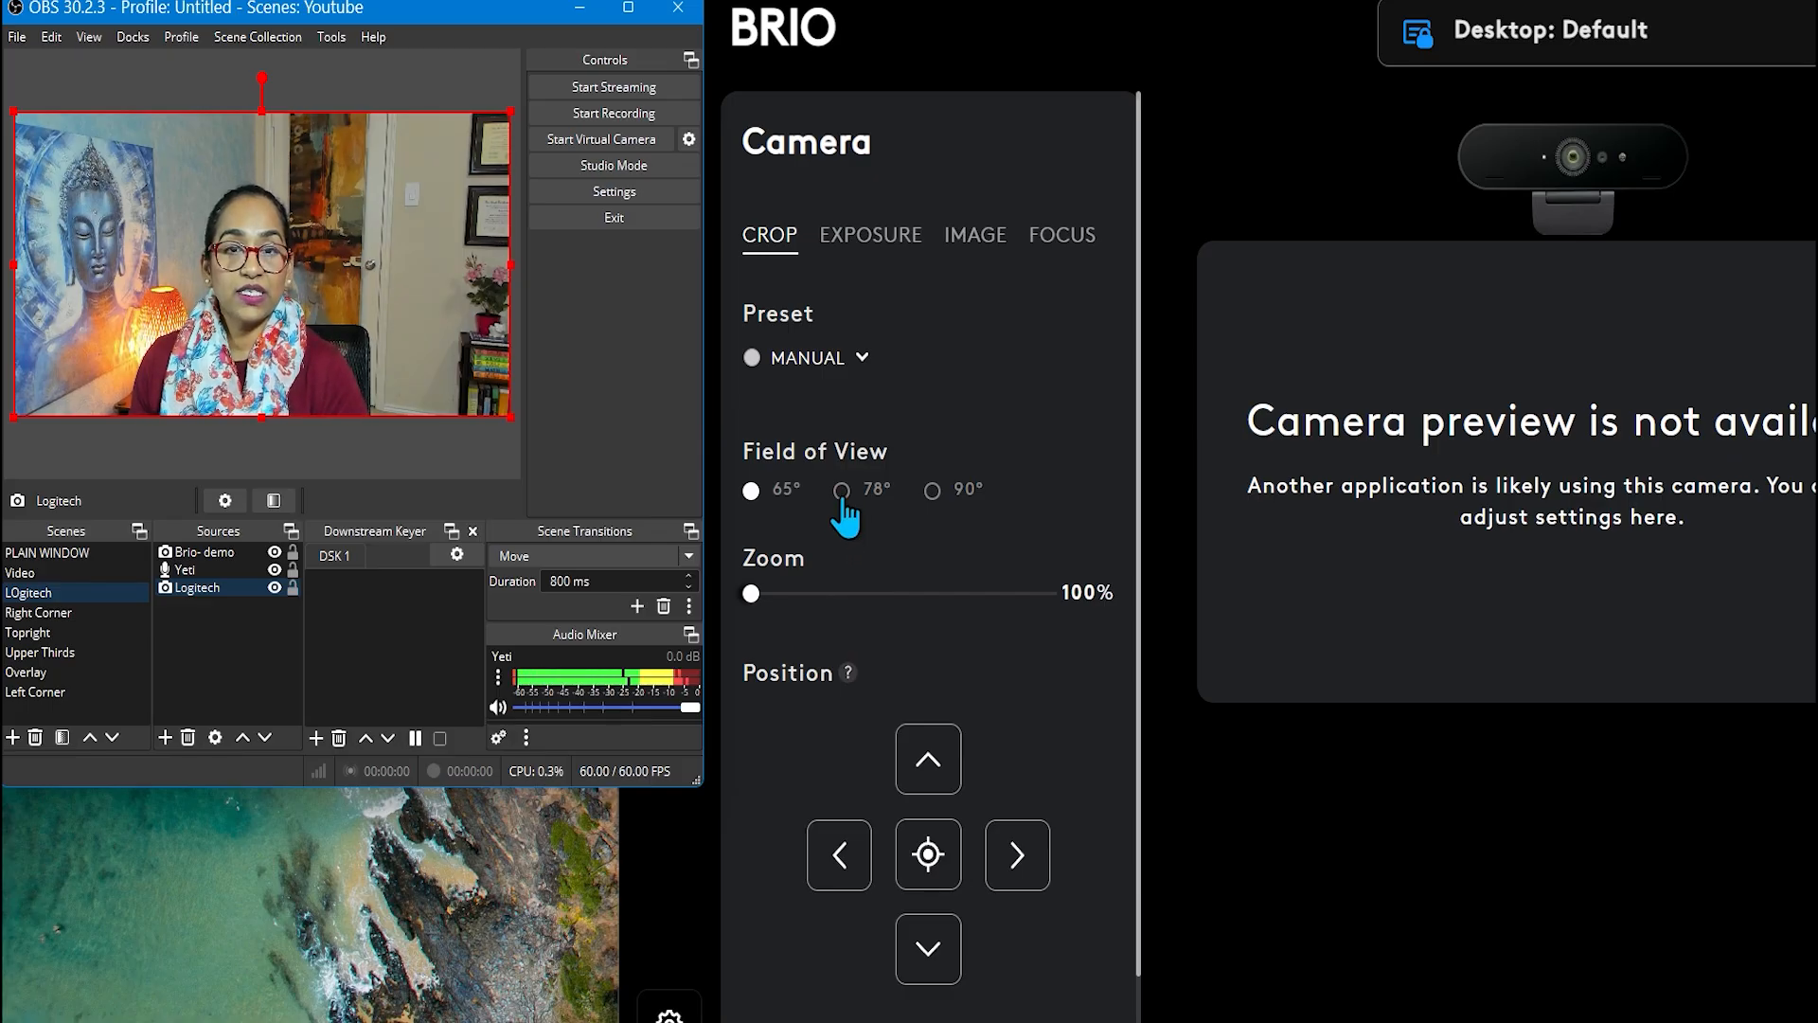
click(842, 490)
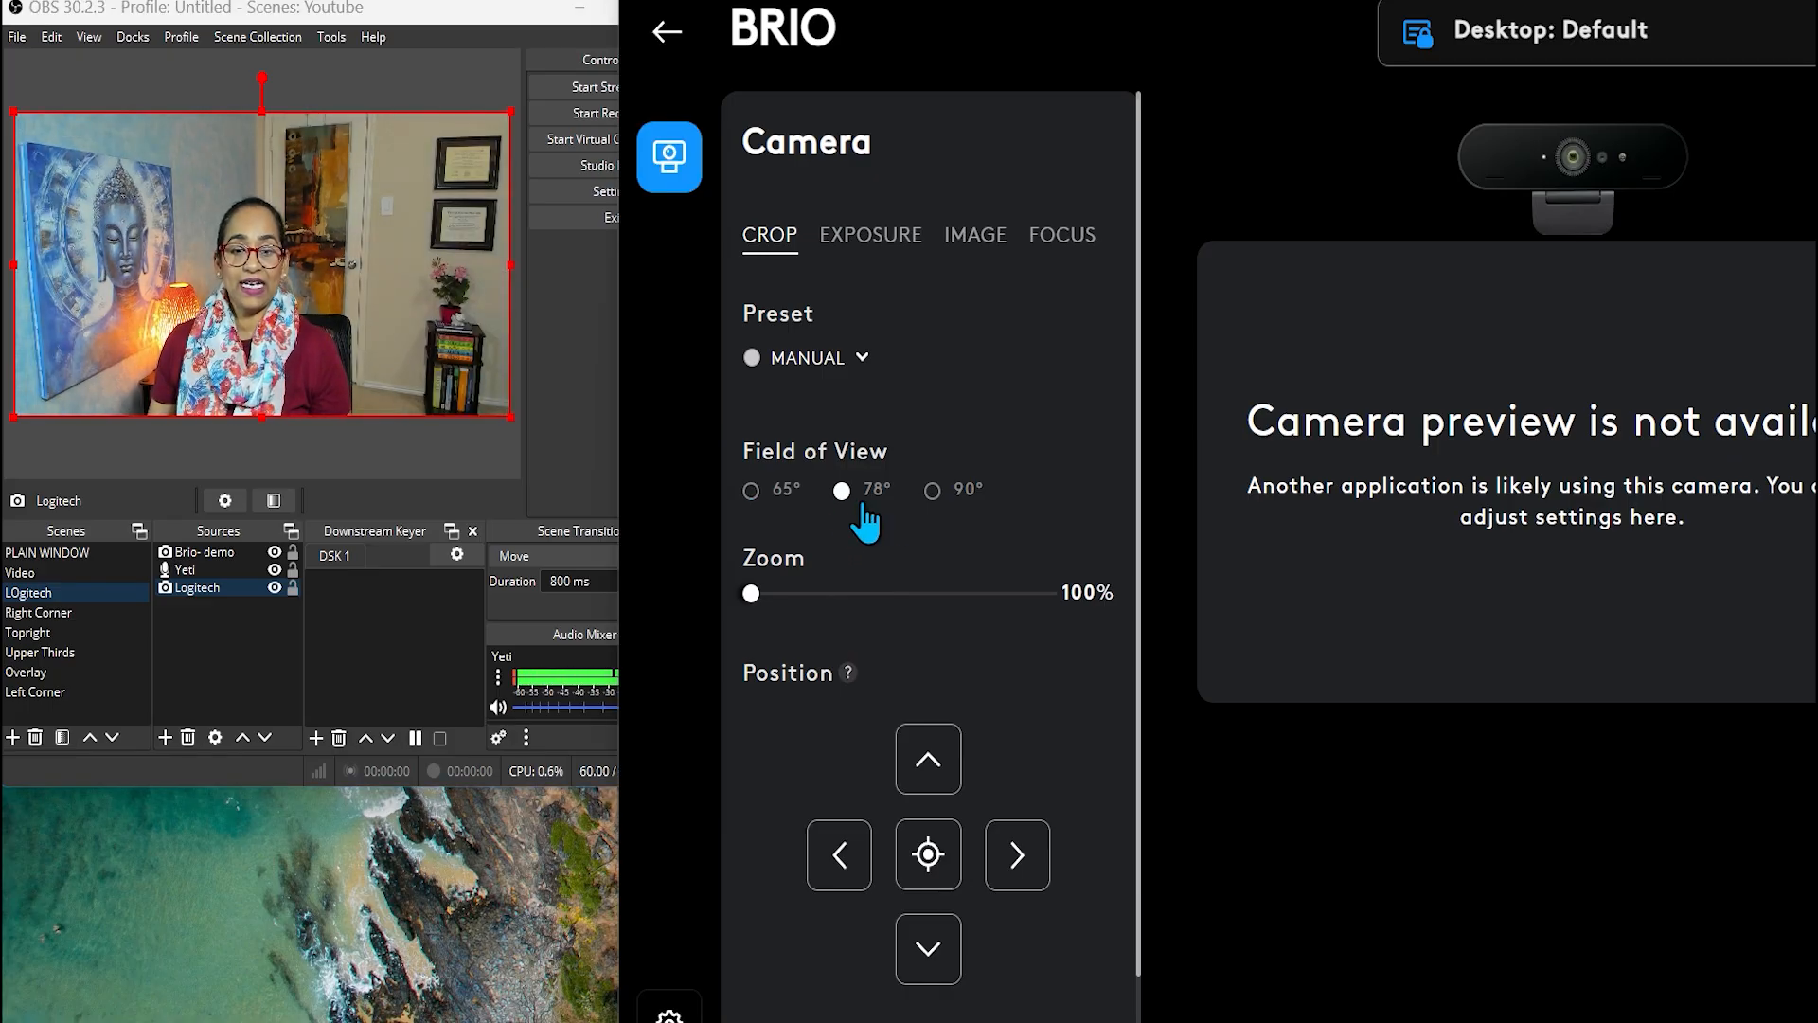
click(931, 489)
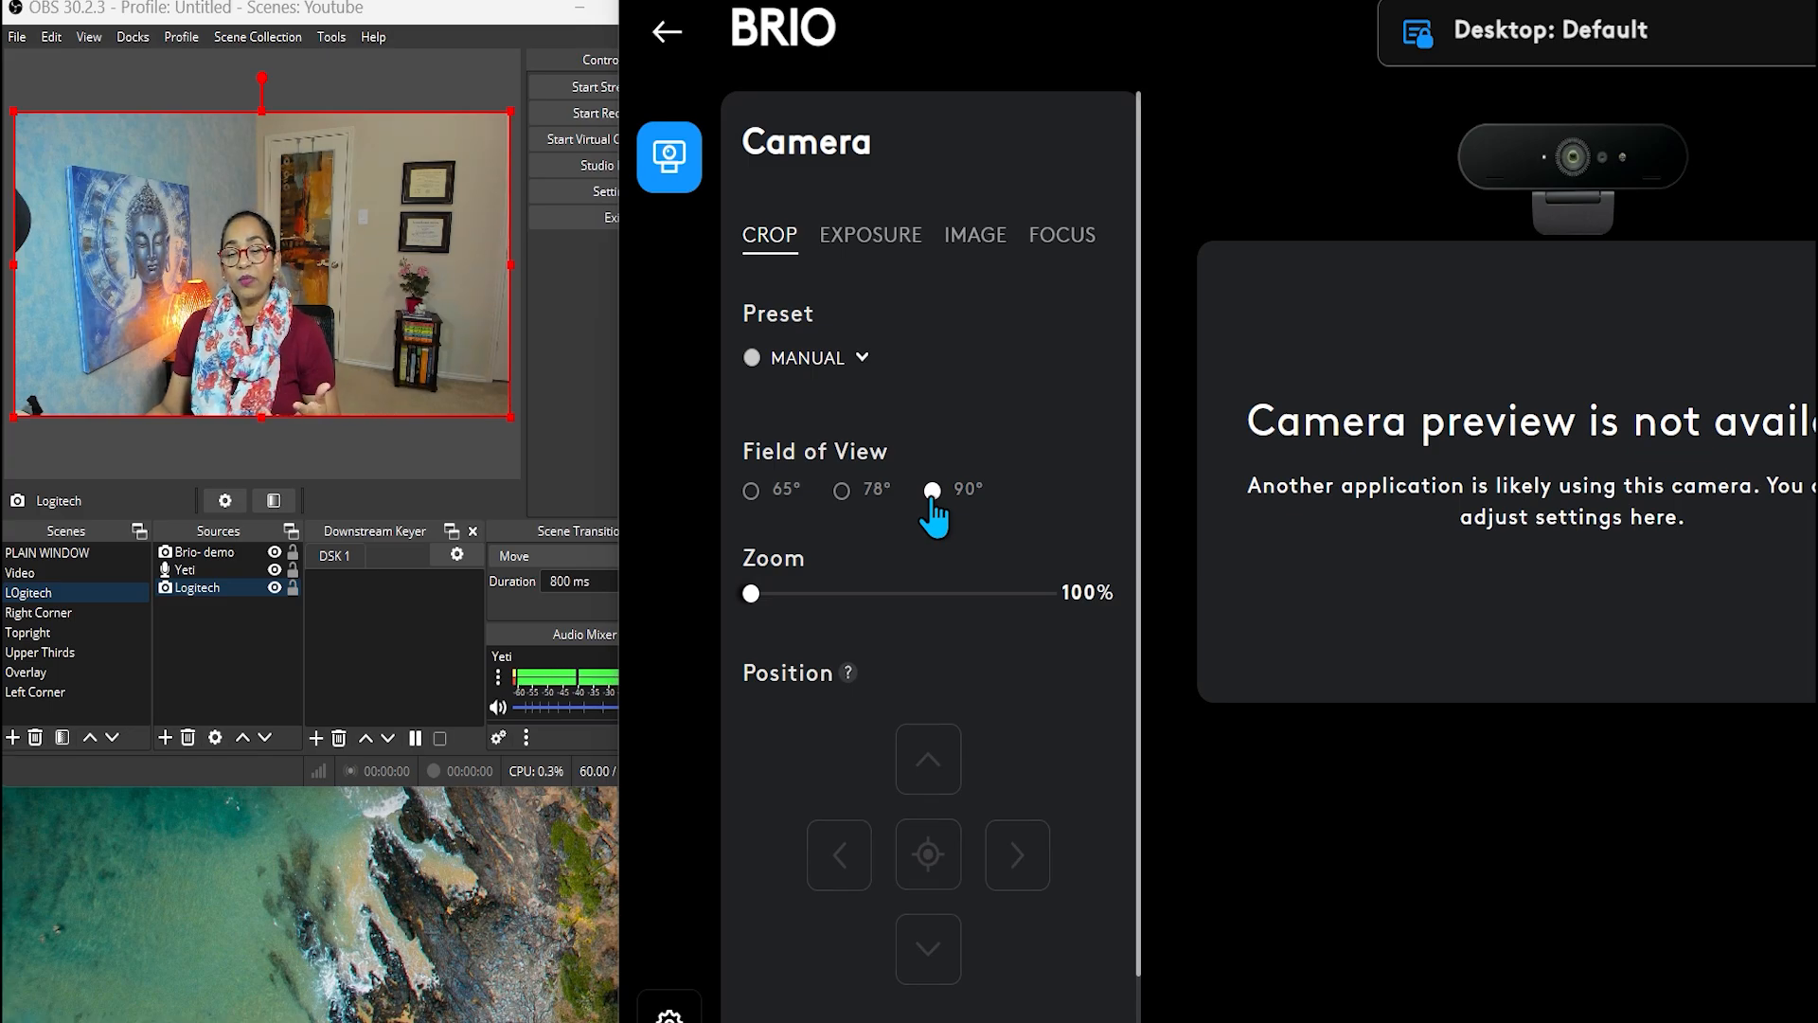
mouse_move(908, 518)
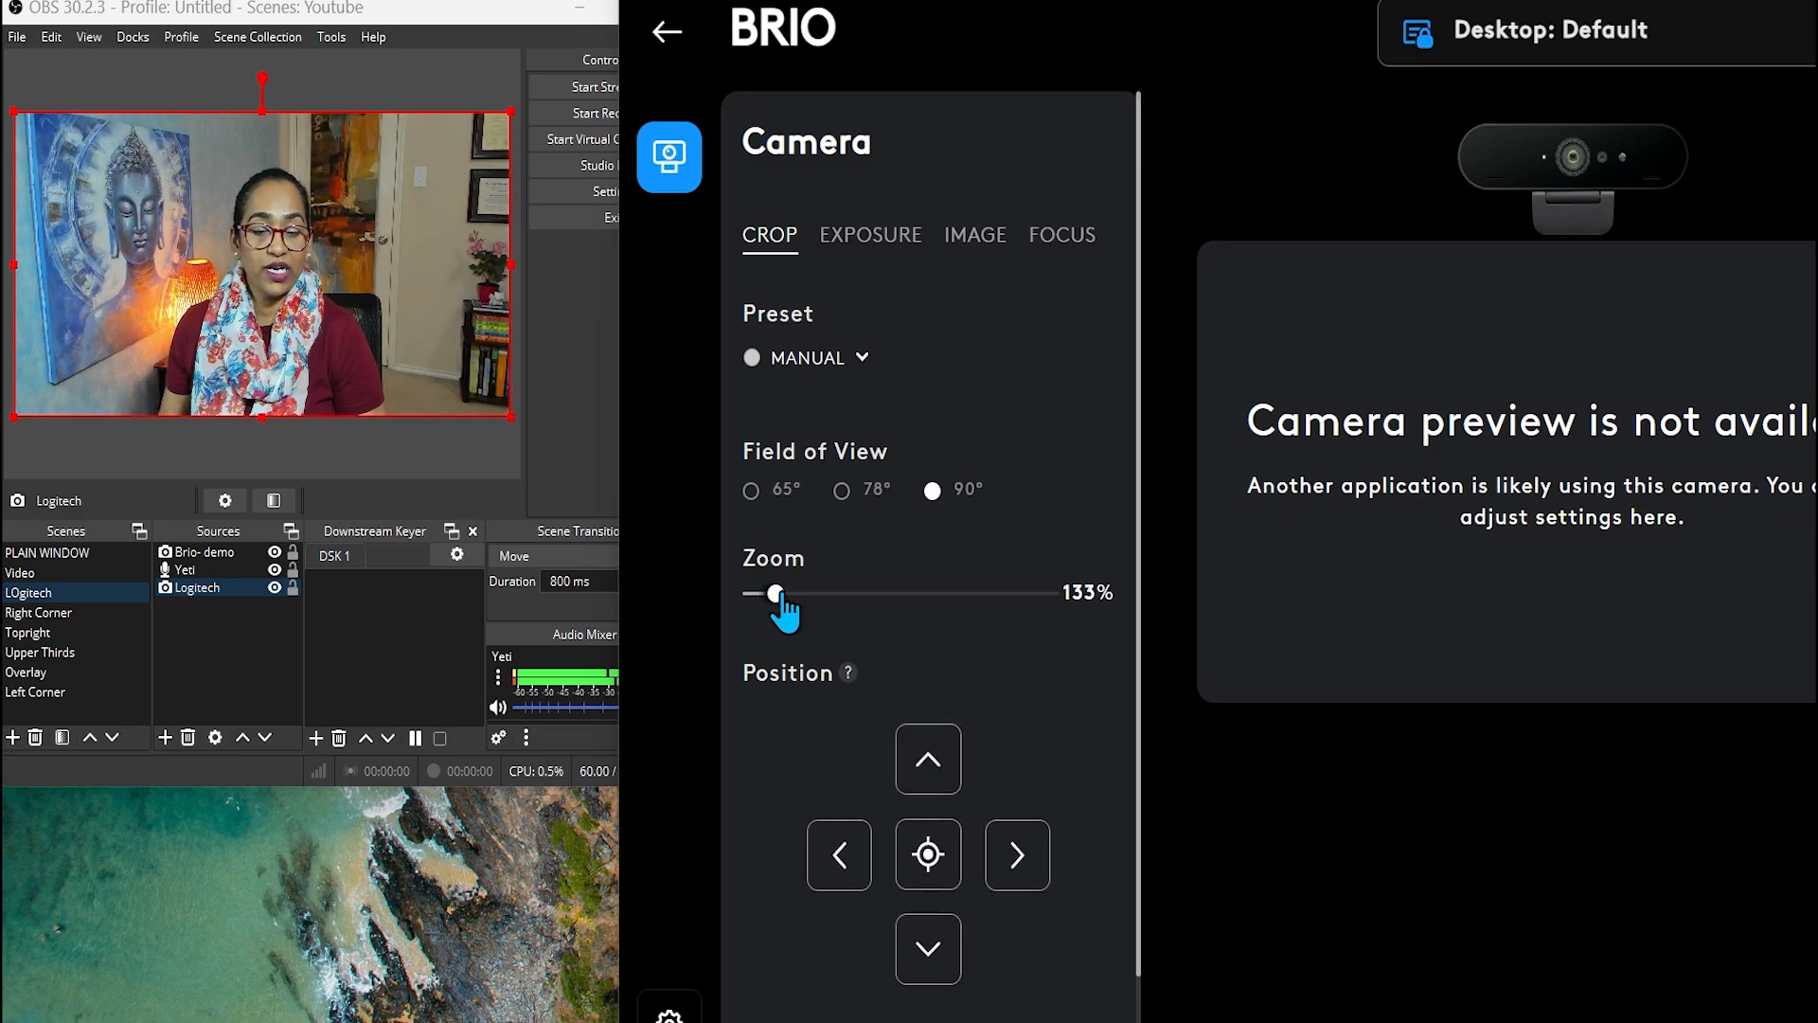
Step: Zoom the BRIO to 133%, then shift and recenter its framing
click(926, 759)
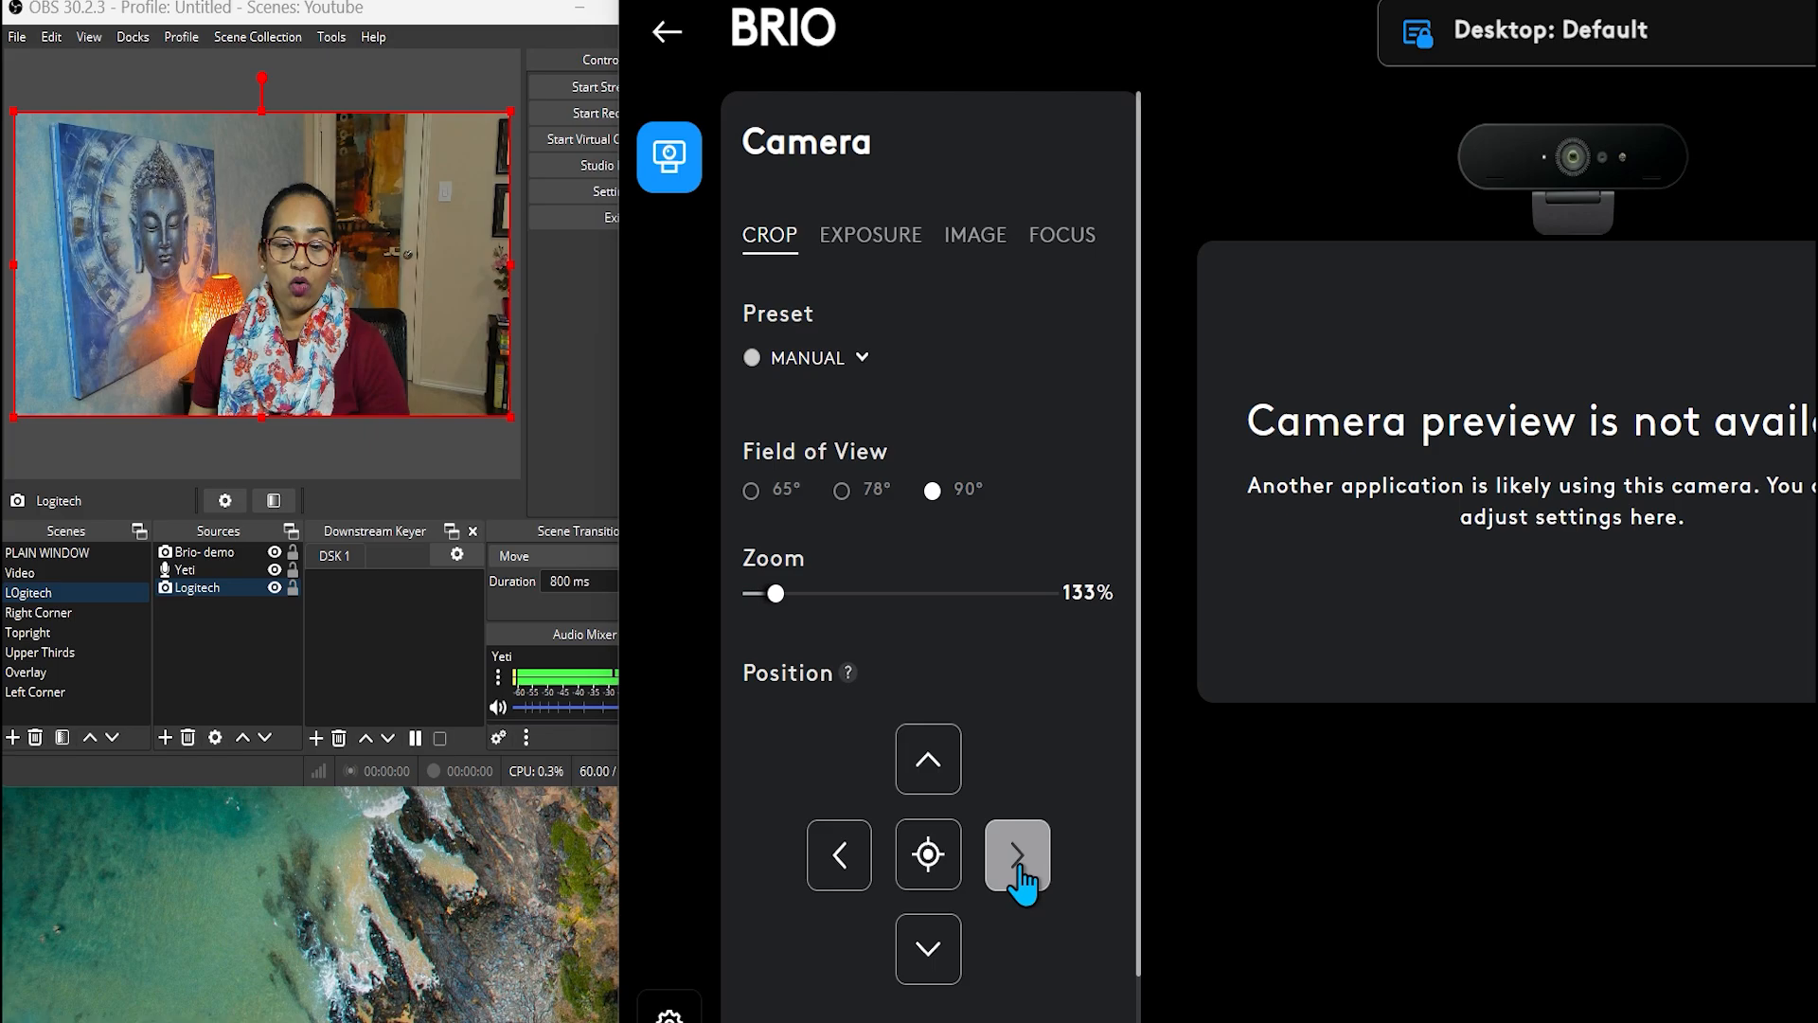
click(1016, 854)
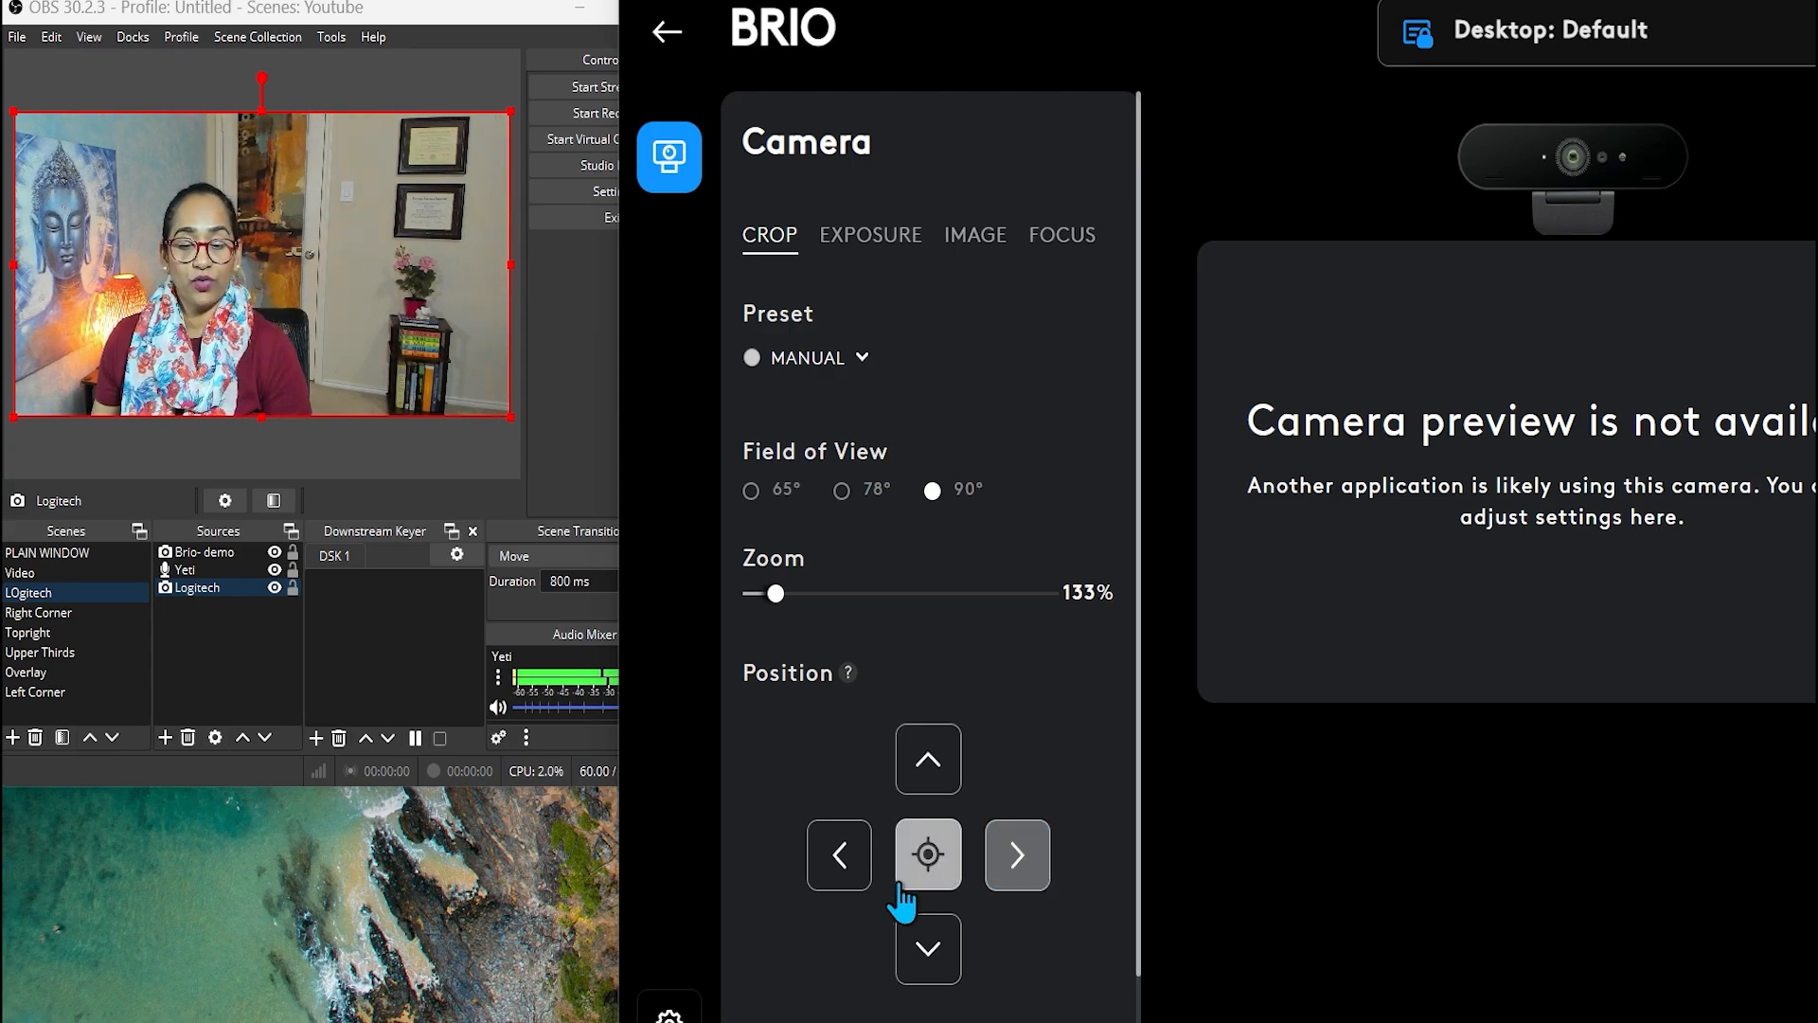
click(928, 949)
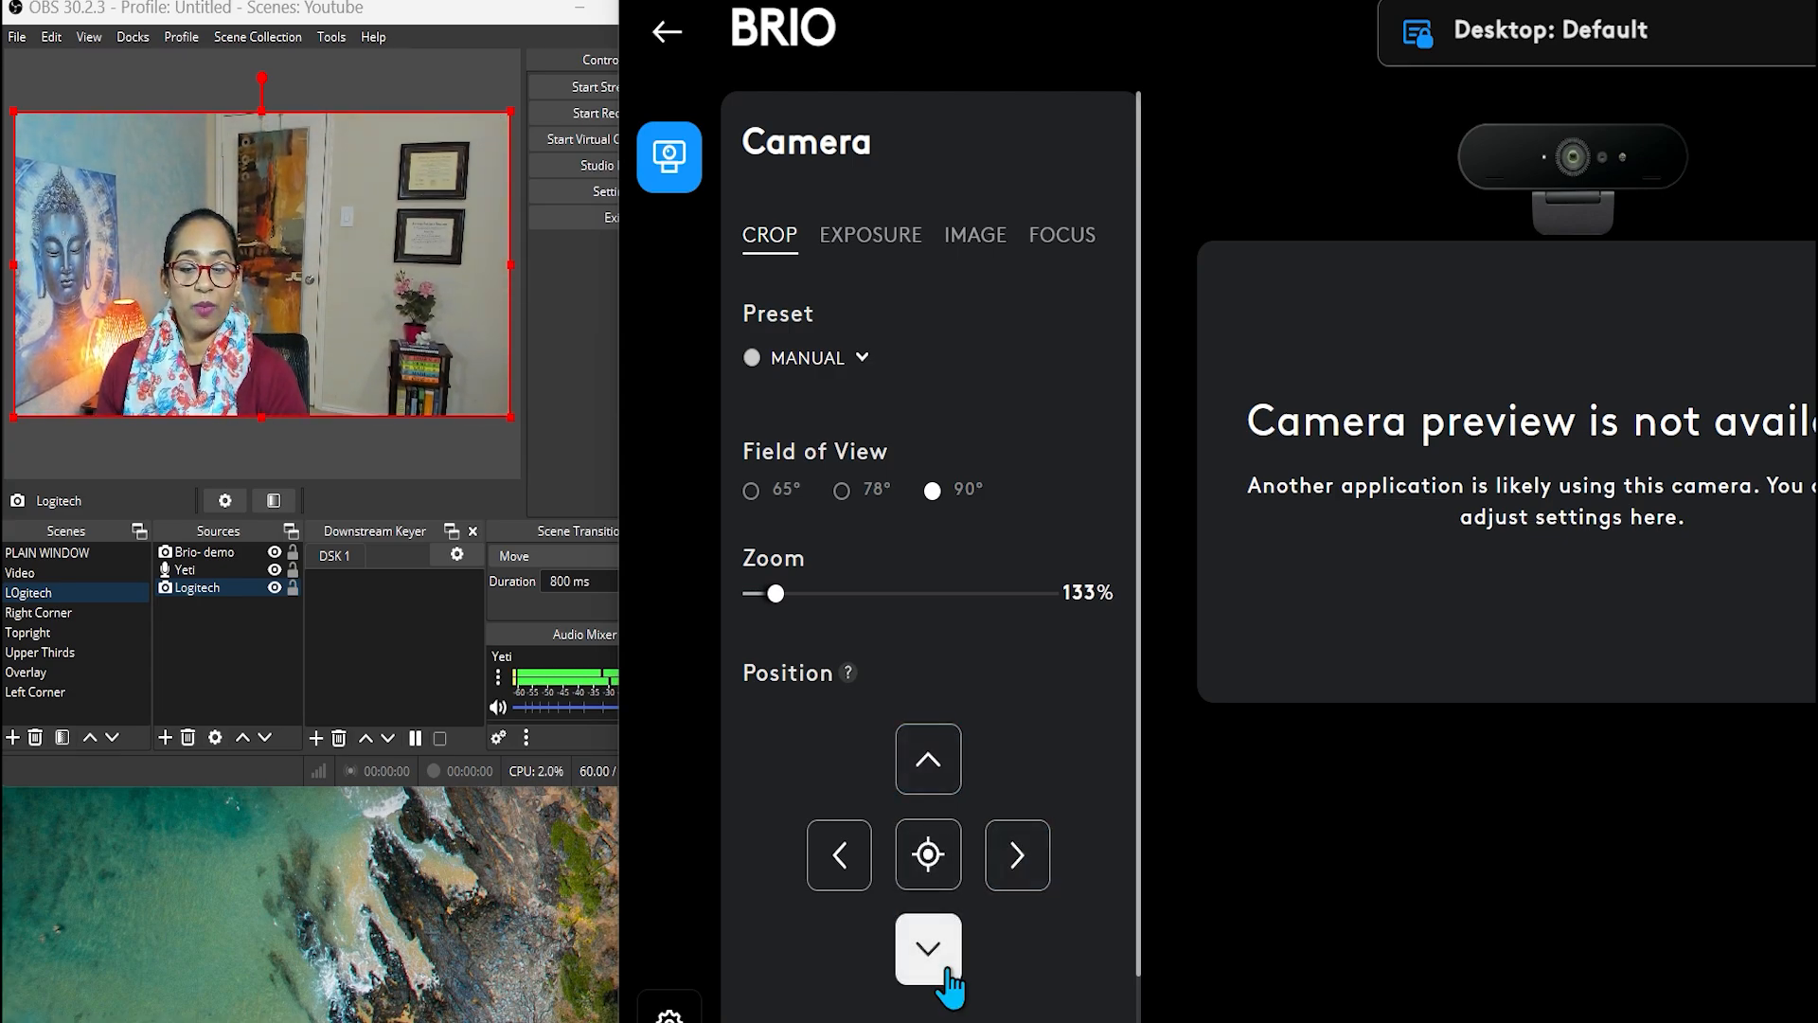
click(926, 947)
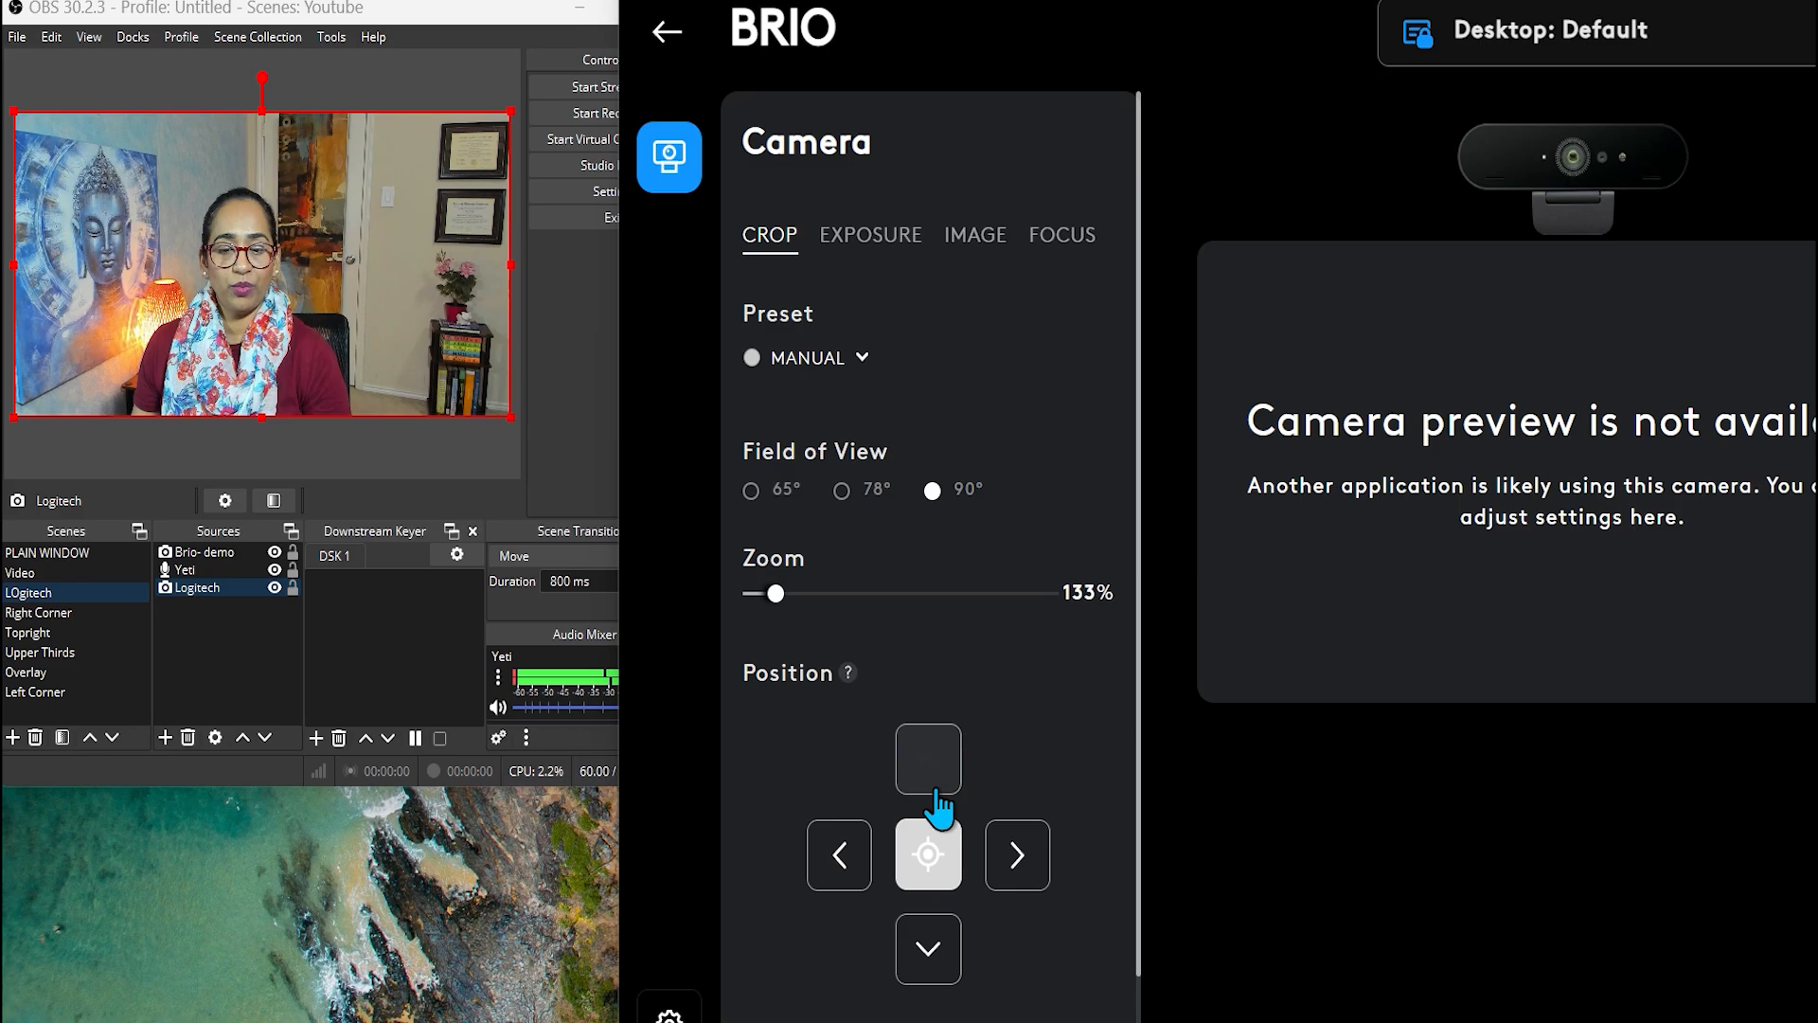
click(928, 759)
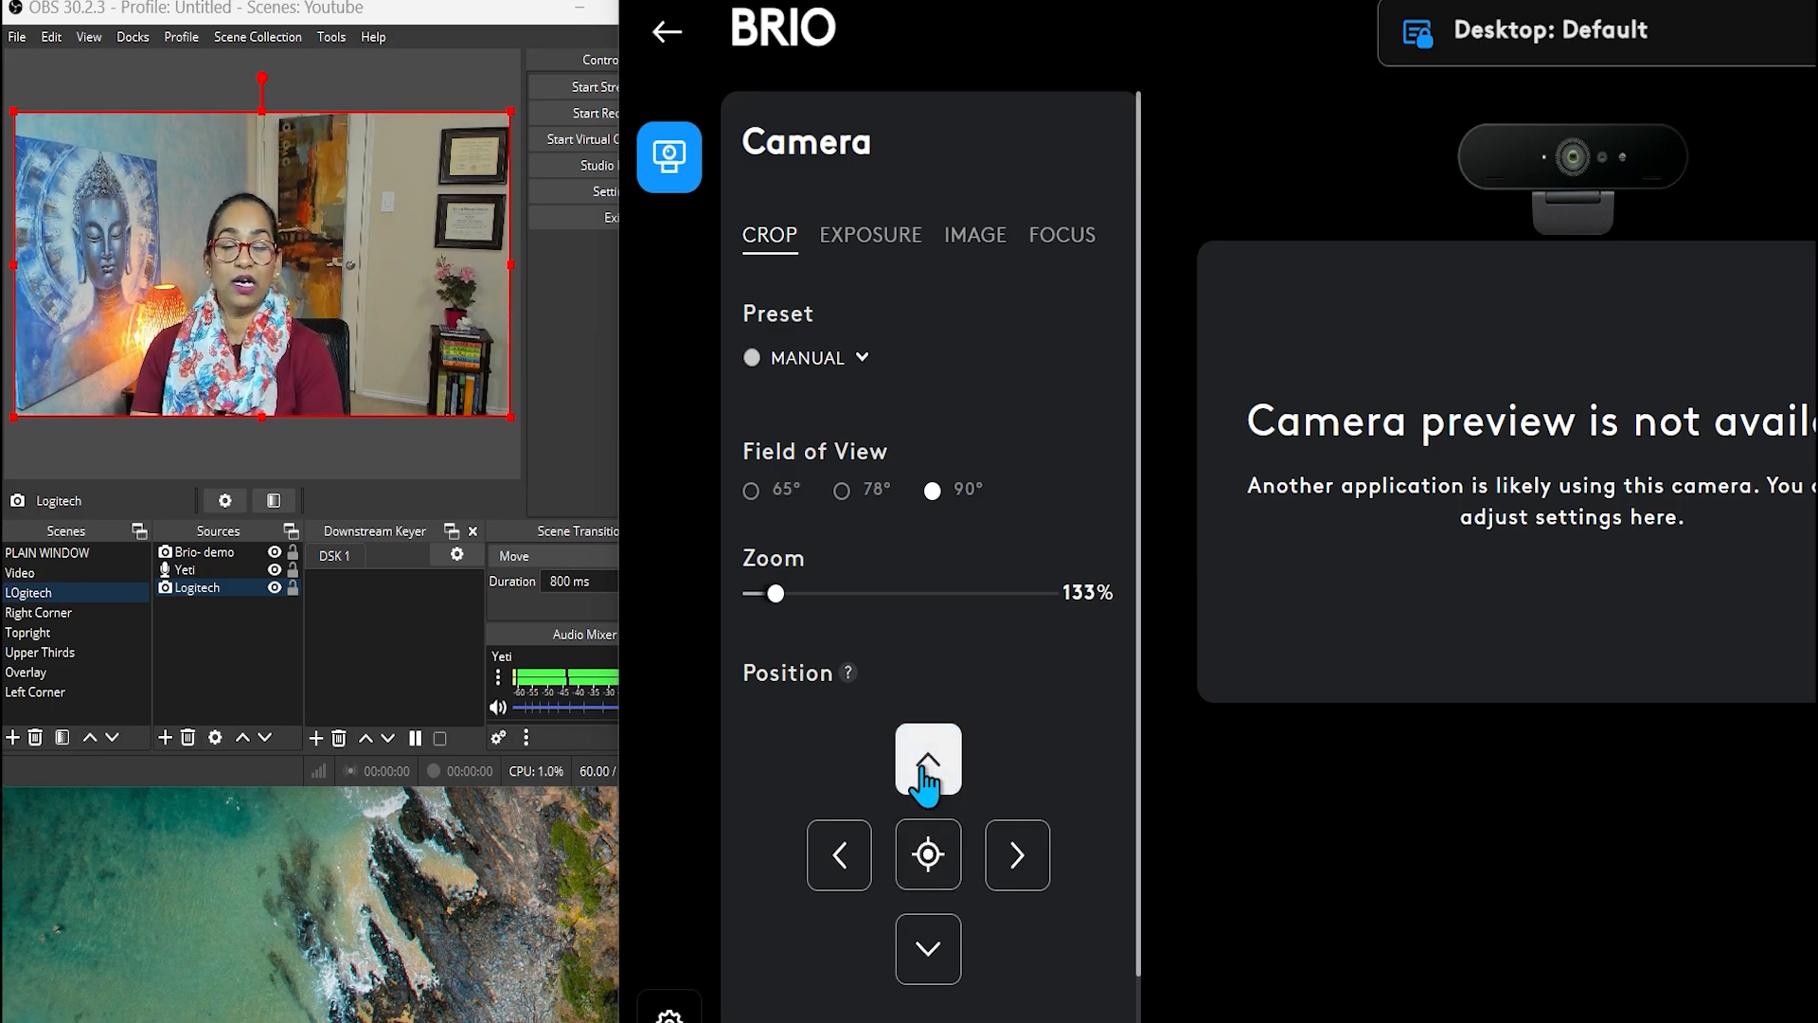
mouse_move(835, 205)
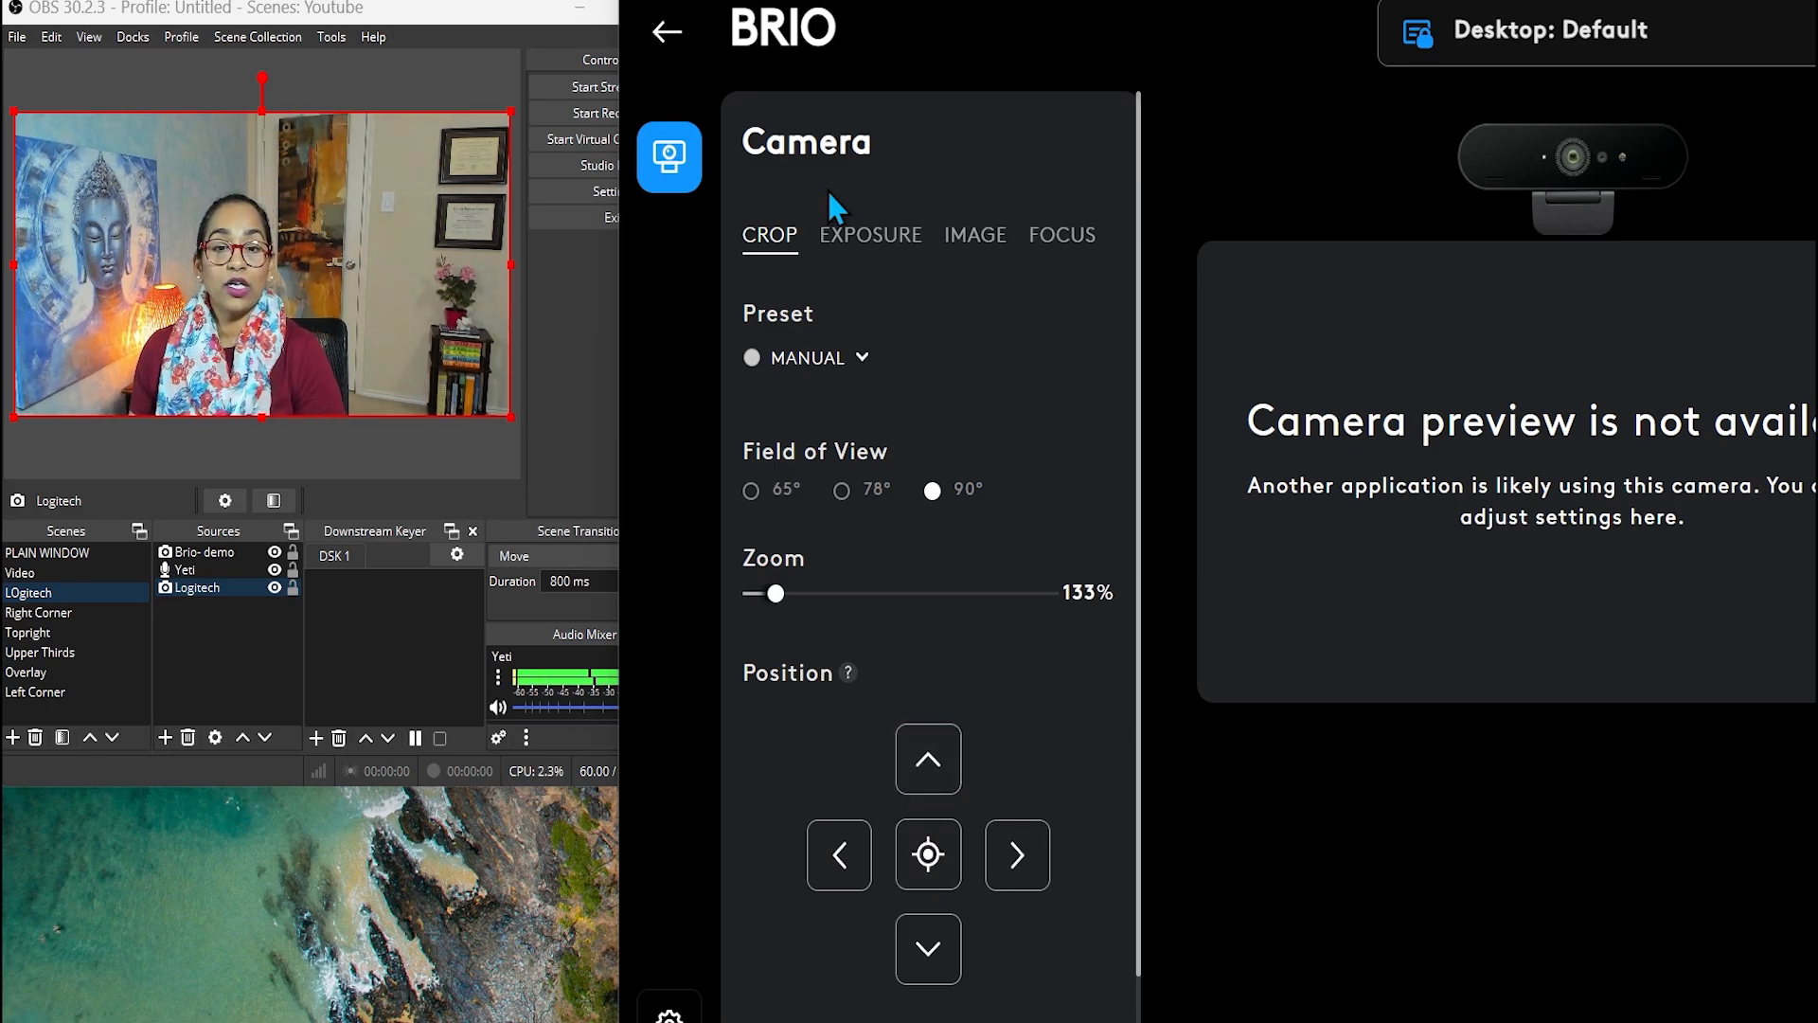
Step: Turn off the BRIO's Auto Exposure, leaving 1/30s shutter and ISO 300, and view the HDR help
click(871, 234)
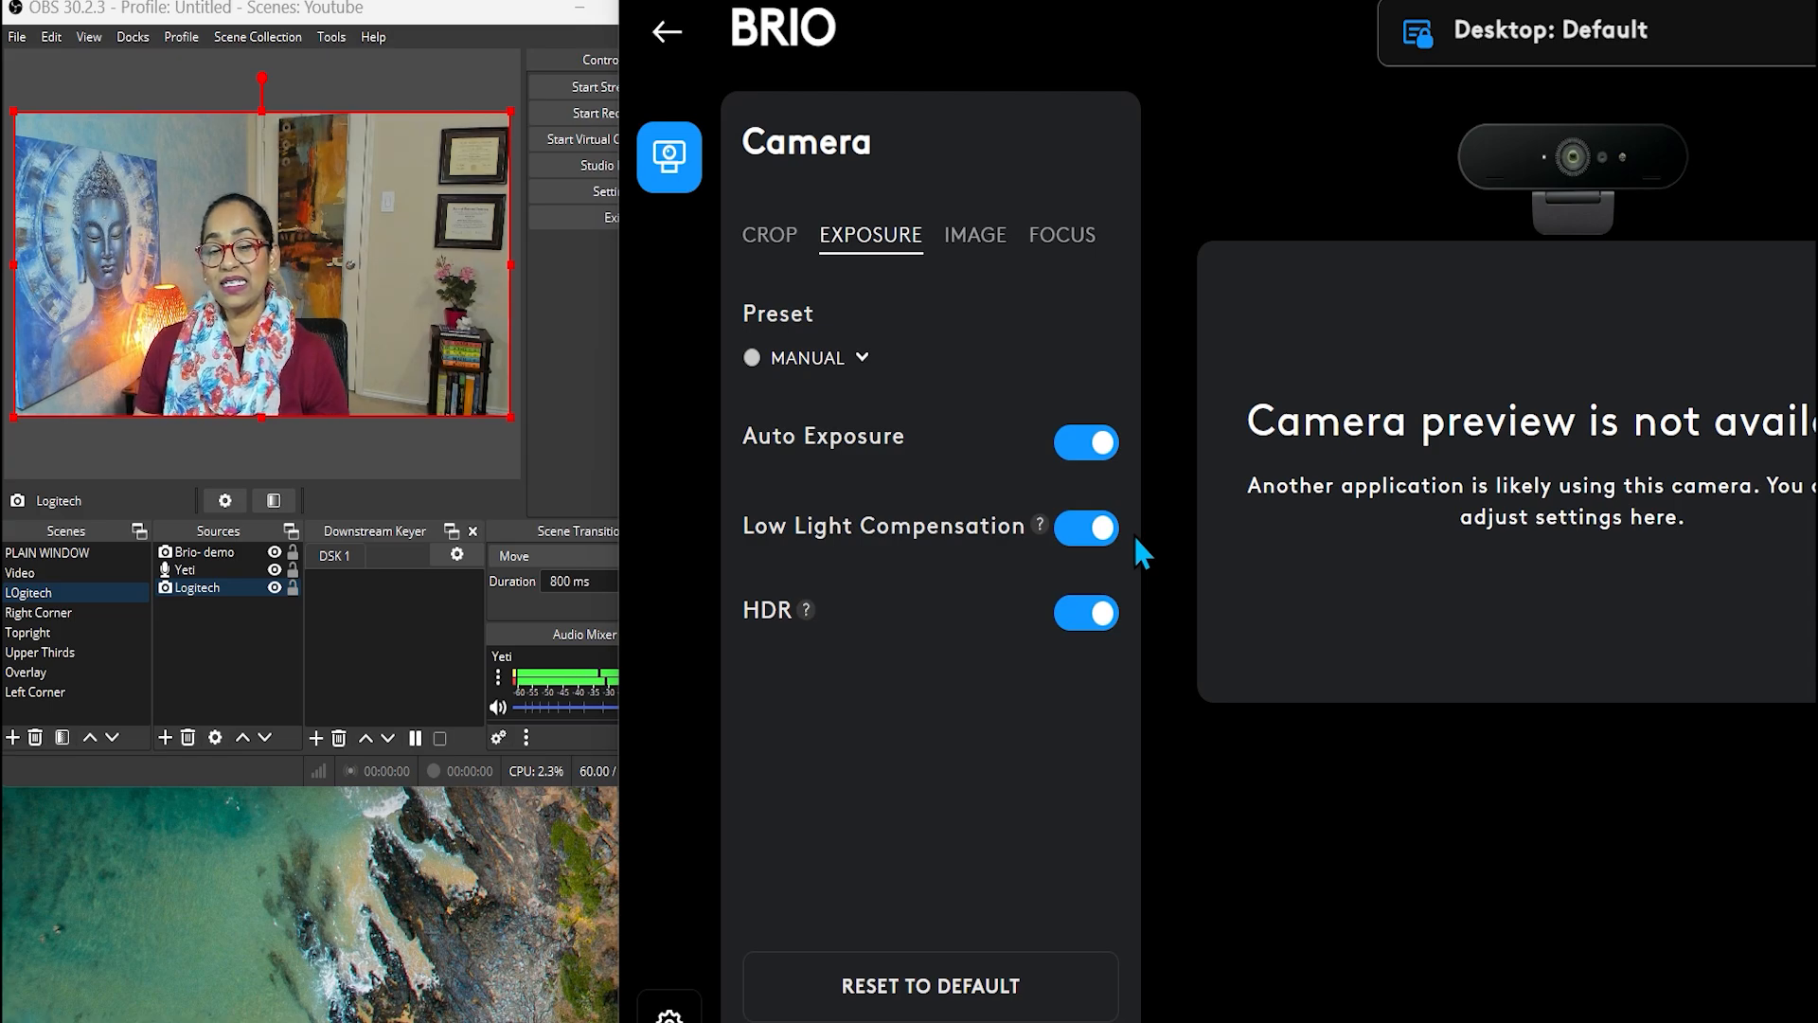
mouse_move(1055, 476)
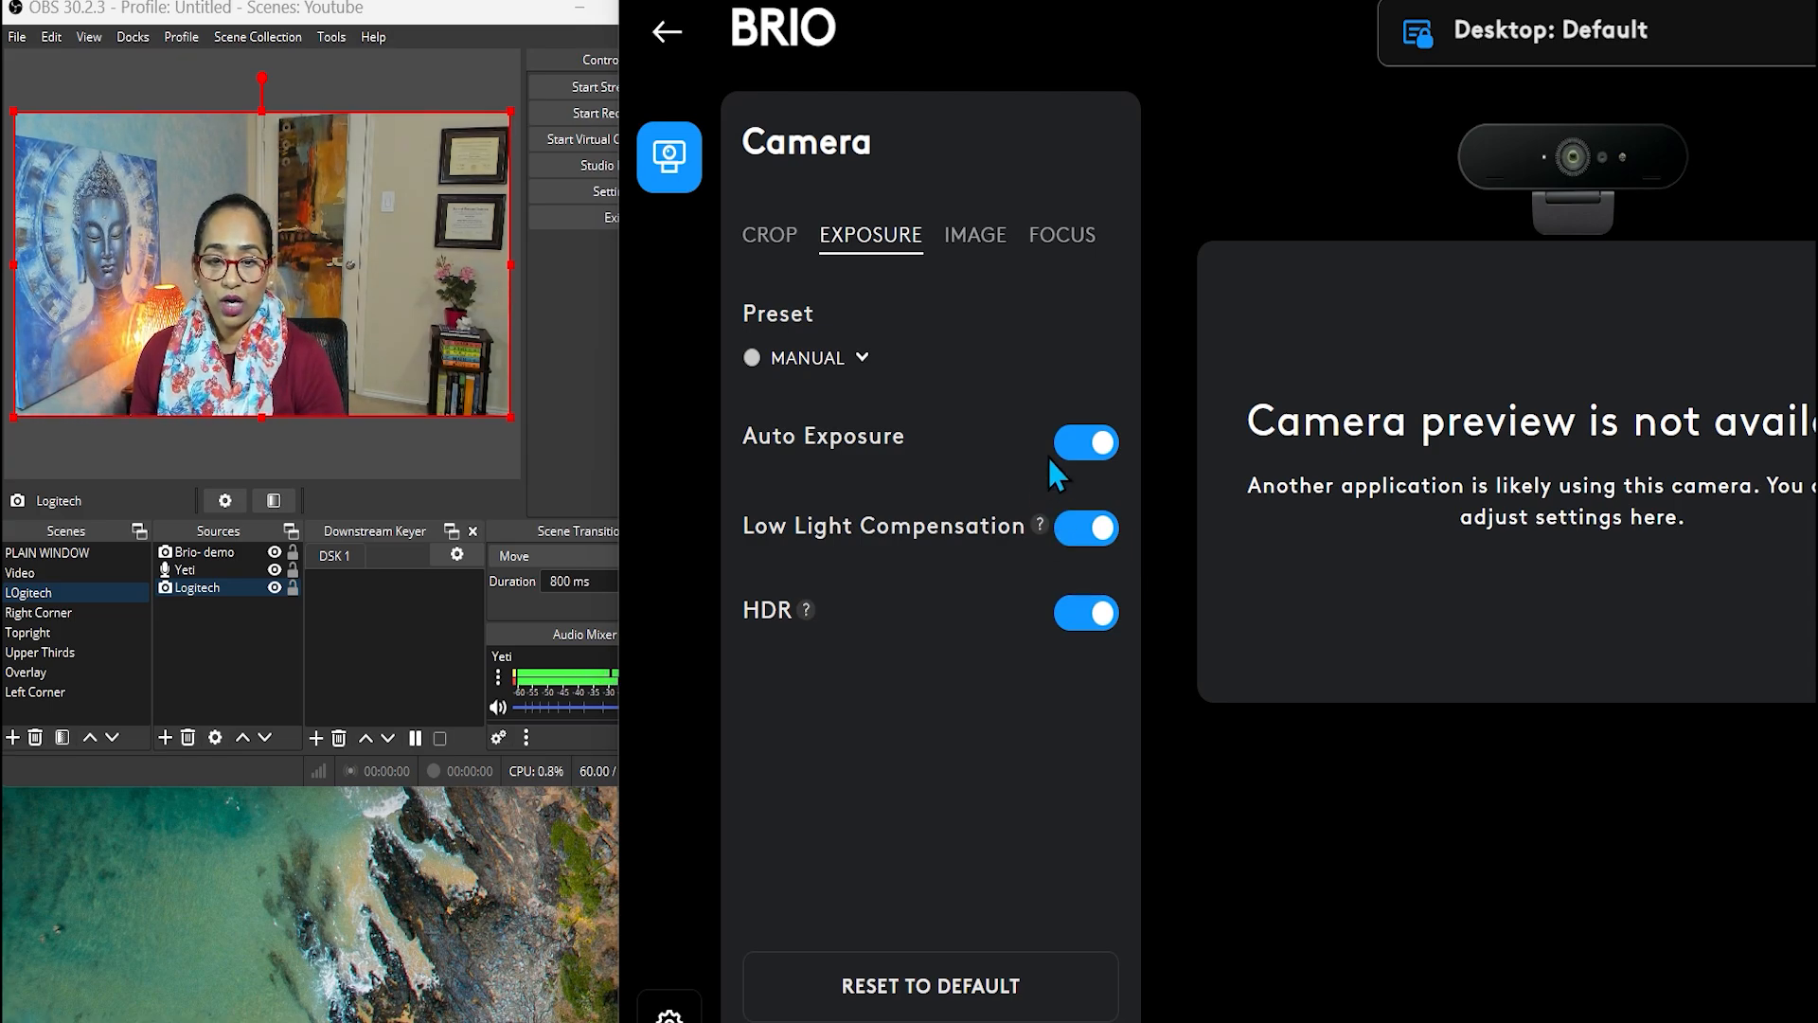
click(1084, 442)
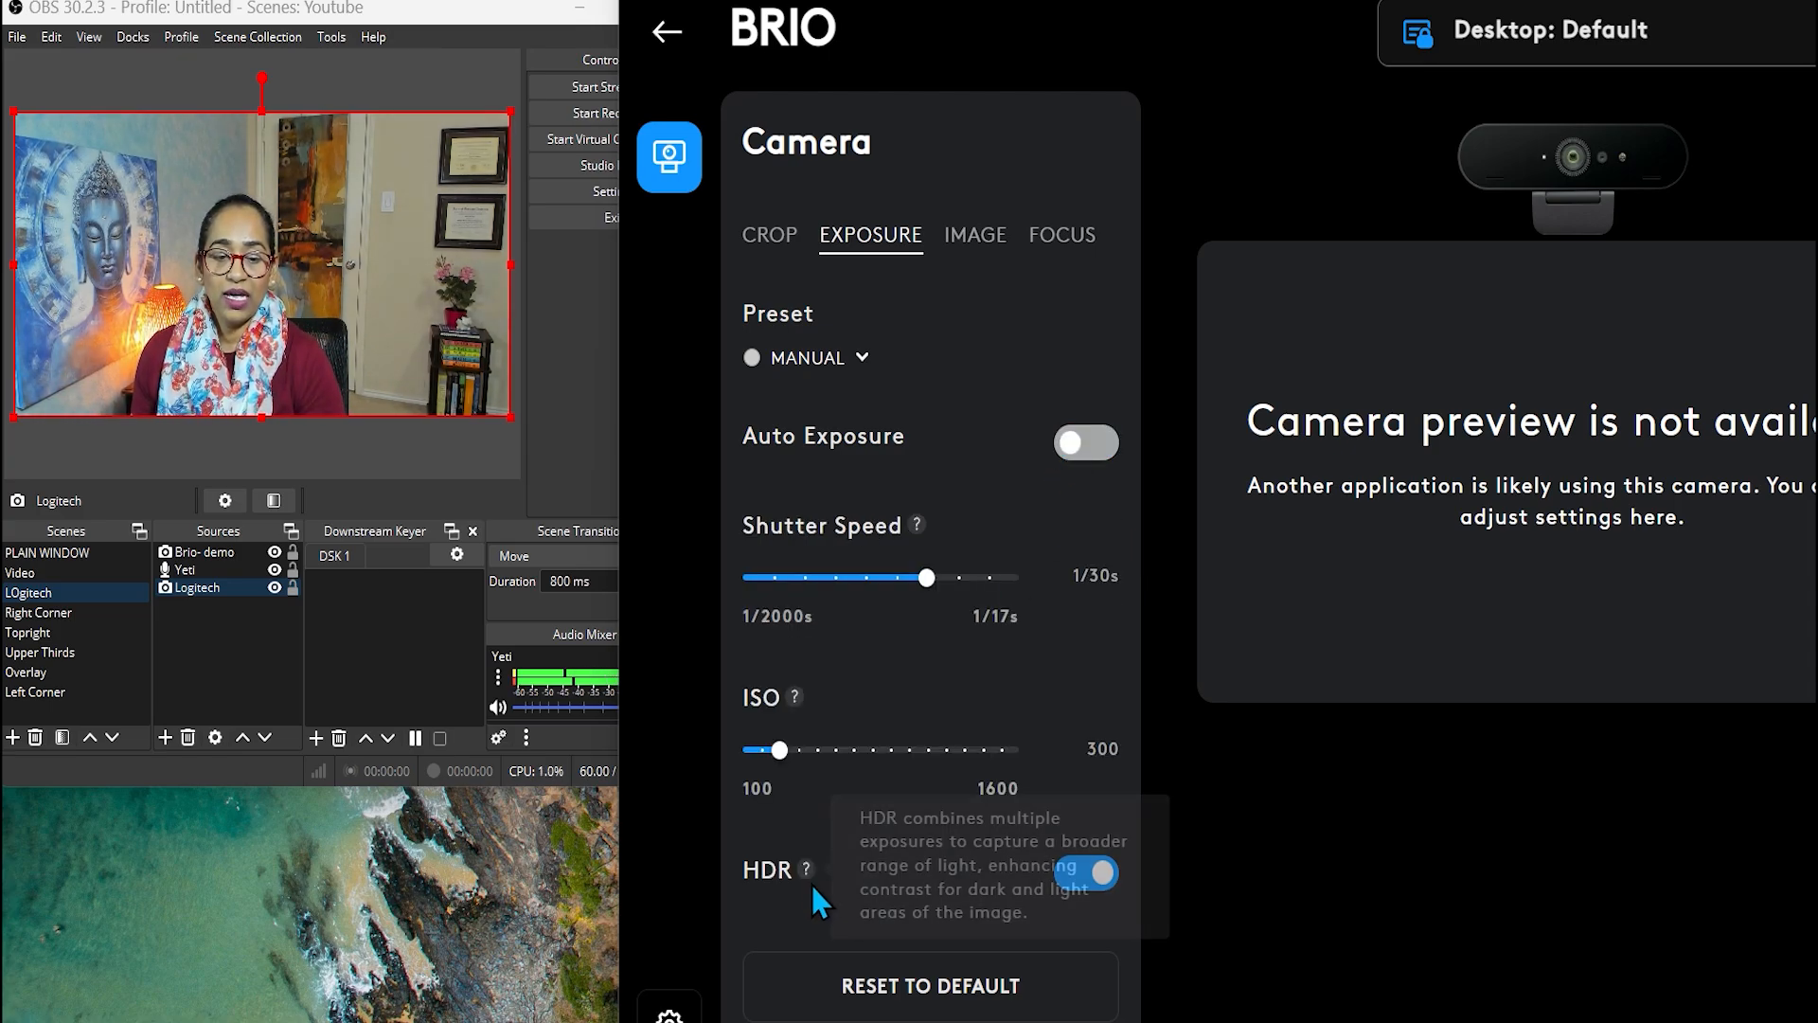
mouse_move(811, 883)
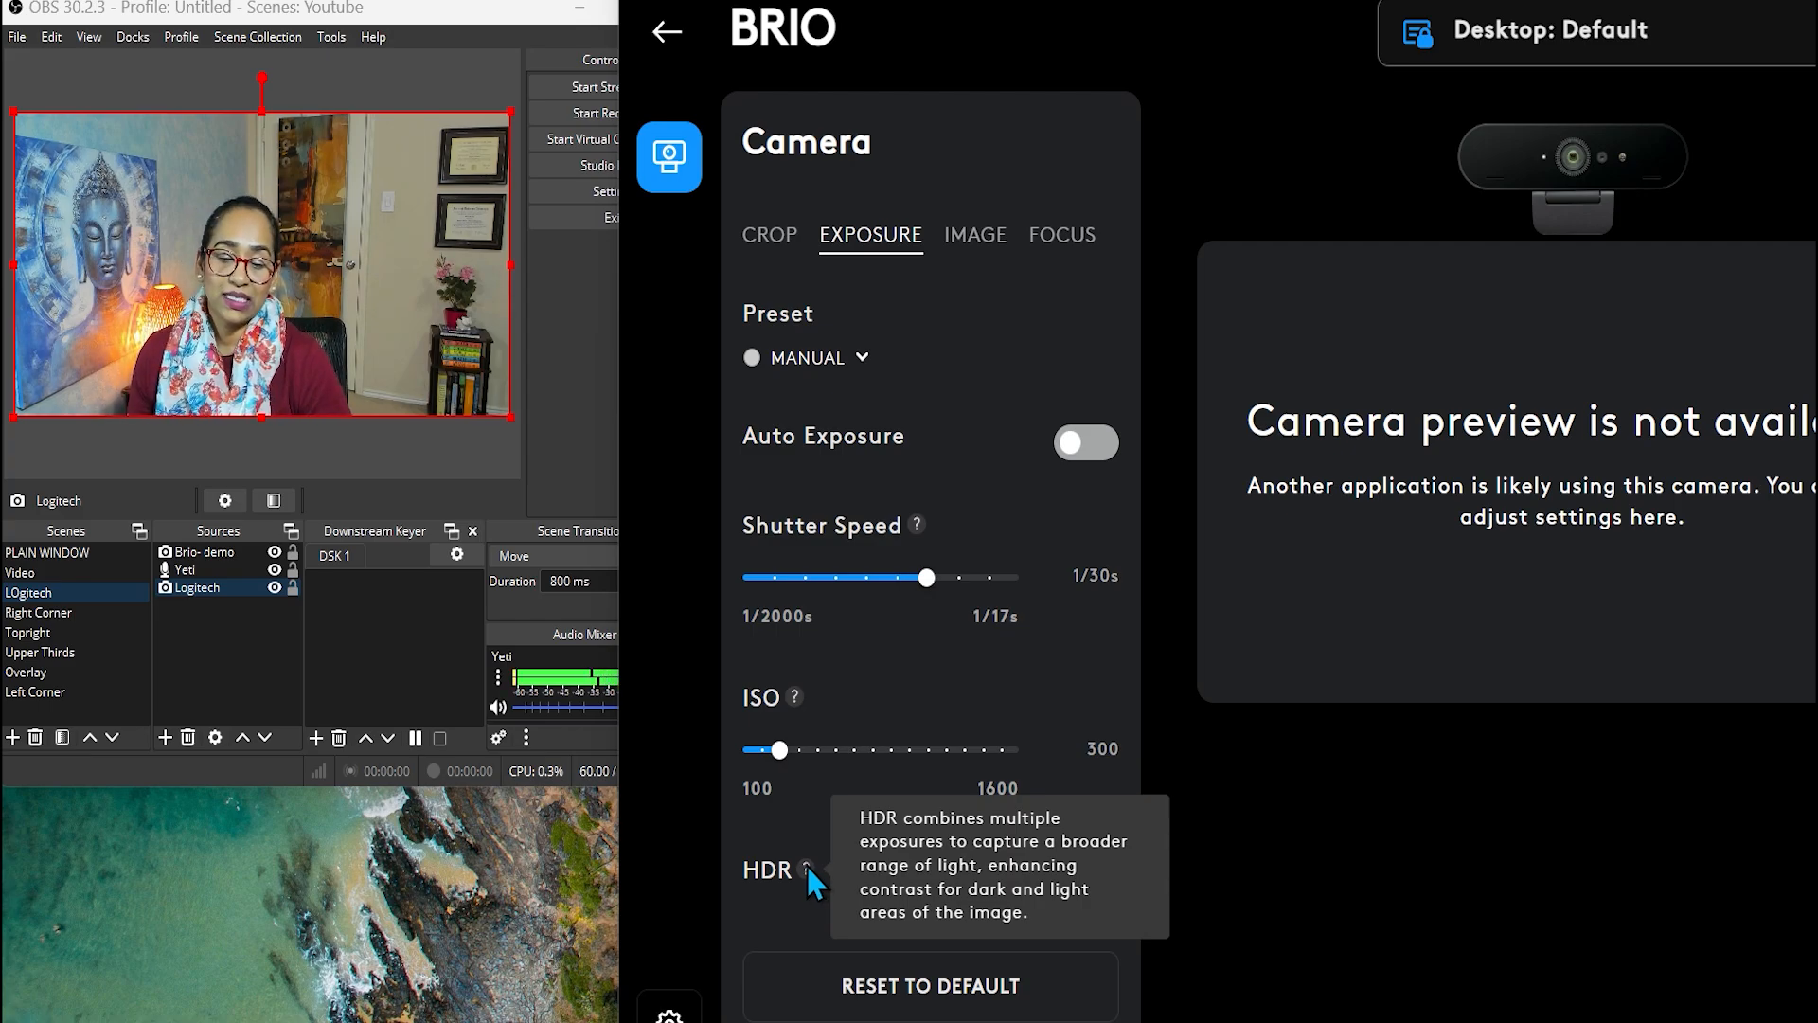
click(1084, 872)
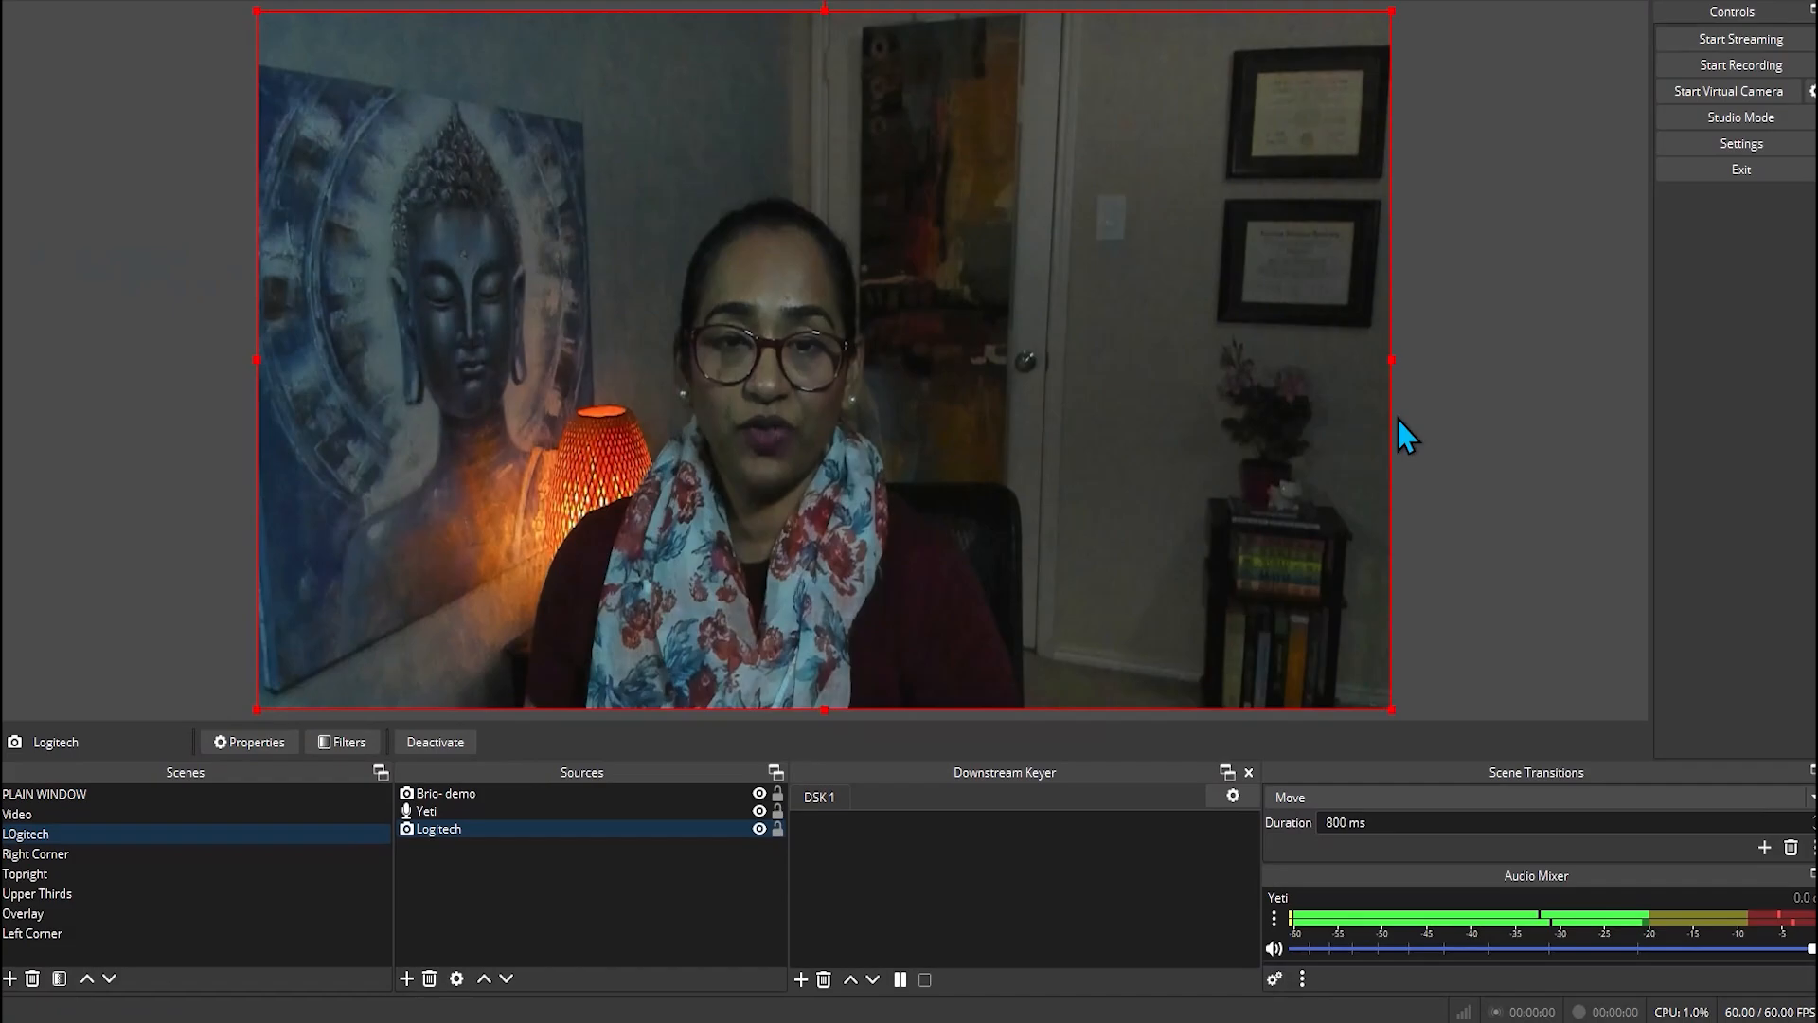
mouse_move(1463, 386)
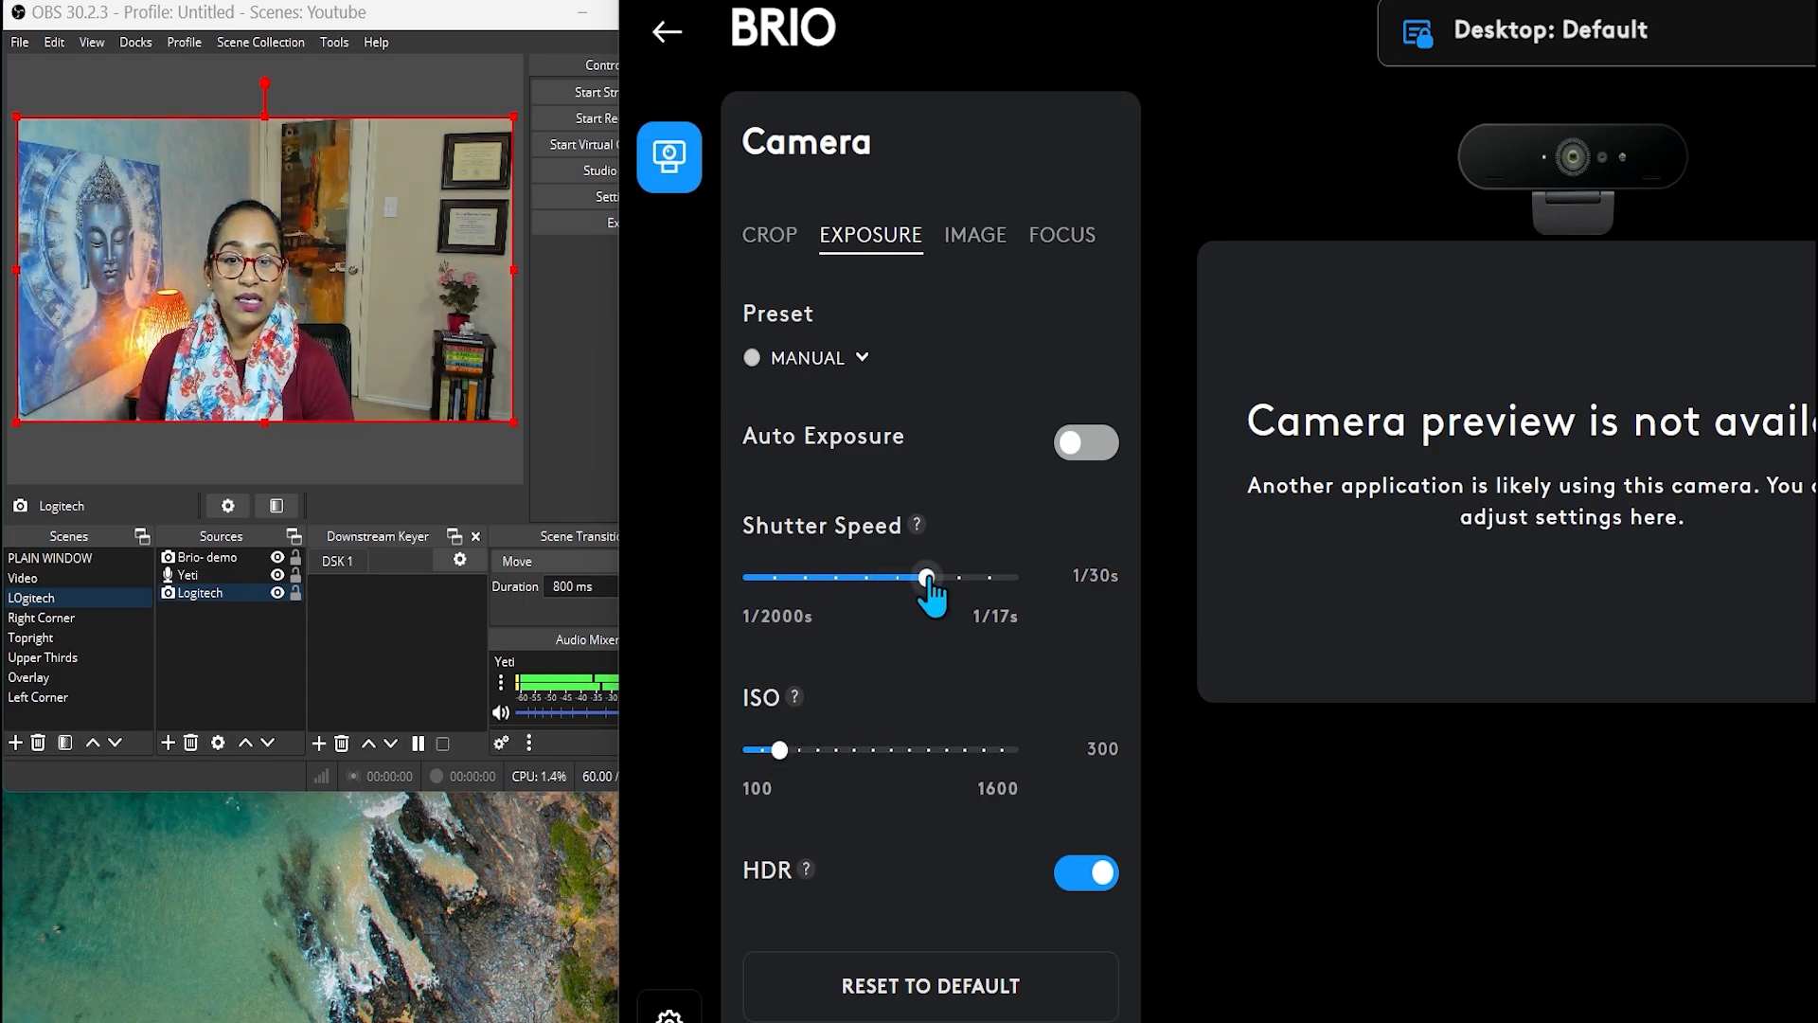
mouse_move(962, 255)
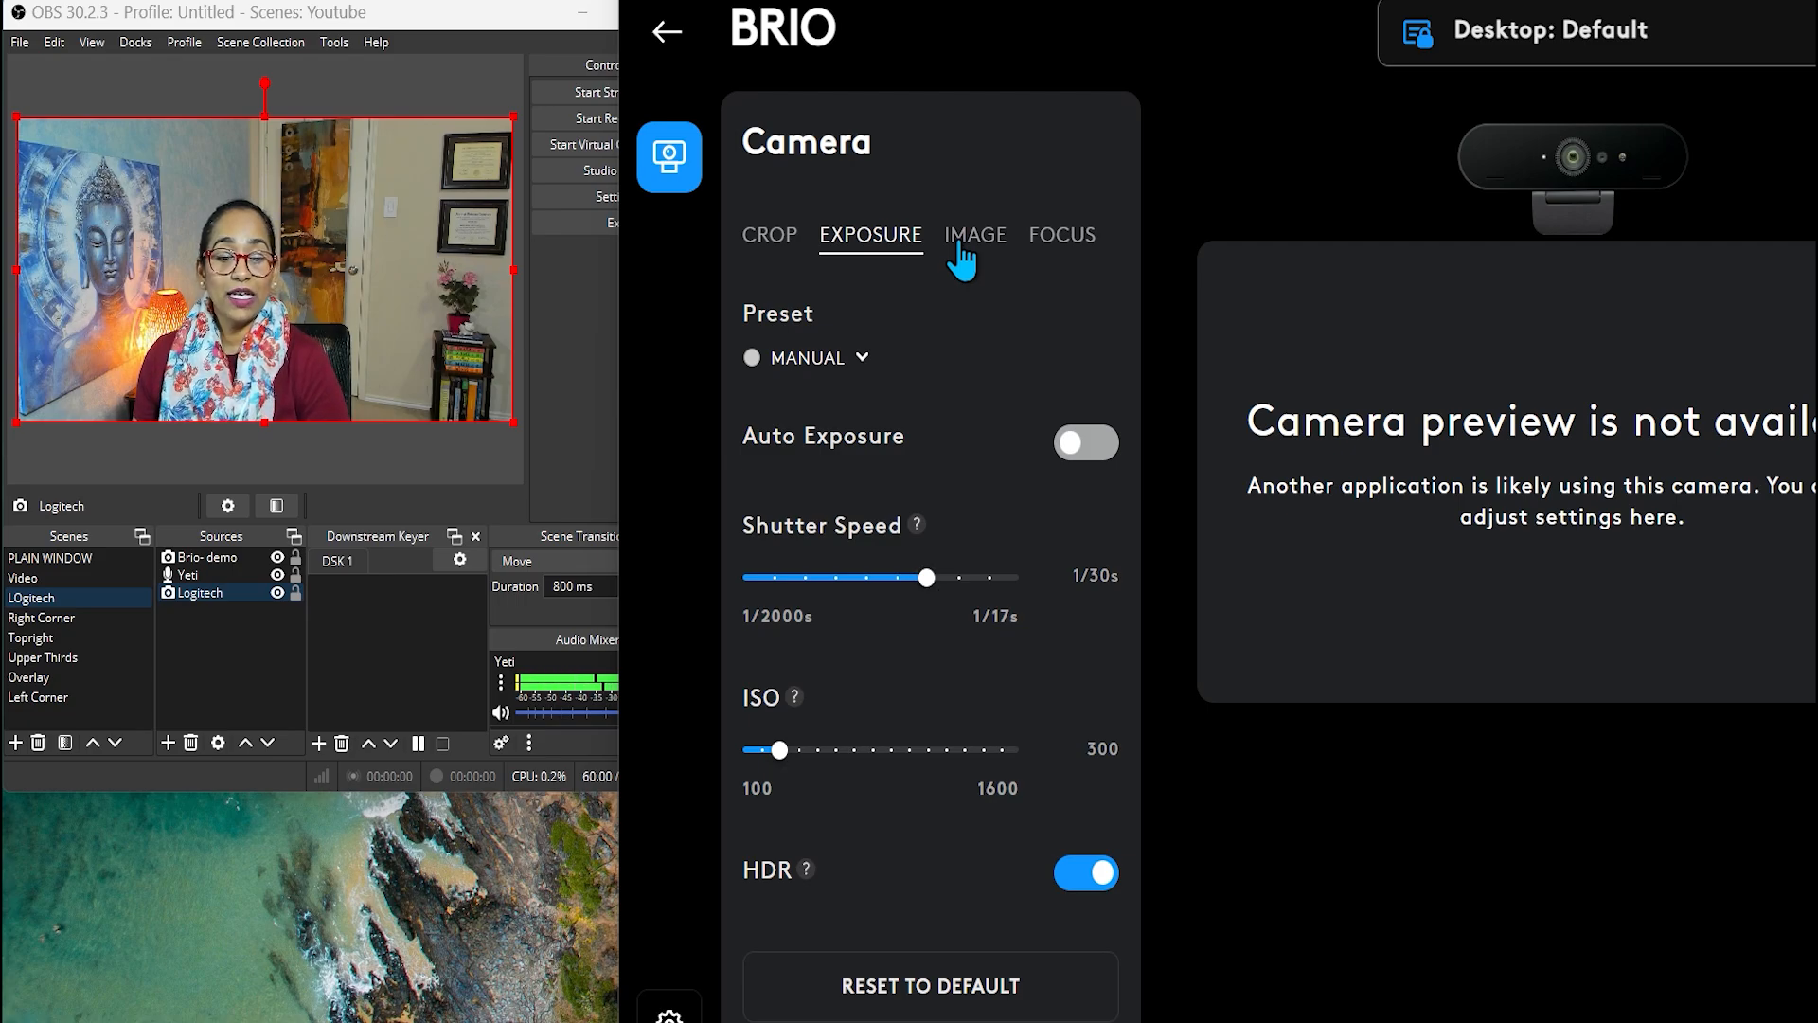
mouse_move(1055, 922)
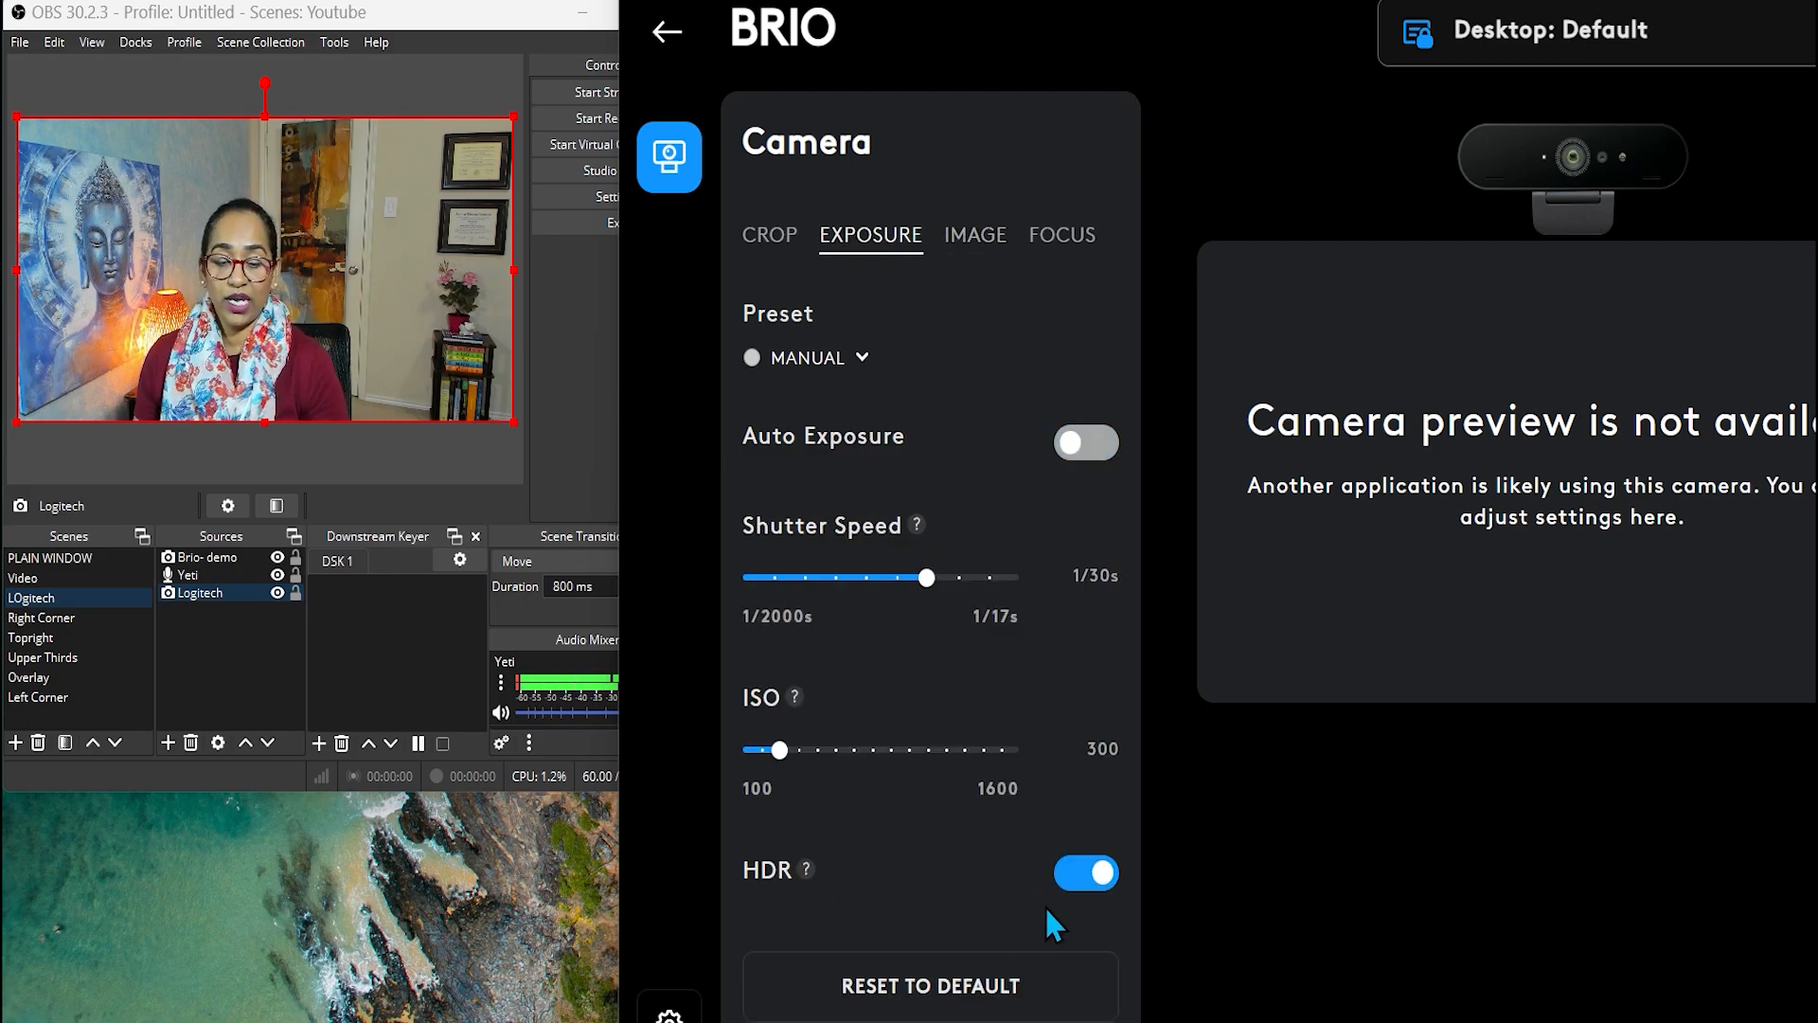
Step: Switch off the BRIO's Auto White Balance on the Image tab after briefly toggling it back on
click(974, 234)
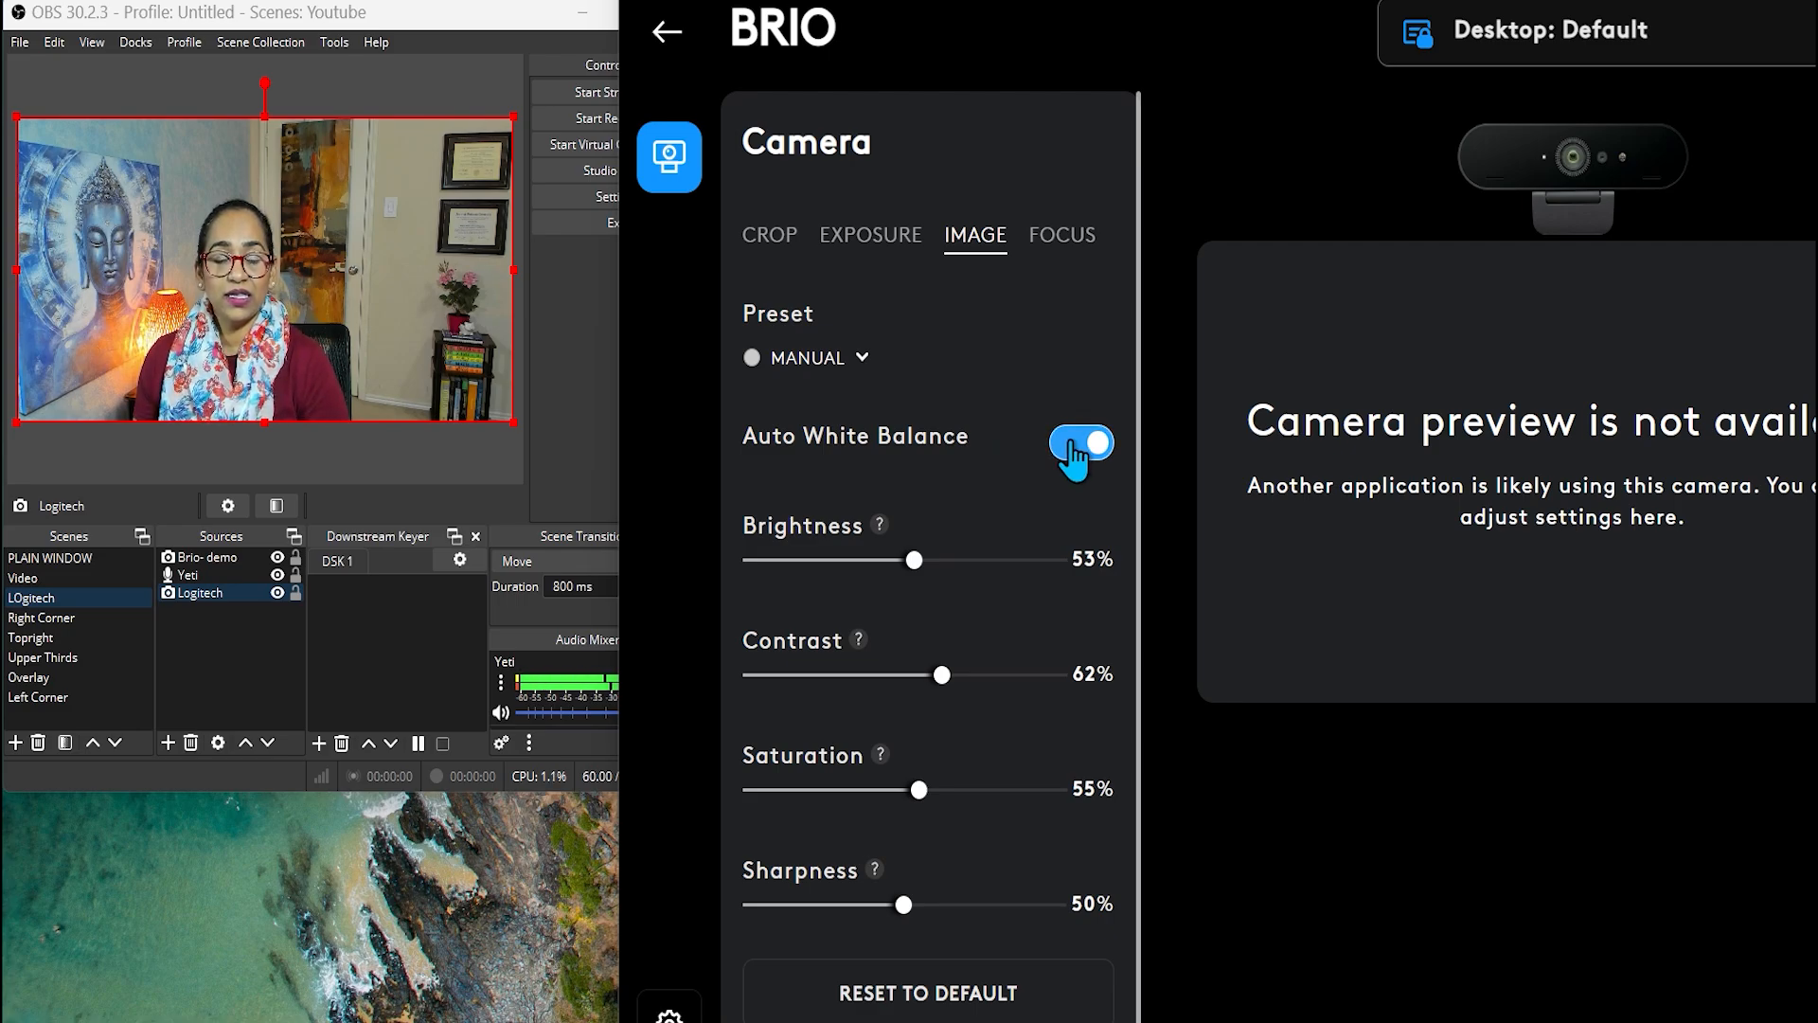
click(1079, 450)
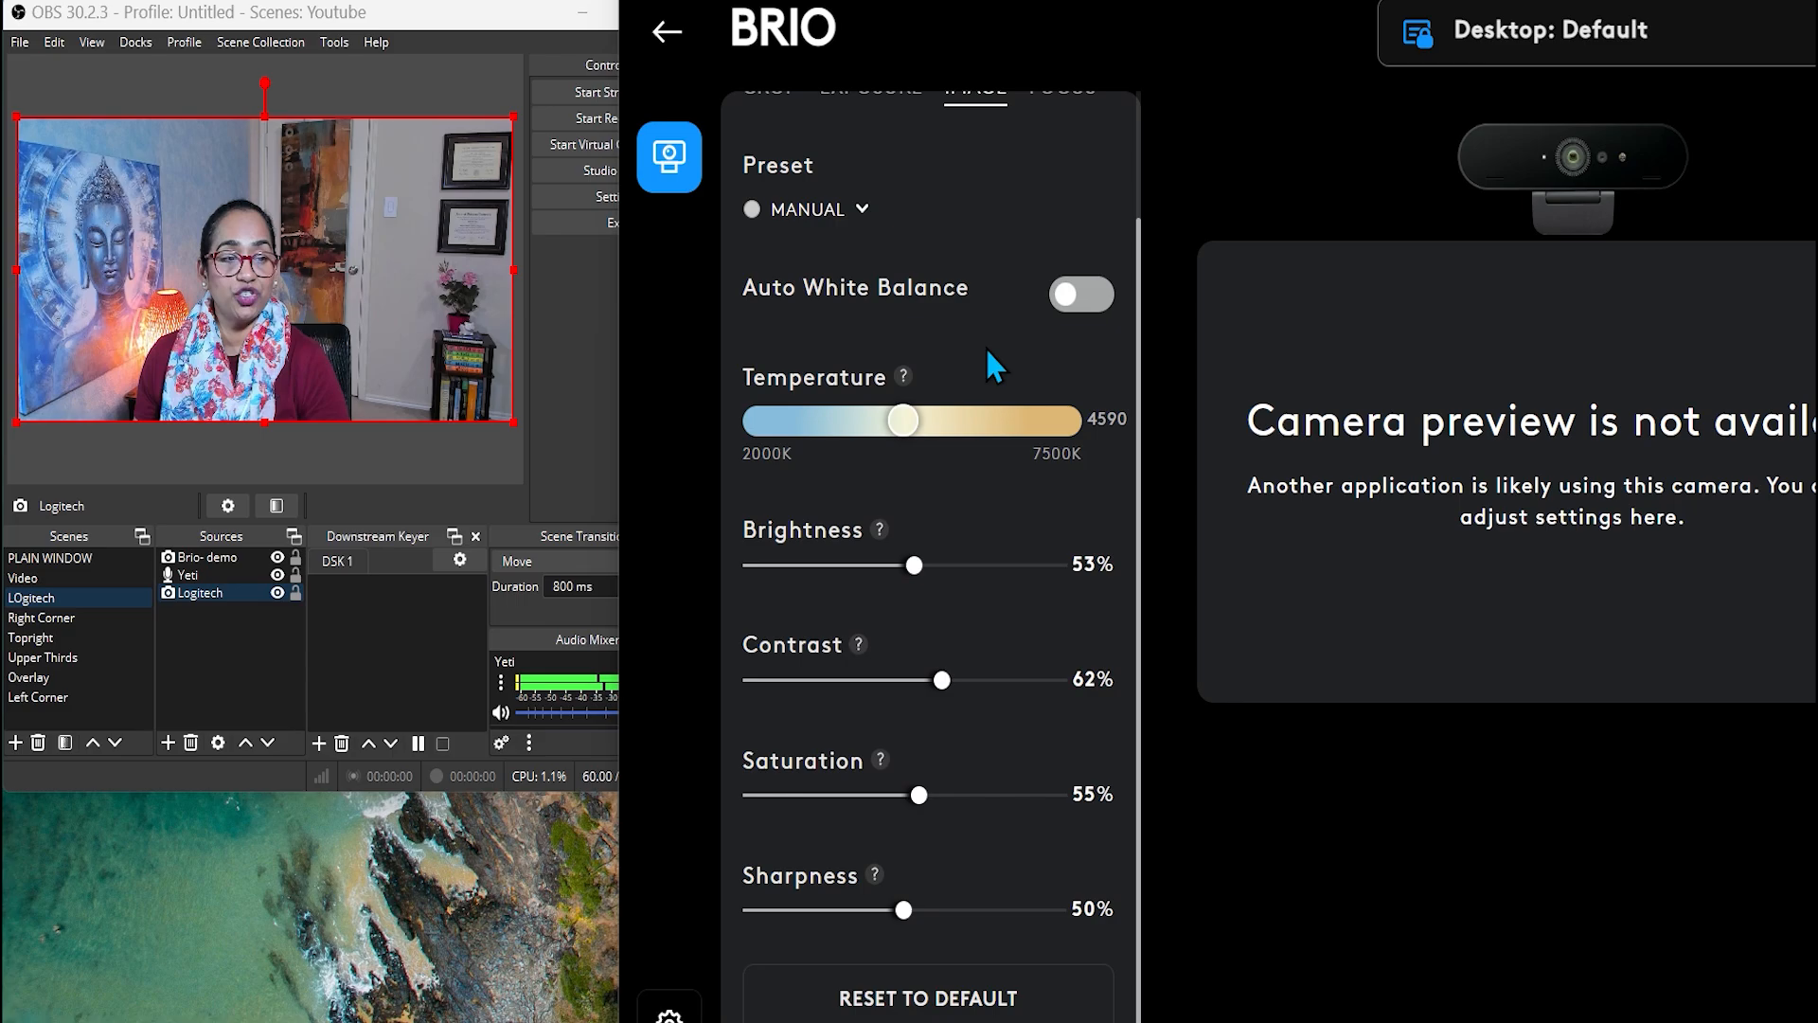
click(1078, 294)
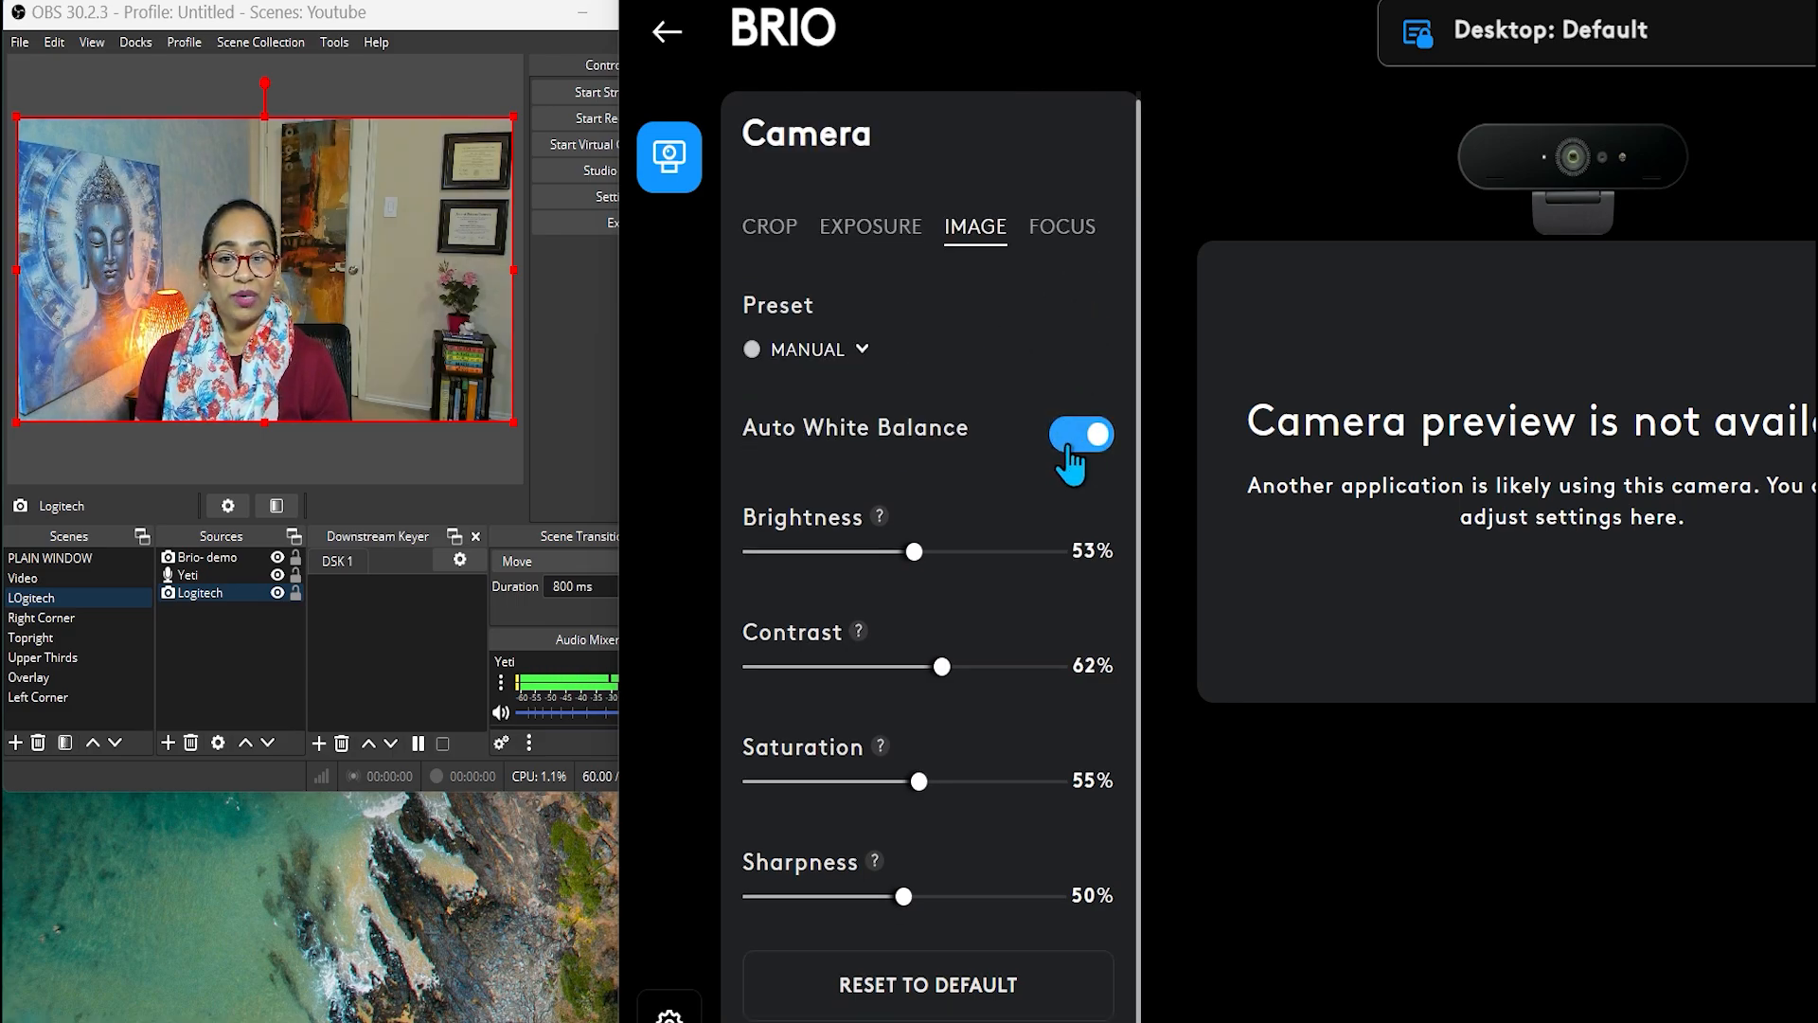
click(1078, 448)
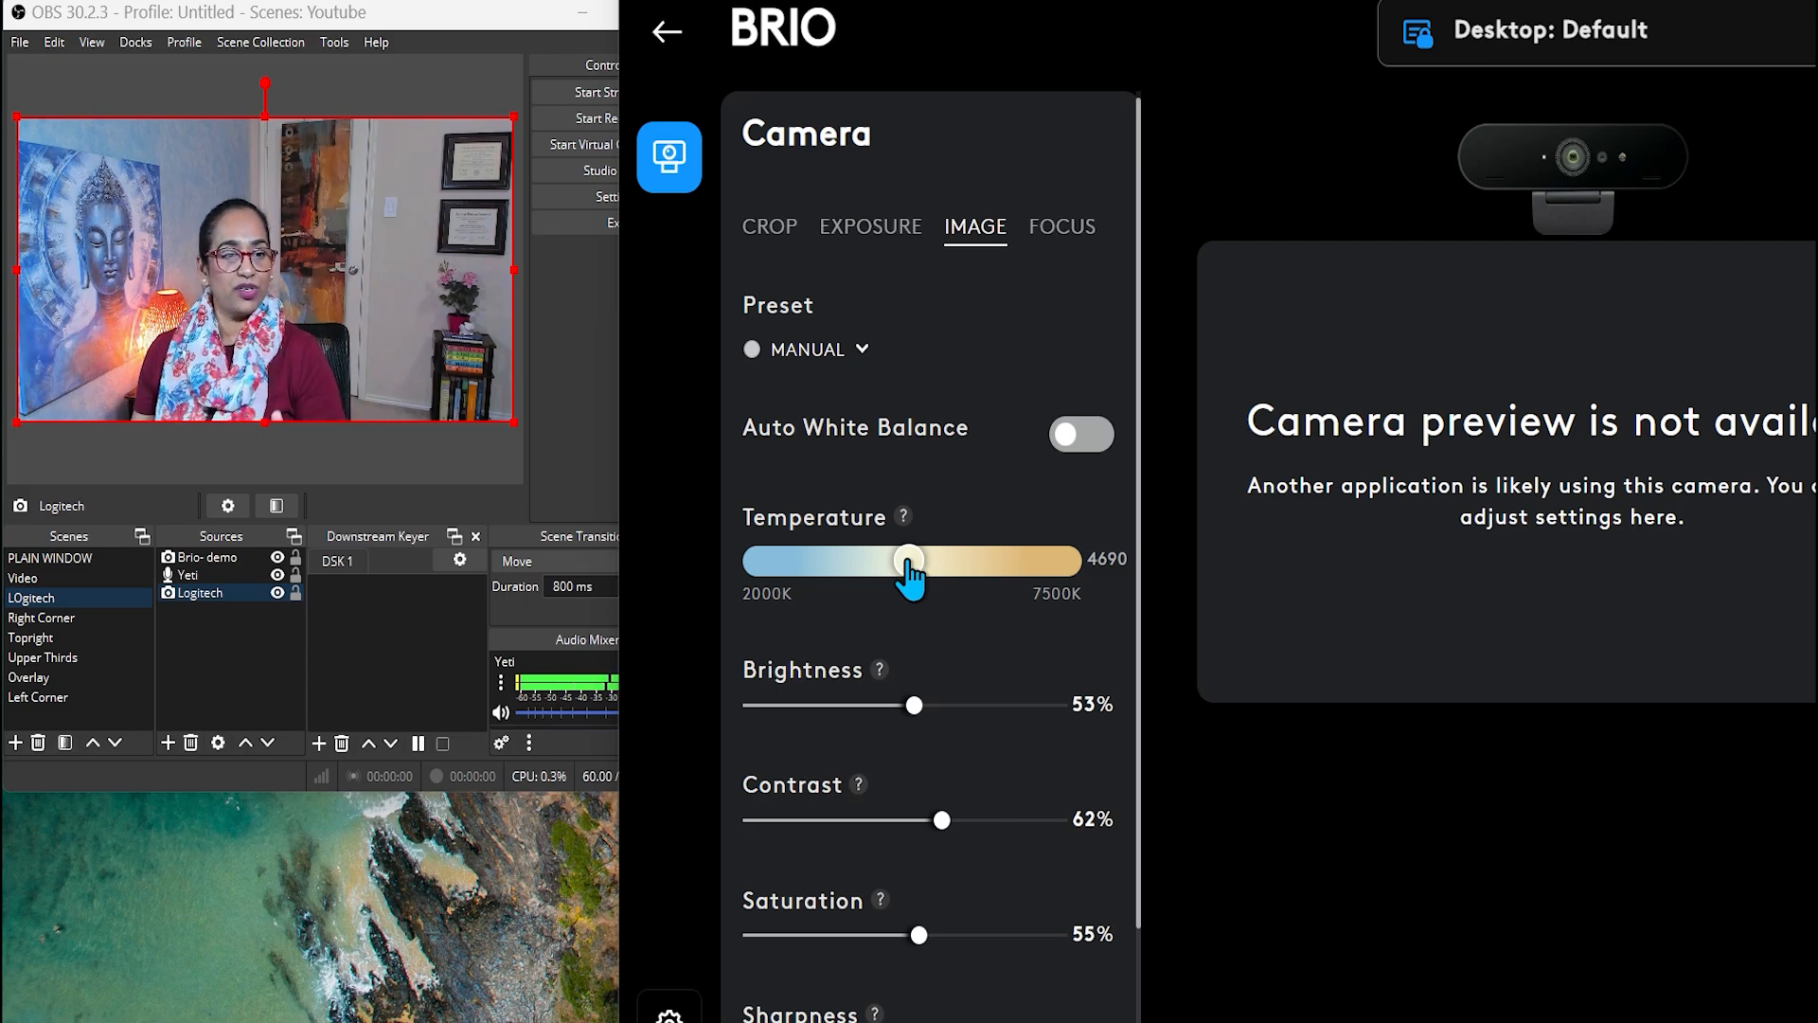
mouse_move(925, 719)
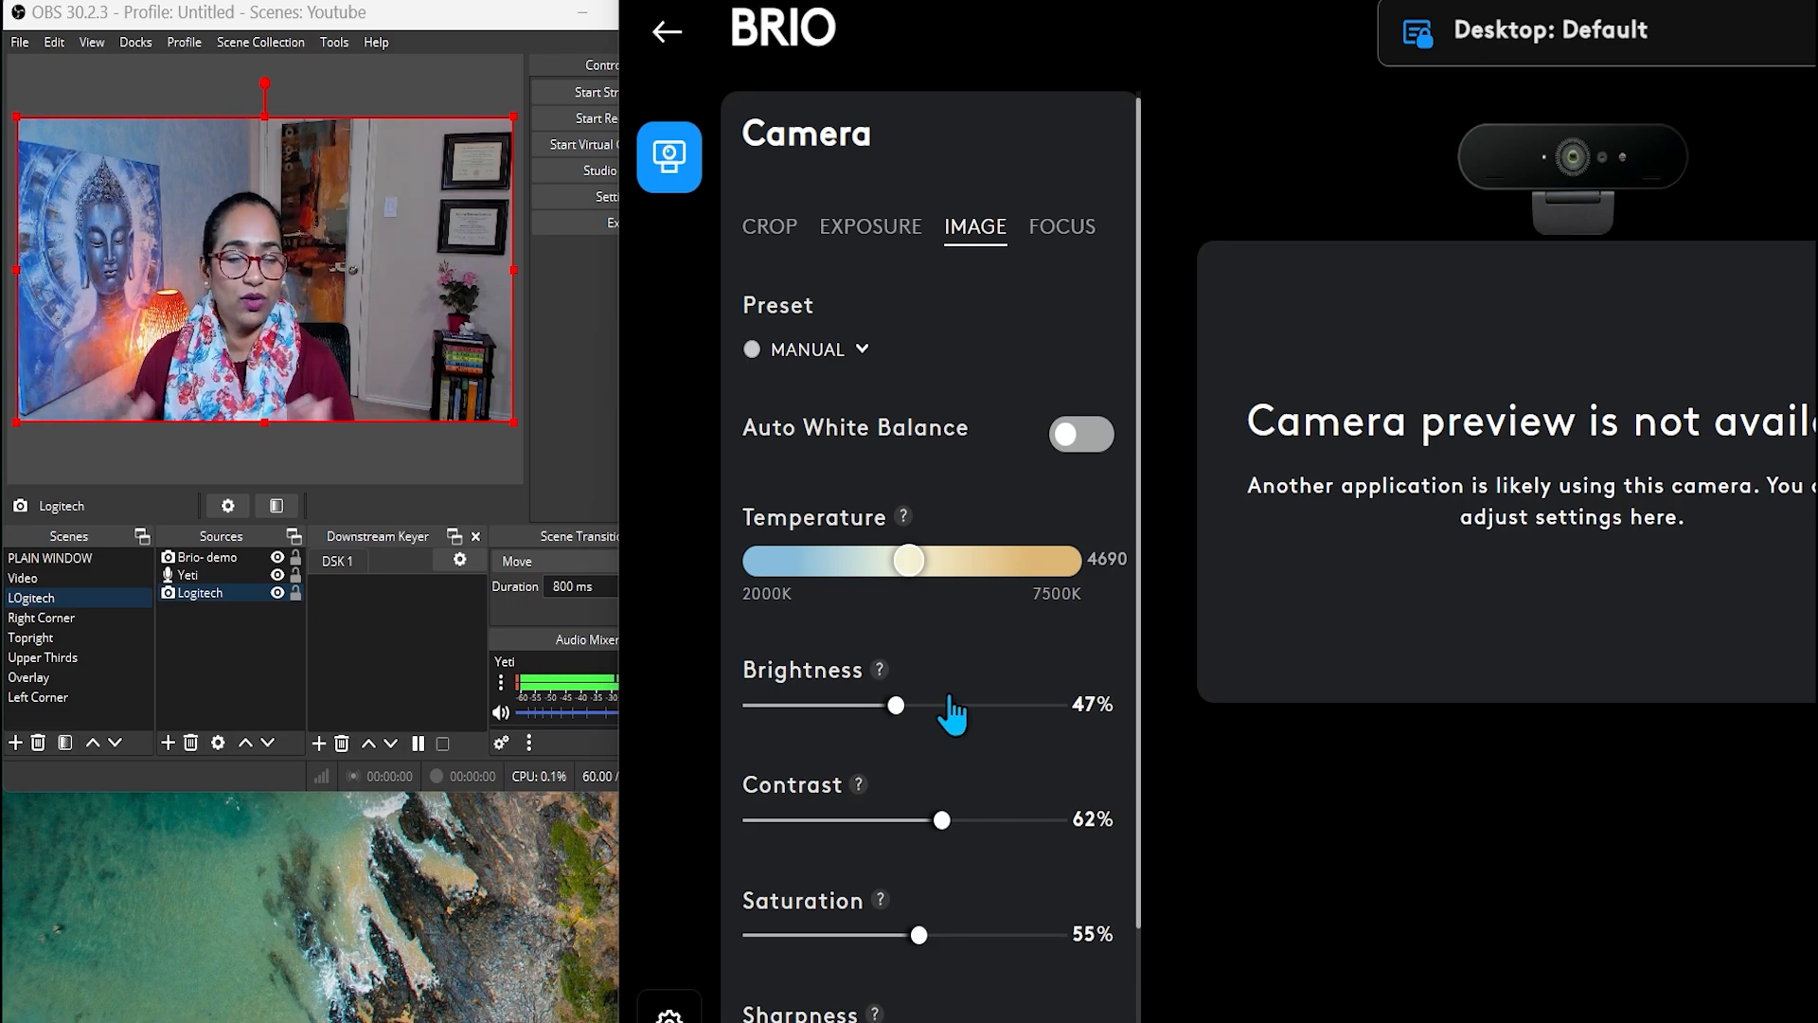
mouse_move(1134, 690)
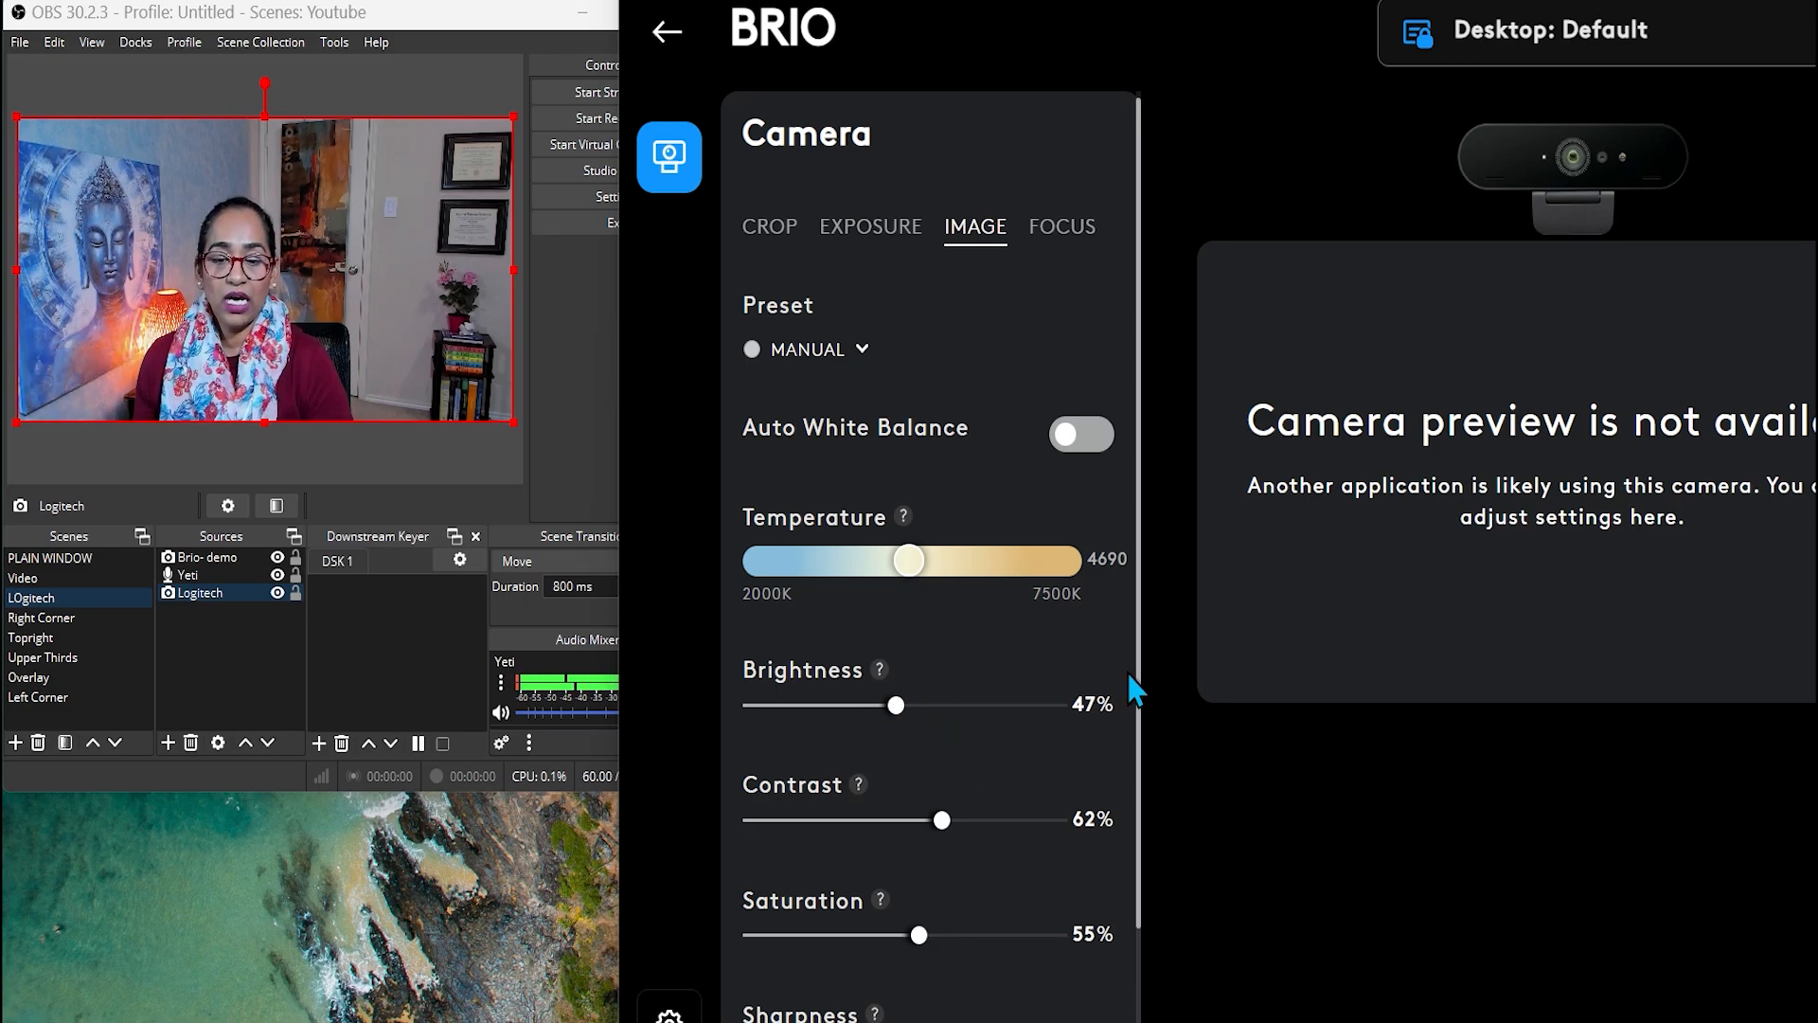
Step: Scroll the BRIO image settings to reach brightness, contrast and saturation
scroll(down, 3)
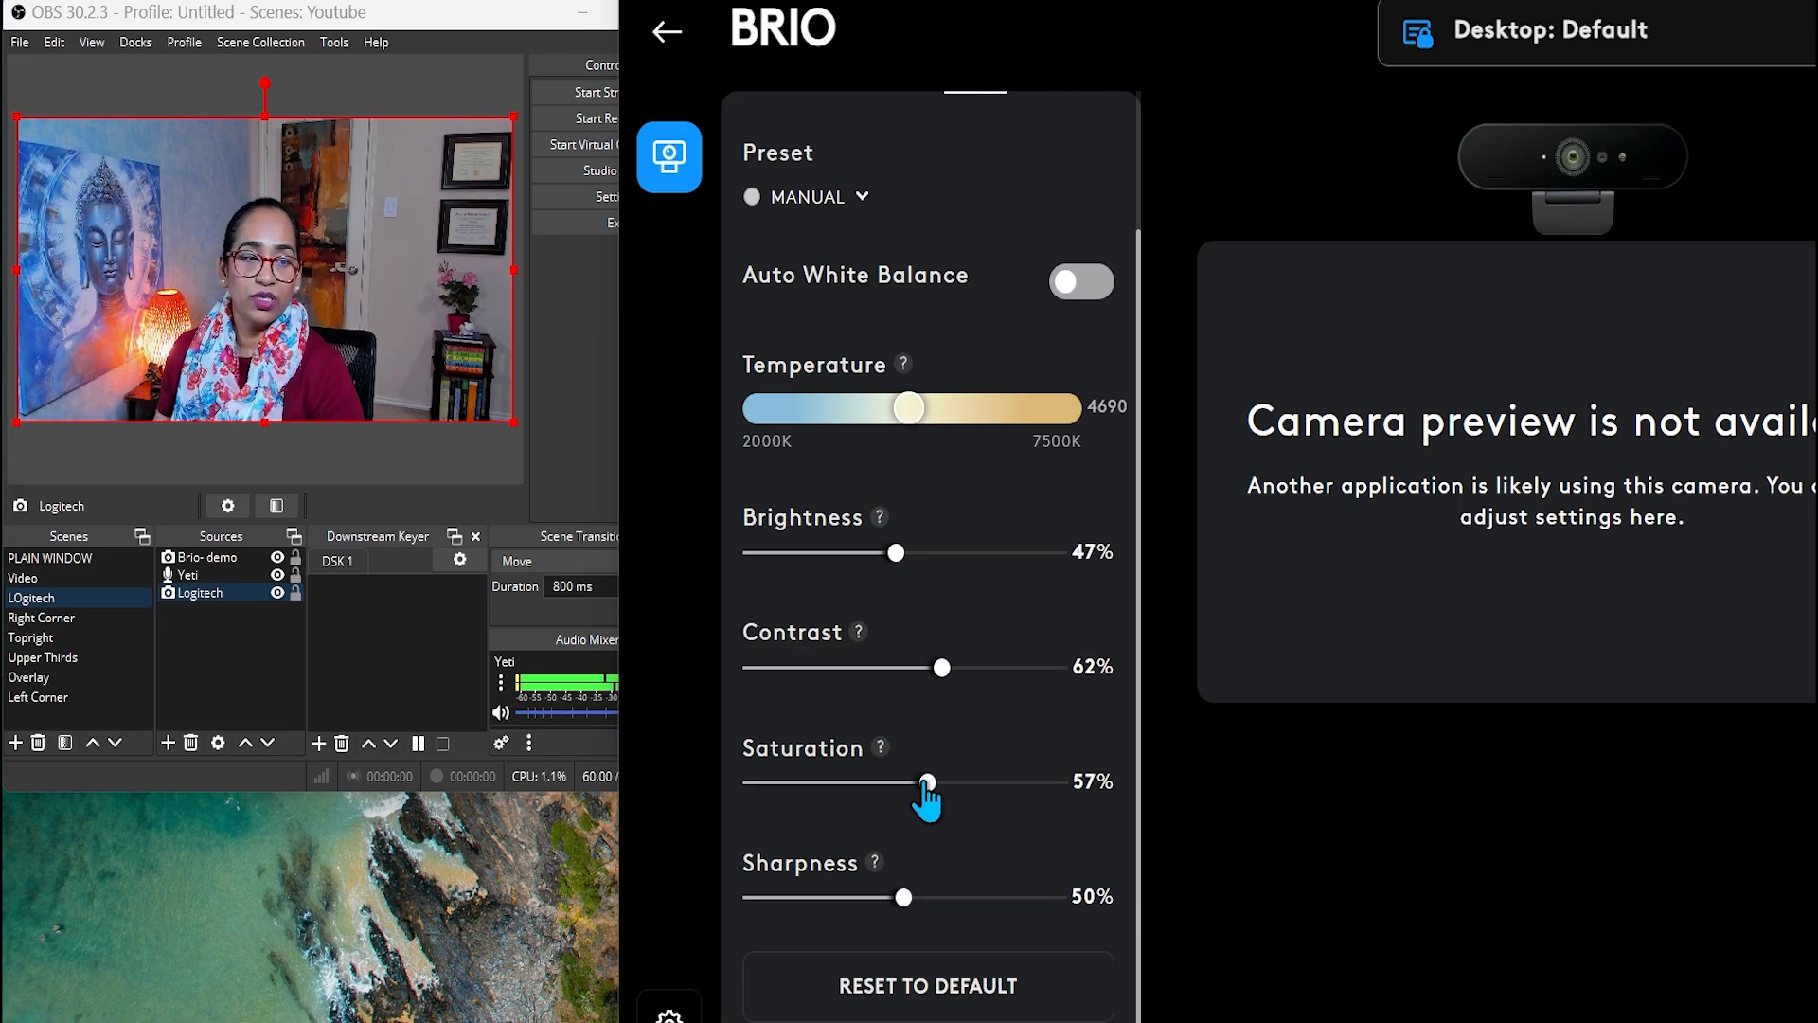
mouse_move(948, 848)
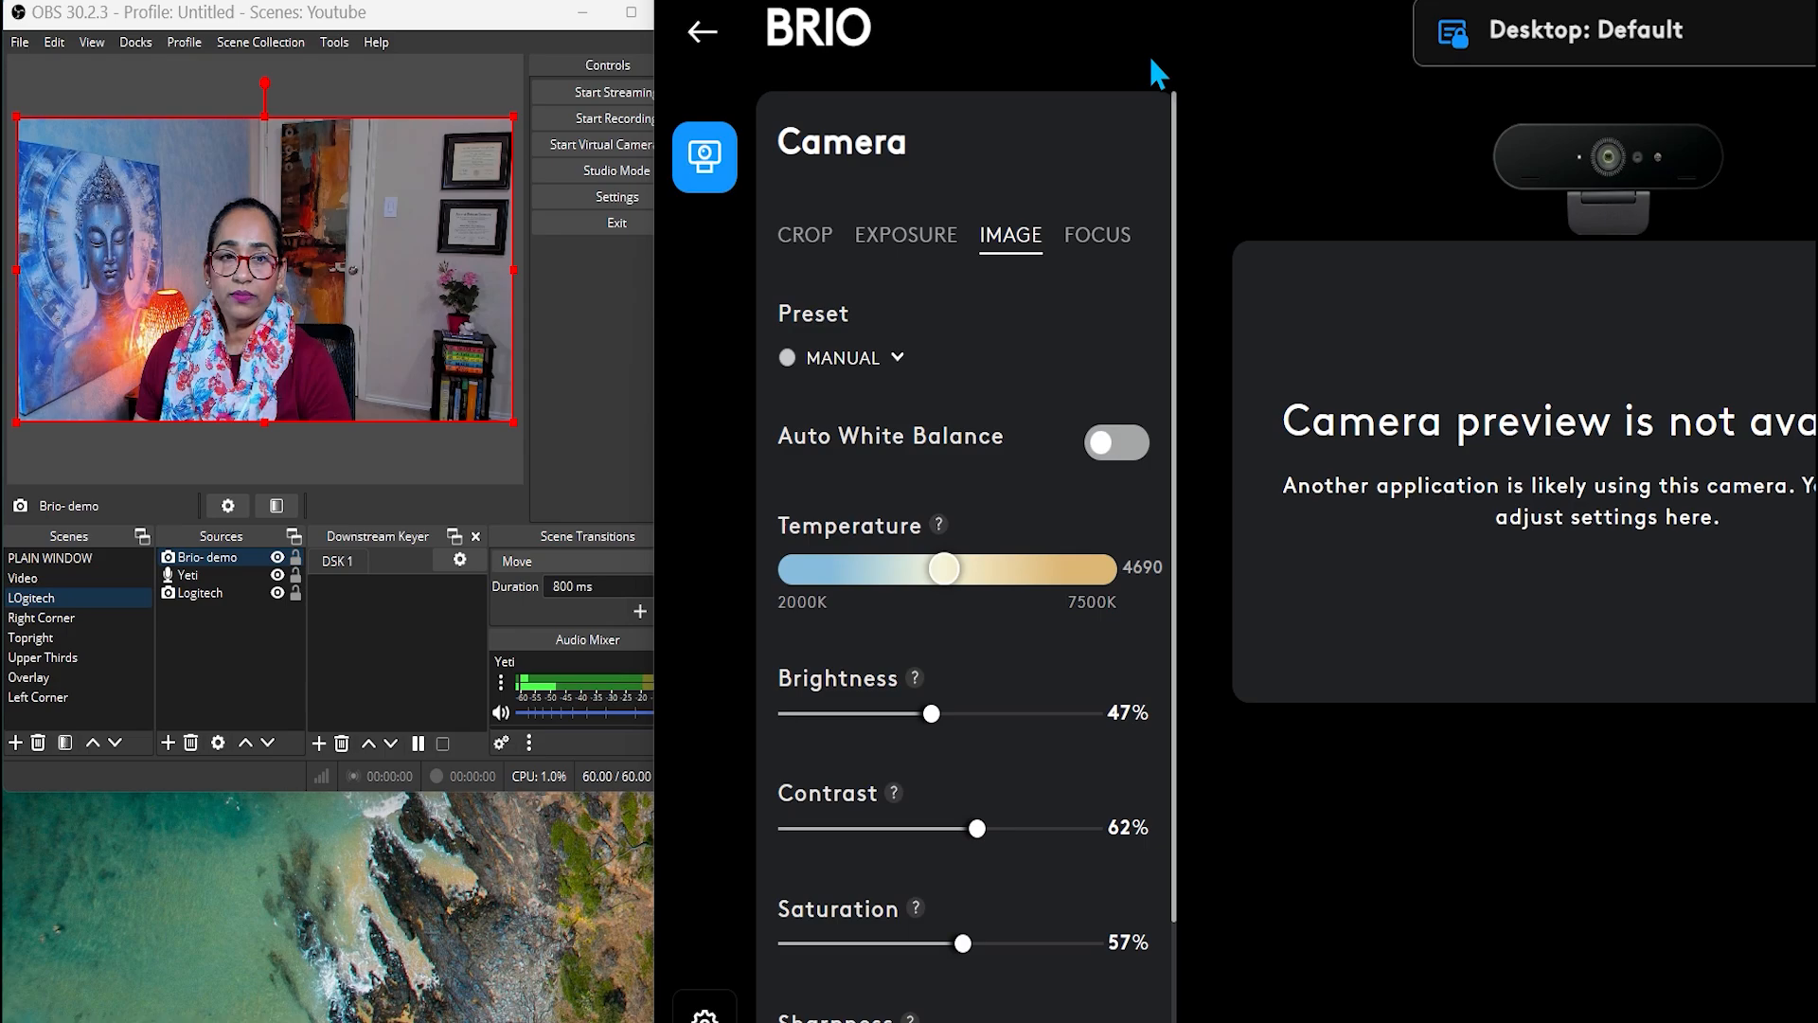
Step: View the BRIO's Focus settings, toggling Auto Focus off and back on
click(1096, 234)
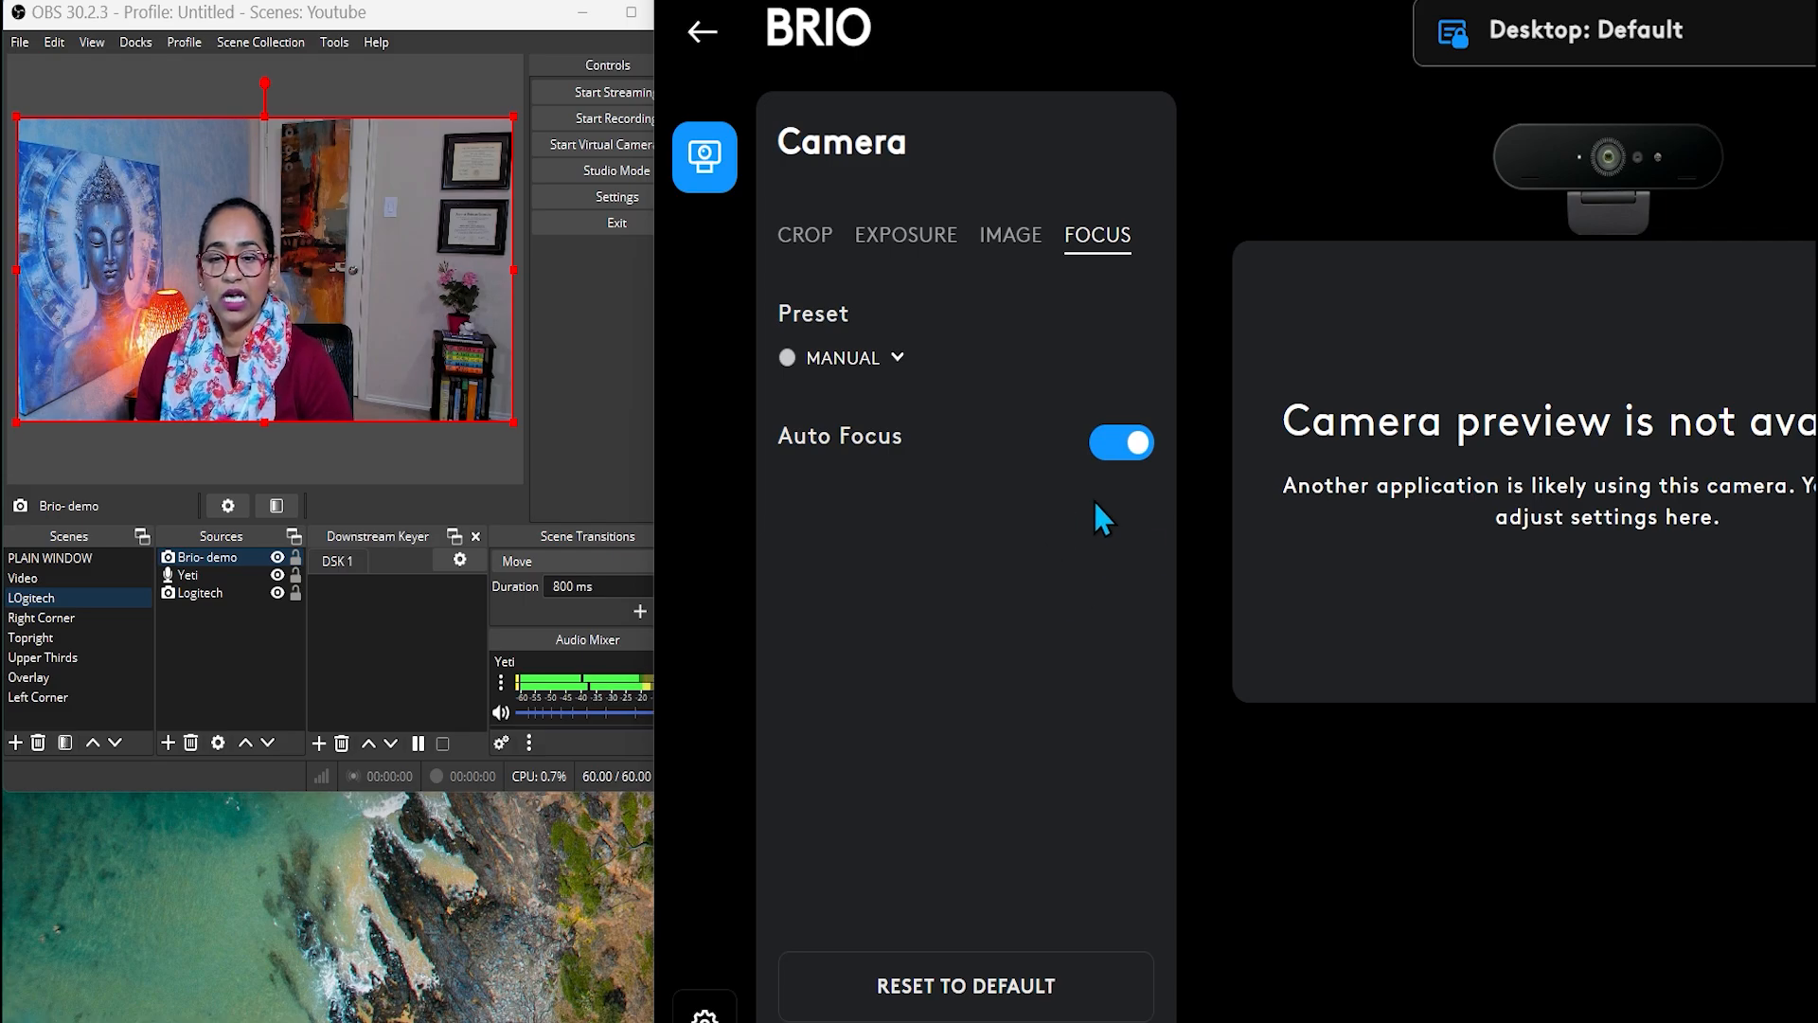
click(1117, 443)
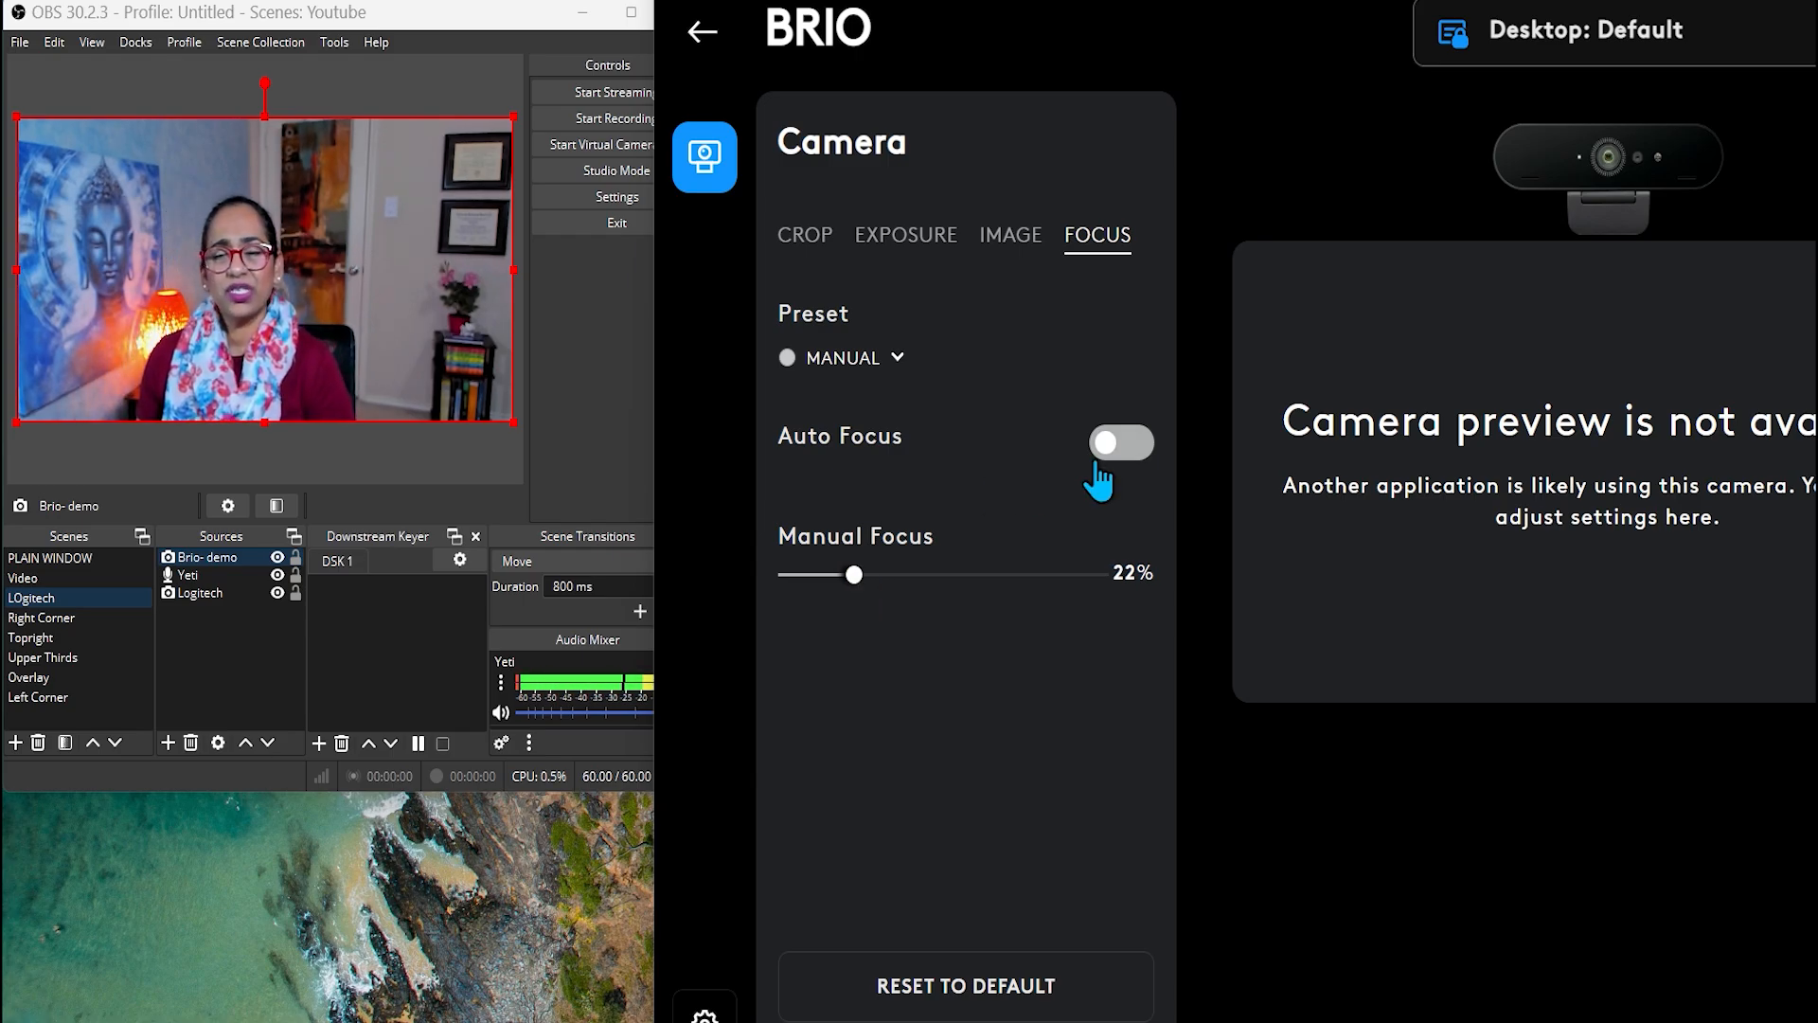
click(1120, 443)
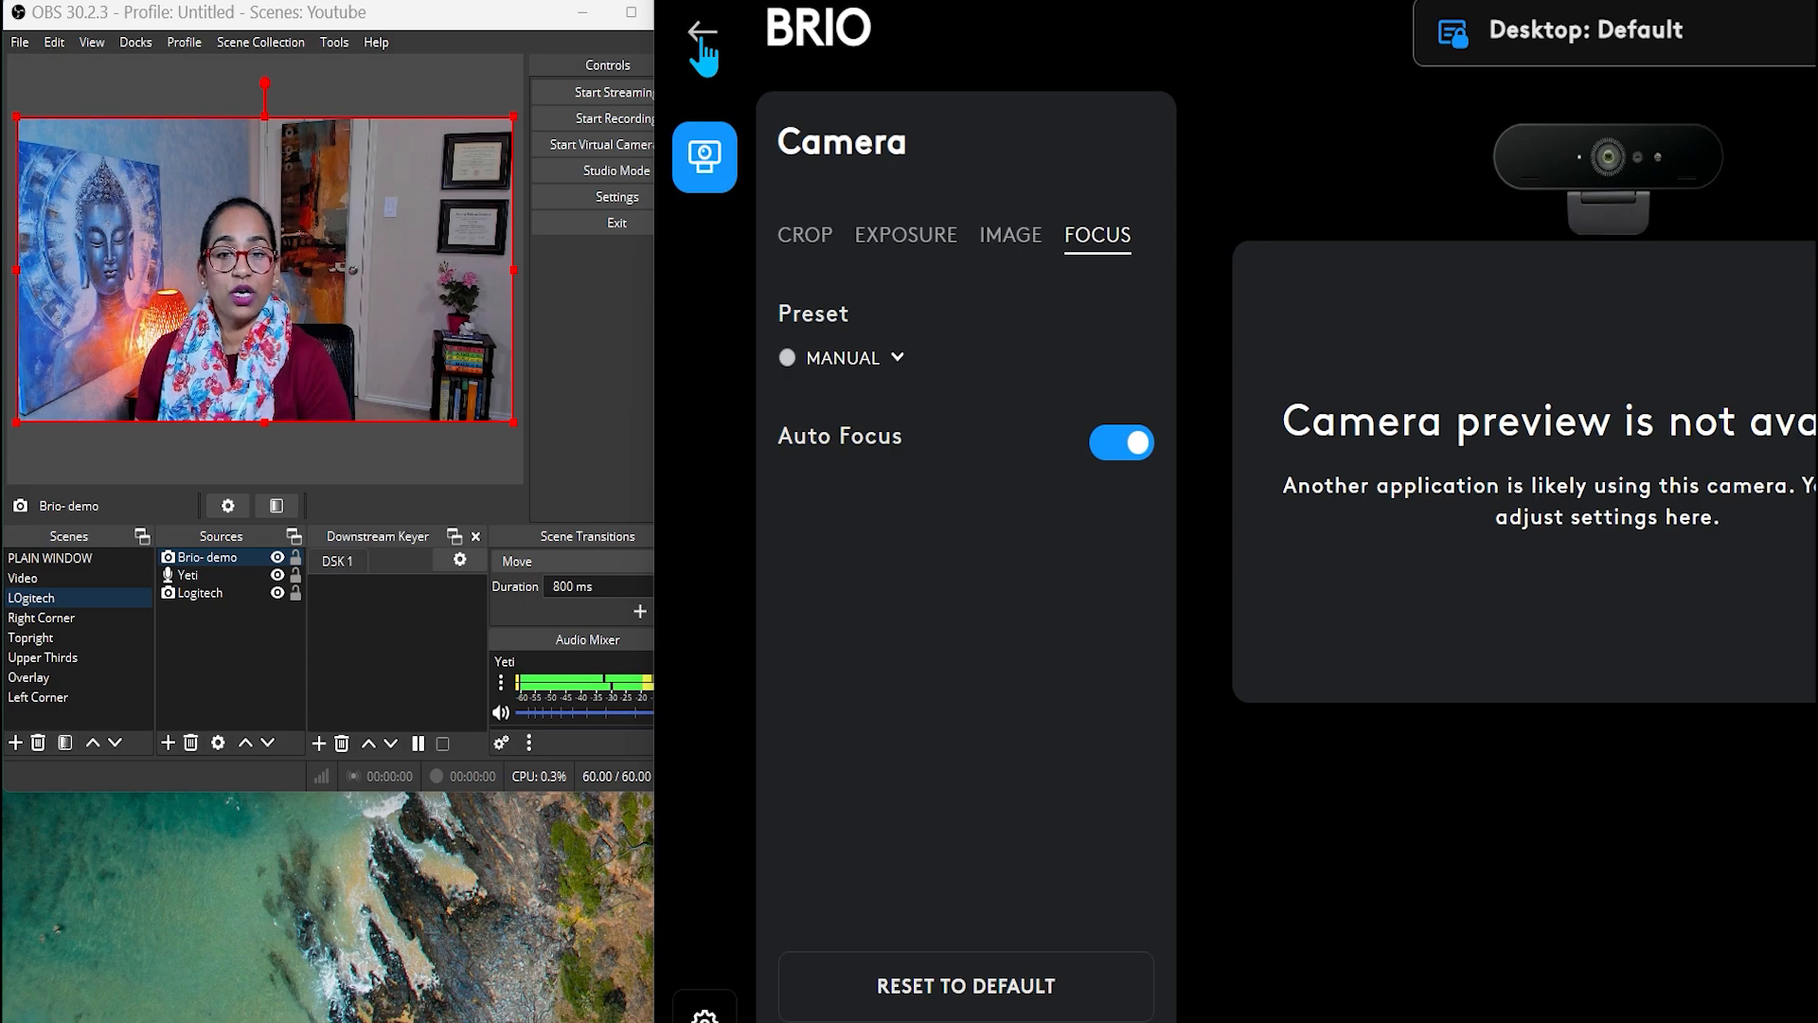
Step: Open the C920's settings and set its exposure to manual
click(703, 47)
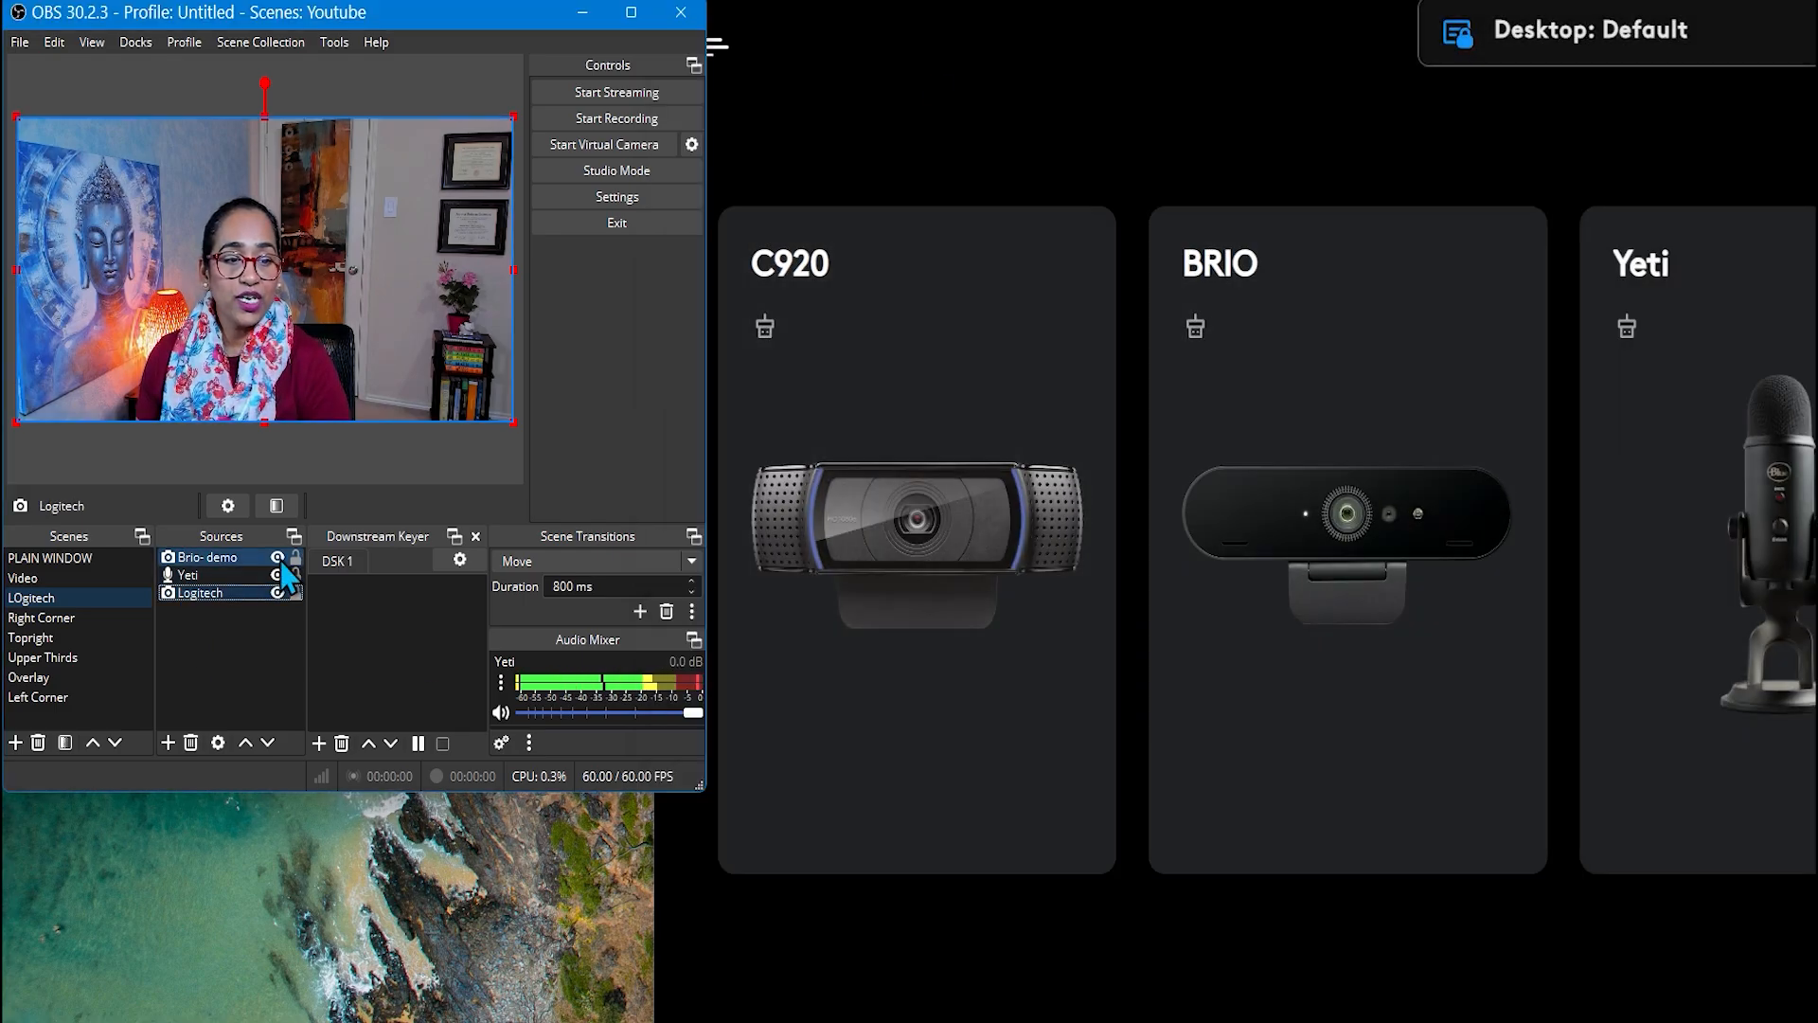
click(915, 522)
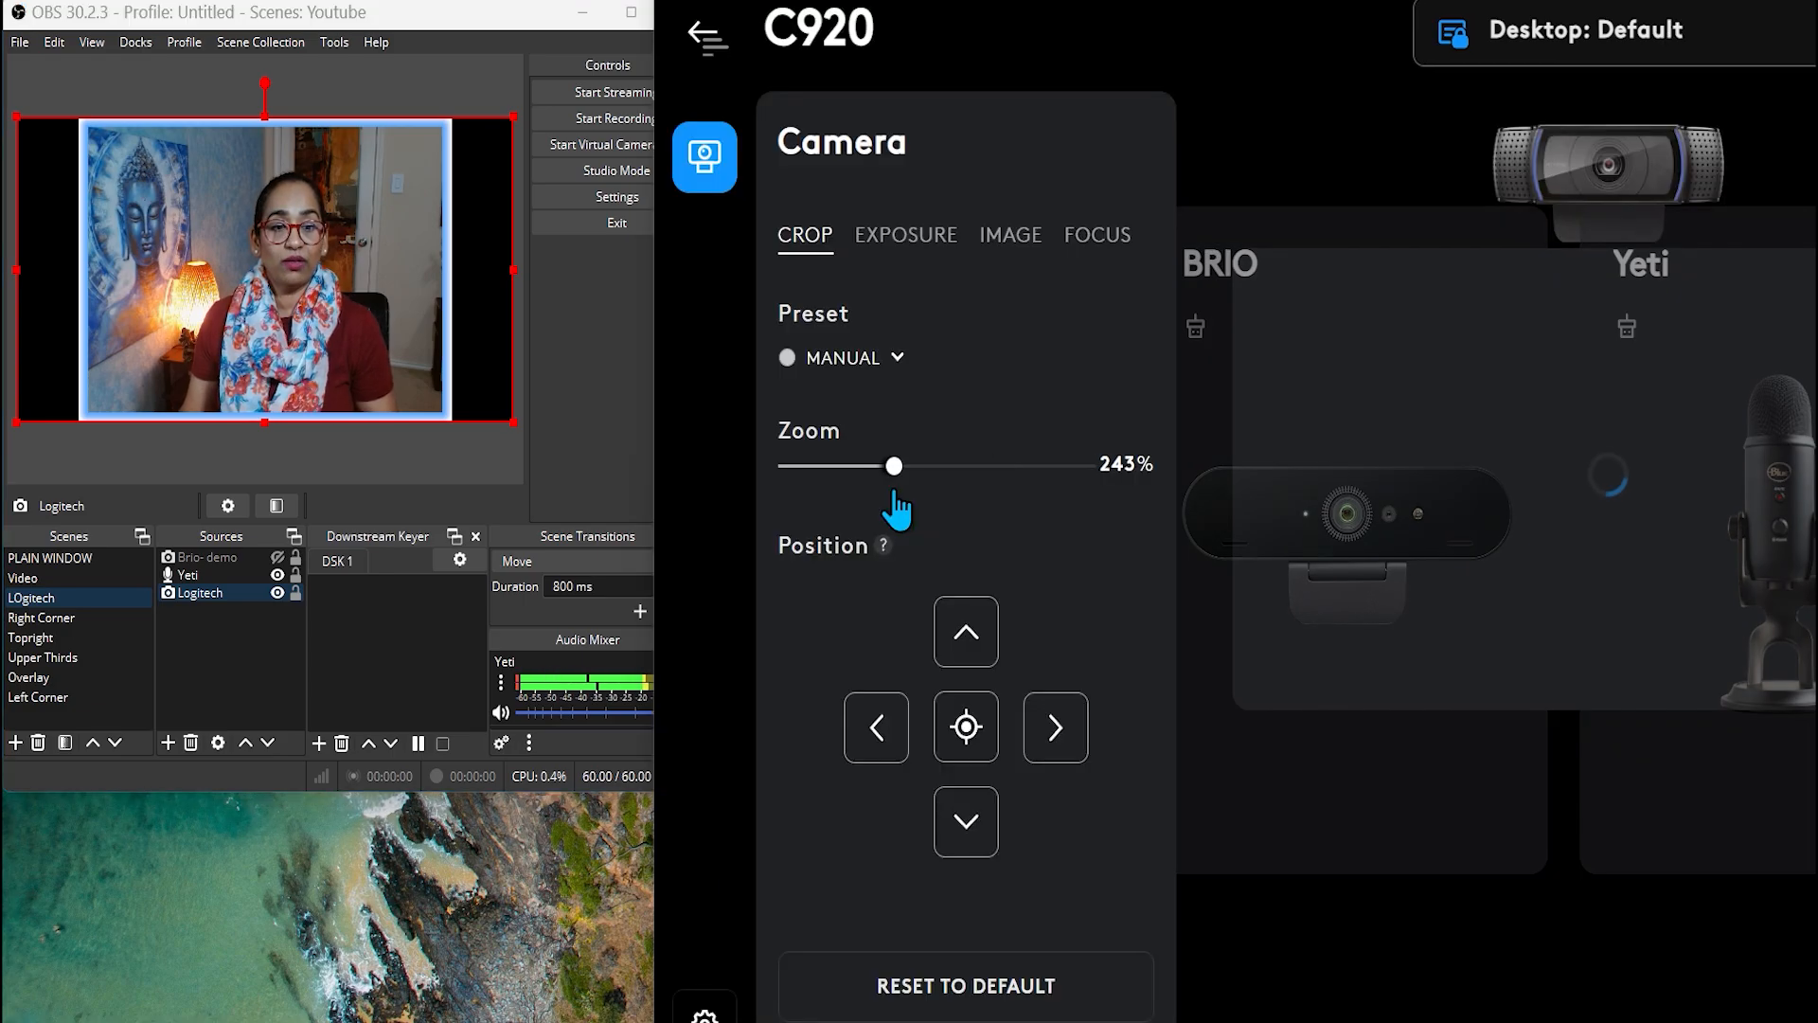
click(904, 234)
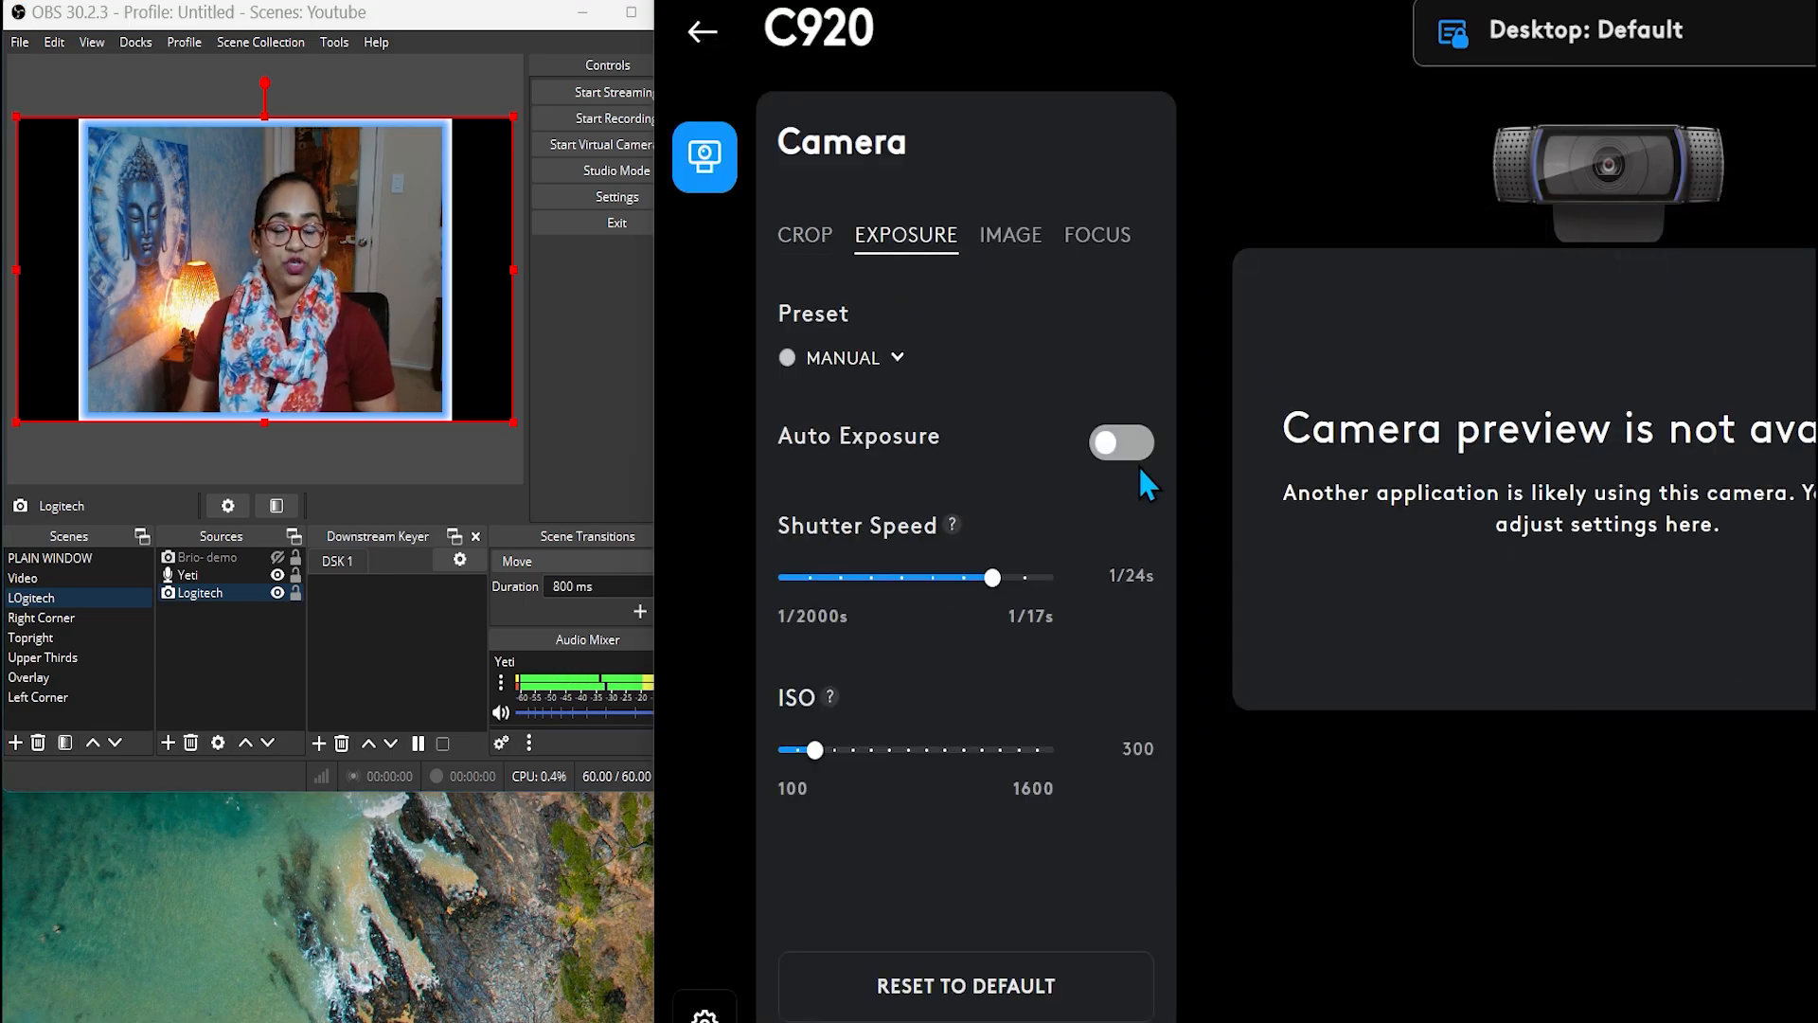
click(1120, 443)
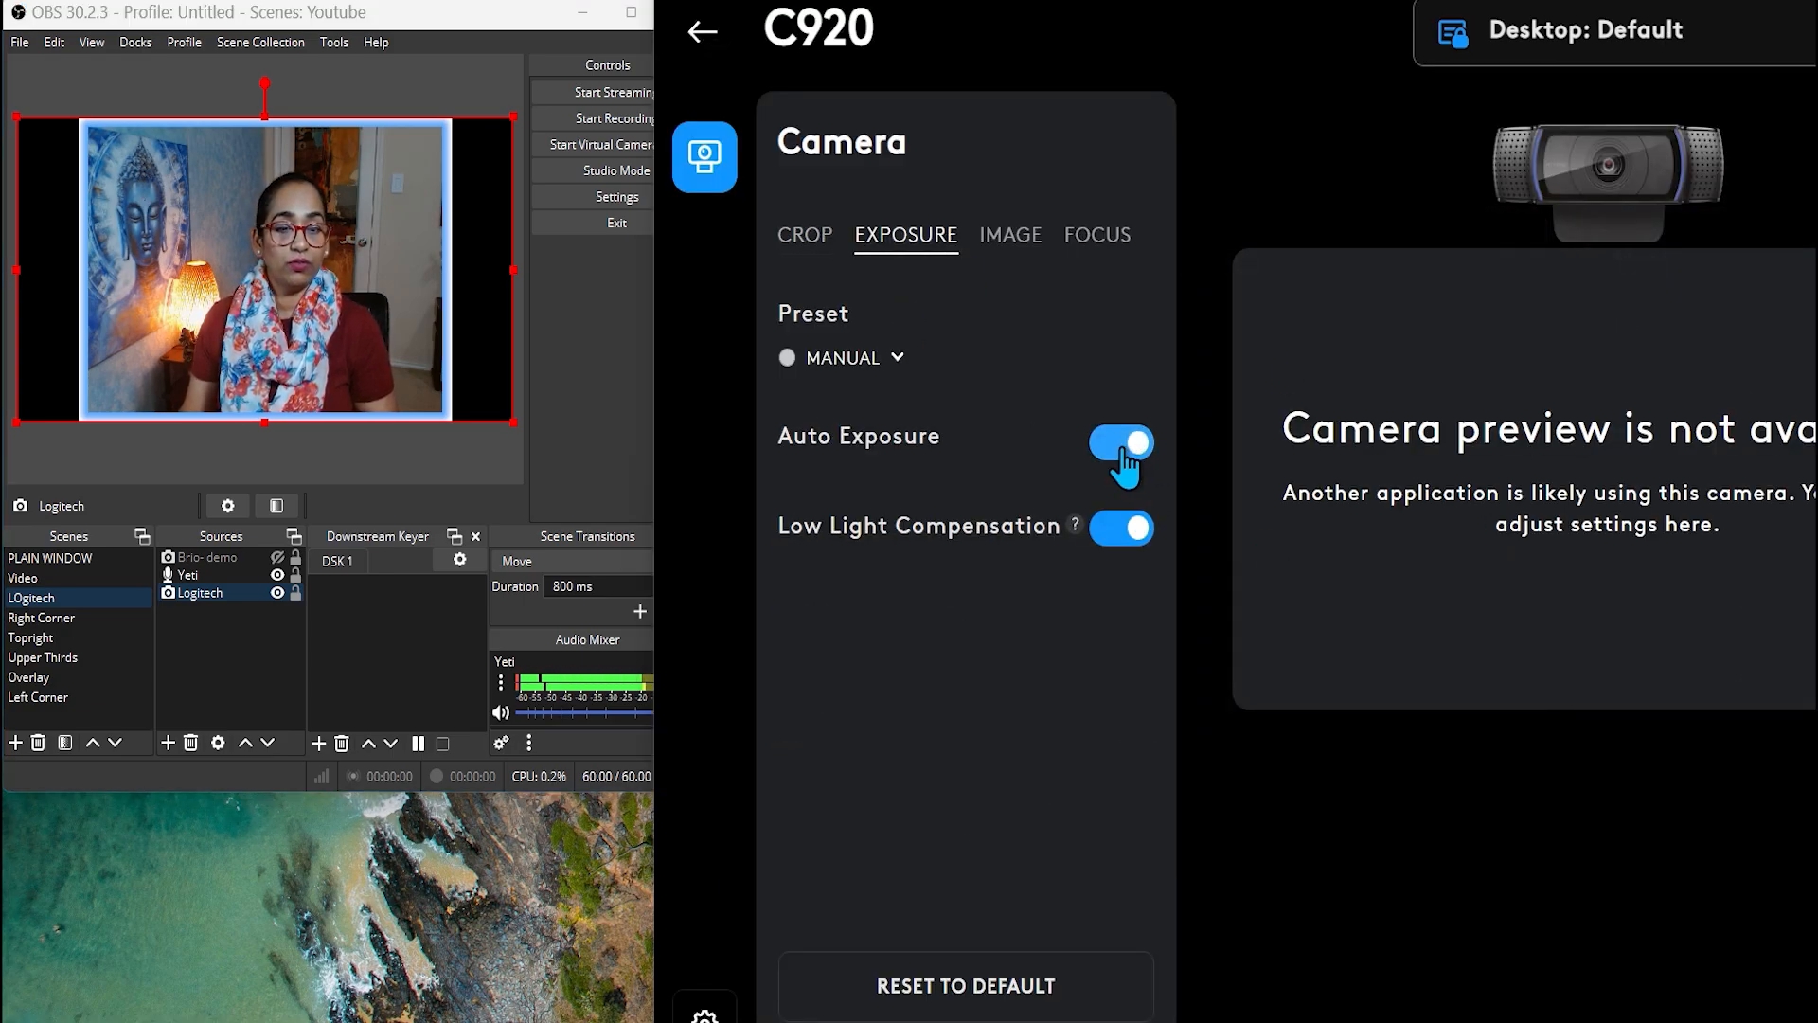
click(1117, 444)
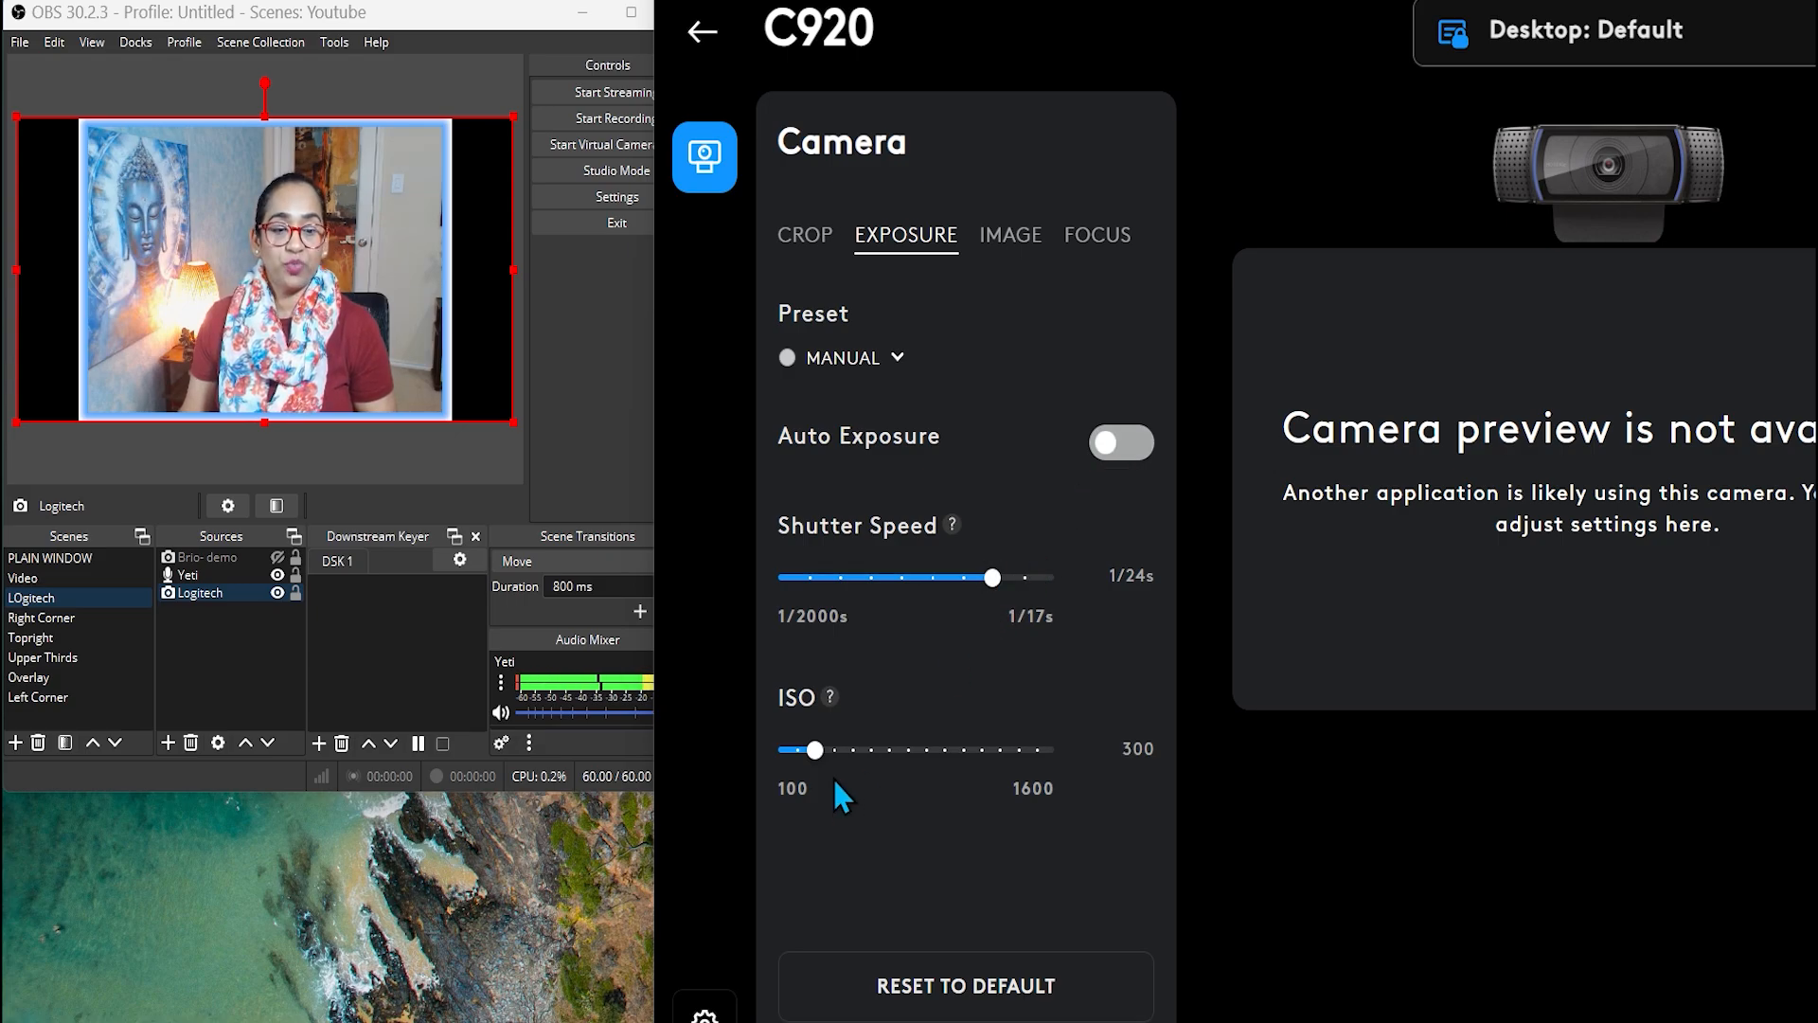
Step: Turn off the C920's Auto White Balance and scroll to the image sliders
click(1010, 233)
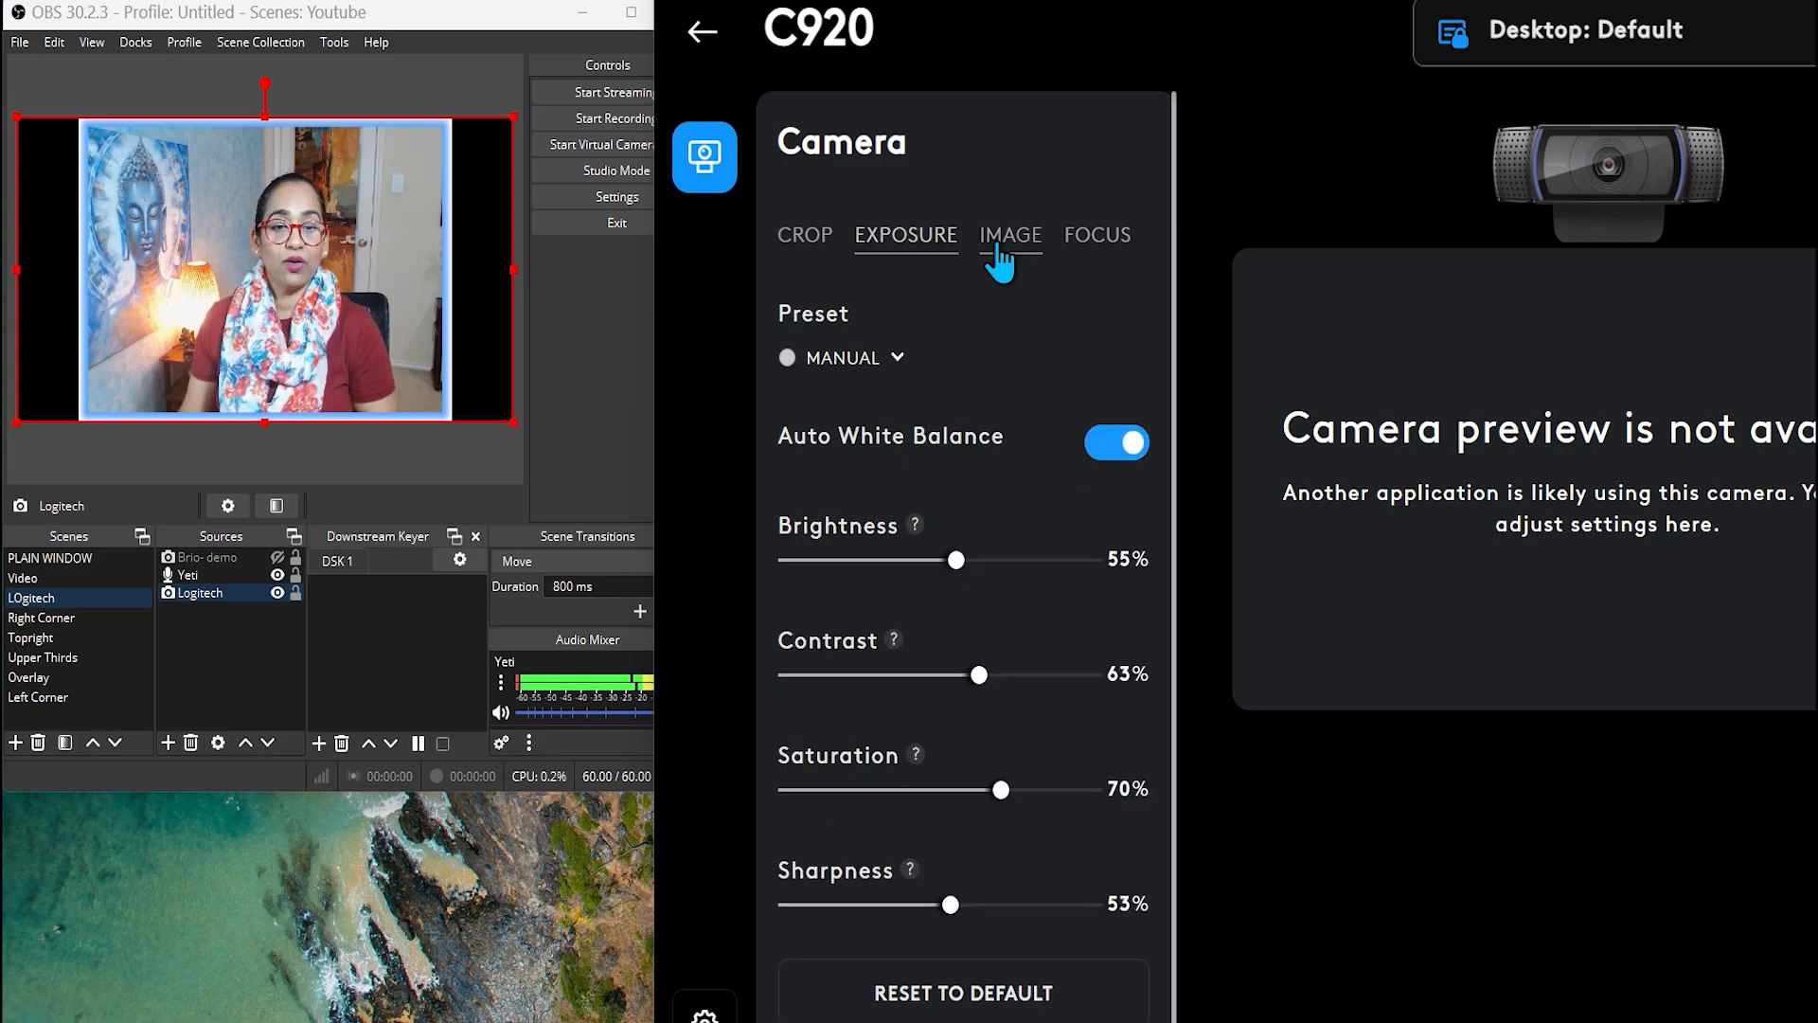
click(1114, 443)
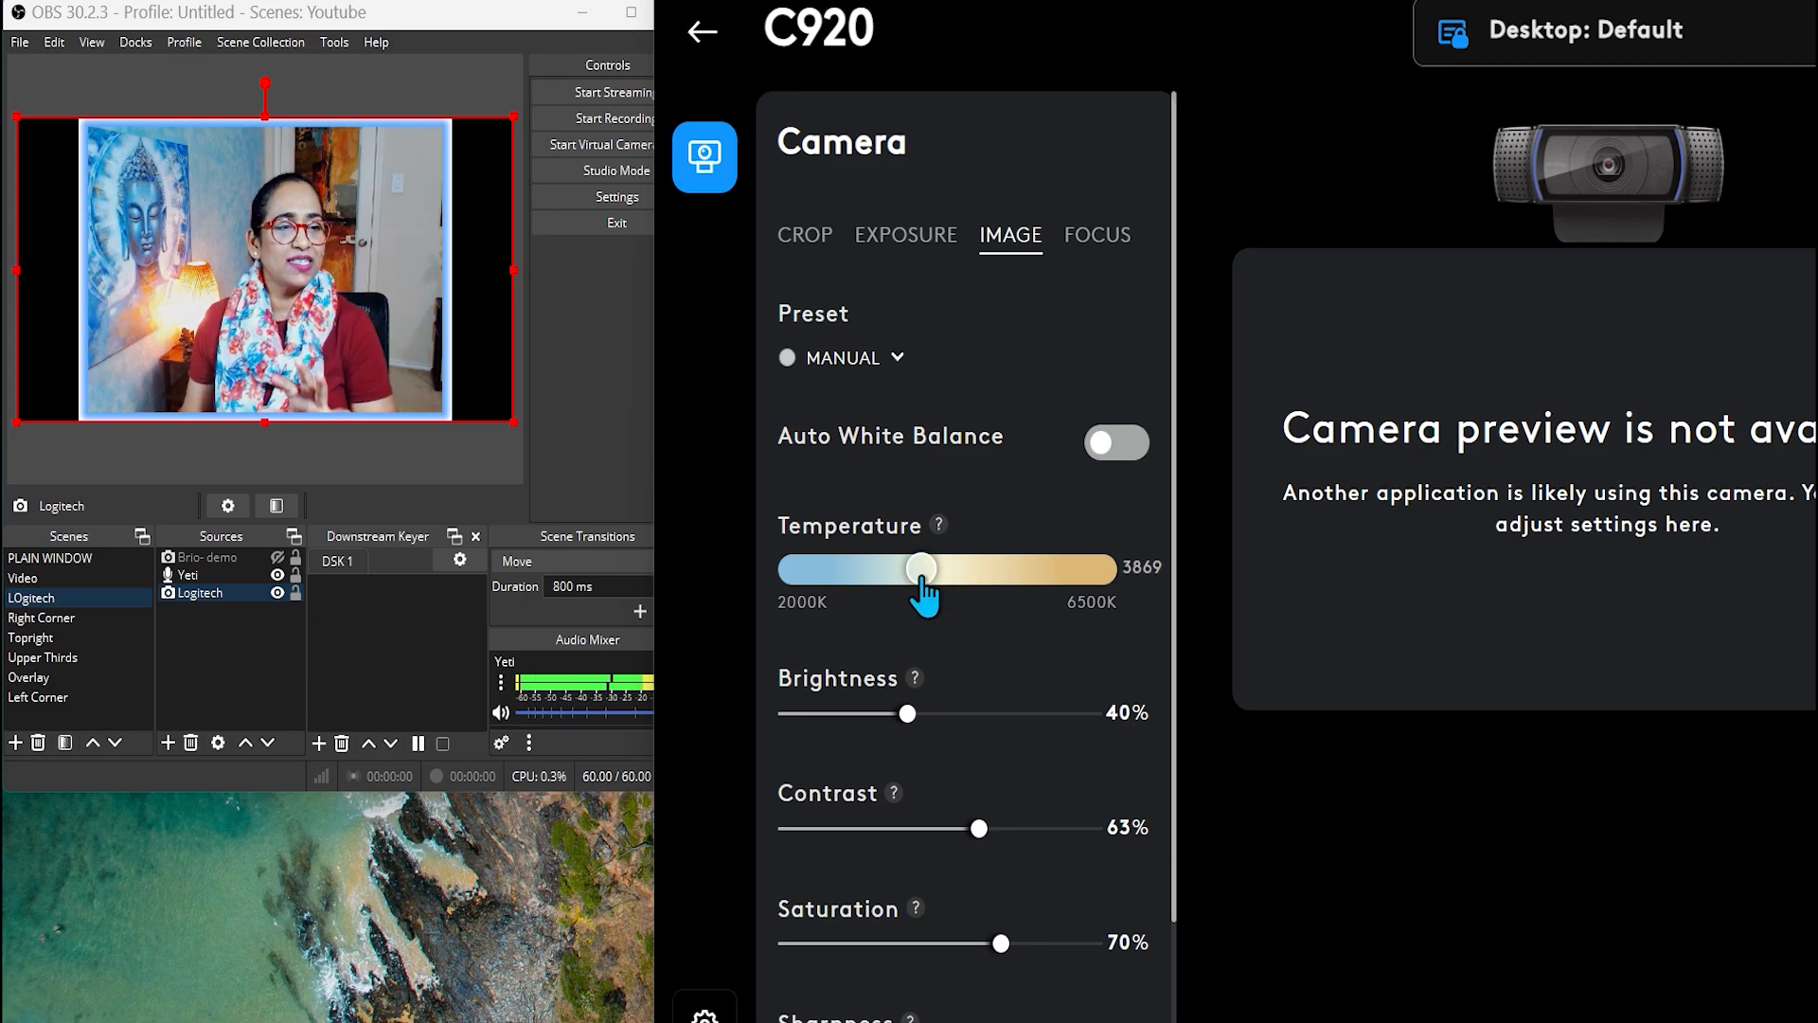
mouse_move(934, 826)
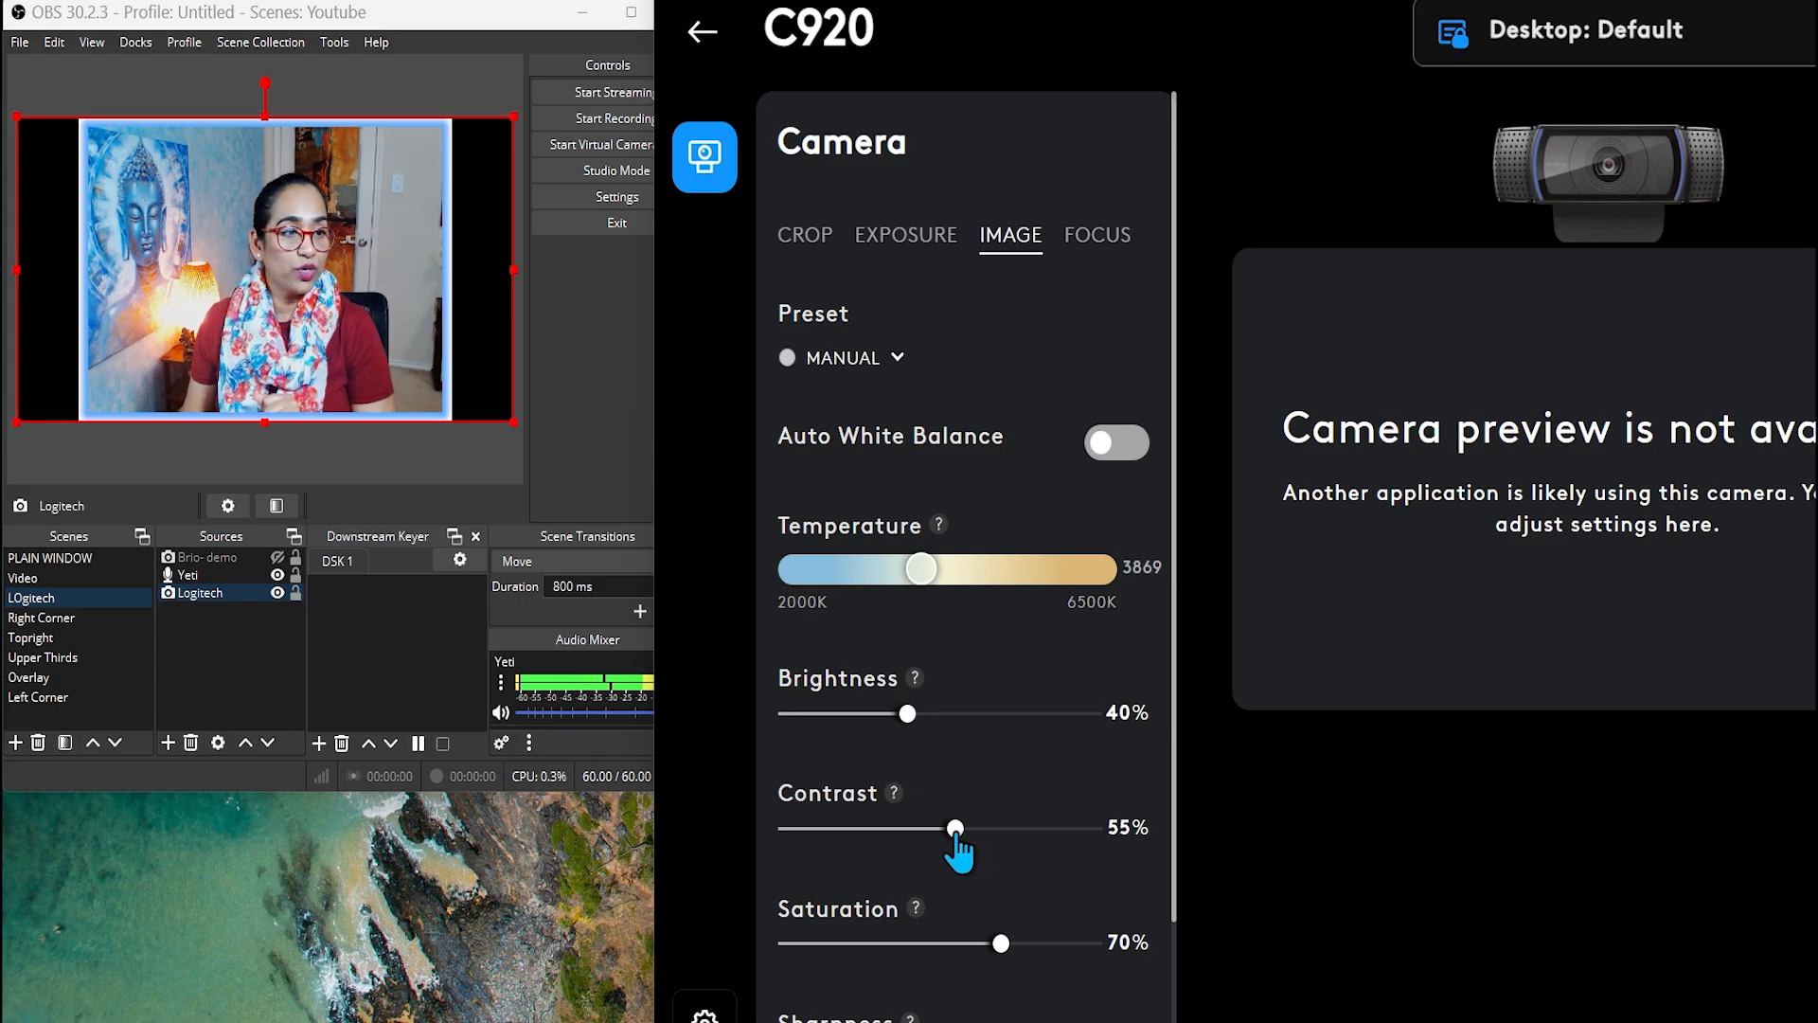
scroll(down, 3)
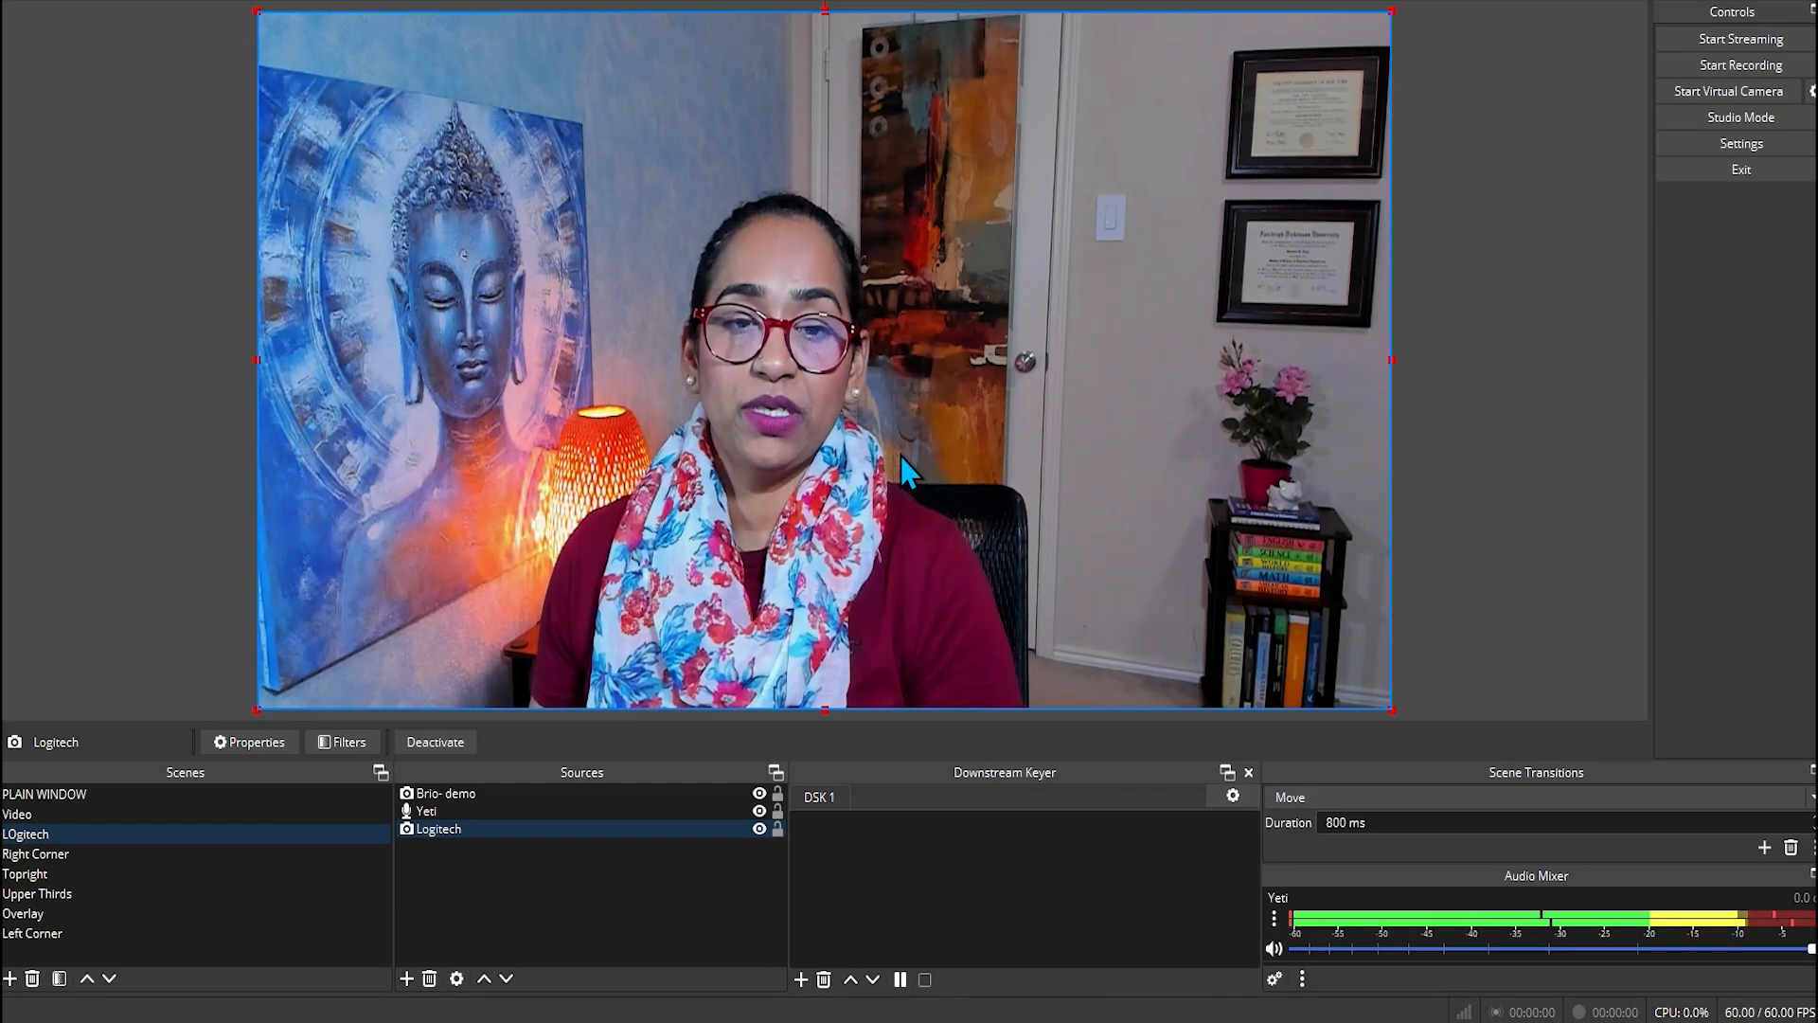
Step: Open the Brio- demo source's context menu for its transform options
right_click(904, 473)
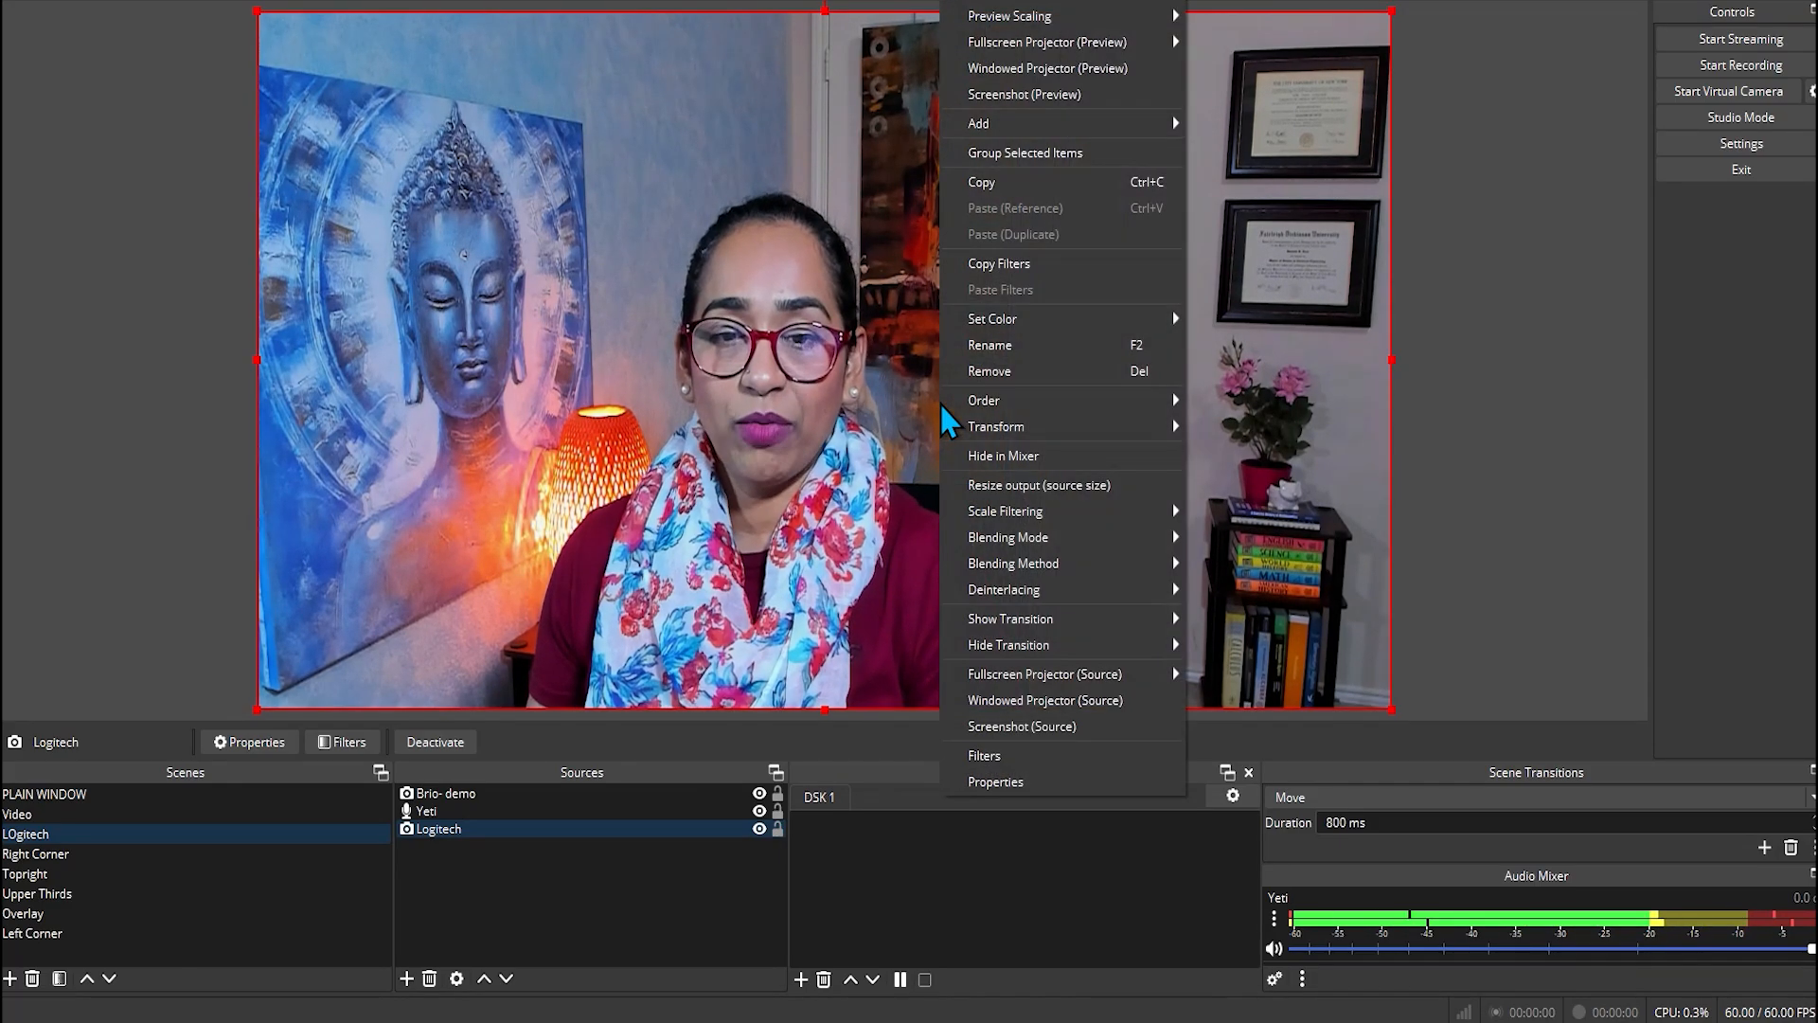
mouse_move(1037, 563)
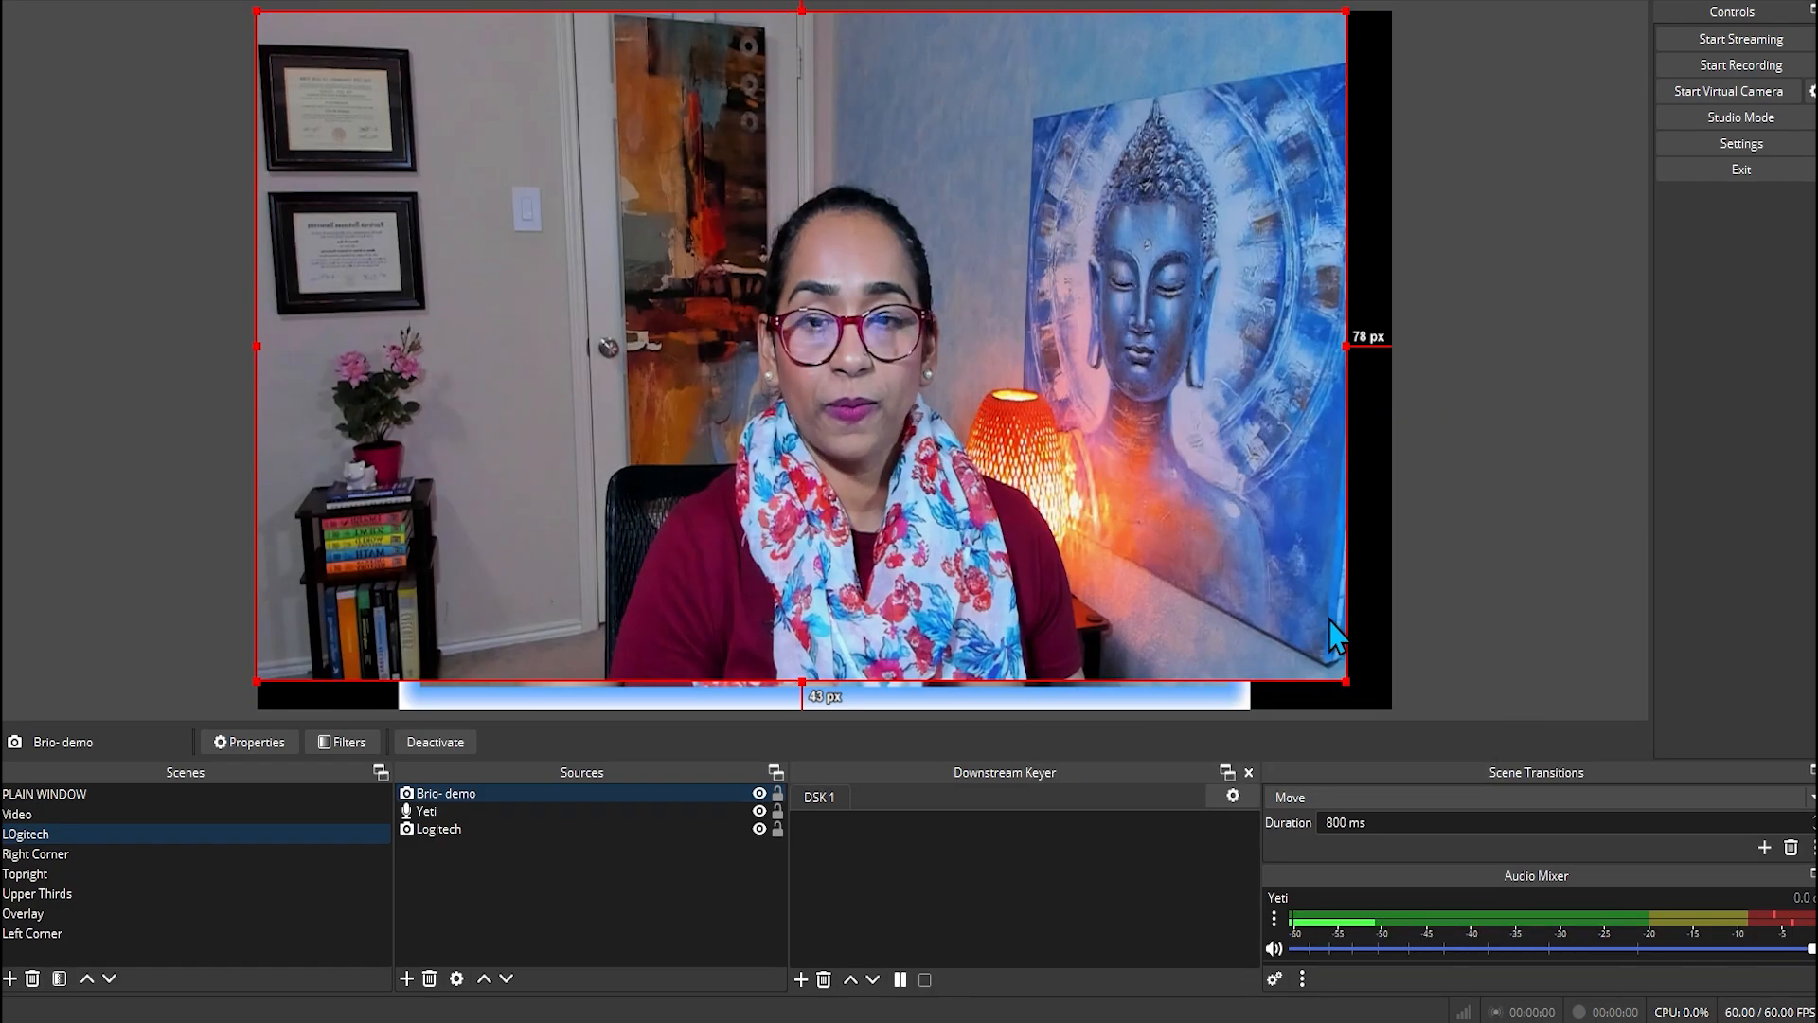
mouse_move(1141, 487)
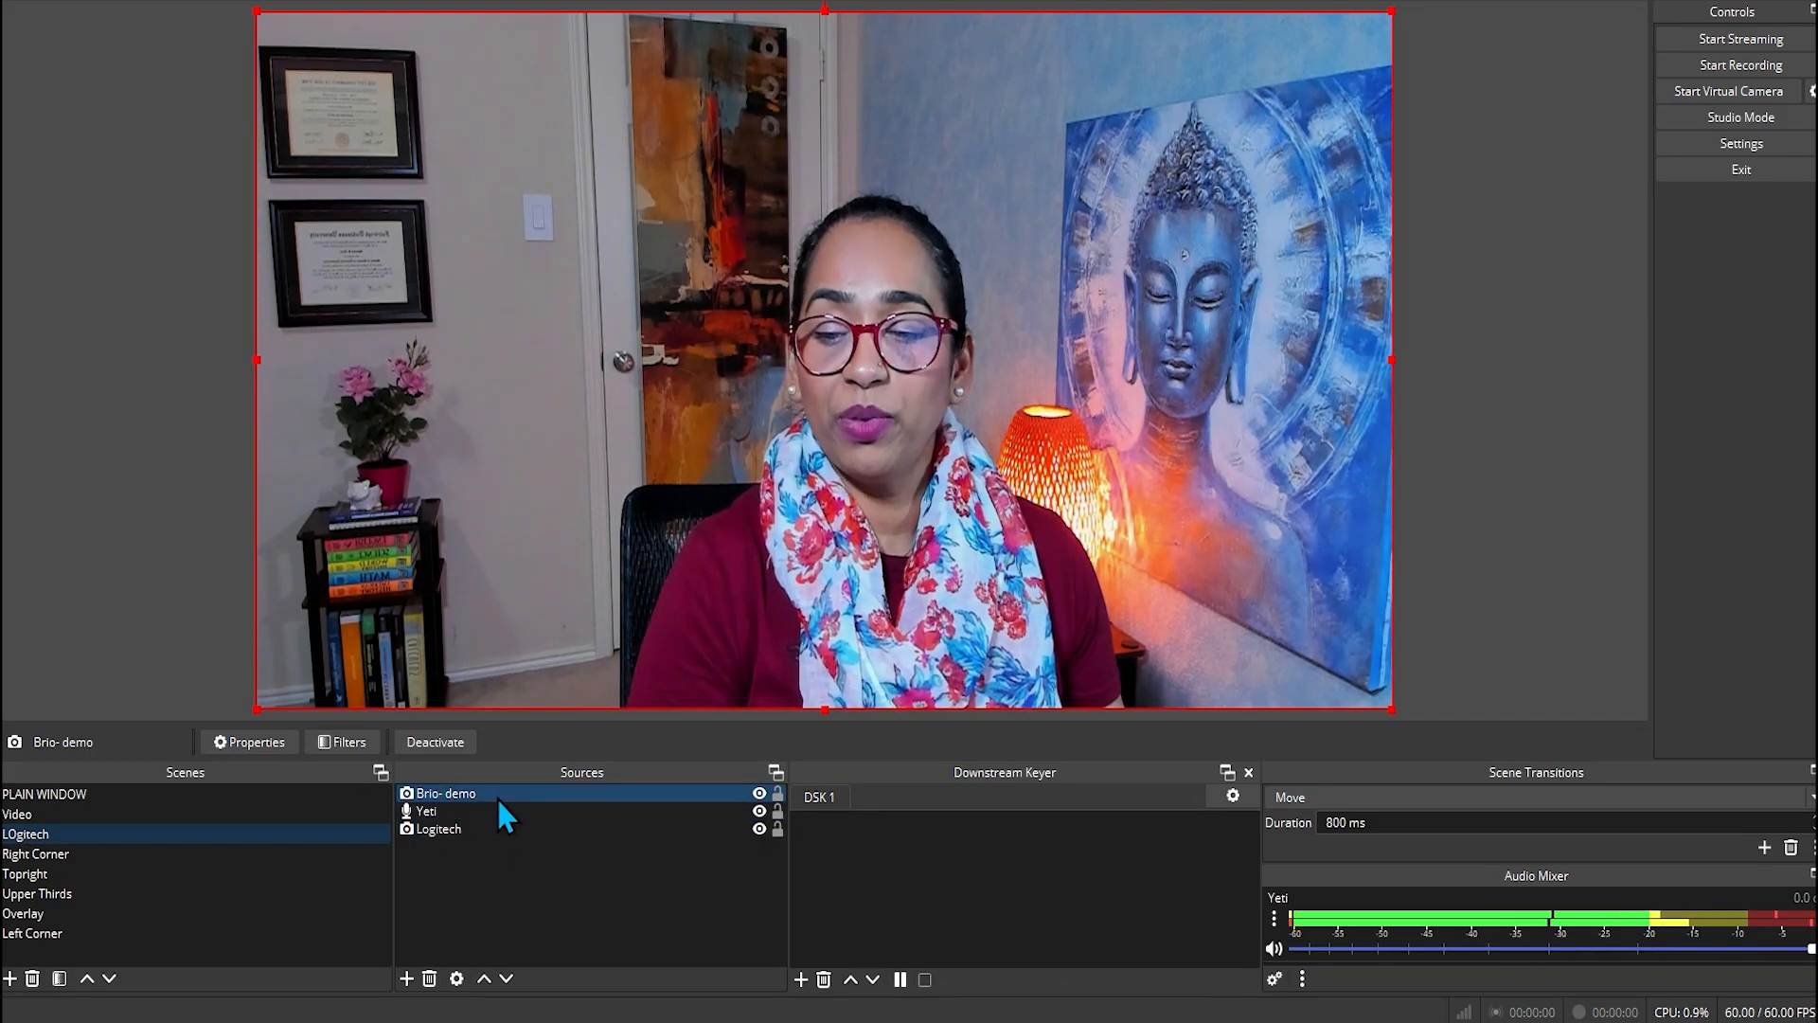
Step: Add a Stroke filter to Brio- demo with dark red colour and 34 px stroke size
click(341, 742)
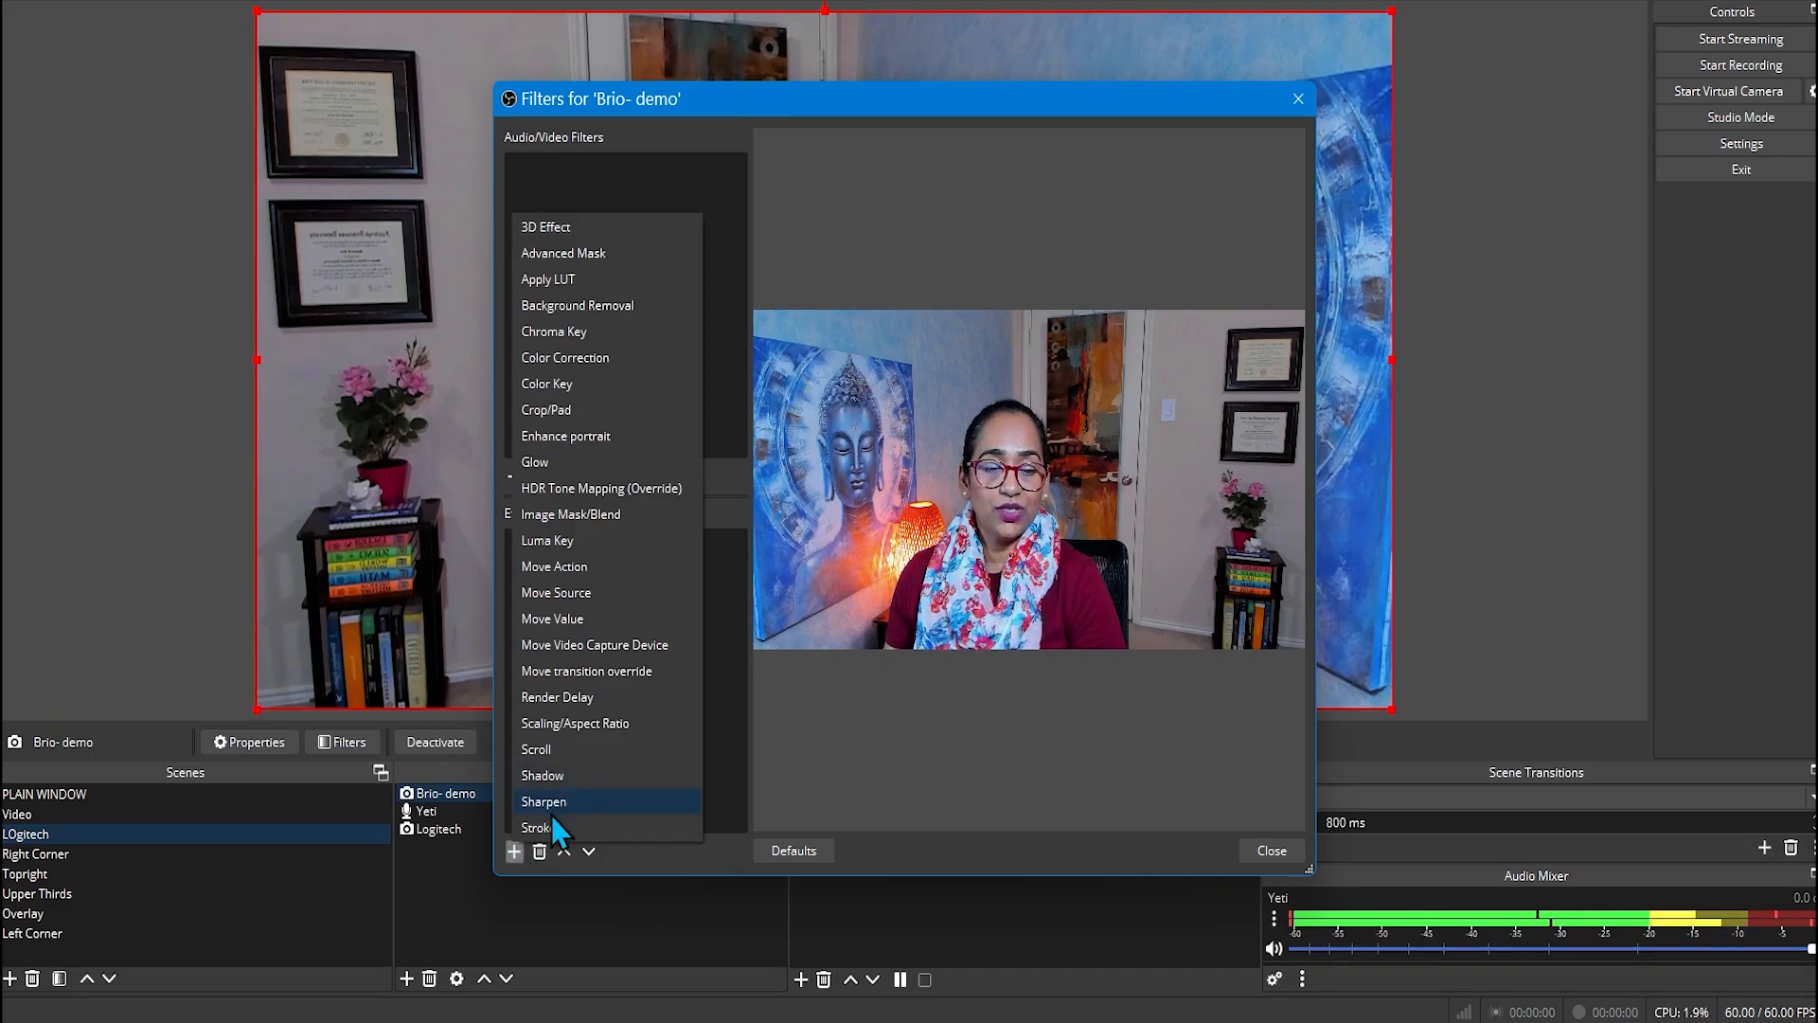
click(534, 827)
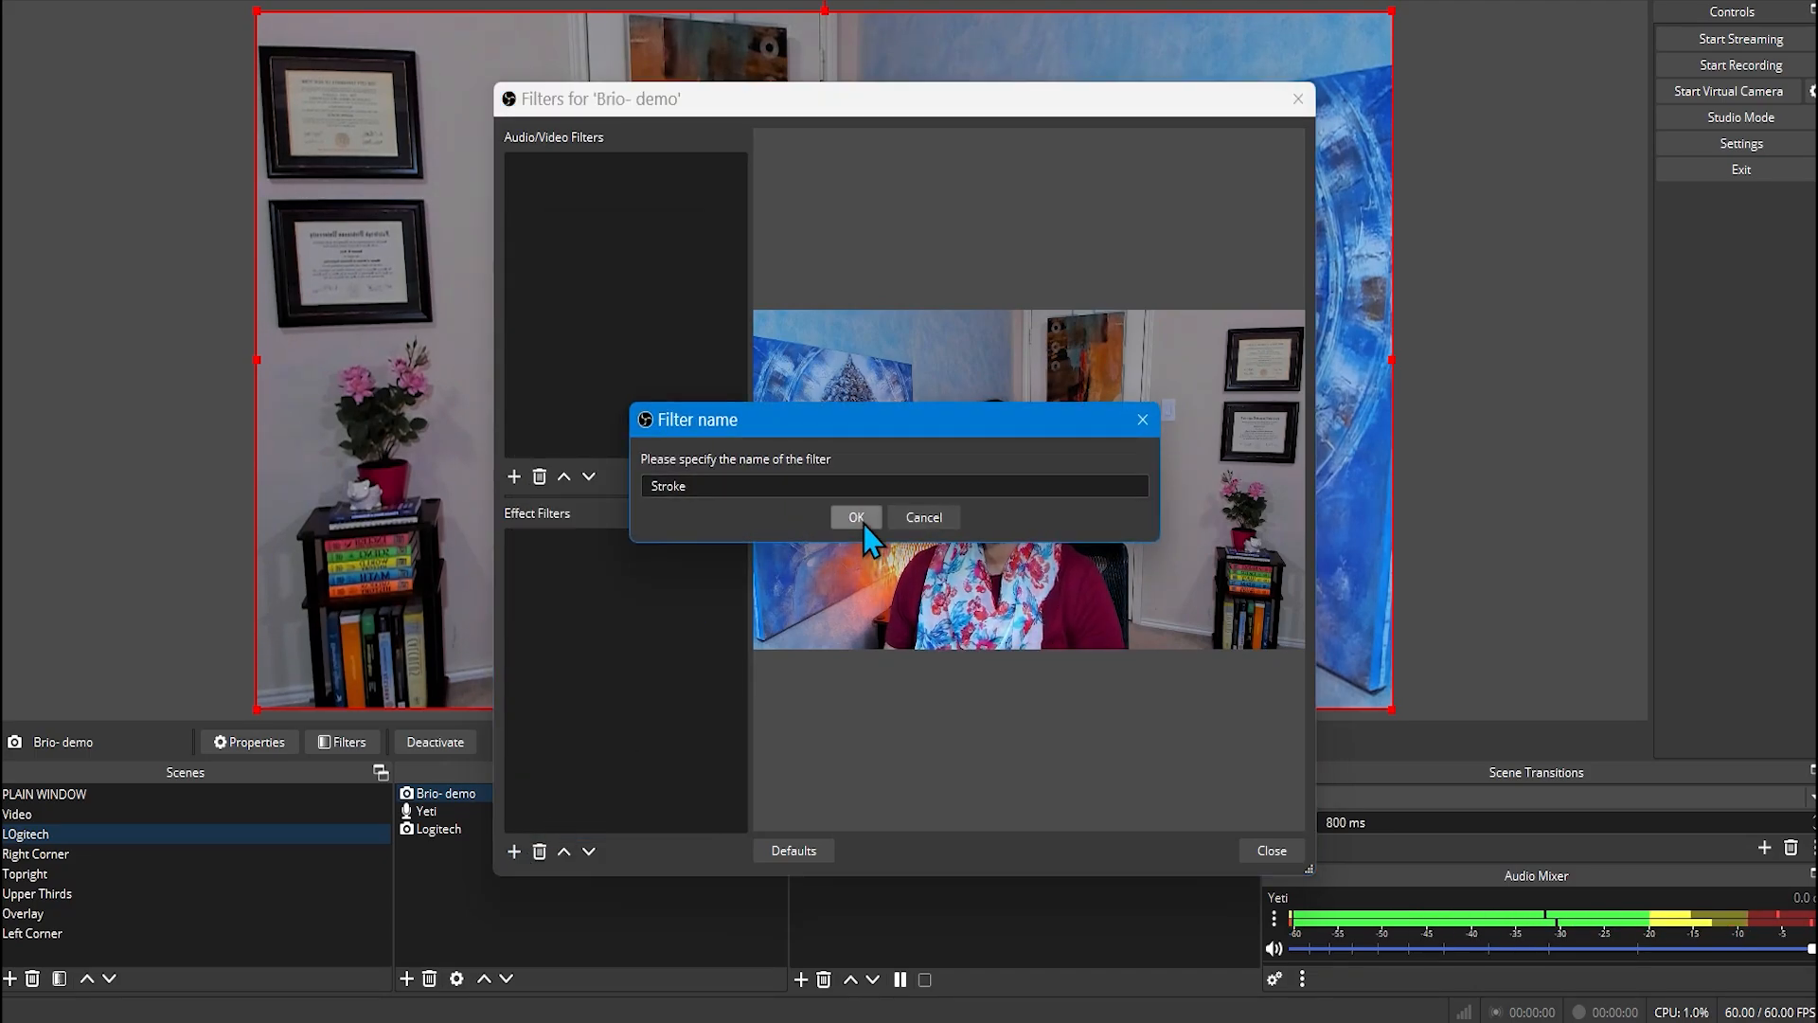
click(856, 516)
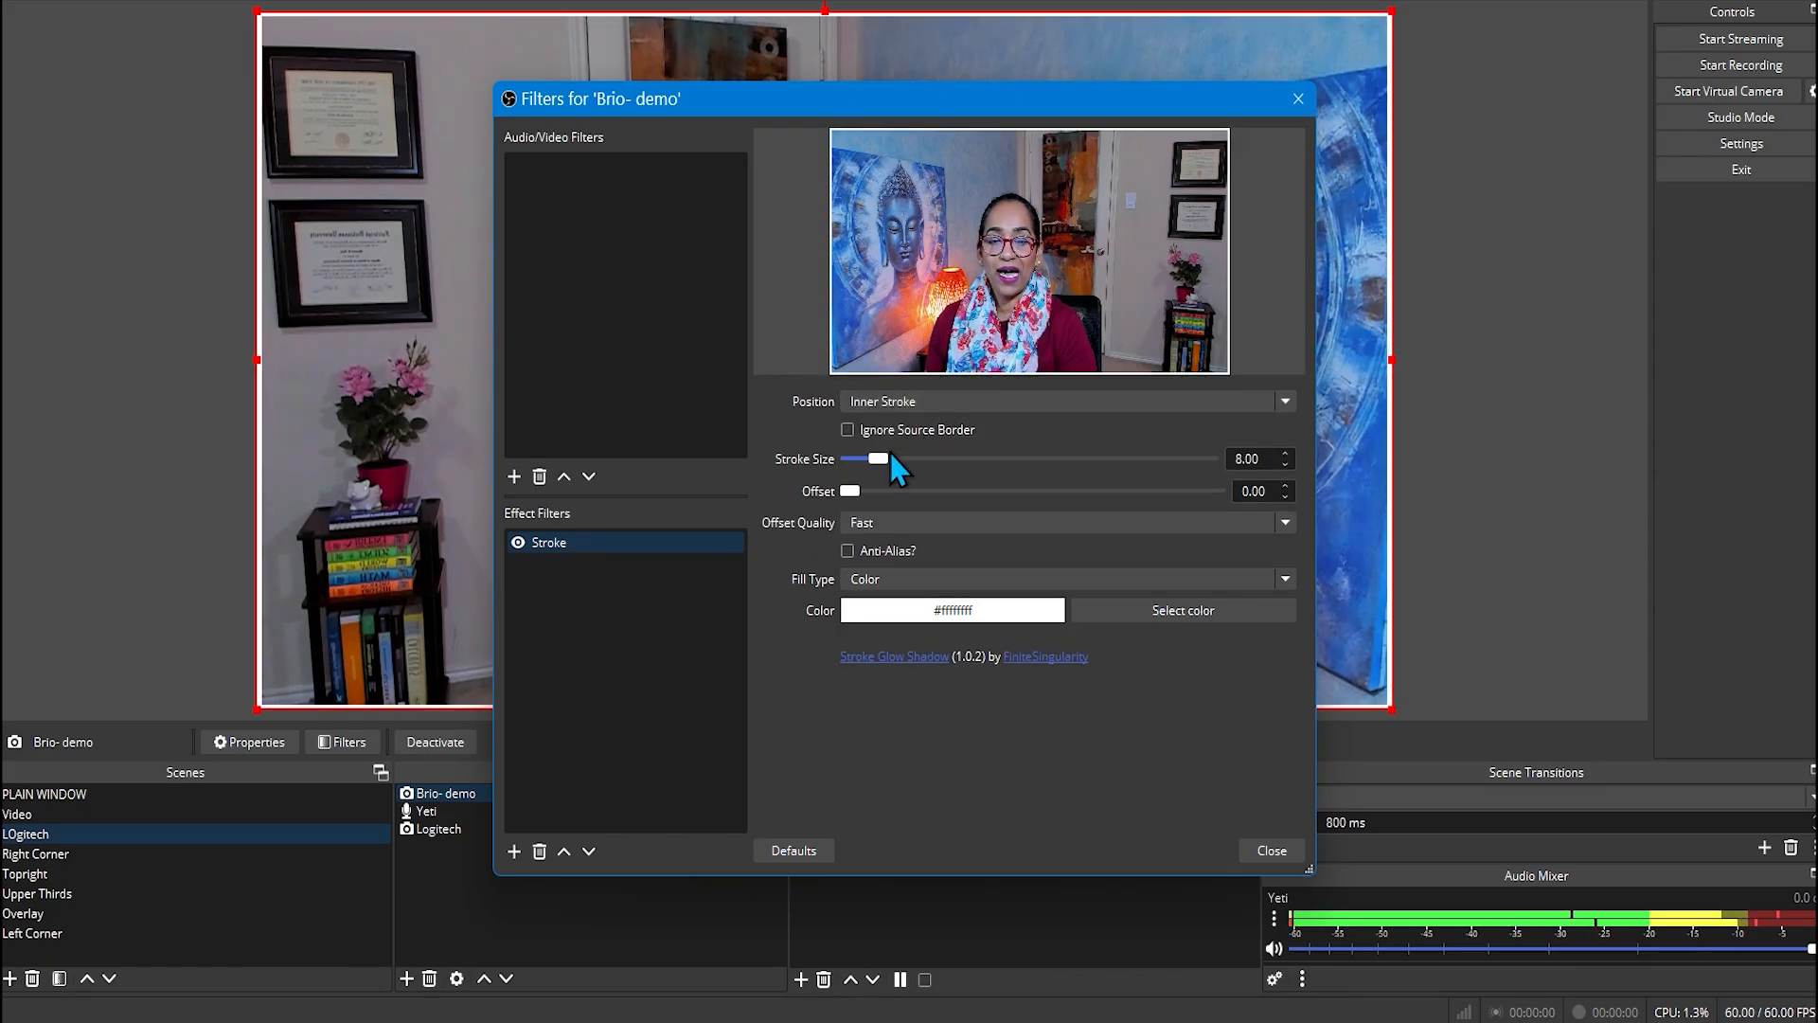
click(1182, 609)
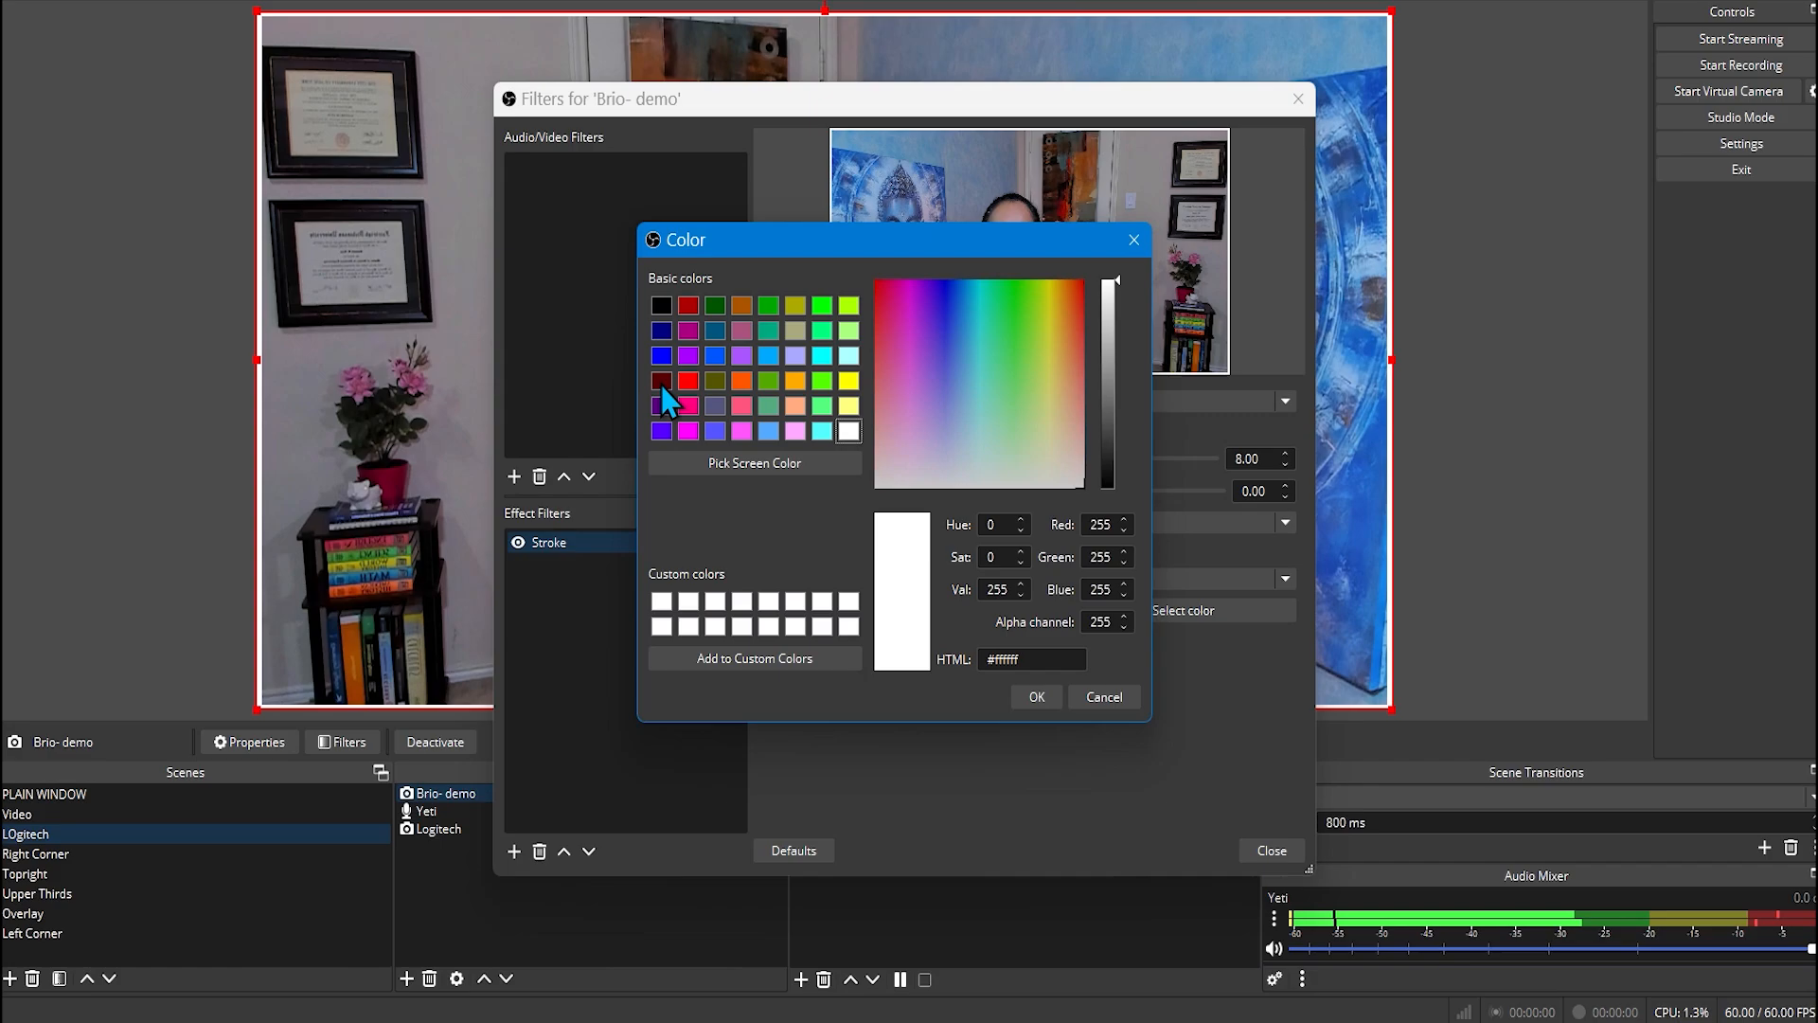
click(1033, 696)
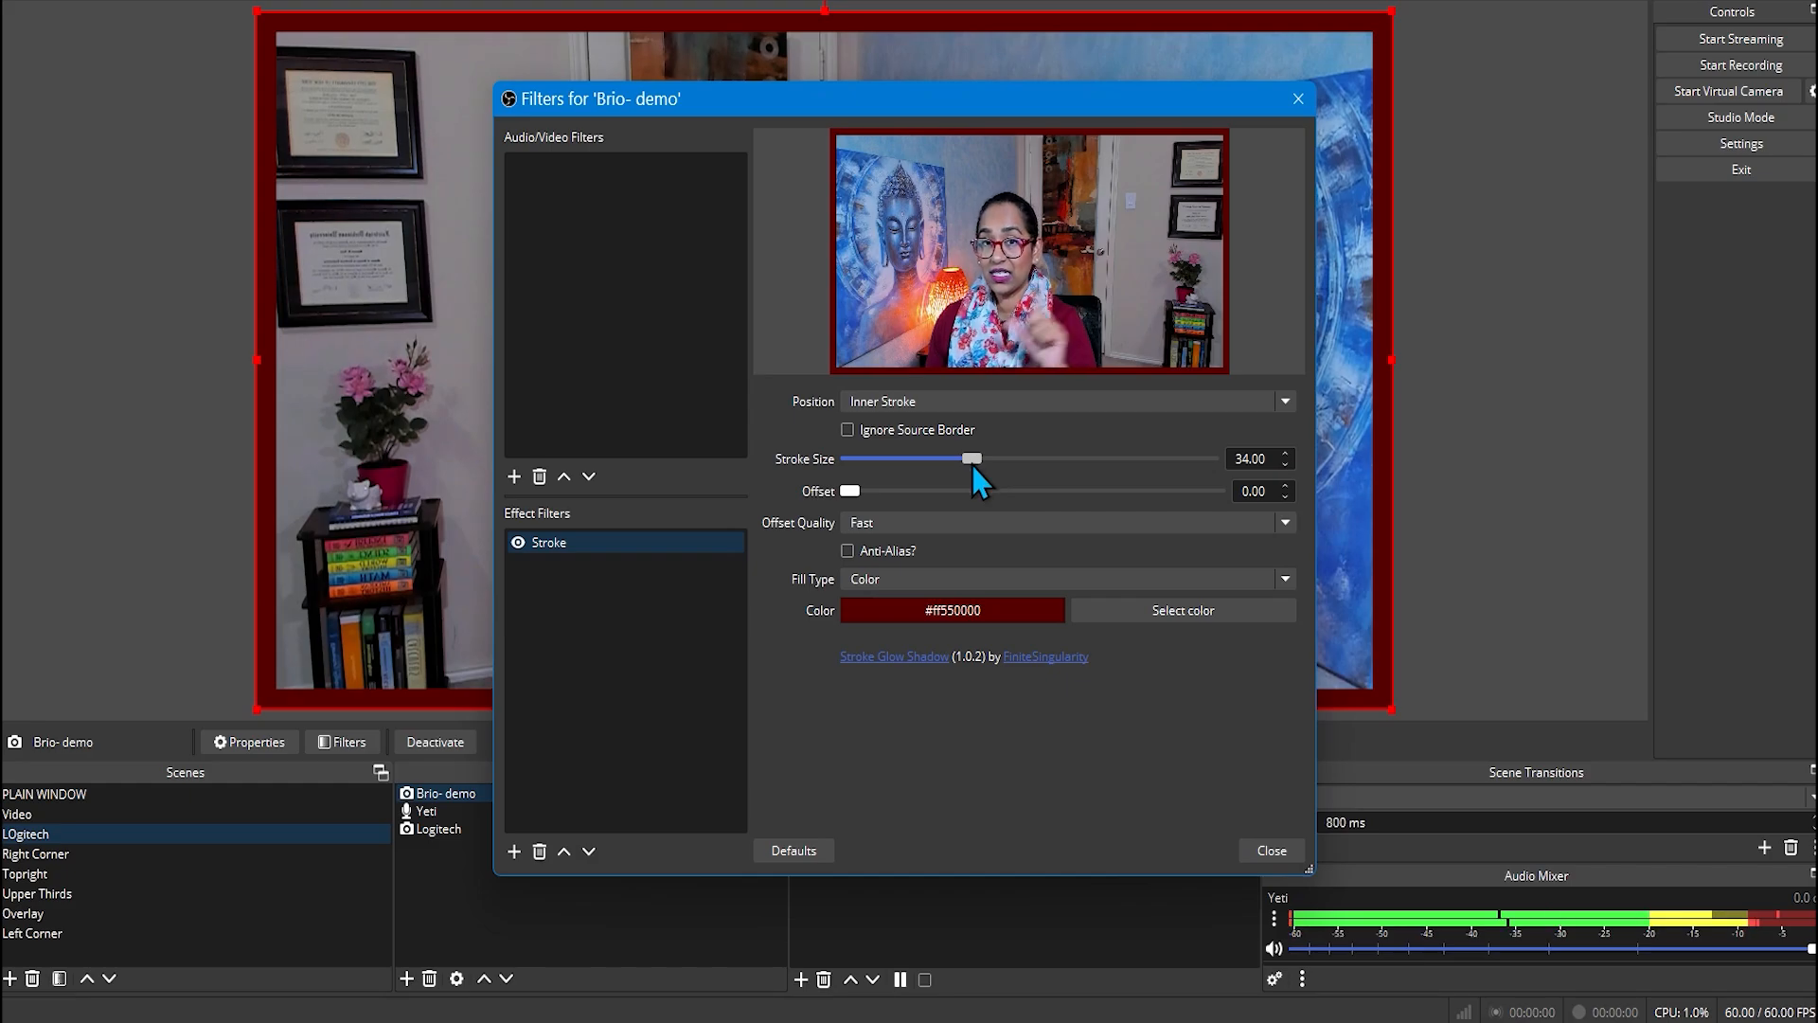
click(513, 851)
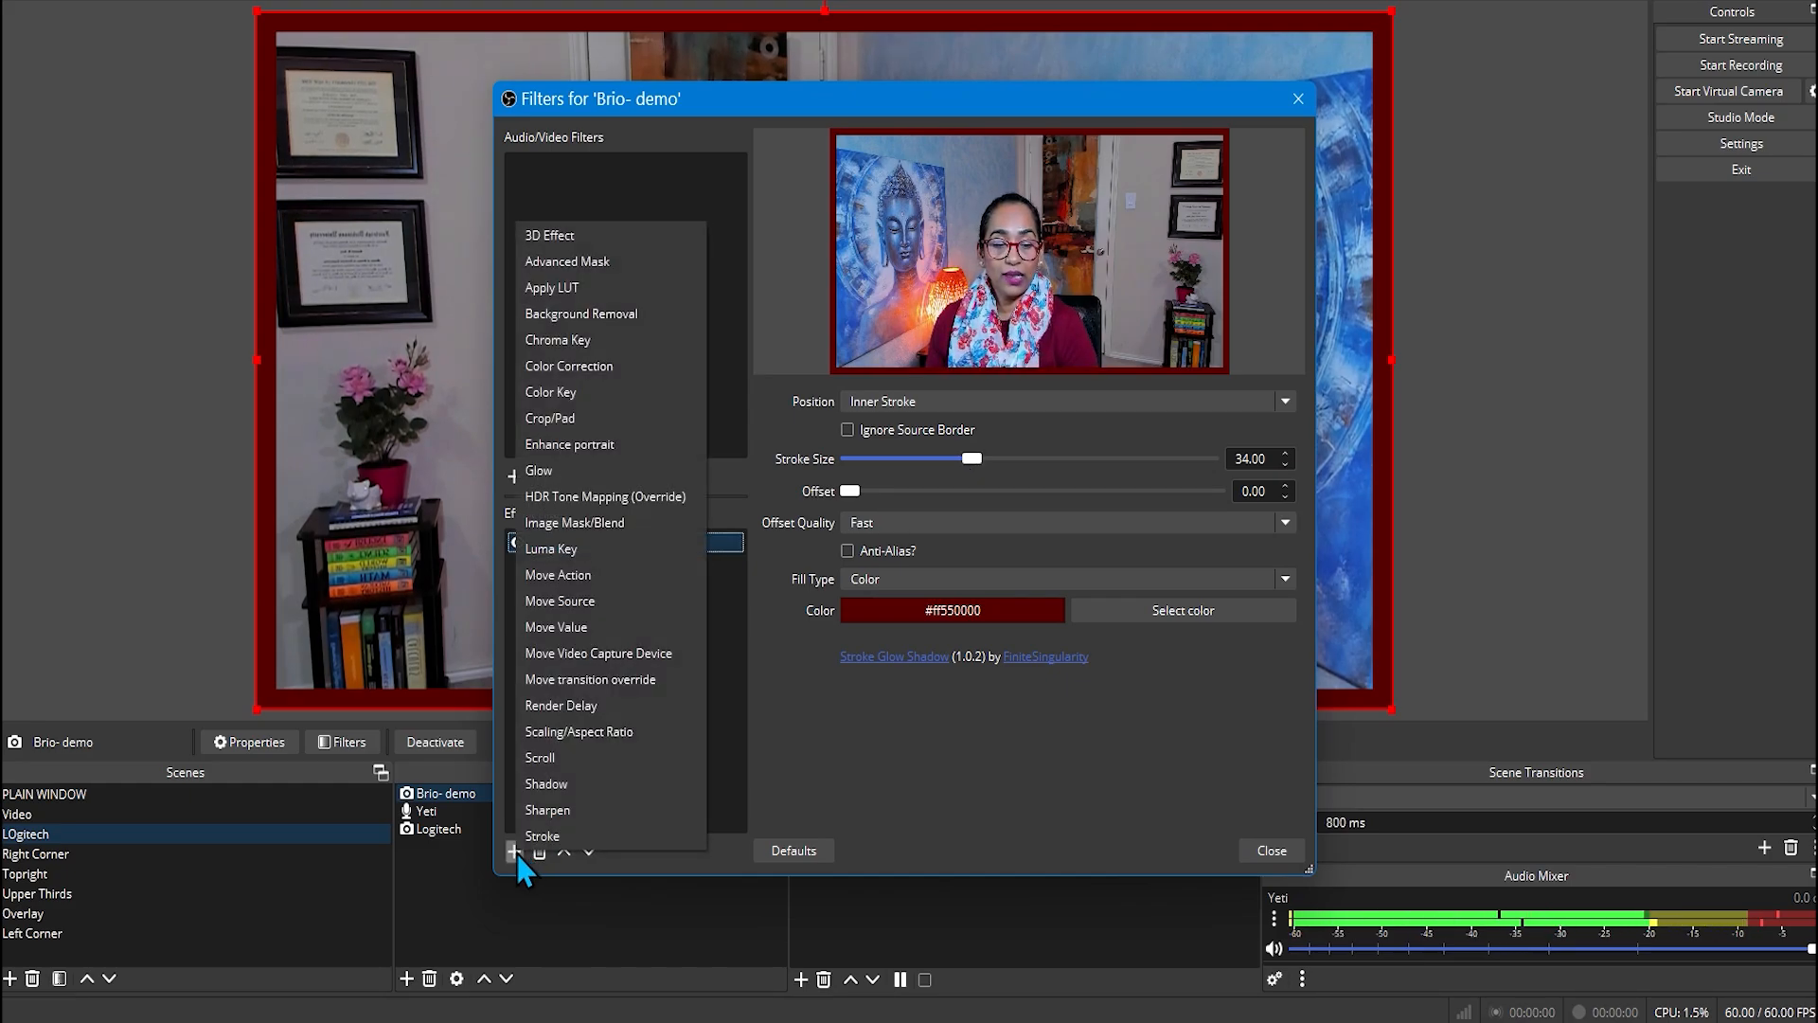
Step: Add a Glow filter set to Inner Glow, Triangular blur, 22 px, white, then close Filters
click(538, 470)
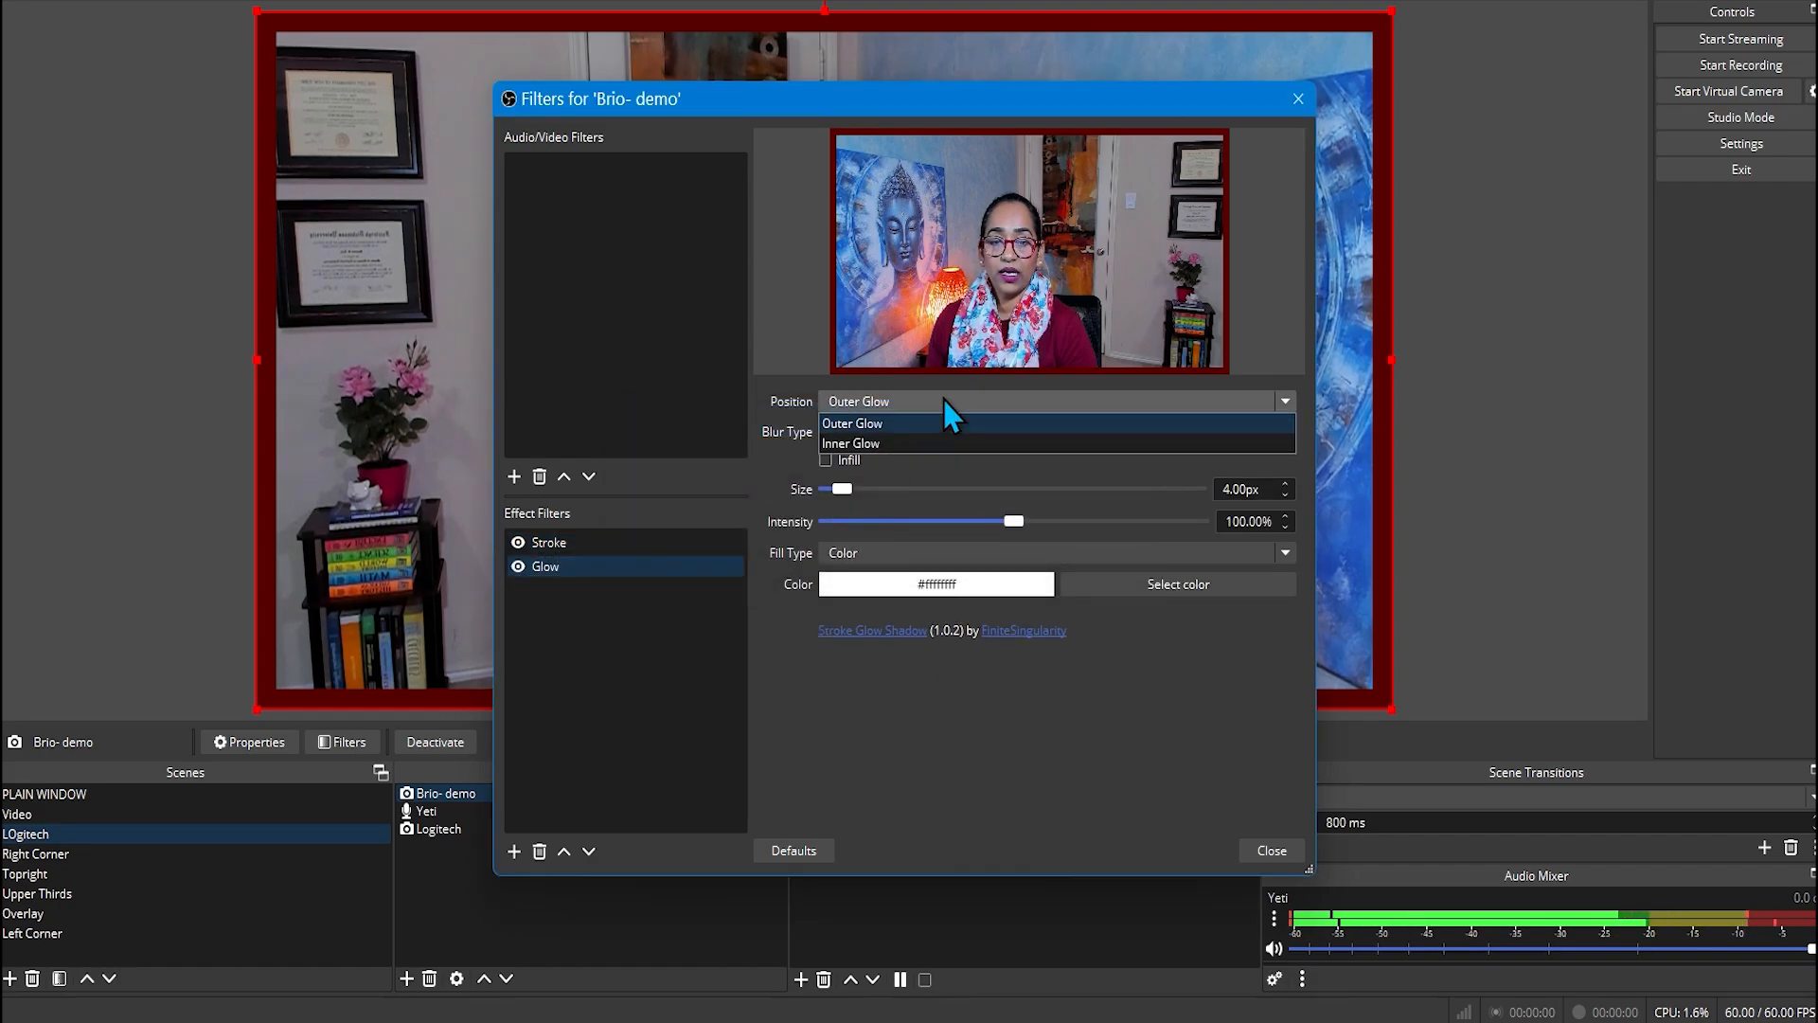
click(850, 443)
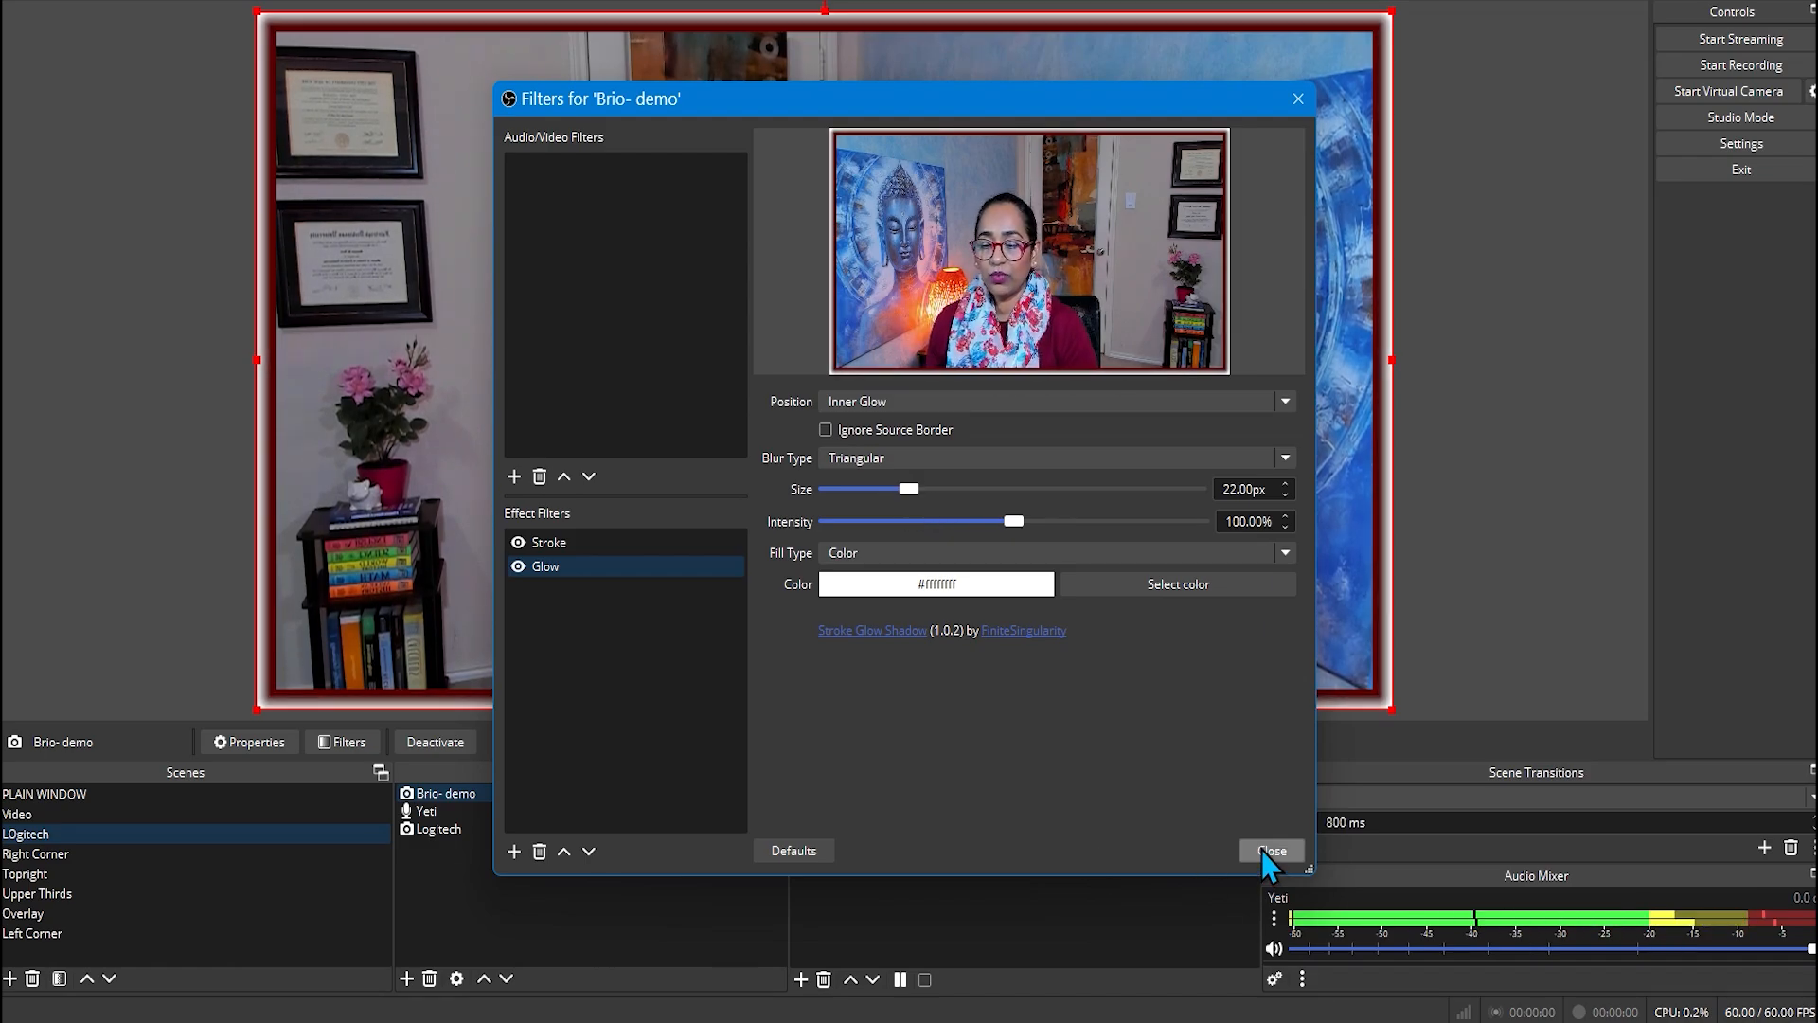
click(1271, 850)
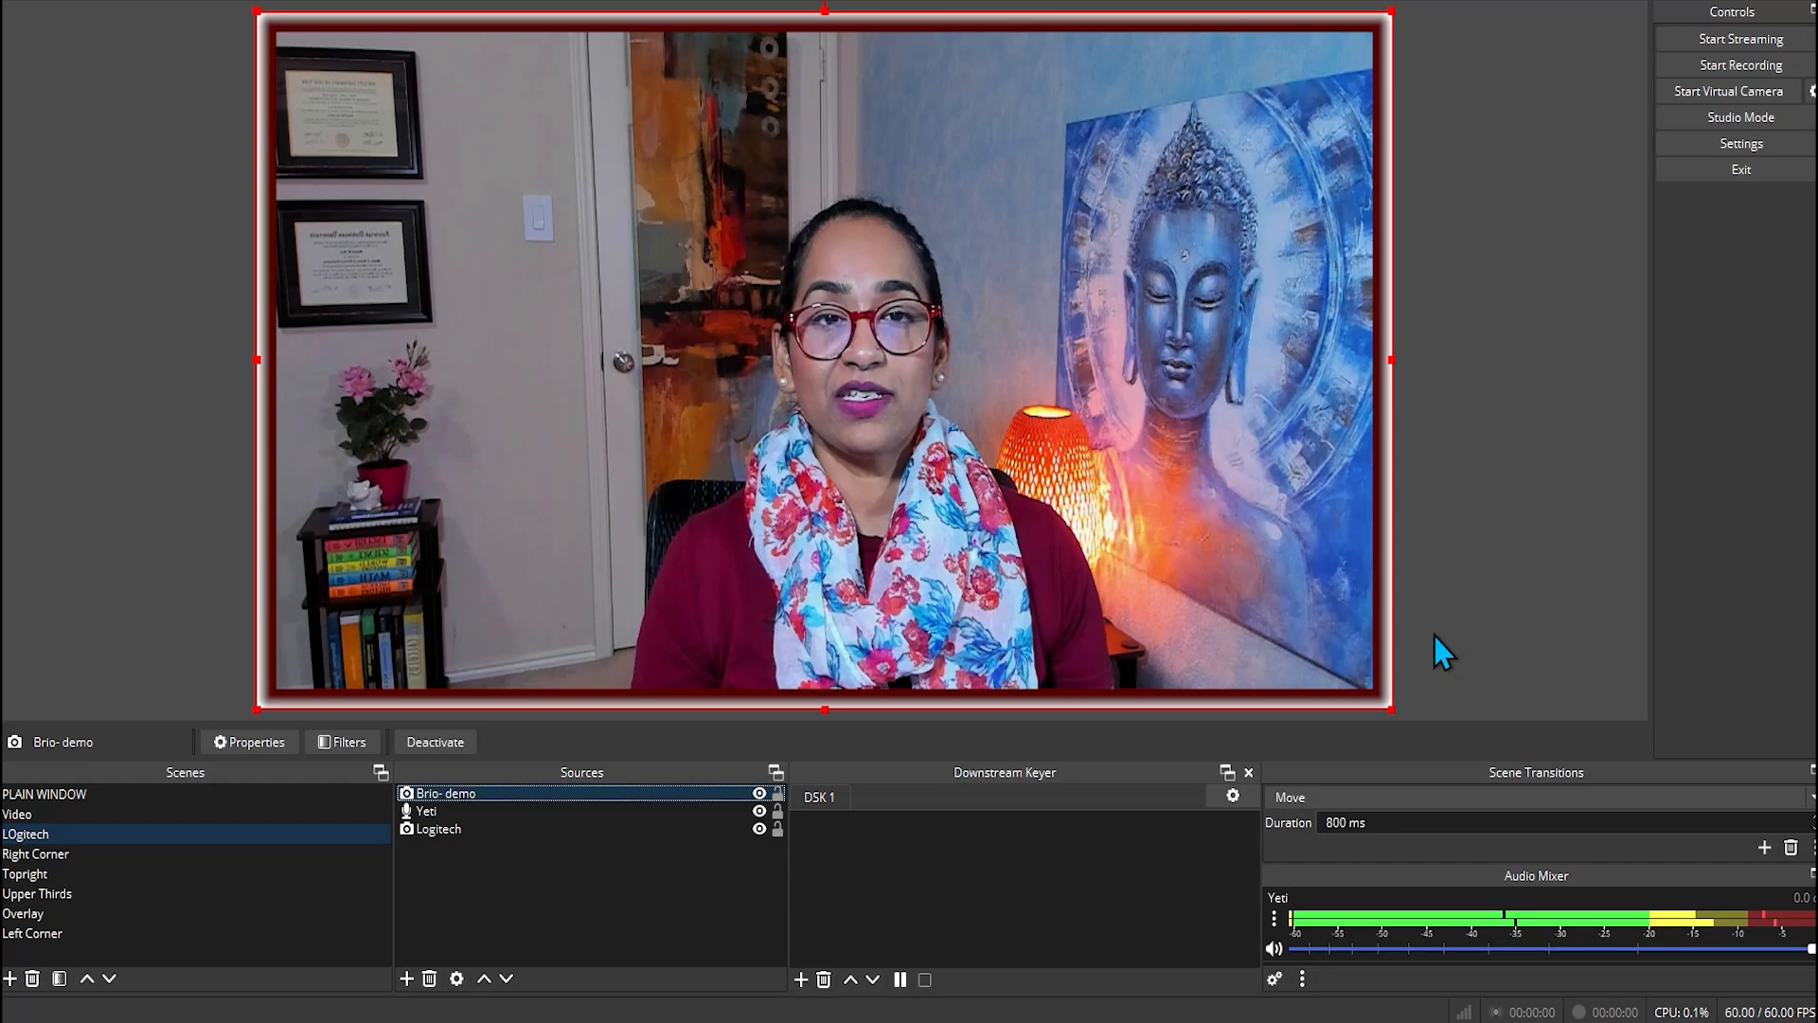